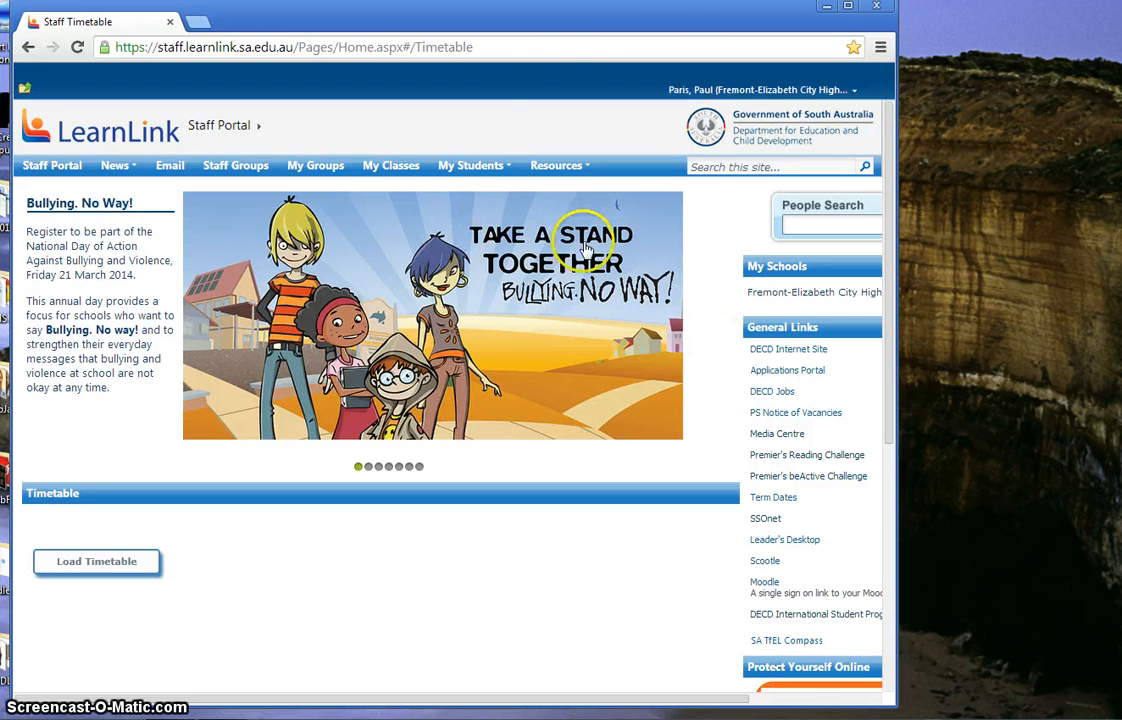
pyautogui.moveTo(407, 135)
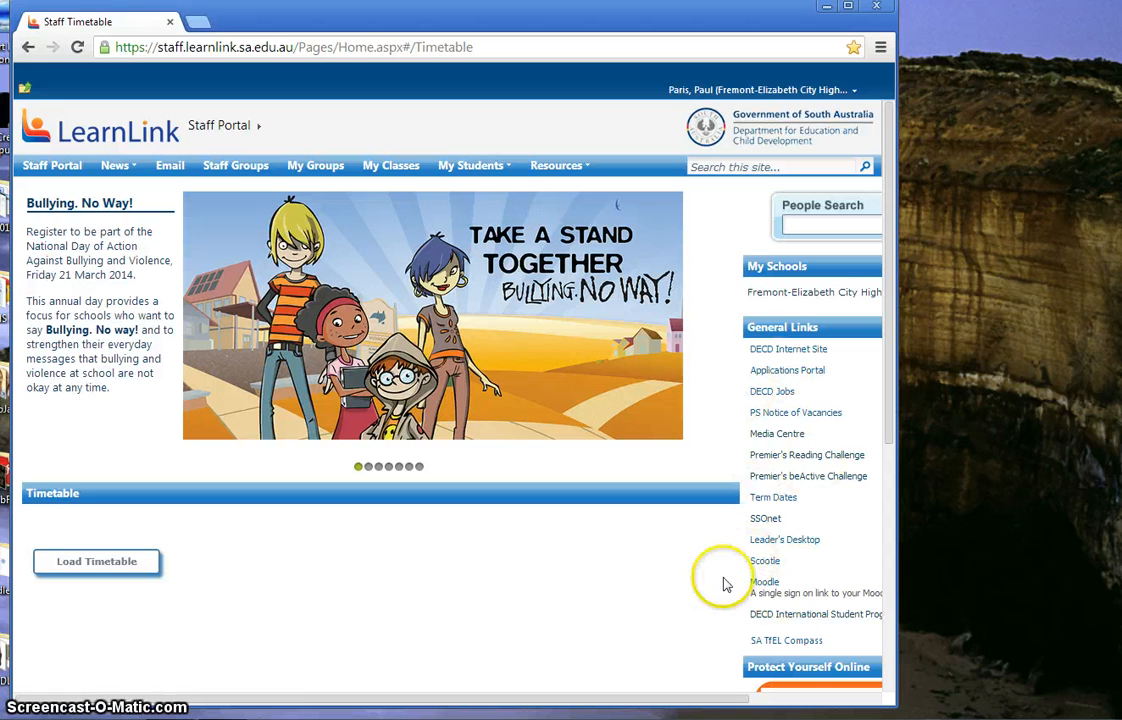
pyautogui.moveTo(764, 582)
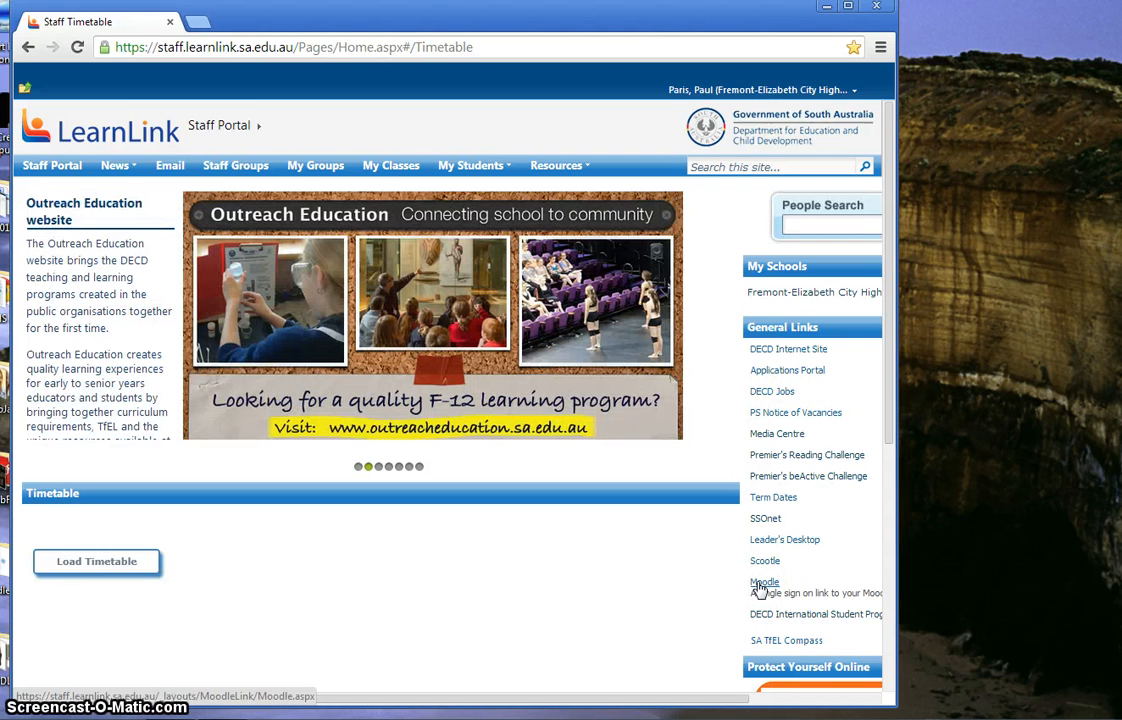
# - Open the Fremont-Elizabeth City High School Moodle site from General Links
pyautogui.click(764, 582)
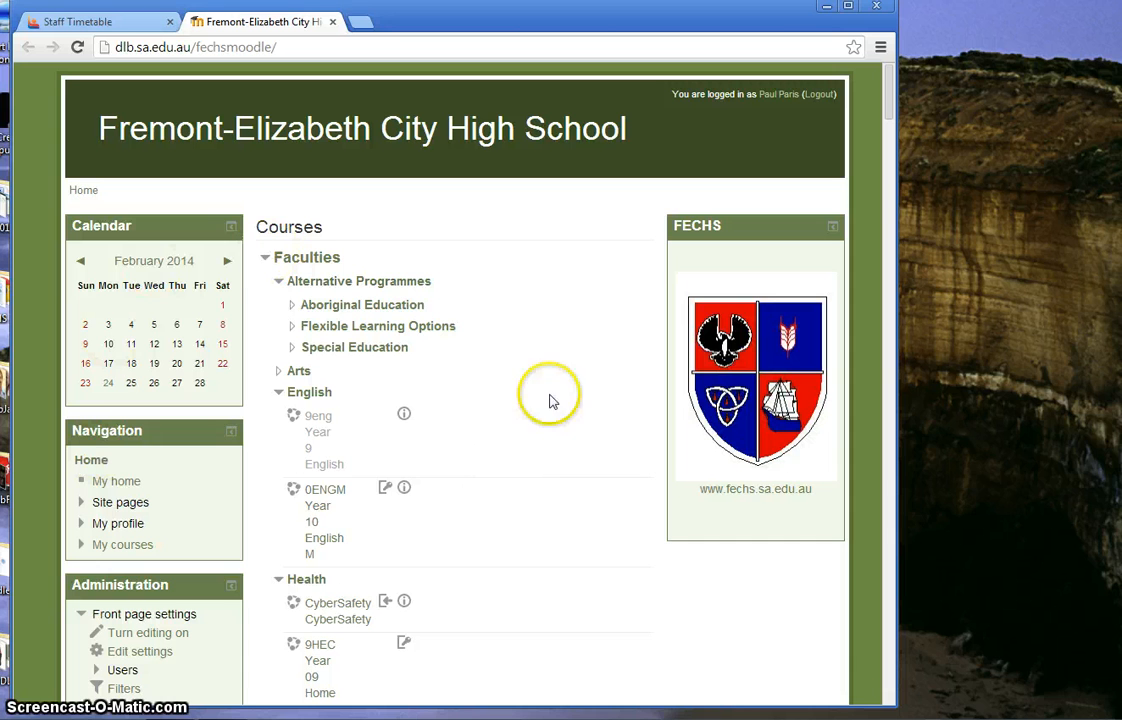
pyautogui.moveTo(475, 377)
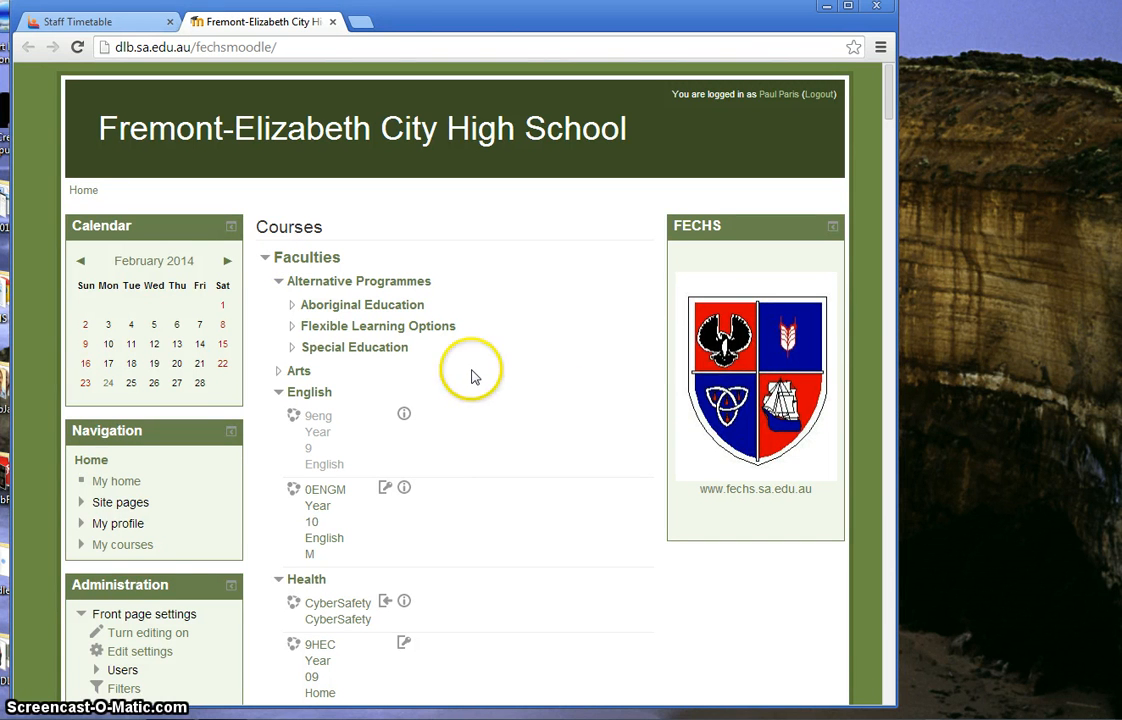
pyautogui.moveTo(475, 377)
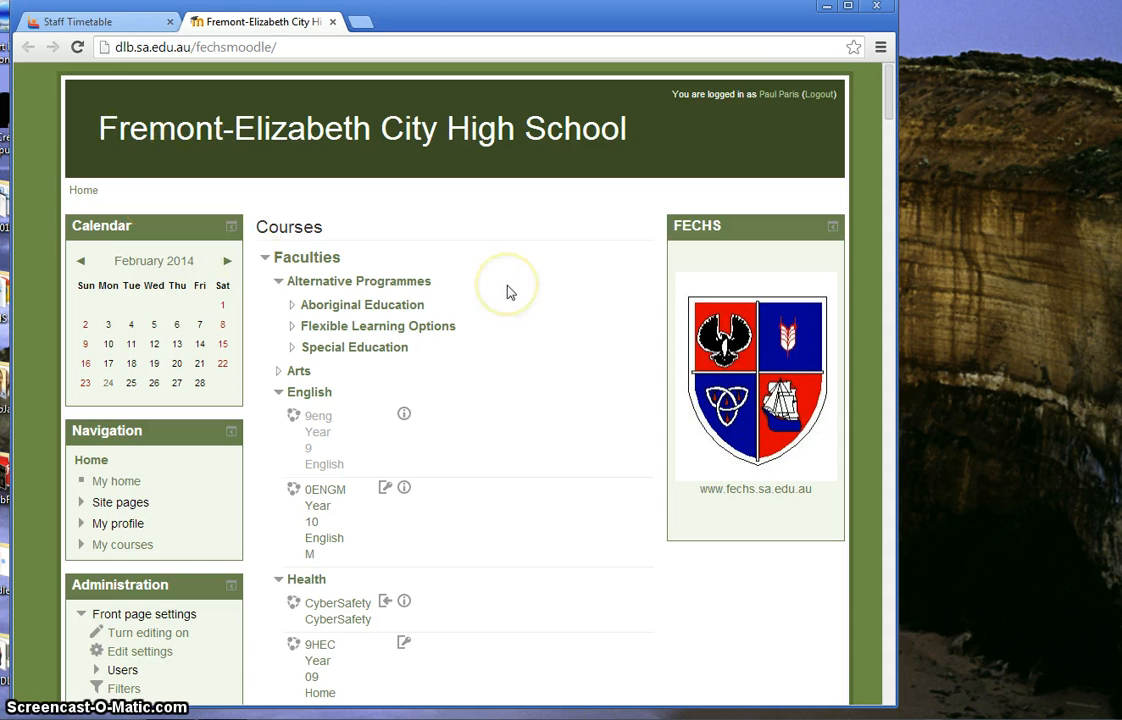
pyautogui.moveTo(572, 220)
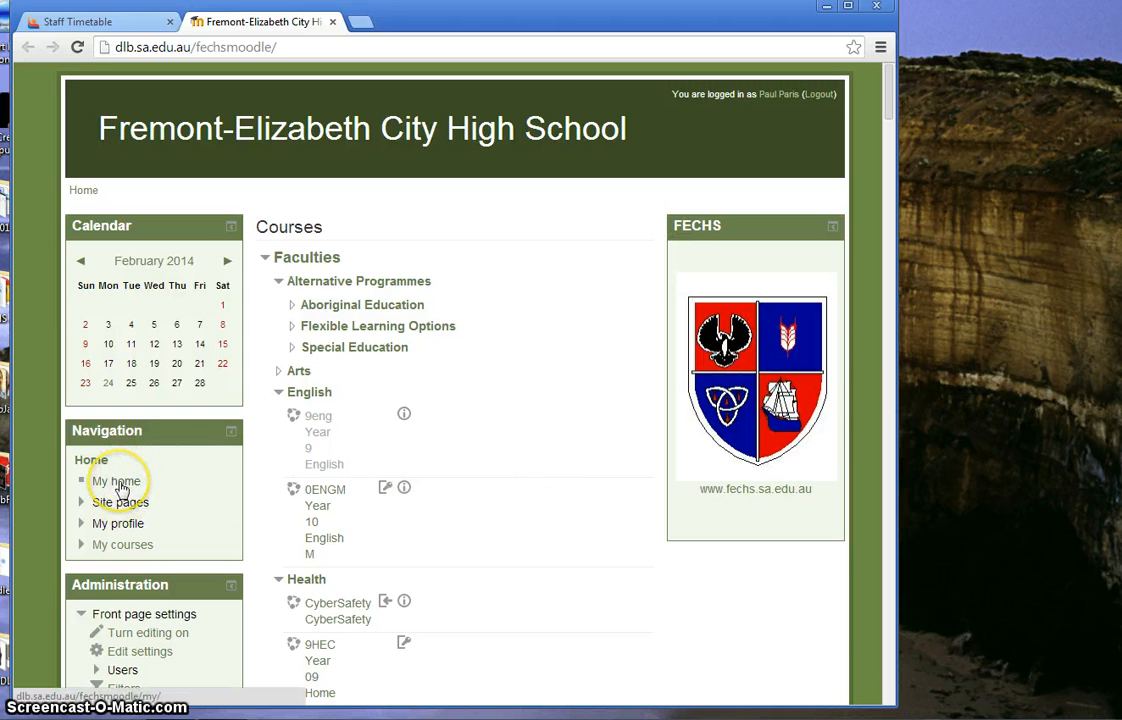
# - Open My home from the Navigation block to see the course overview
pyautogui.click(116, 481)
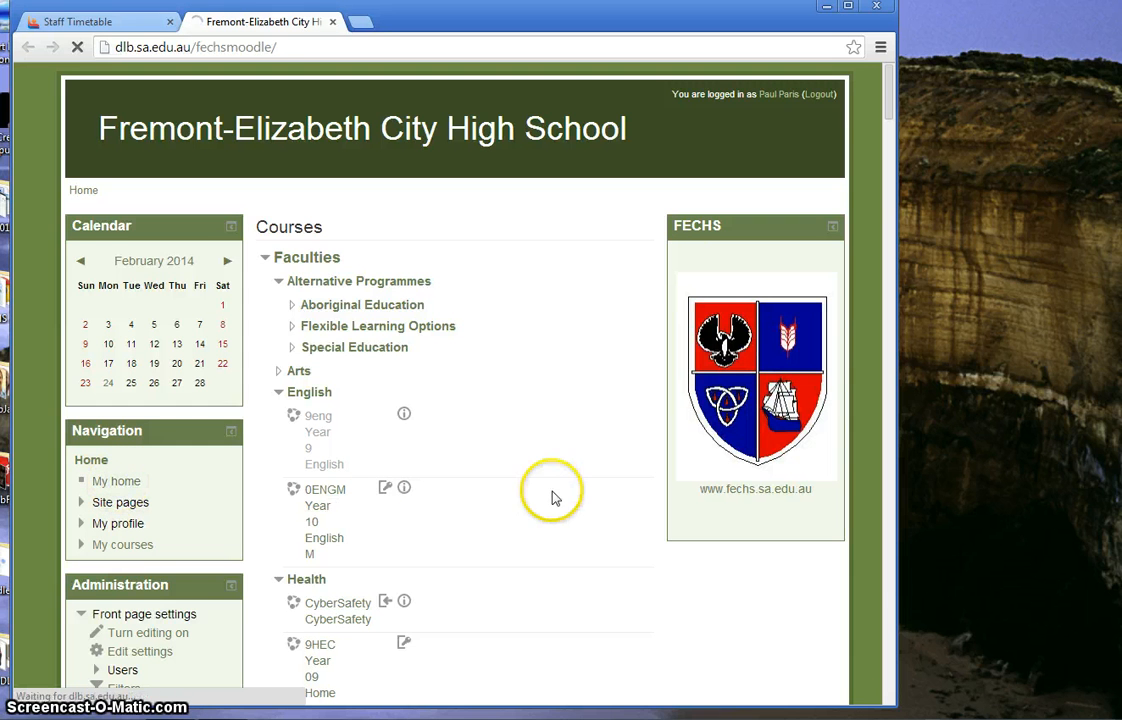
pyautogui.click(116, 481)
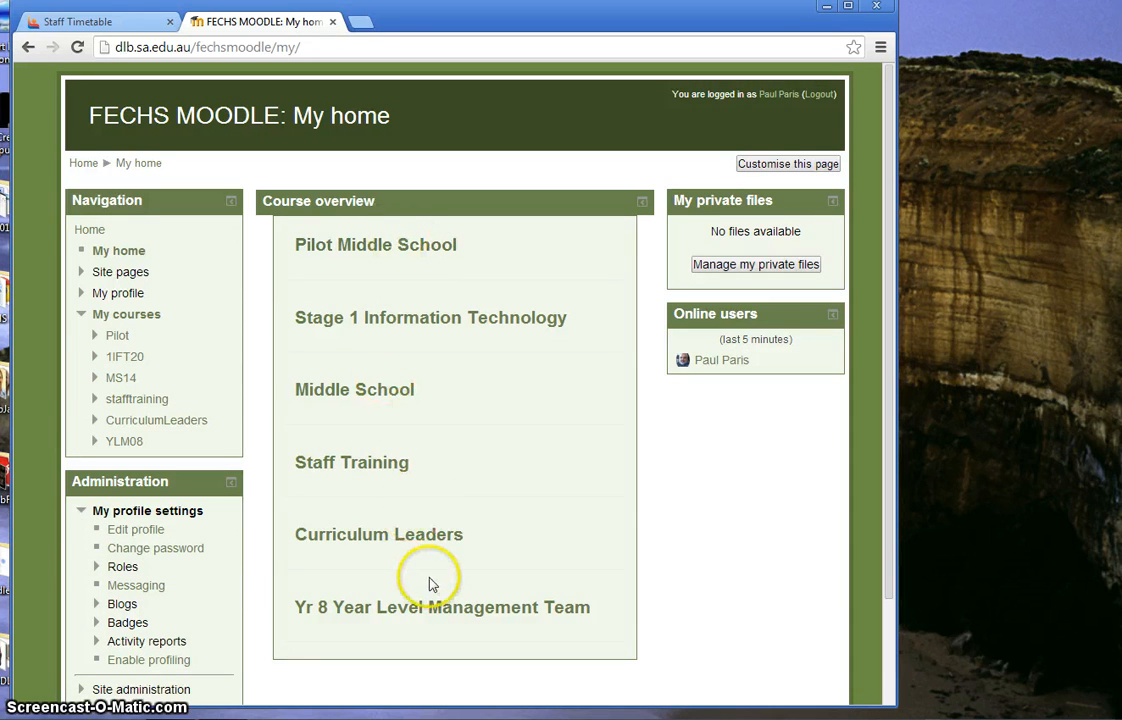
pyautogui.moveTo(357, 267)
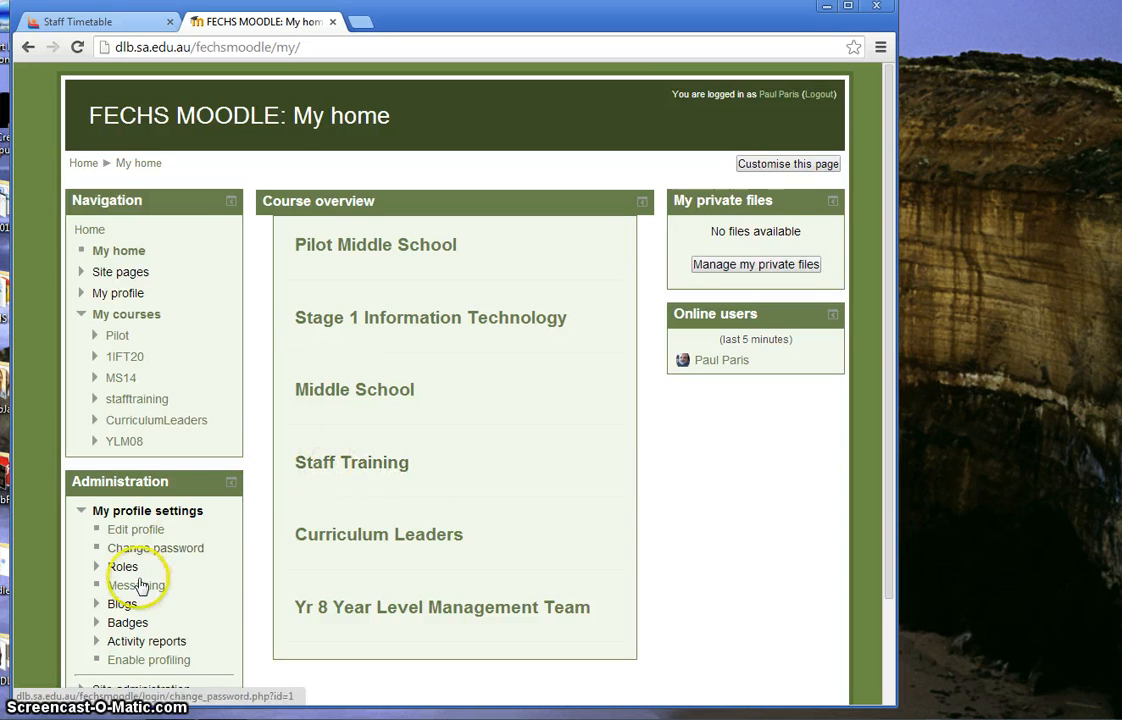
pyautogui.moveTo(147, 615)
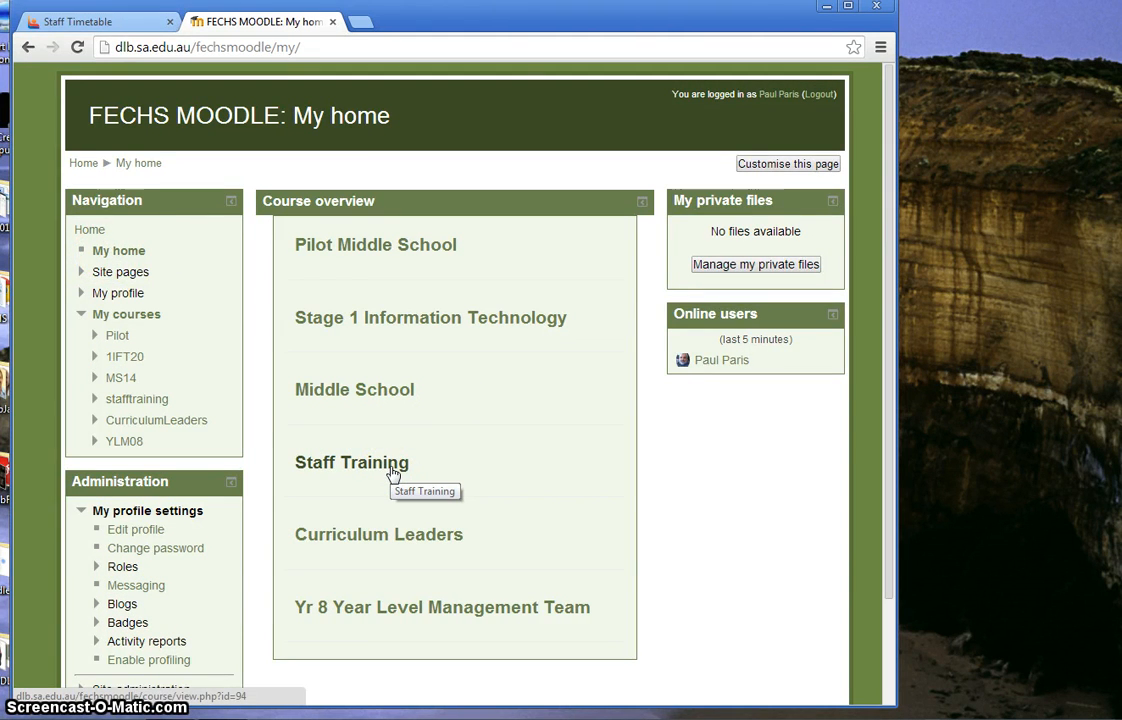
# - Open the Staff Training course from the Course overview
pyautogui.click(351, 462)
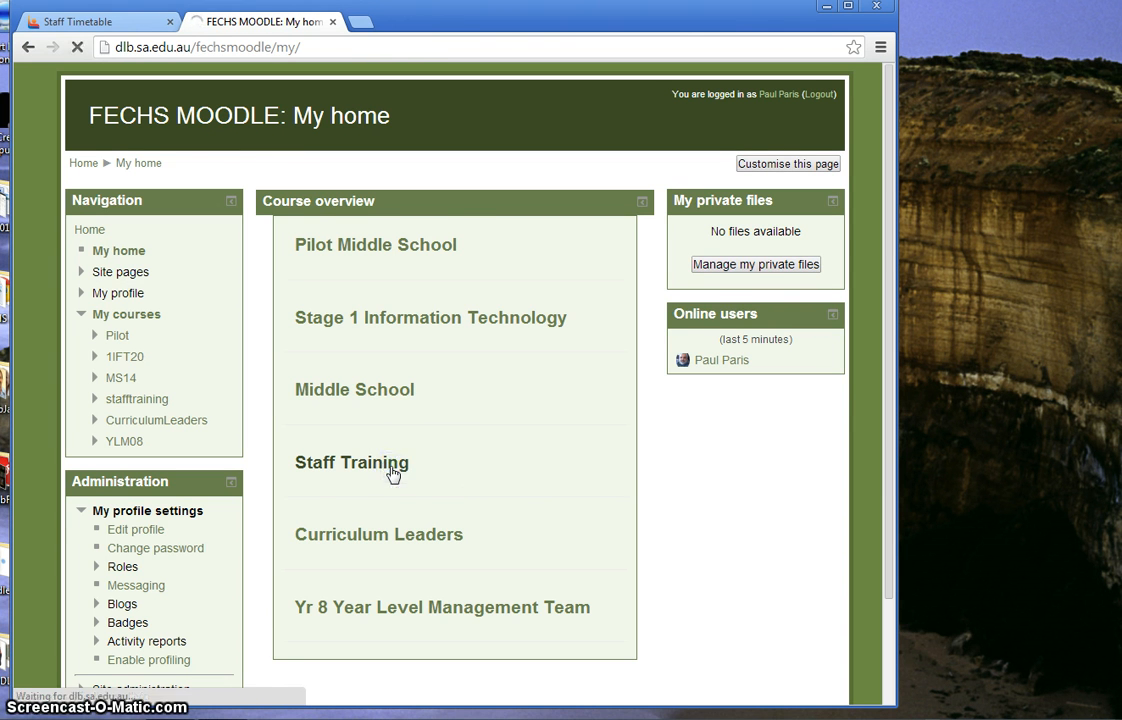
pyautogui.click(351, 462)
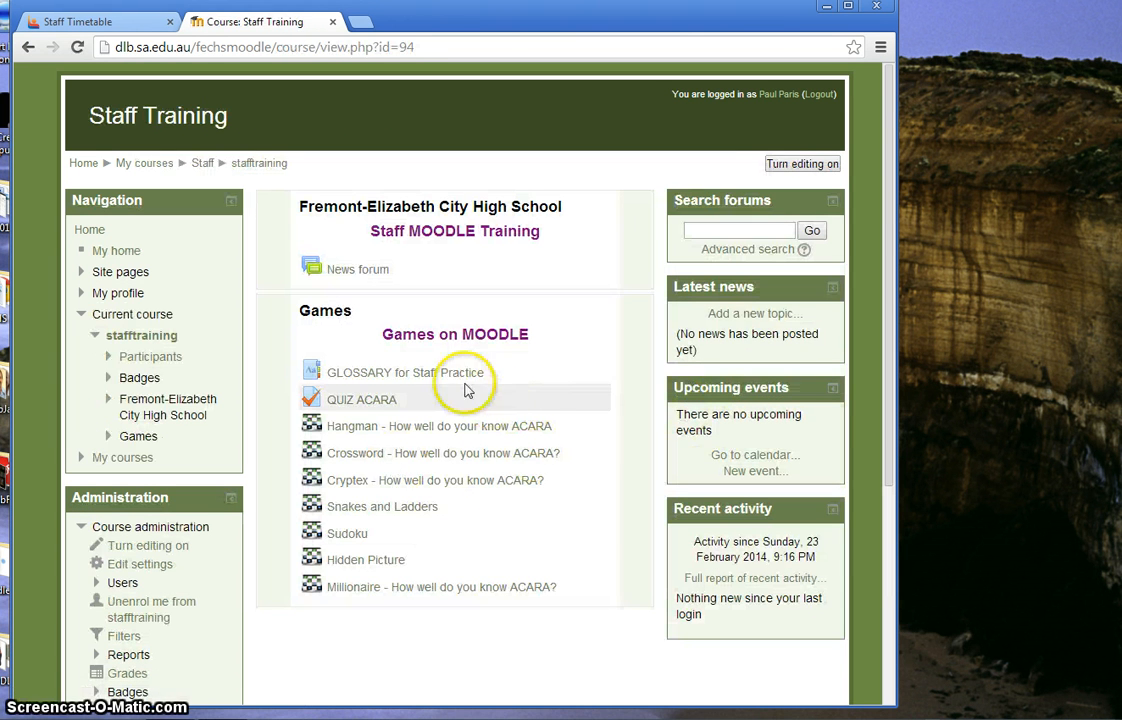
pyautogui.moveTo(725, 500)
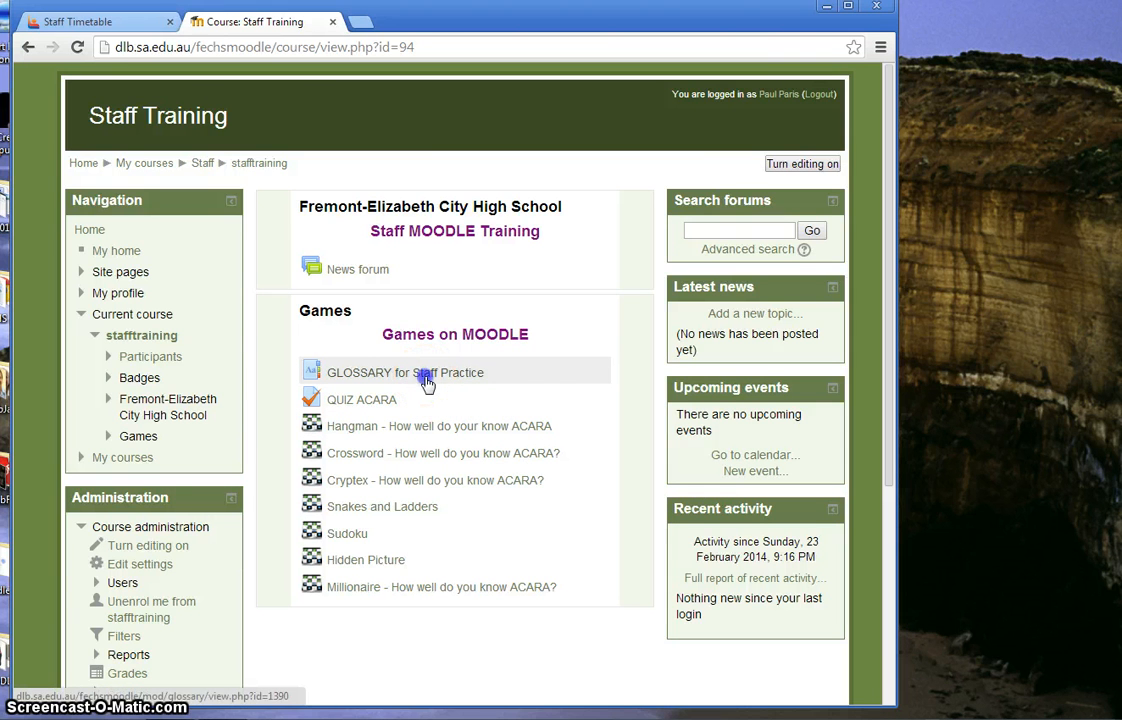
# - Open GLOSSARY for Staff Practice, browse its entries, and start a new entry
pyautogui.click(405, 372)
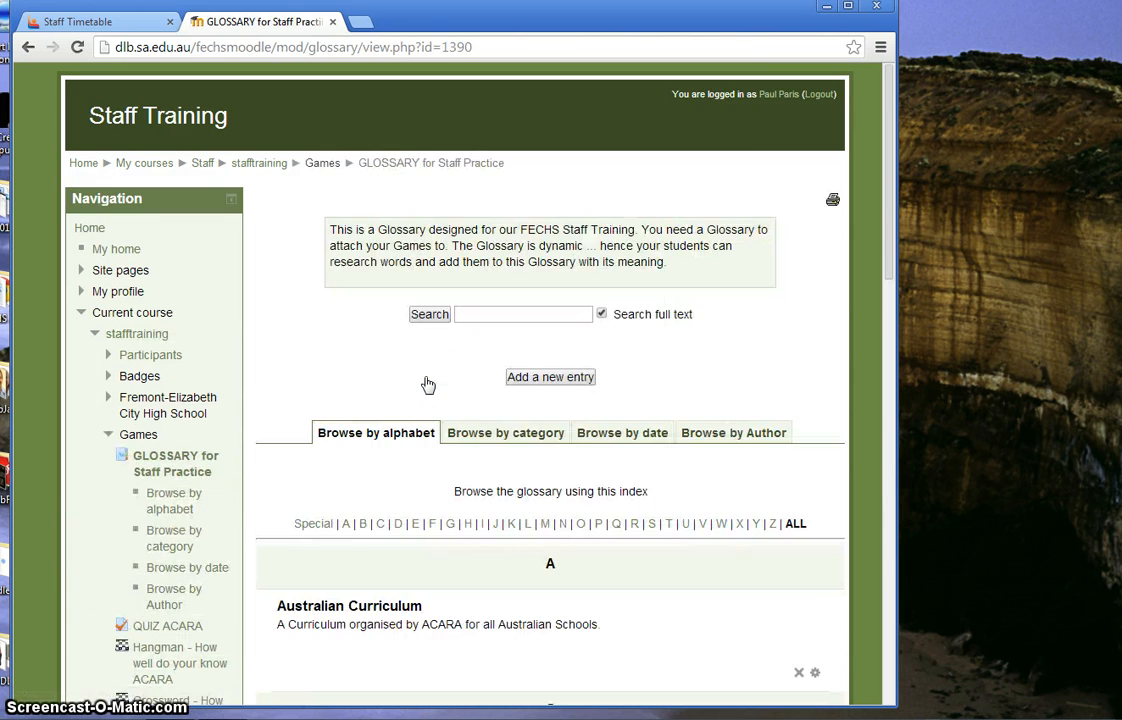
pyautogui.moveTo(648, 497)
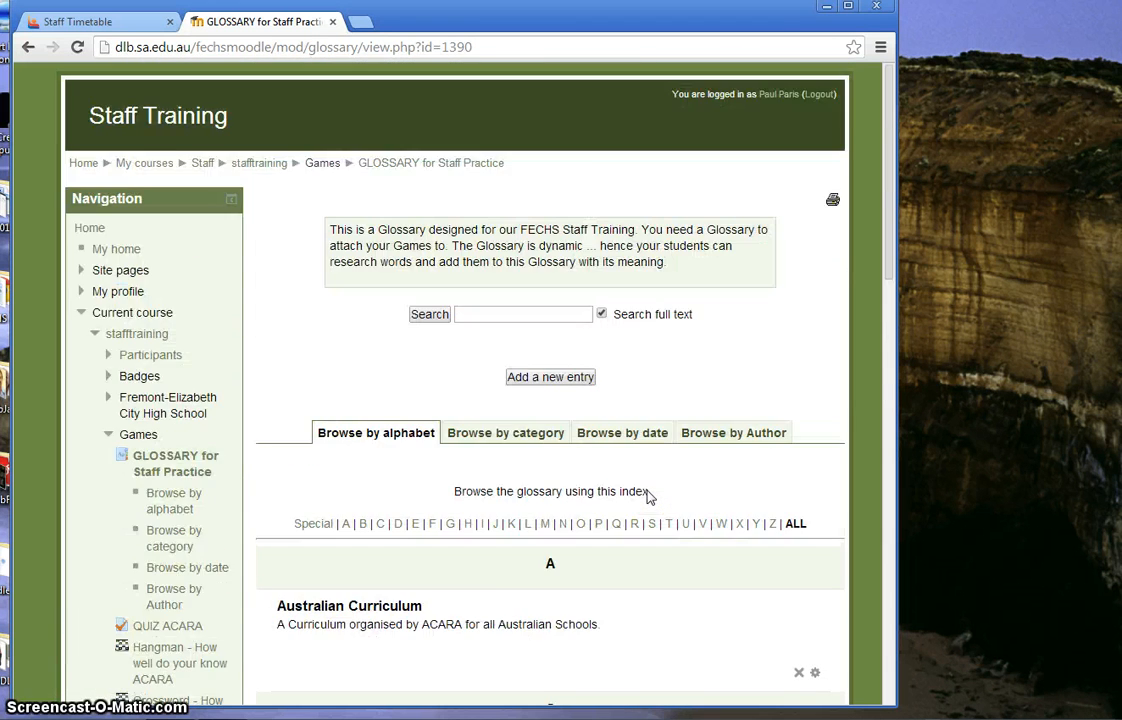
pyautogui.scroll(-3)
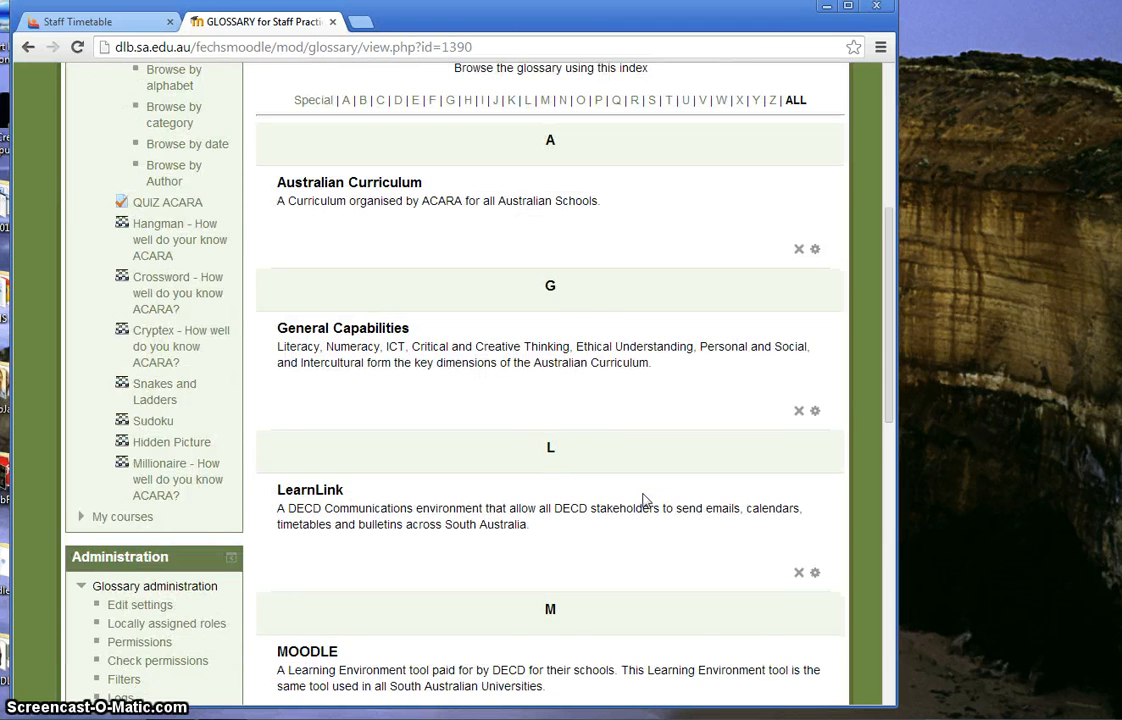
pyautogui.scroll(-3)
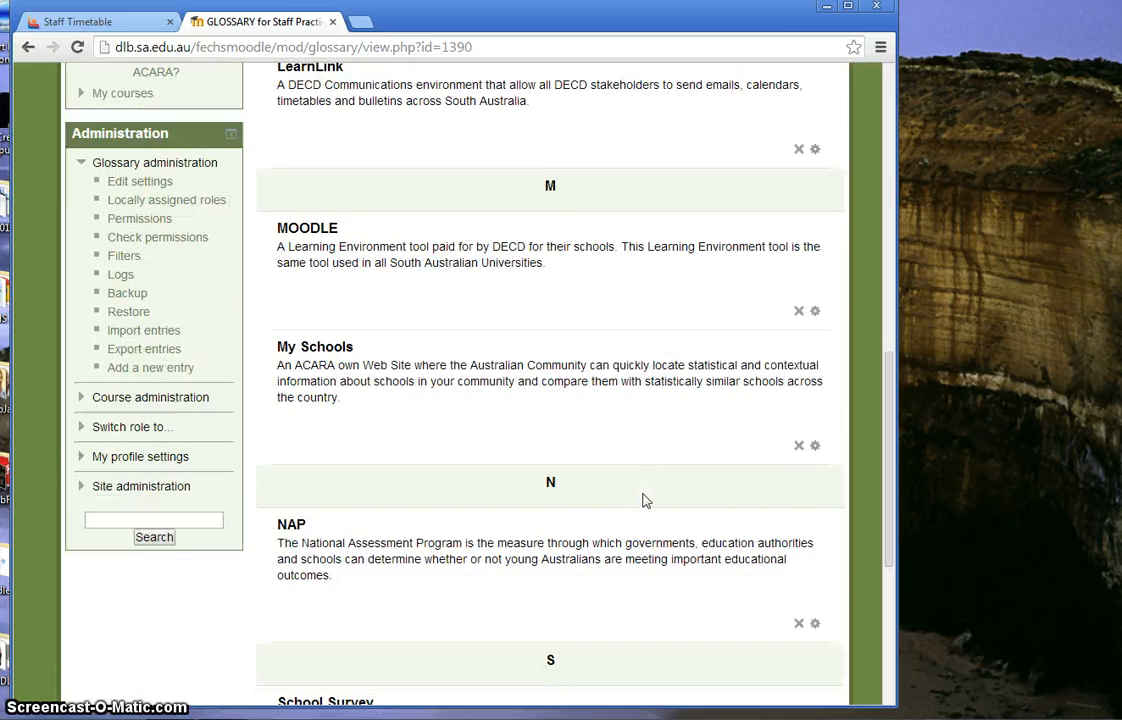
pyautogui.scroll(-3)
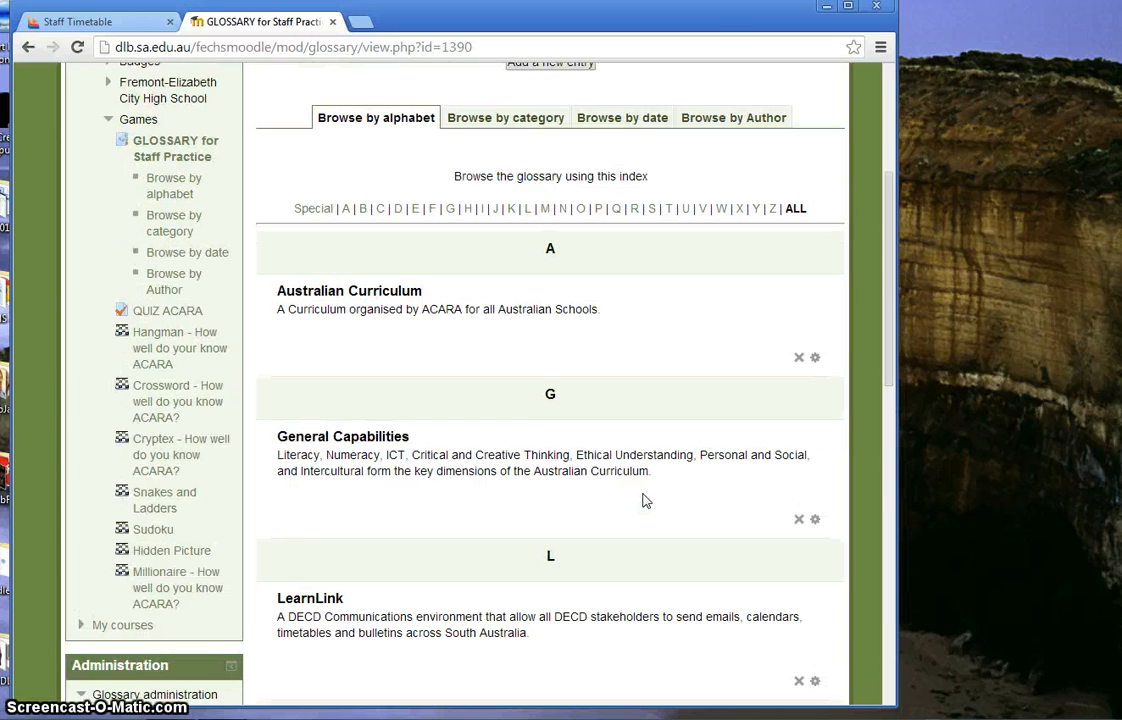
pyautogui.scroll(3)
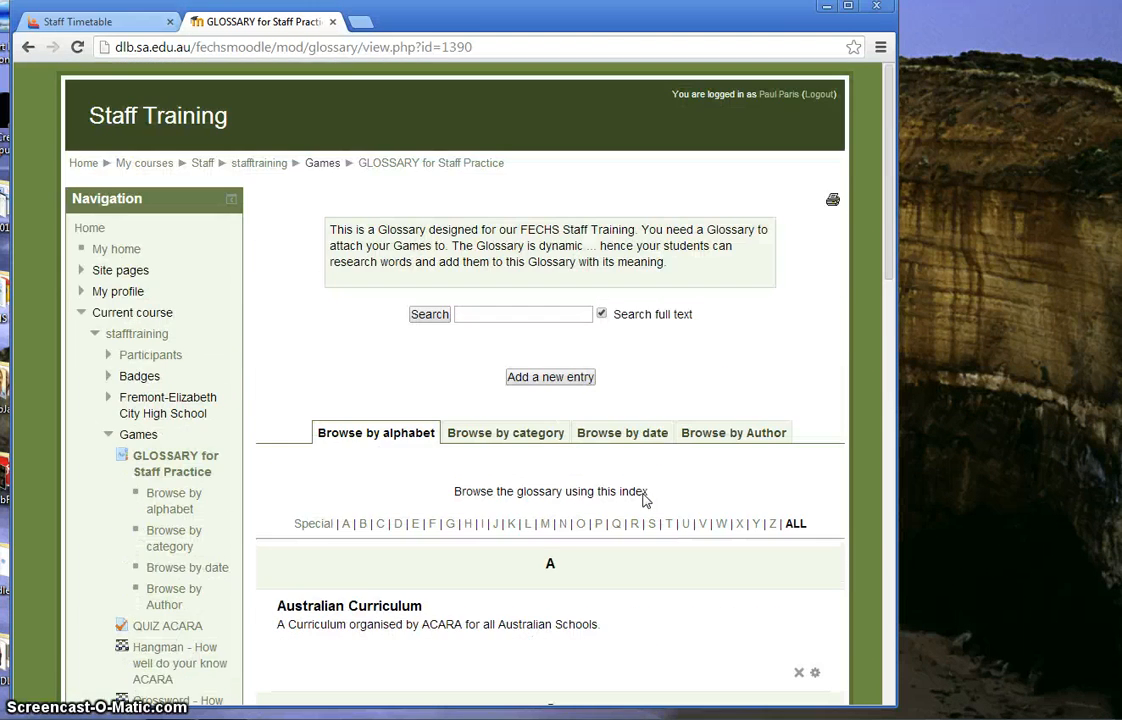
pyautogui.click(550, 377)
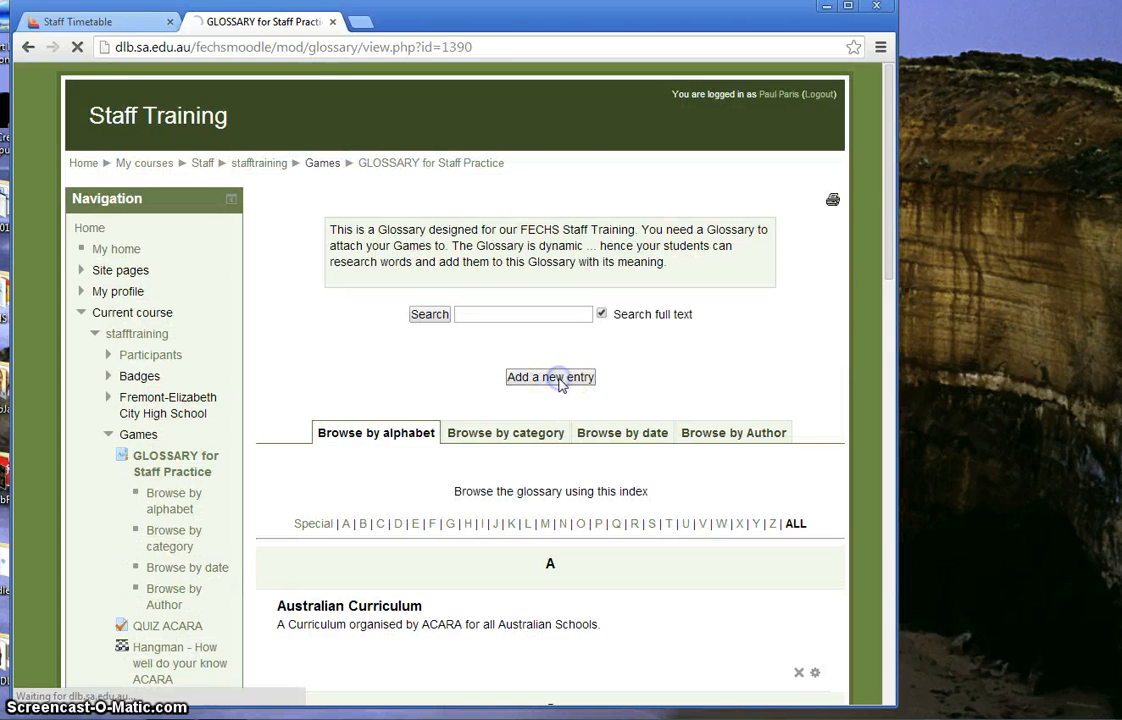
# - Enter concept 'Maths' defined as 'This is one of the Australian Curriculum learning areas.'
pyautogui.click(550, 377)
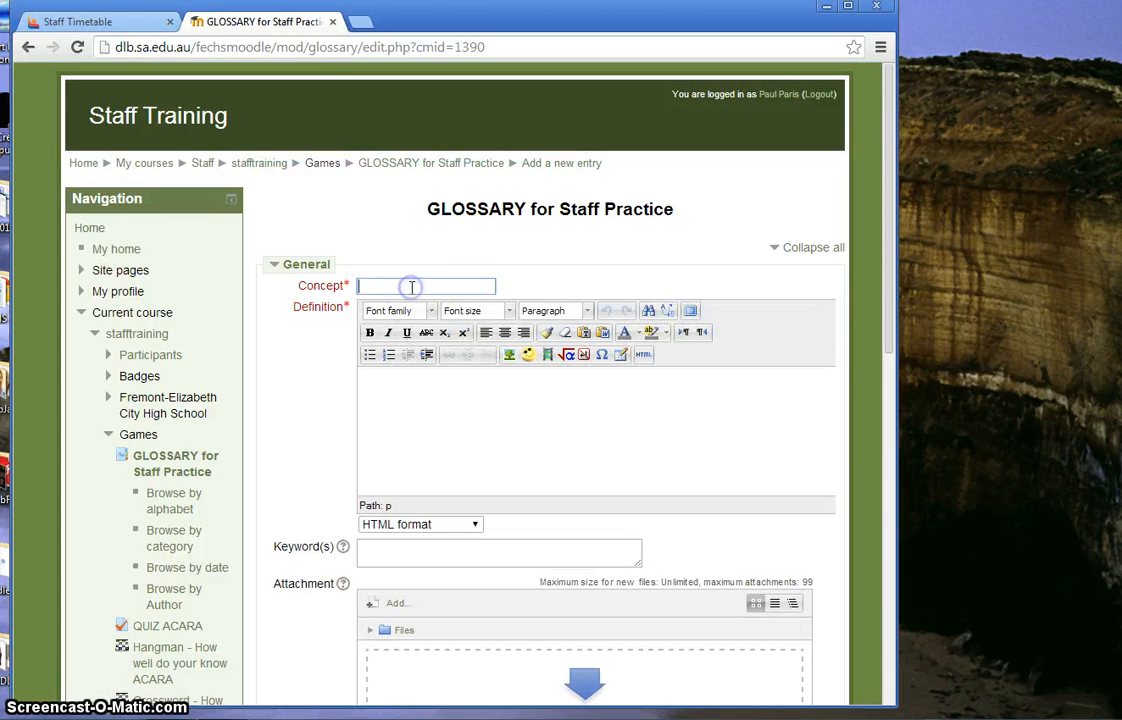
pyautogui.write('Maths')
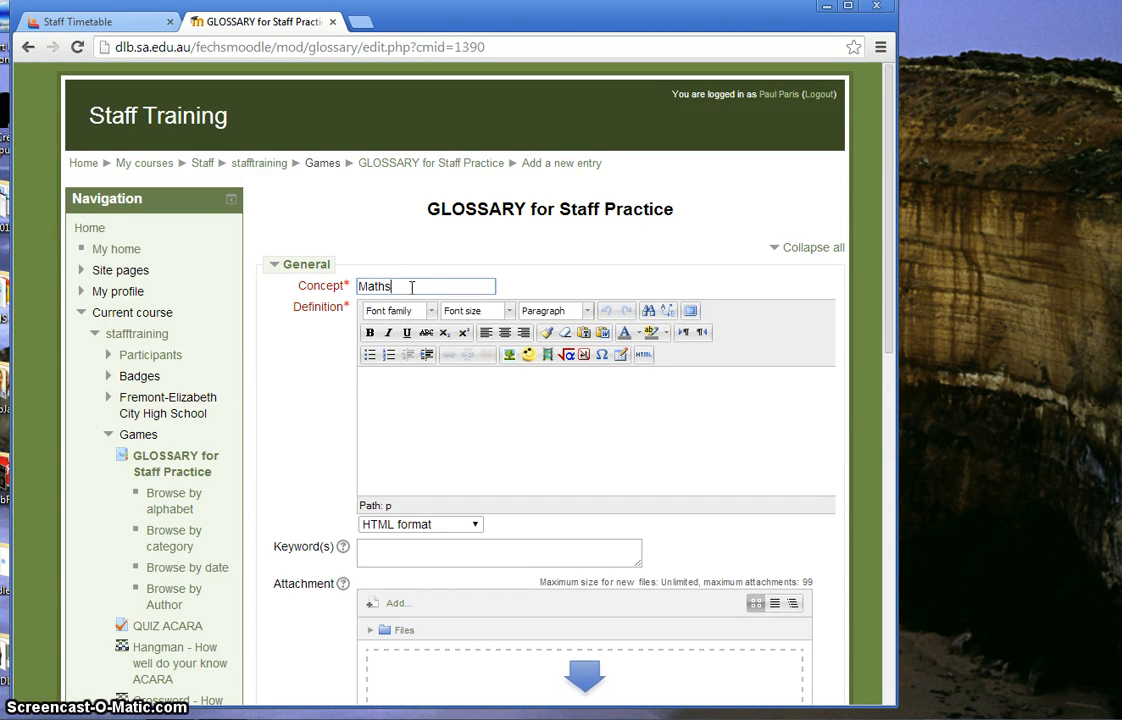
pyautogui.click(475, 381)
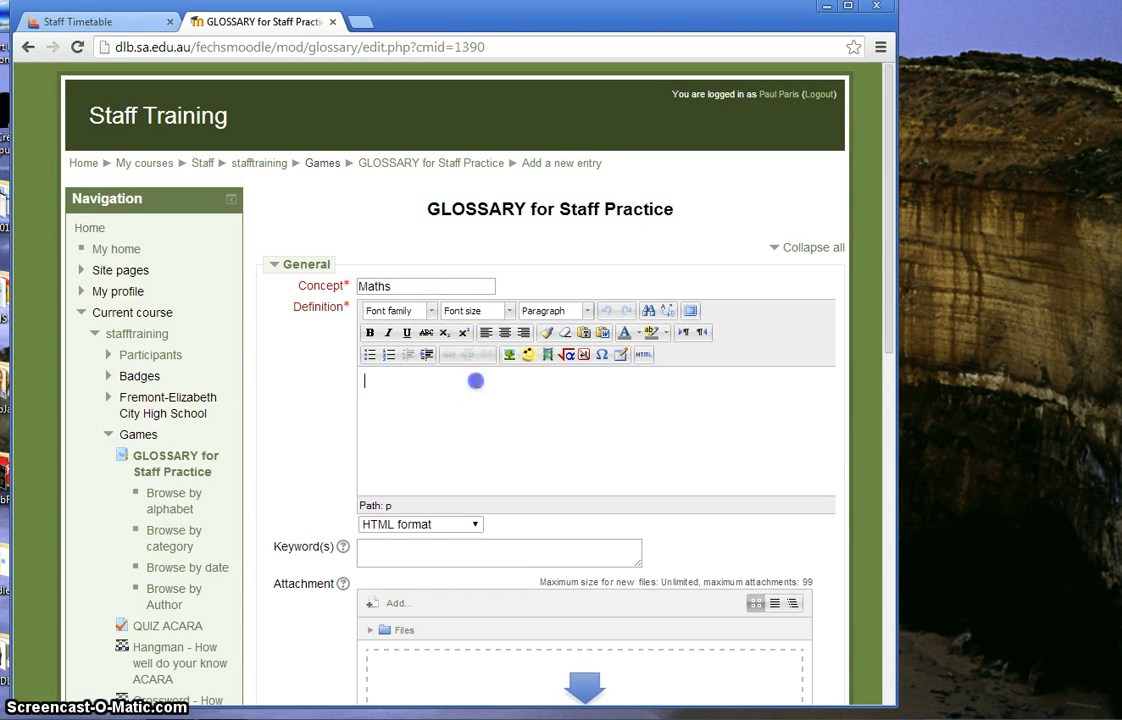
pyautogui.write('This is one of th')
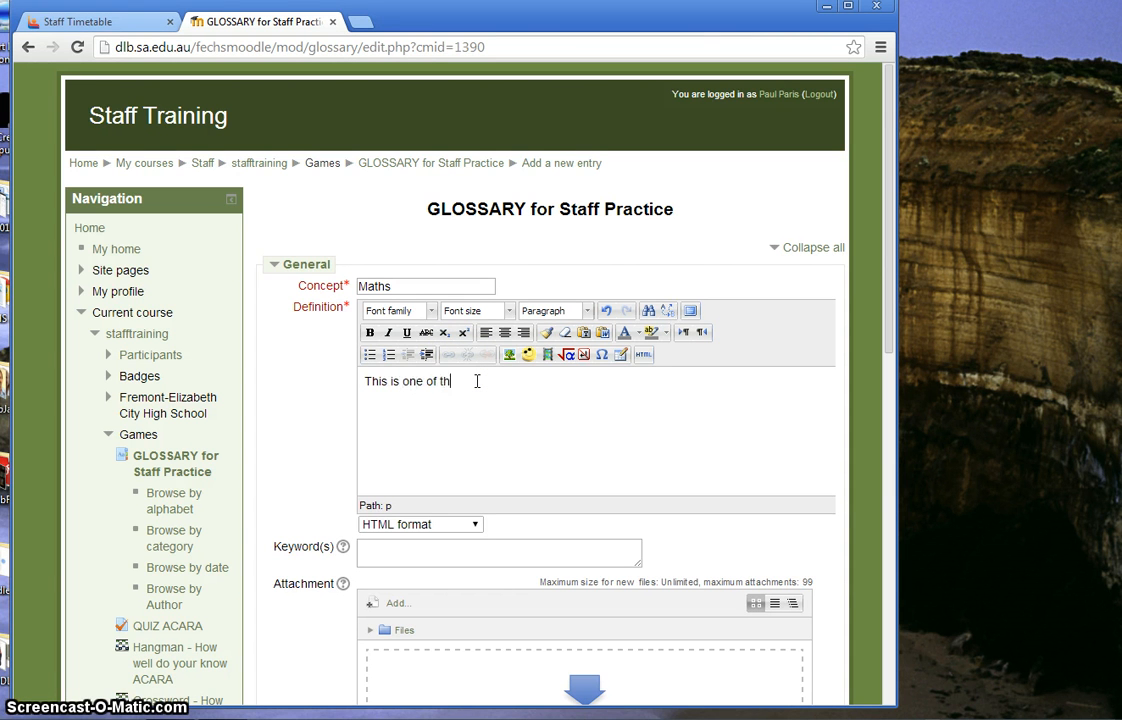
pyautogui.write('e')
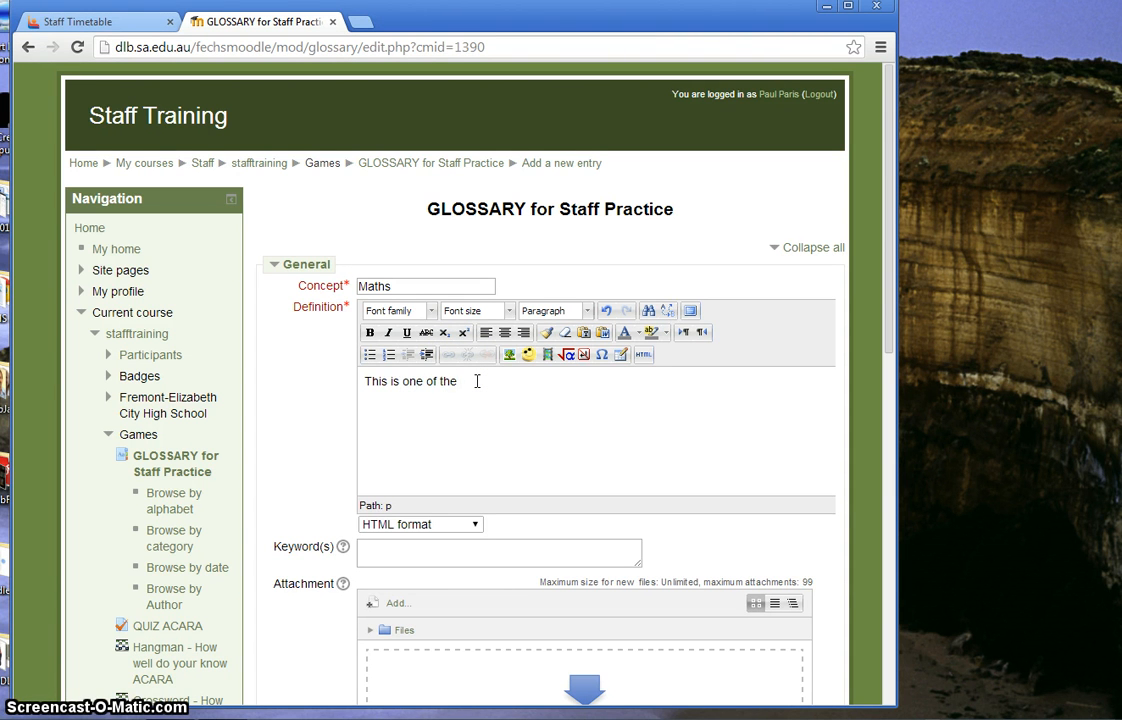
pyautogui.write('Australian Cu')
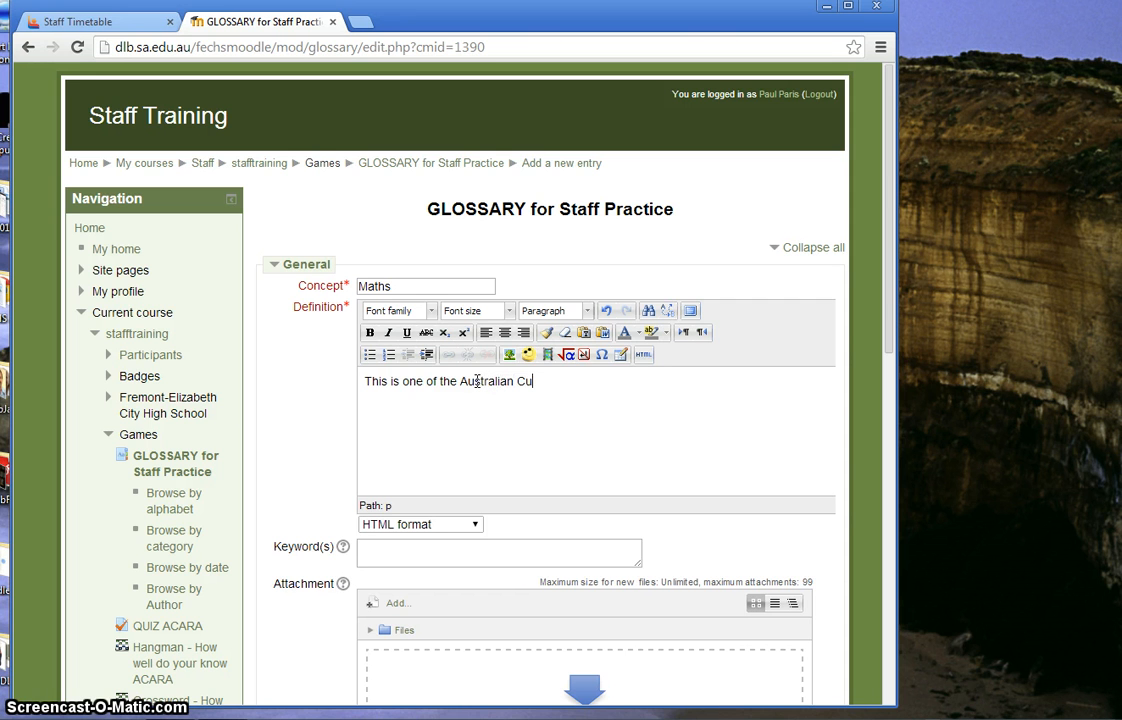
pyautogui.write('rriculu')
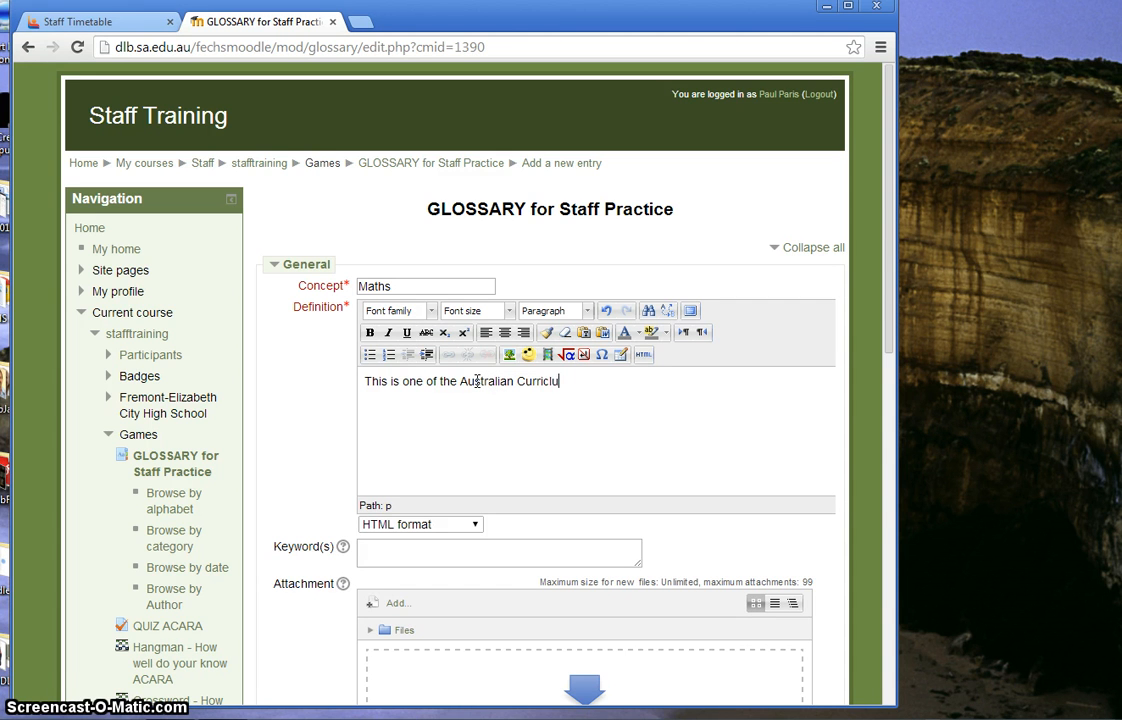
pyautogui.write('m')
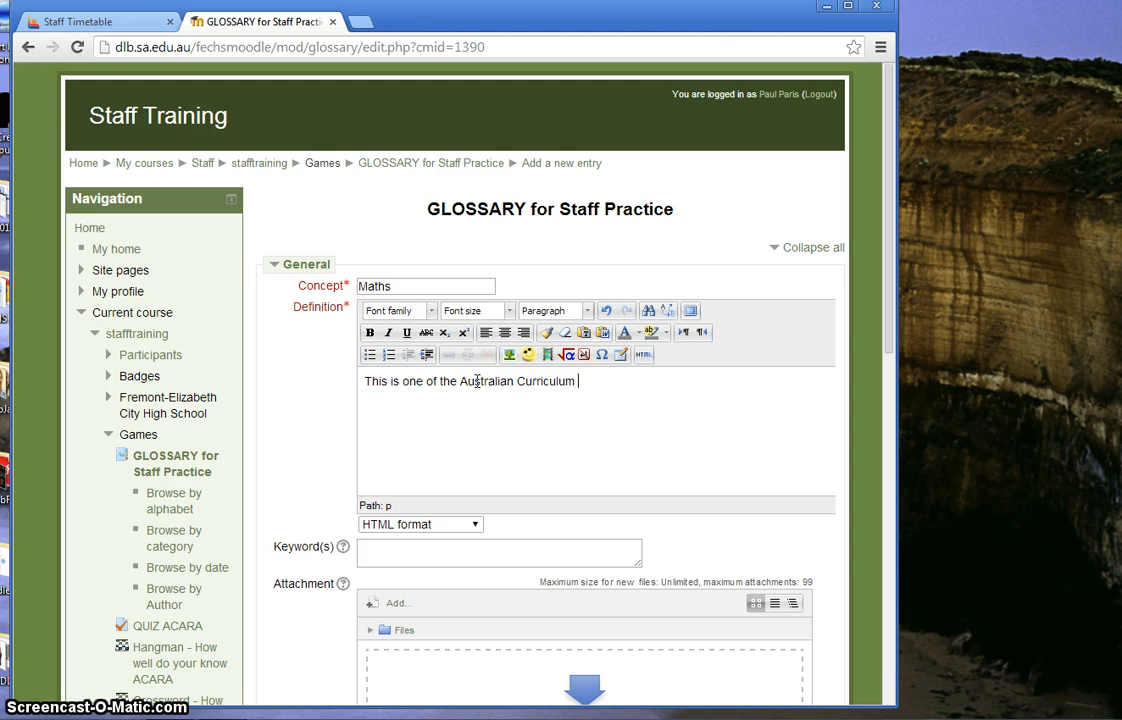
pyautogui.write('learn')
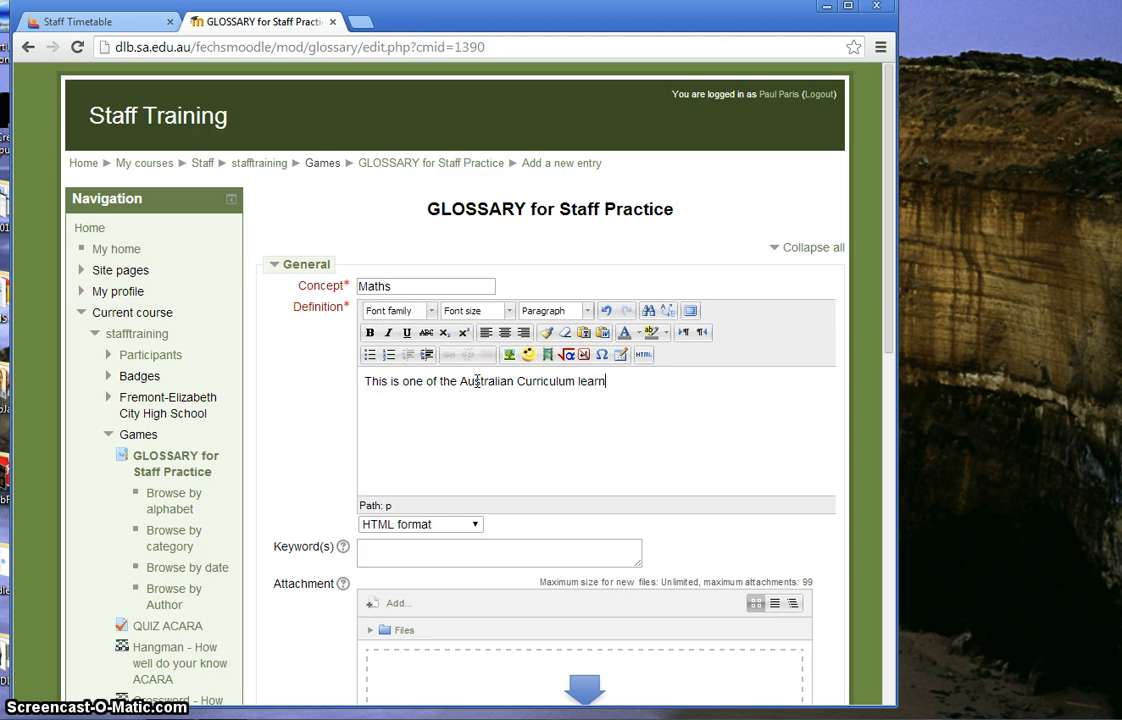
pyautogui.write('ing areas.')
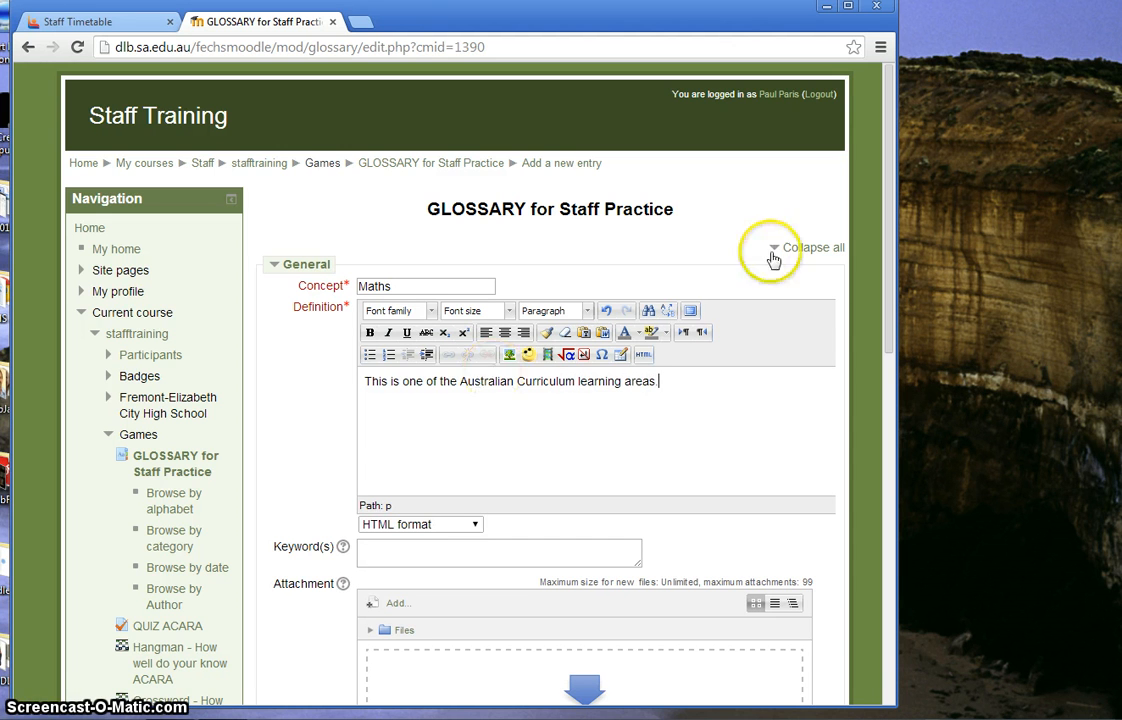
pyautogui.moveTo(343, 456)
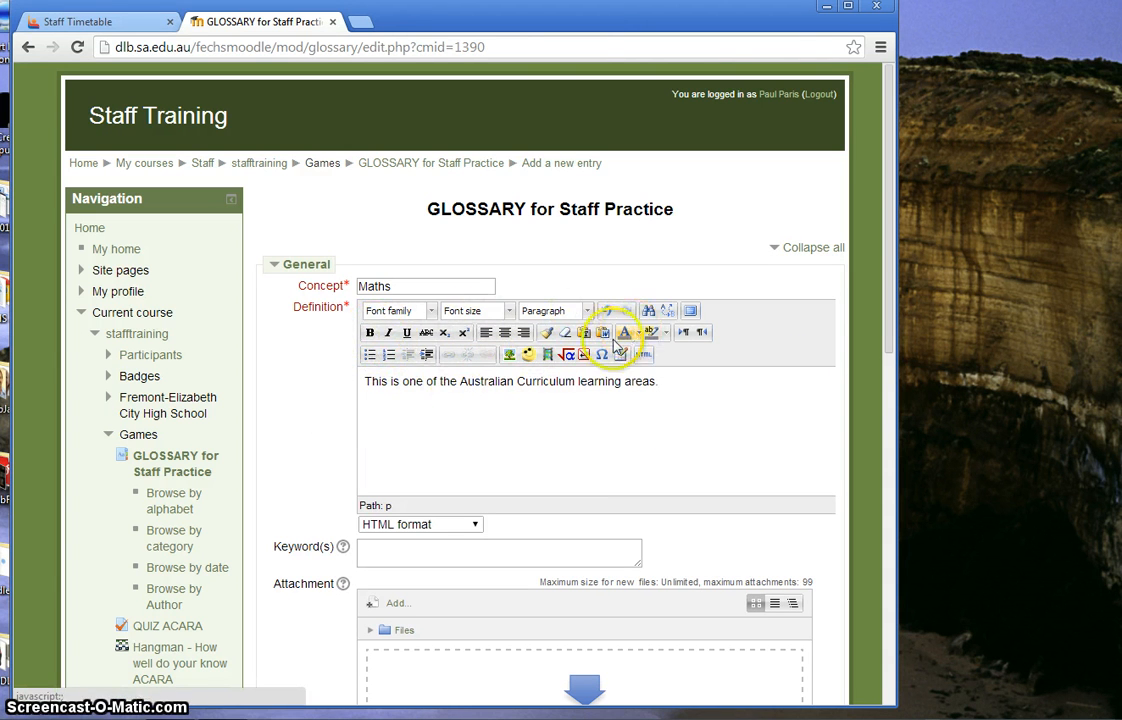
pyautogui.scroll(-3)
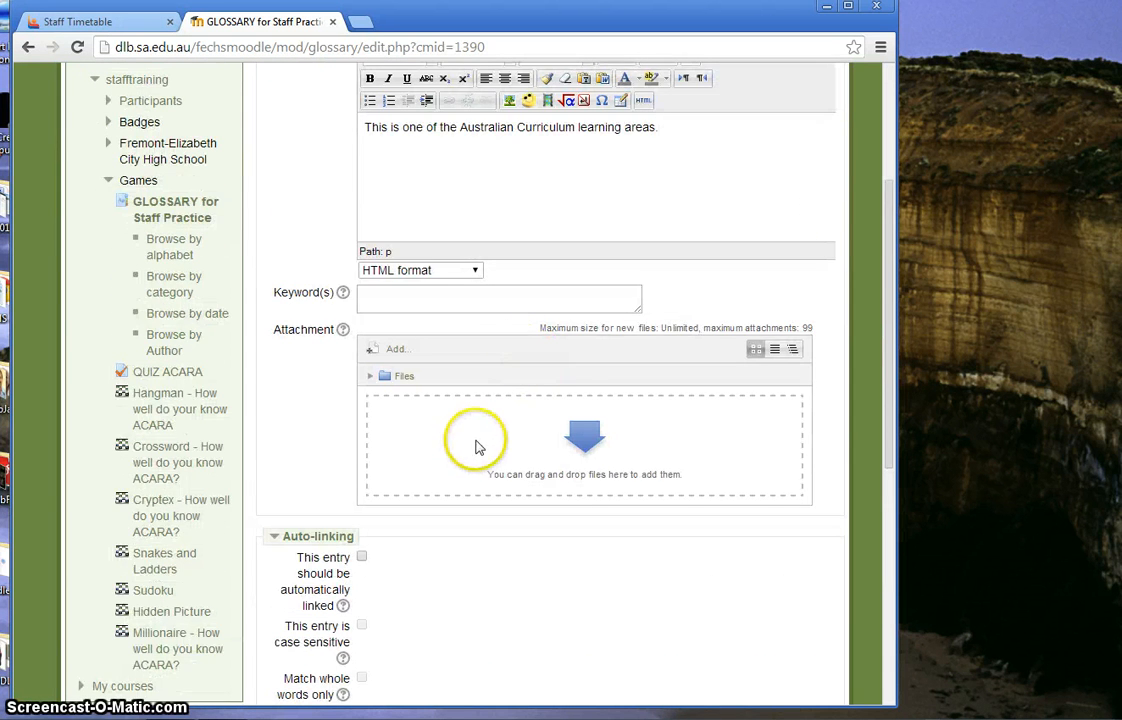
pyautogui.scroll(-3)
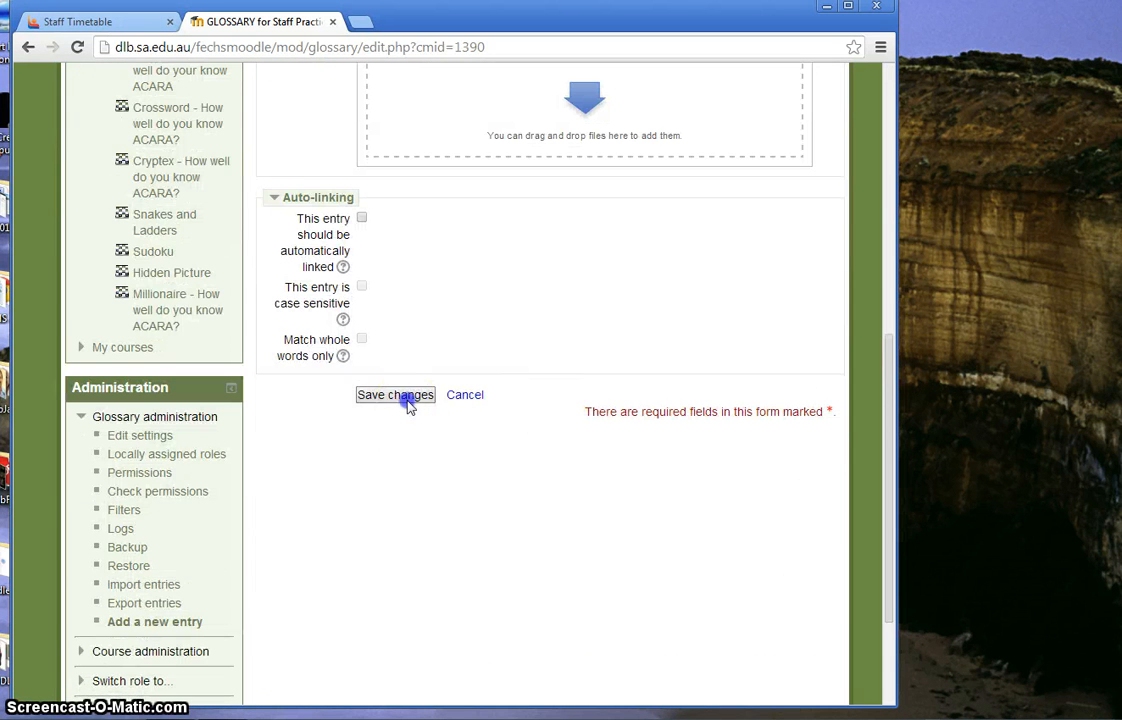
# - Save the Maths entry, browse ALL entries alphabetically, then return to stafftraining
pyautogui.click(394, 394)
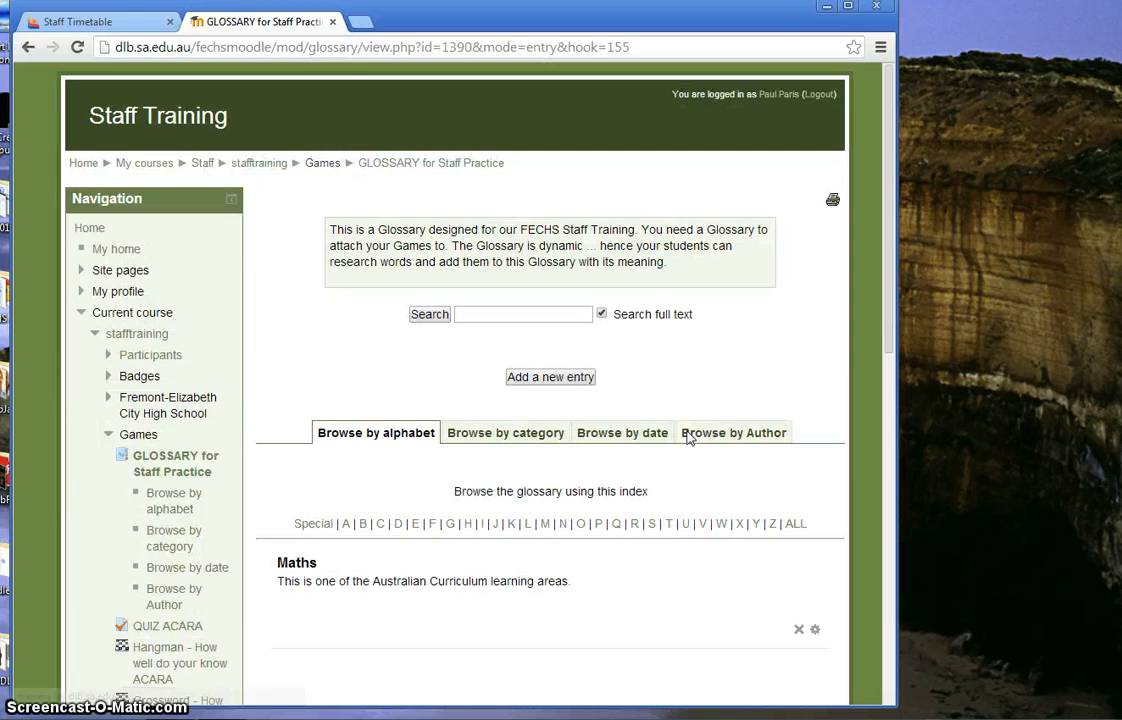
pyautogui.scroll(-3)
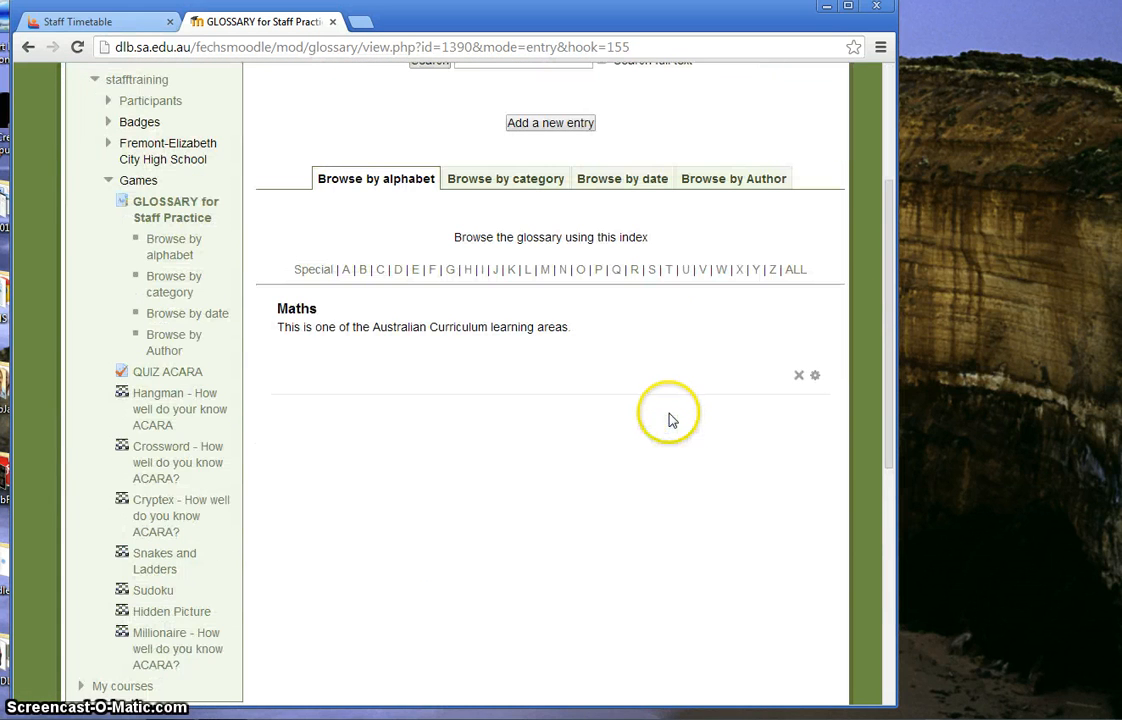
pyautogui.moveTo(435, 348)
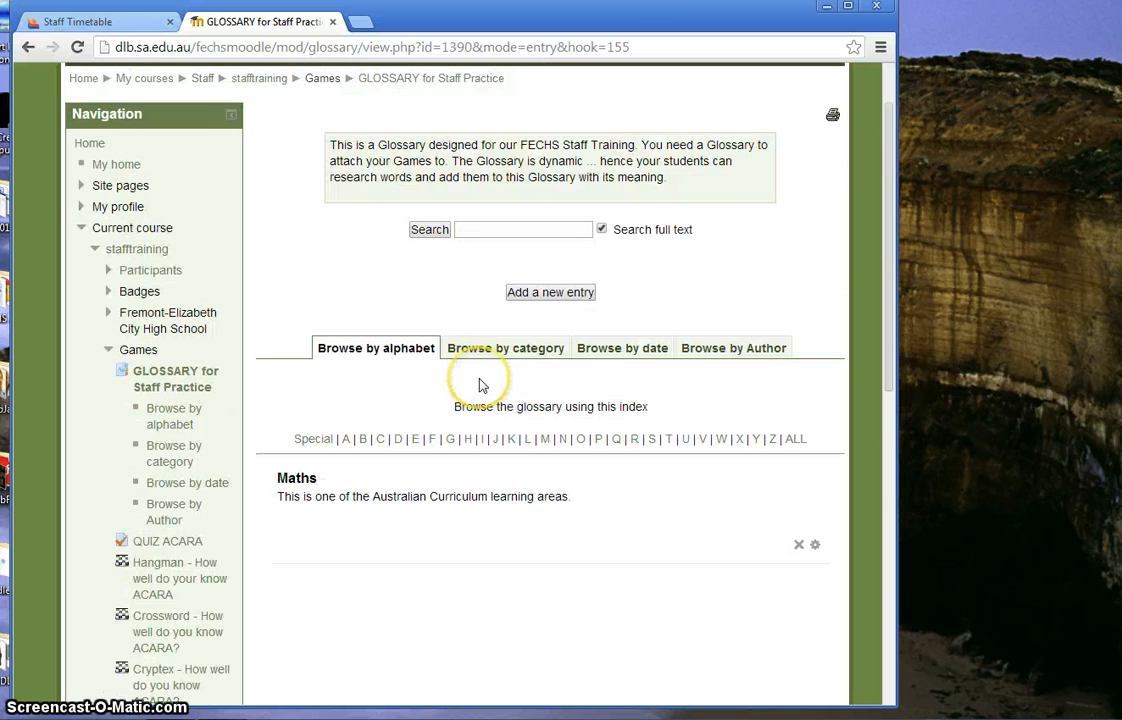
pyautogui.click(795, 438)
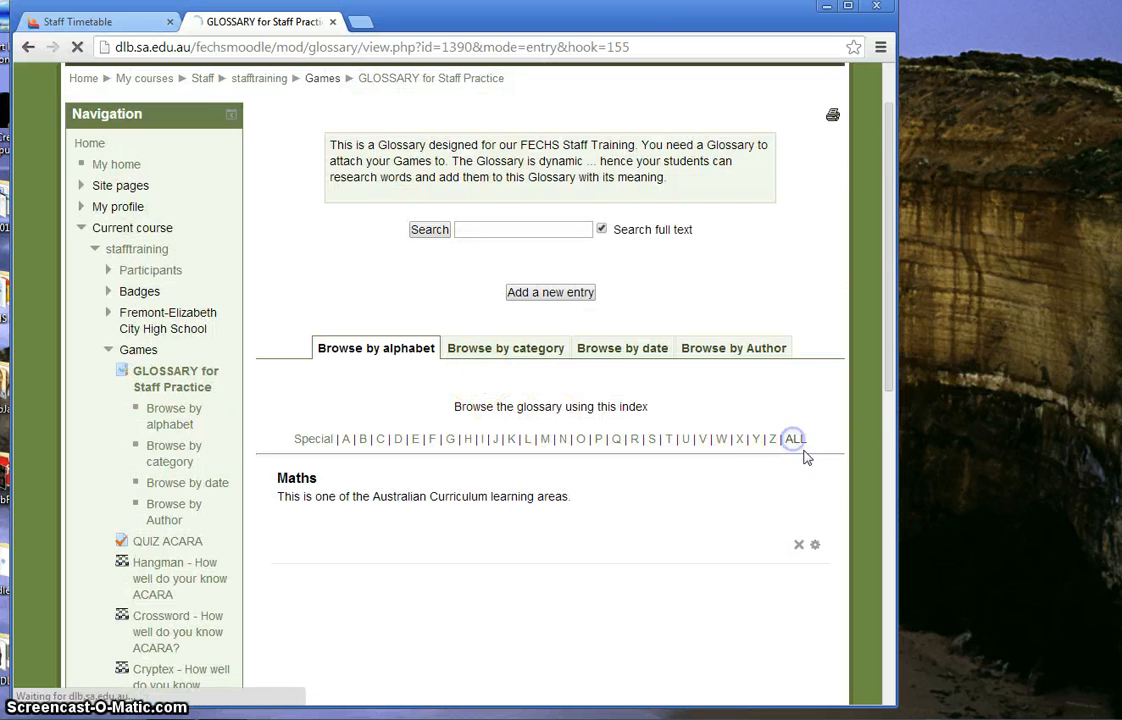
pyautogui.click(794, 439)
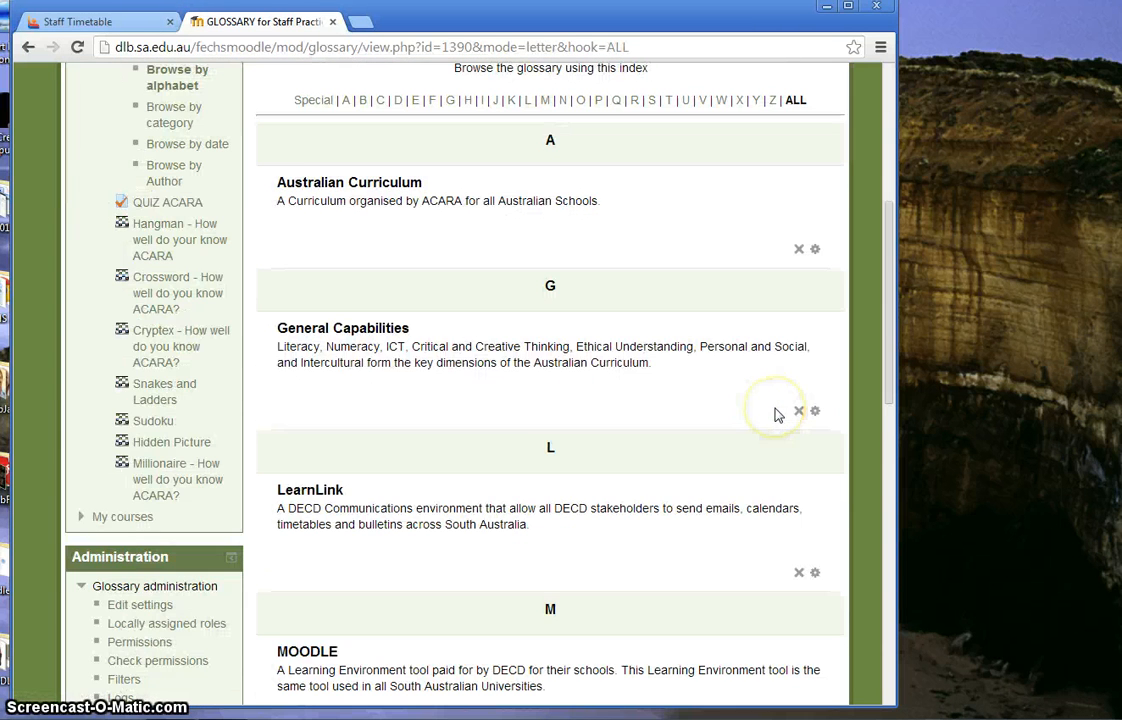
pyautogui.scroll(-3)
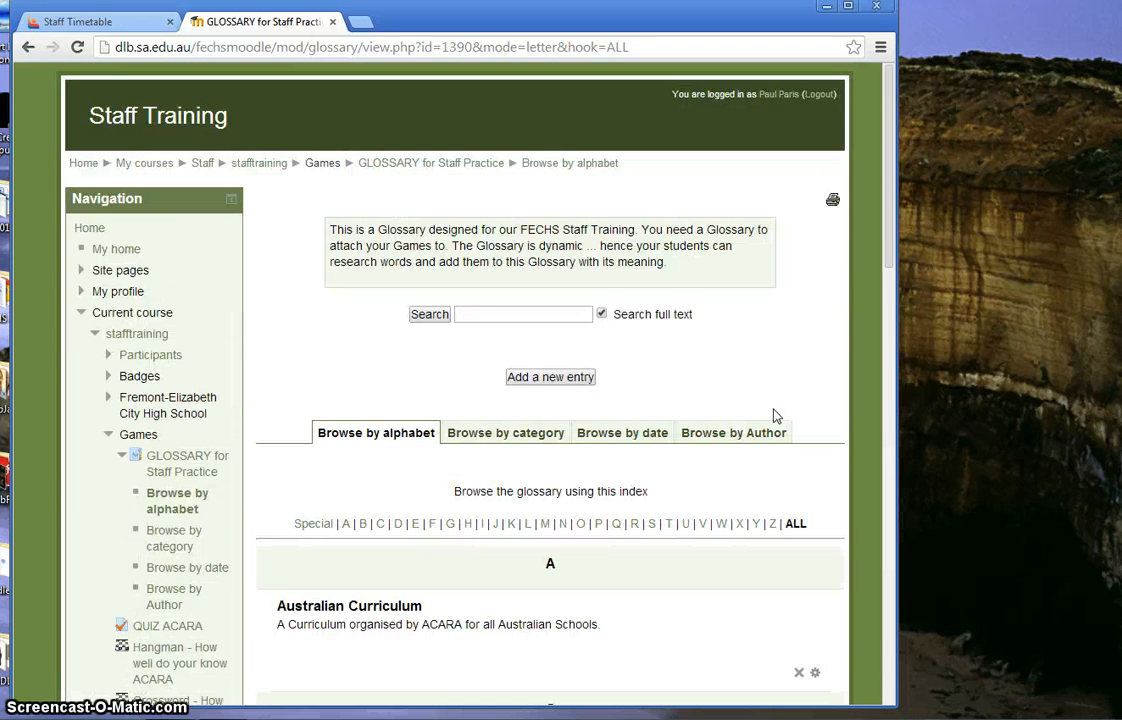
pyautogui.moveTo(178, 596)
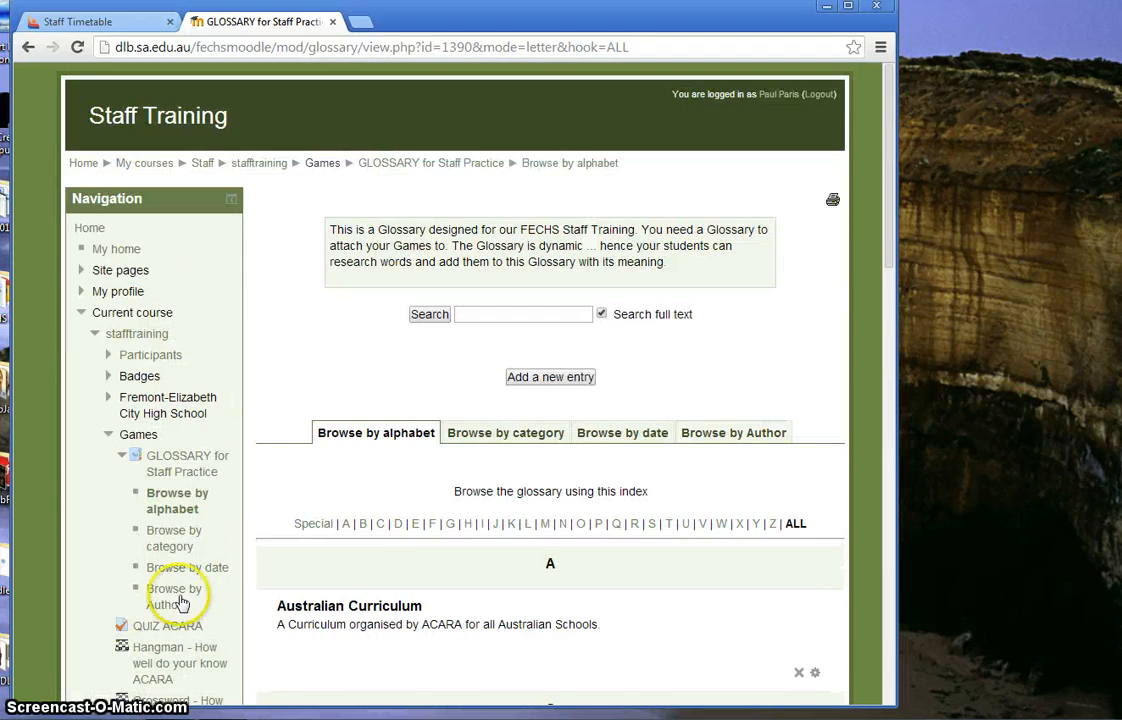
pyautogui.scroll(-3)
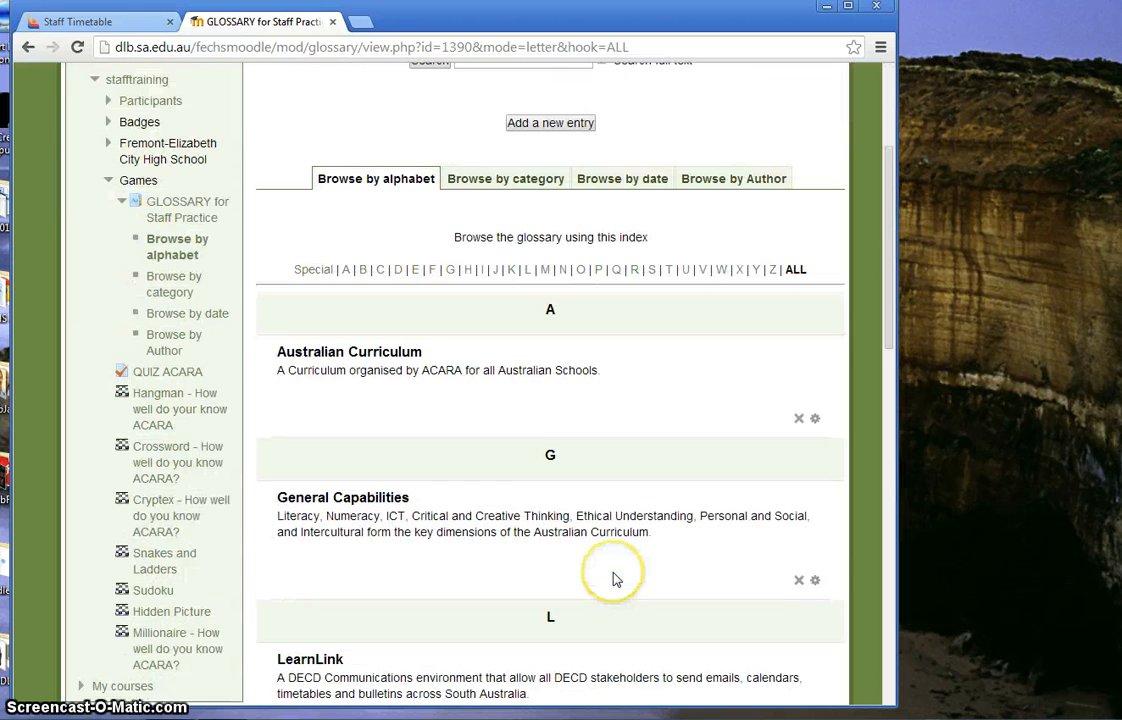
pyautogui.moveTo(376, 351)
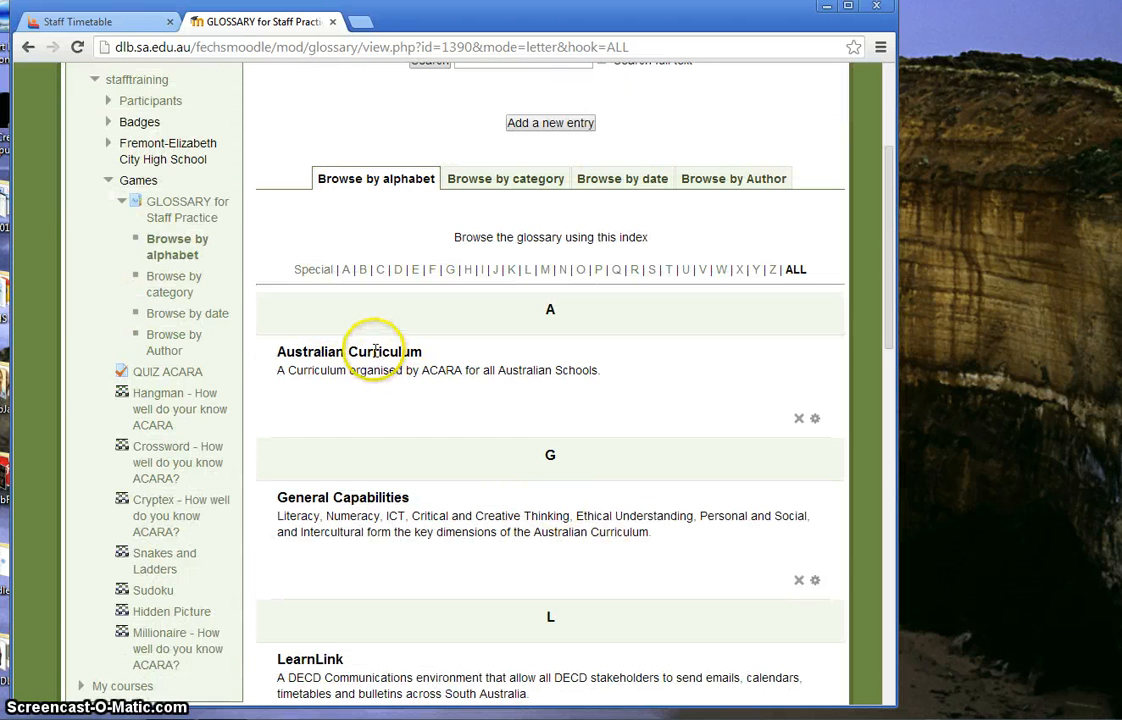
pyautogui.moveTo(451, 440)
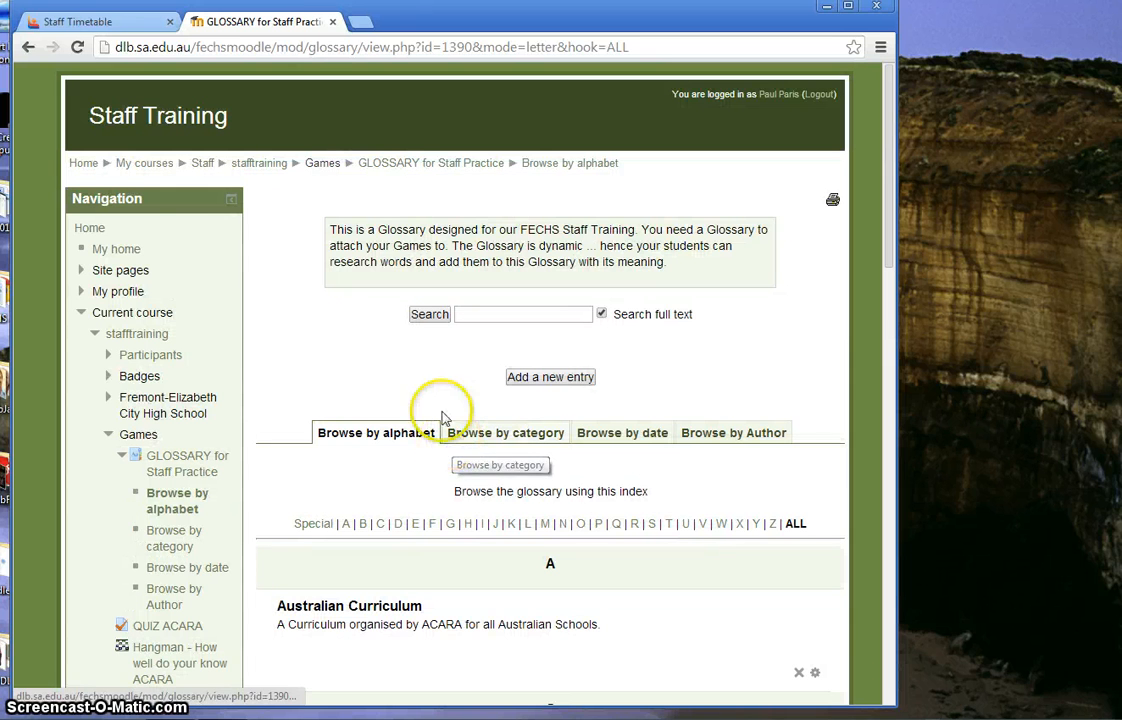
pyautogui.moveTo(410, 150)
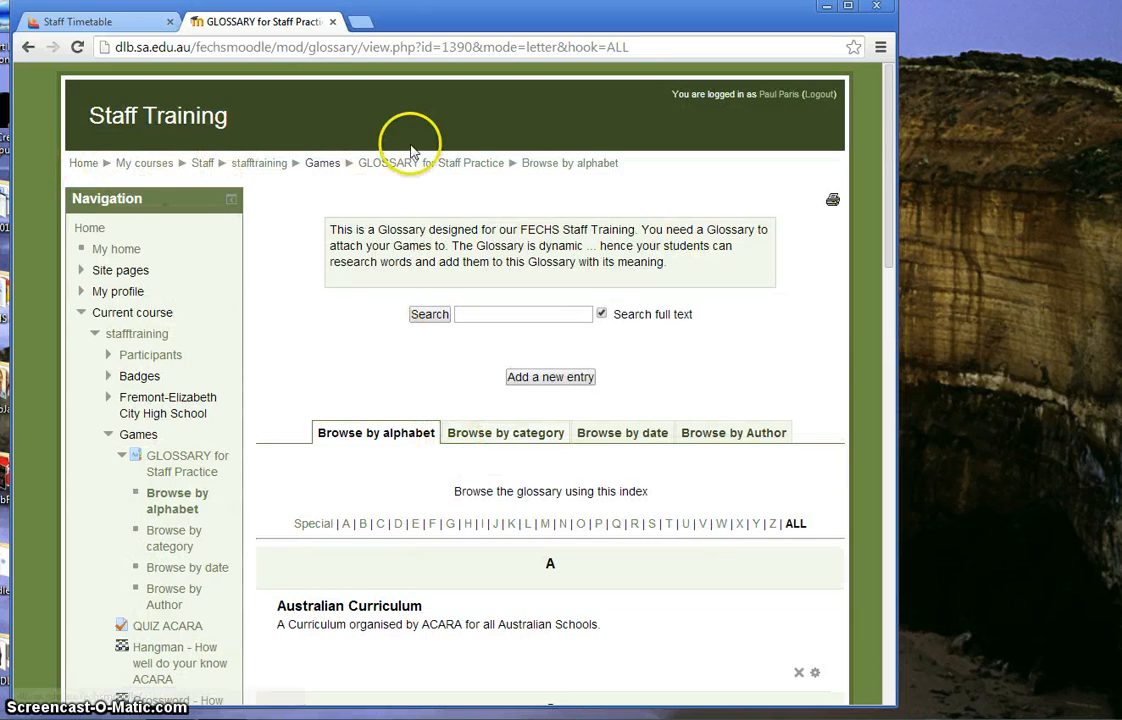
pyautogui.moveTo(480, 160)
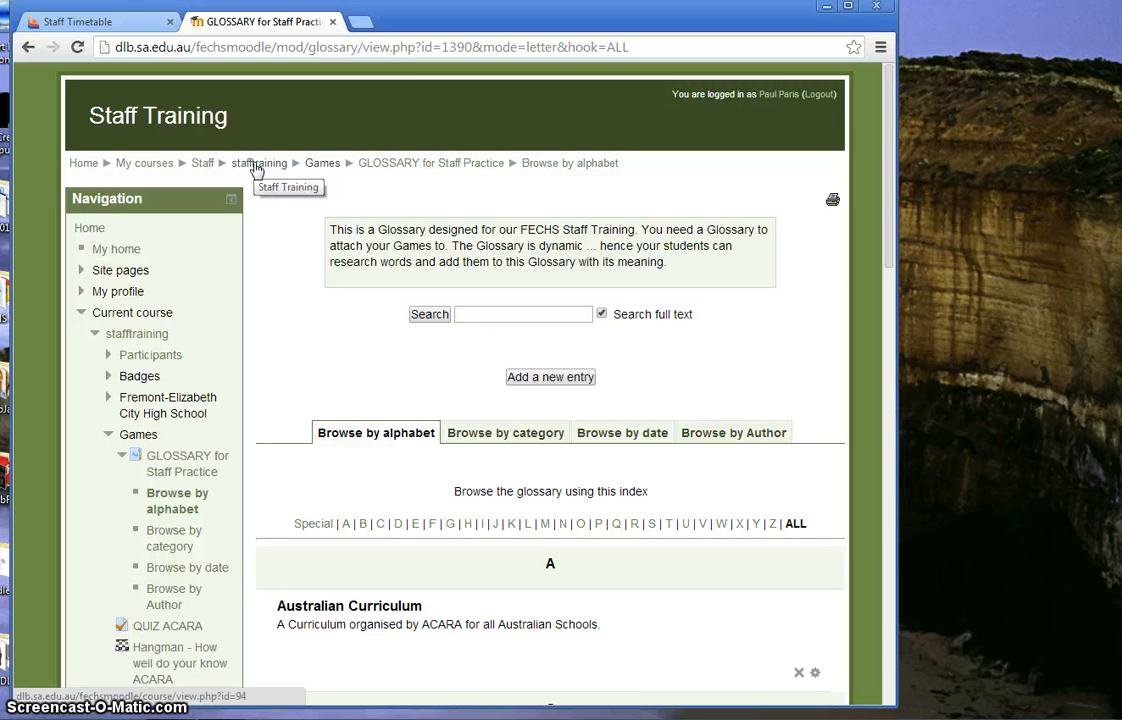
pyautogui.click(259, 163)
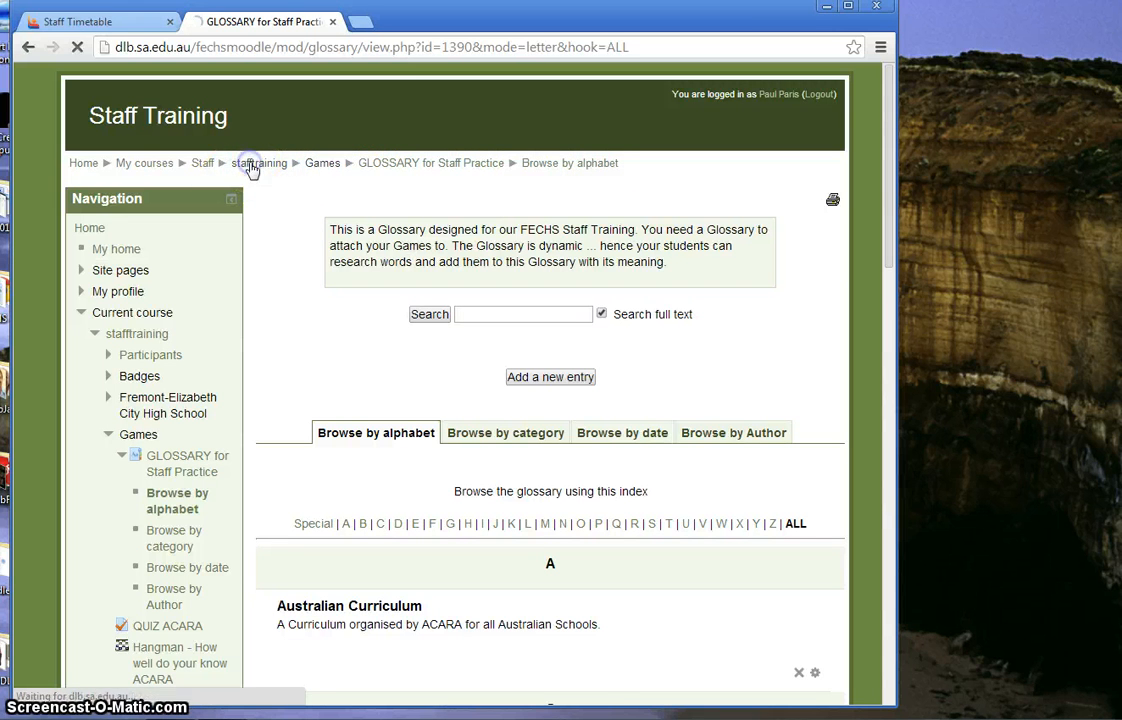
# - Return to the Staff Training course page via the stafftraining breadcrumb
pyautogui.click(259, 163)
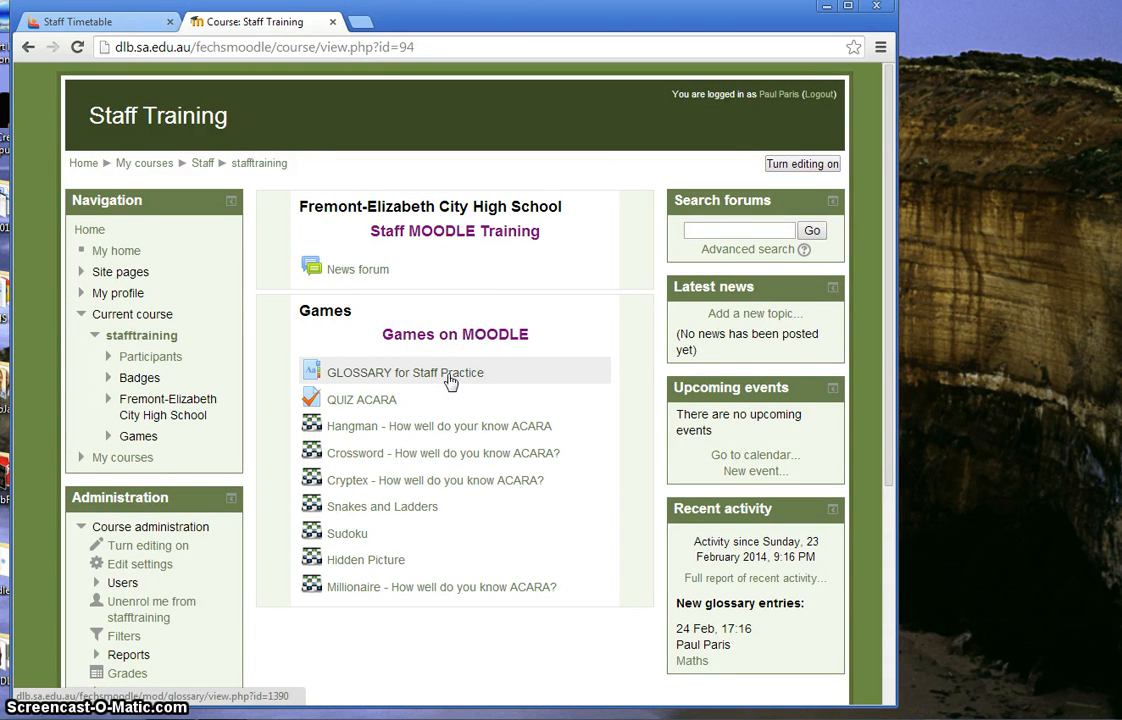
pyautogui.moveTo(385, 430)
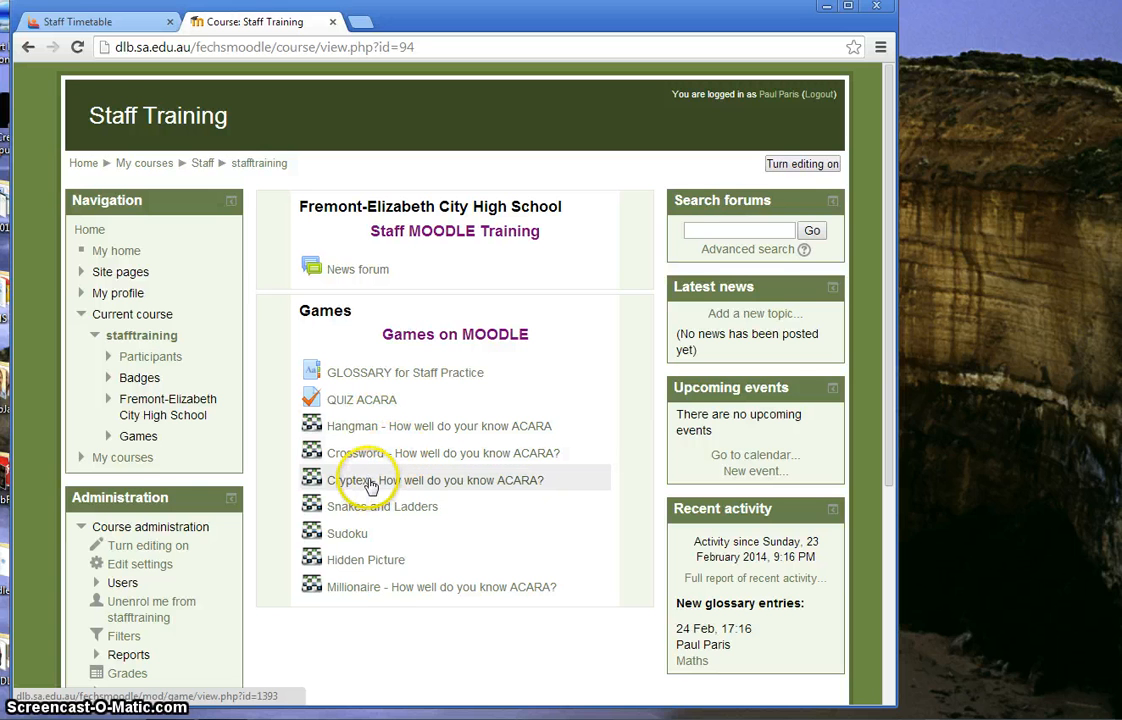
pyautogui.moveTo(383, 587)
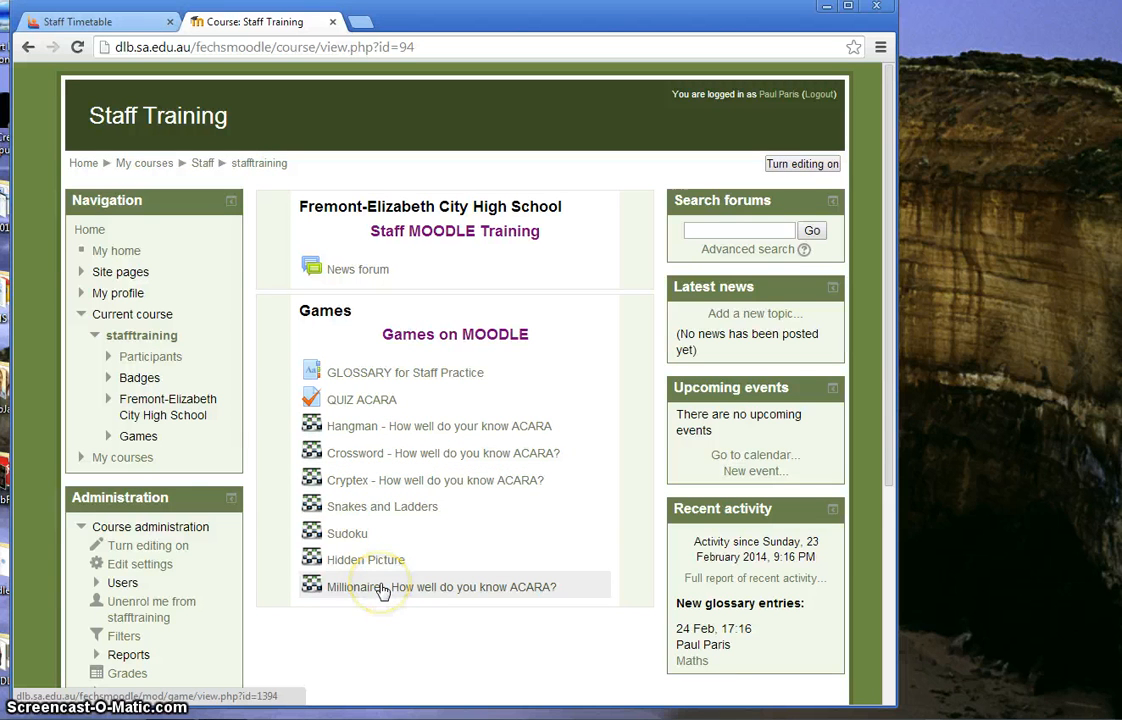
pyautogui.moveTo(365, 434)
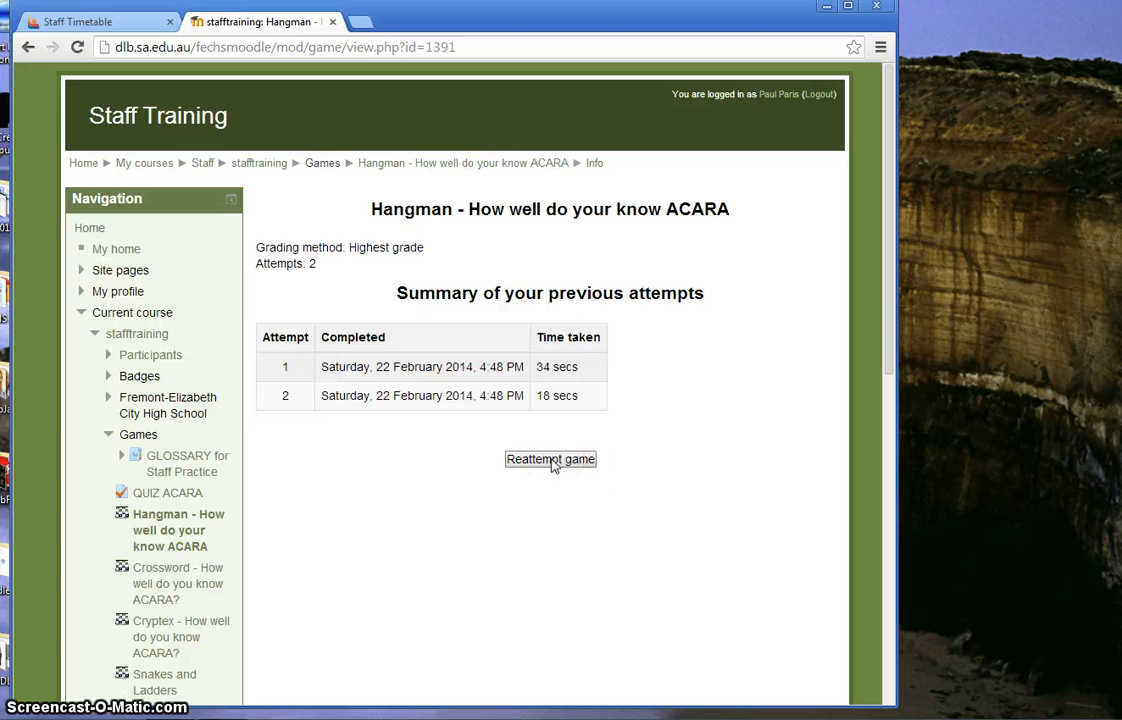
# - Solve Hangman as SCOTS by guessing S, C, O, T, then end the game
pyautogui.click(550, 459)
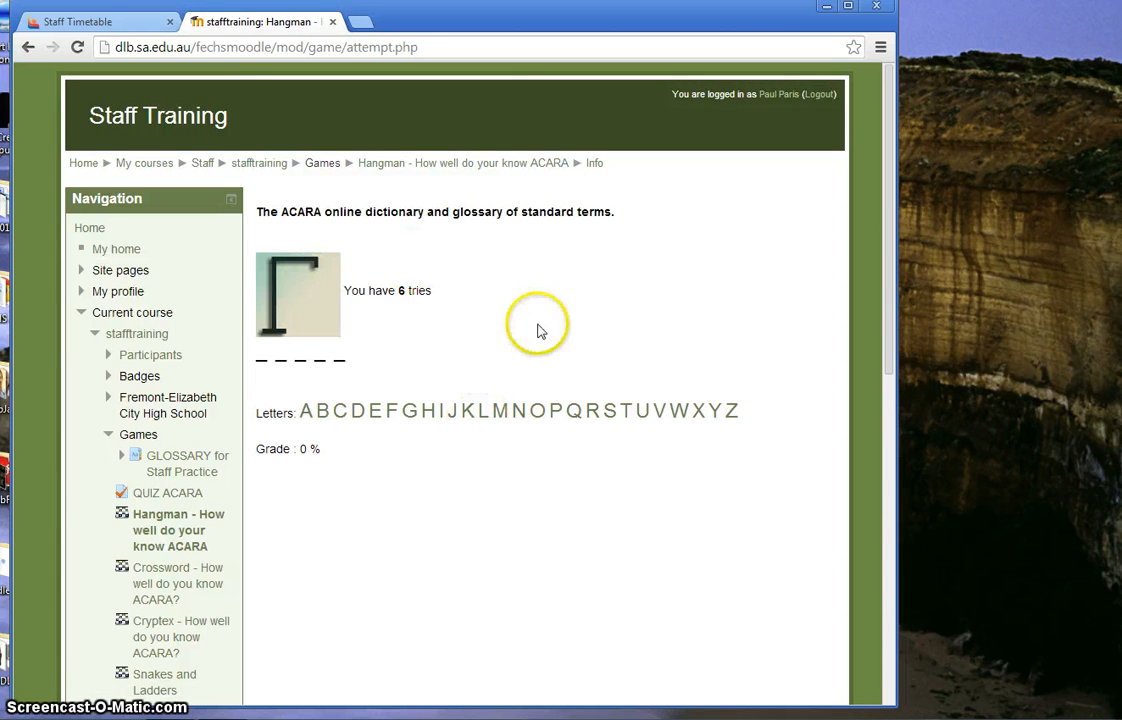
pyautogui.moveTo(356, 211)
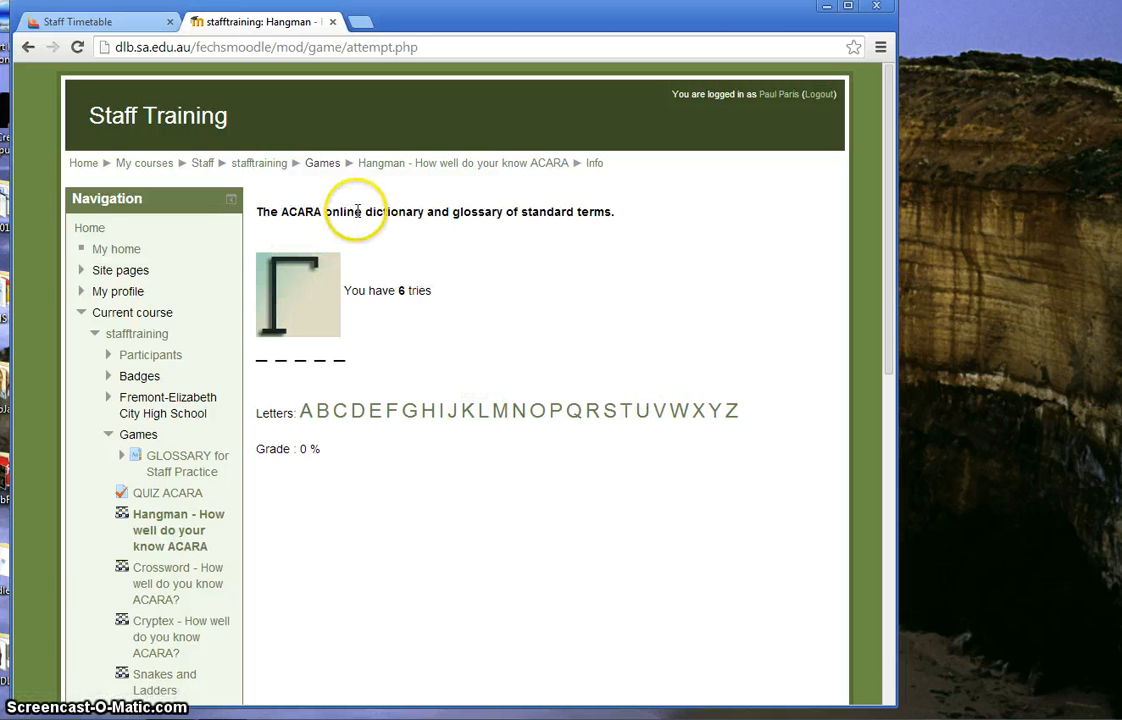
pyautogui.moveTo(476, 232)
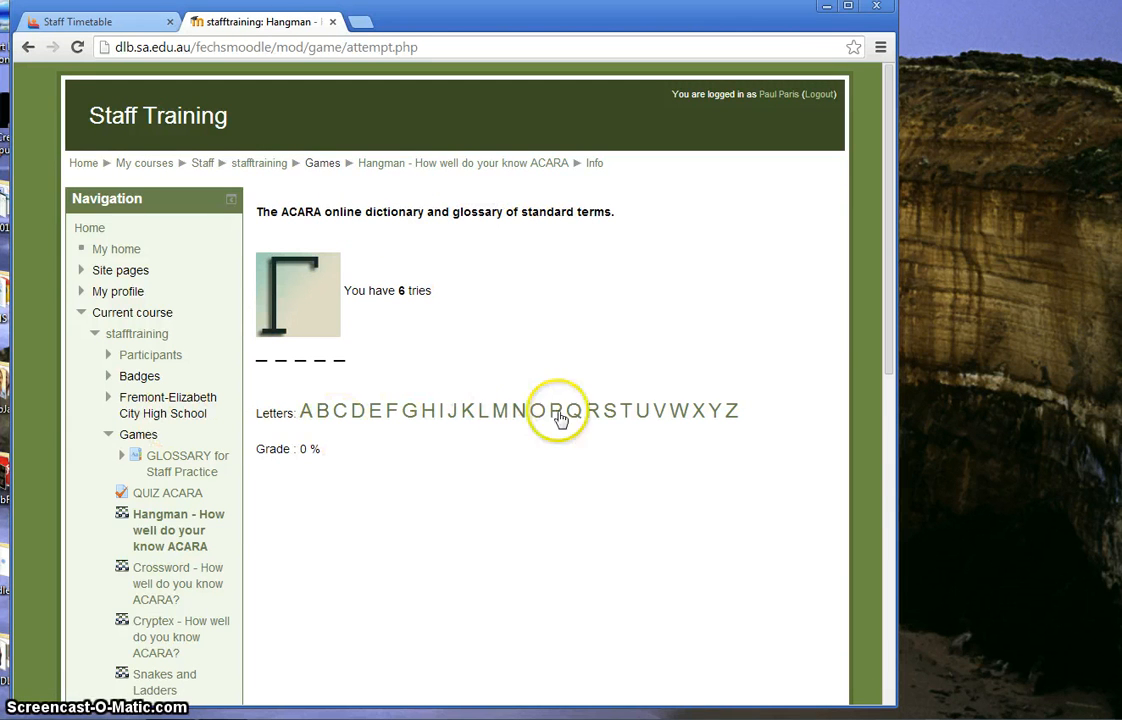
pyautogui.click(610, 411)
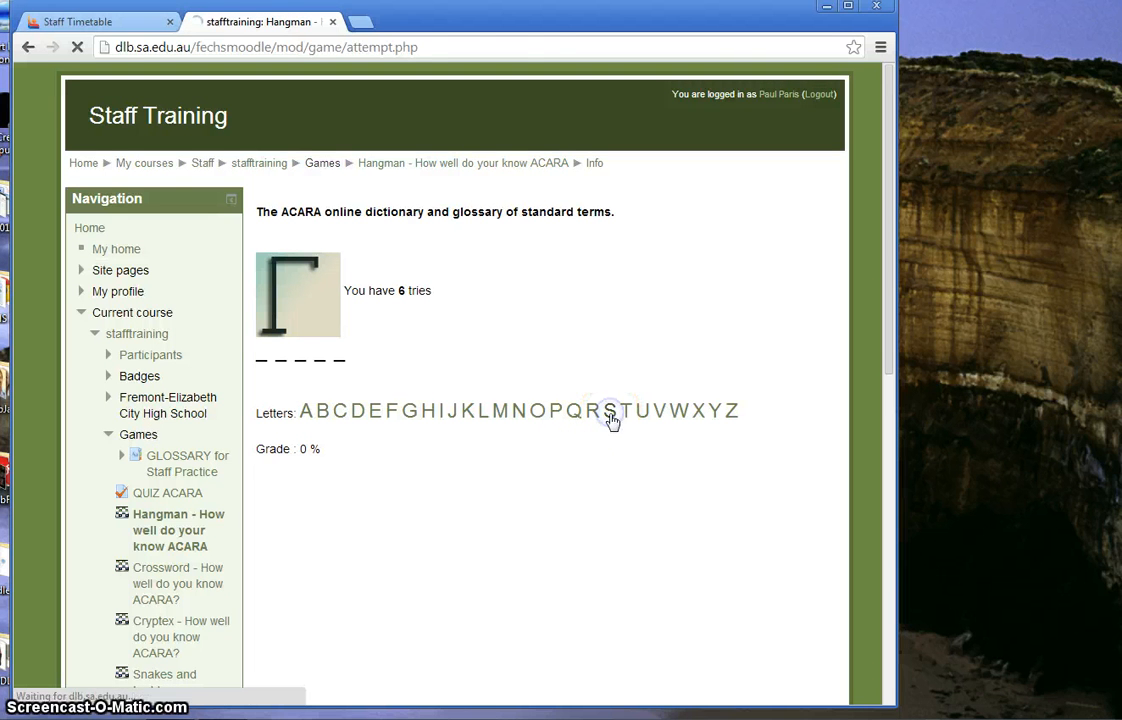
pyautogui.click(610, 411)
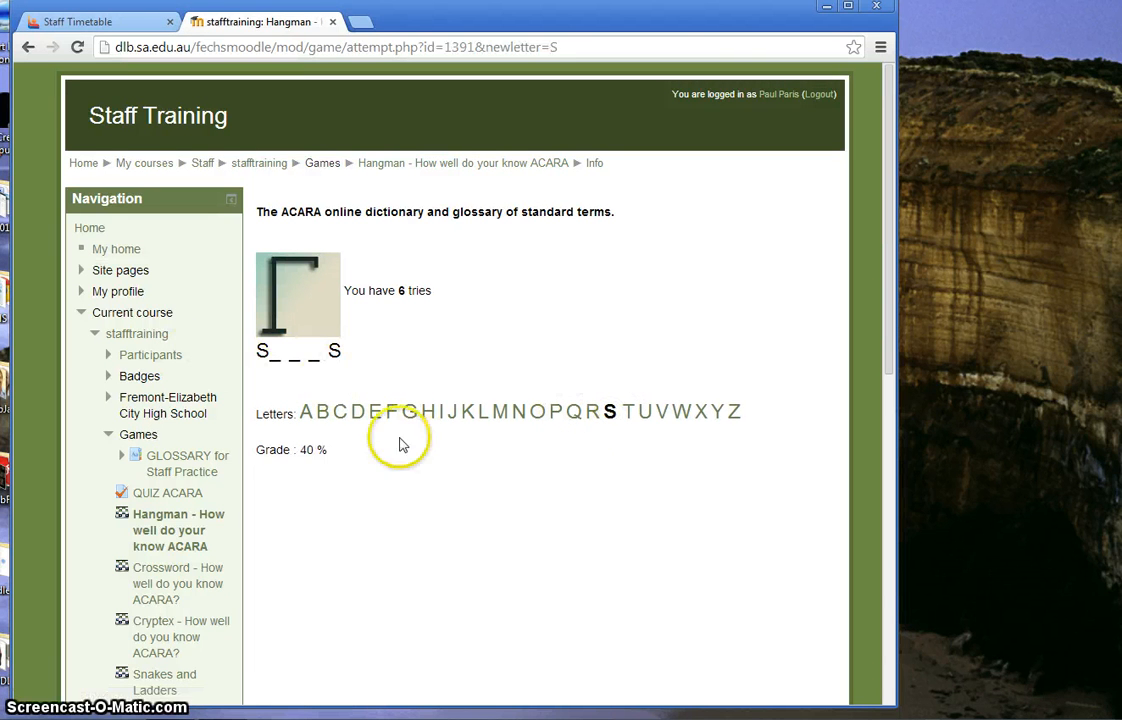
pyautogui.click(339, 411)
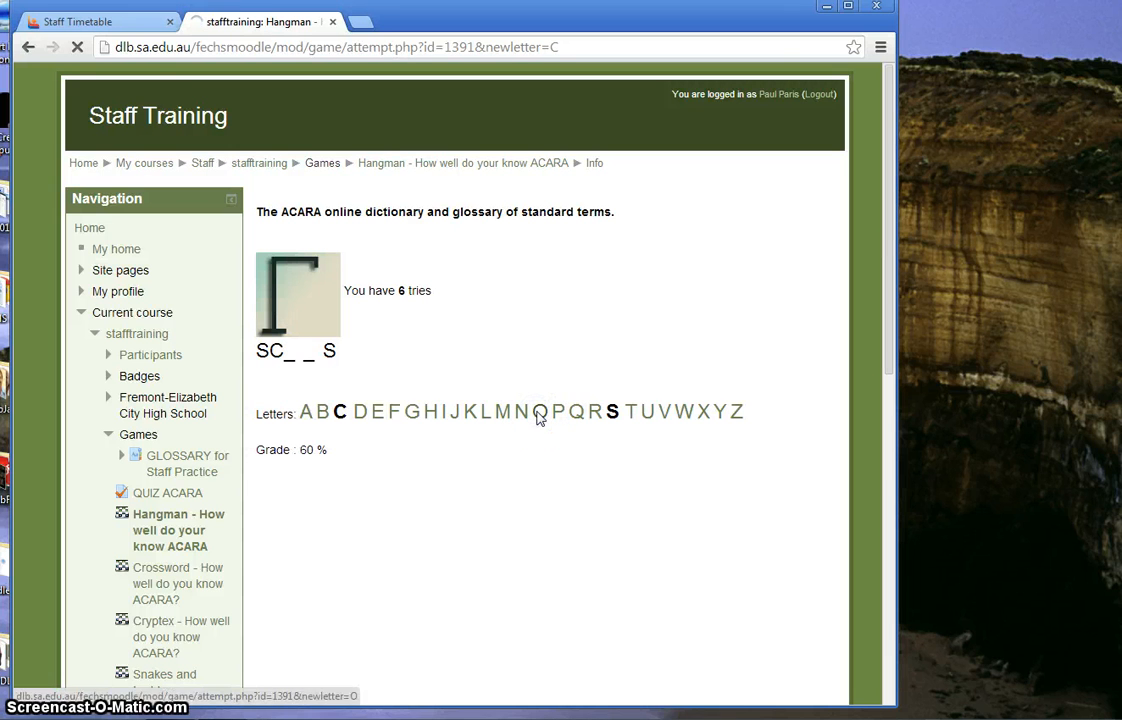
pyautogui.click(541, 411)
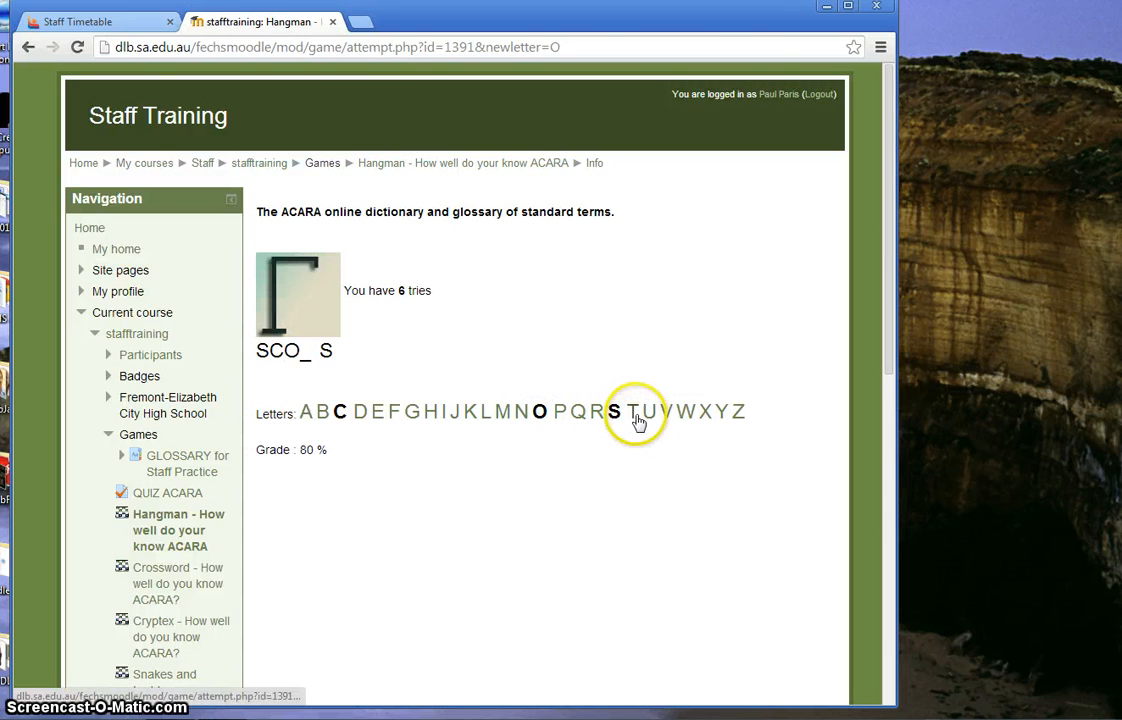
pyautogui.click(632, 411)
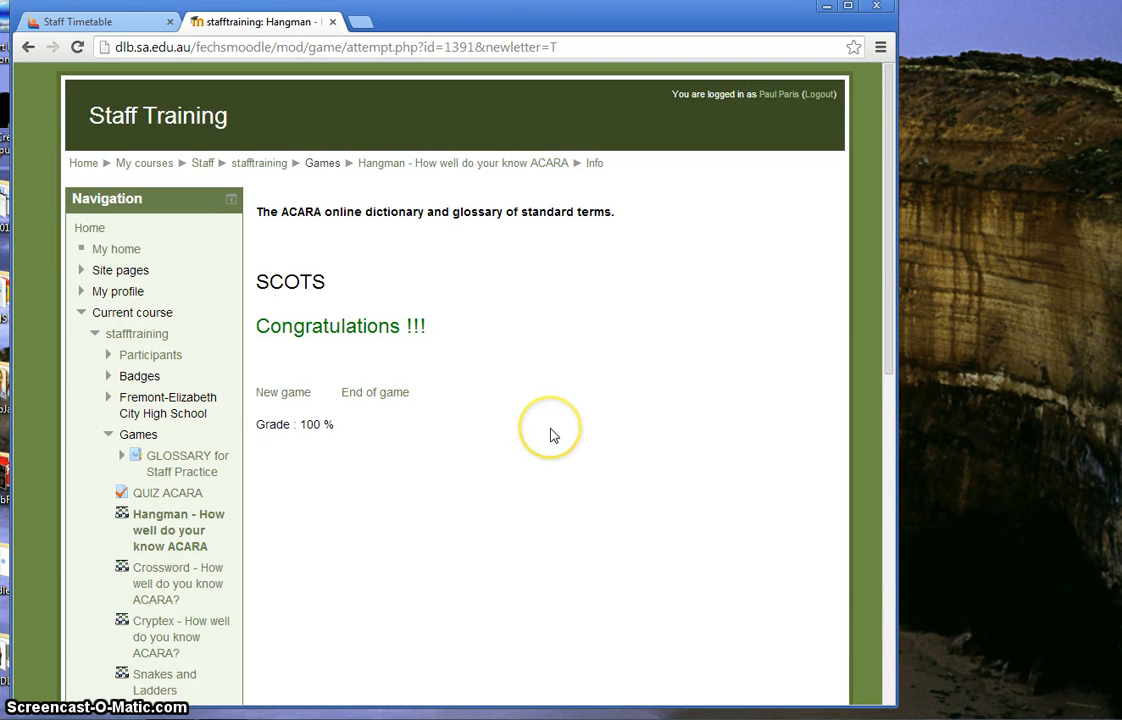
pyautogui.moveTo(555, 444)
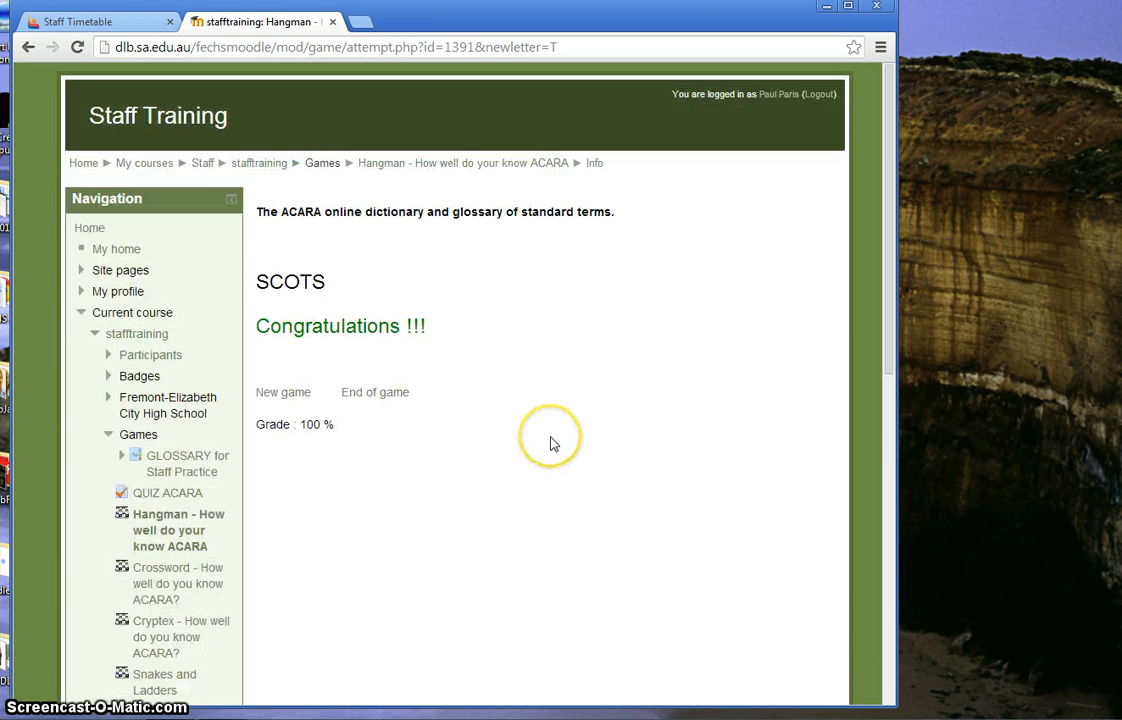
pyautogui.click(259, 163)
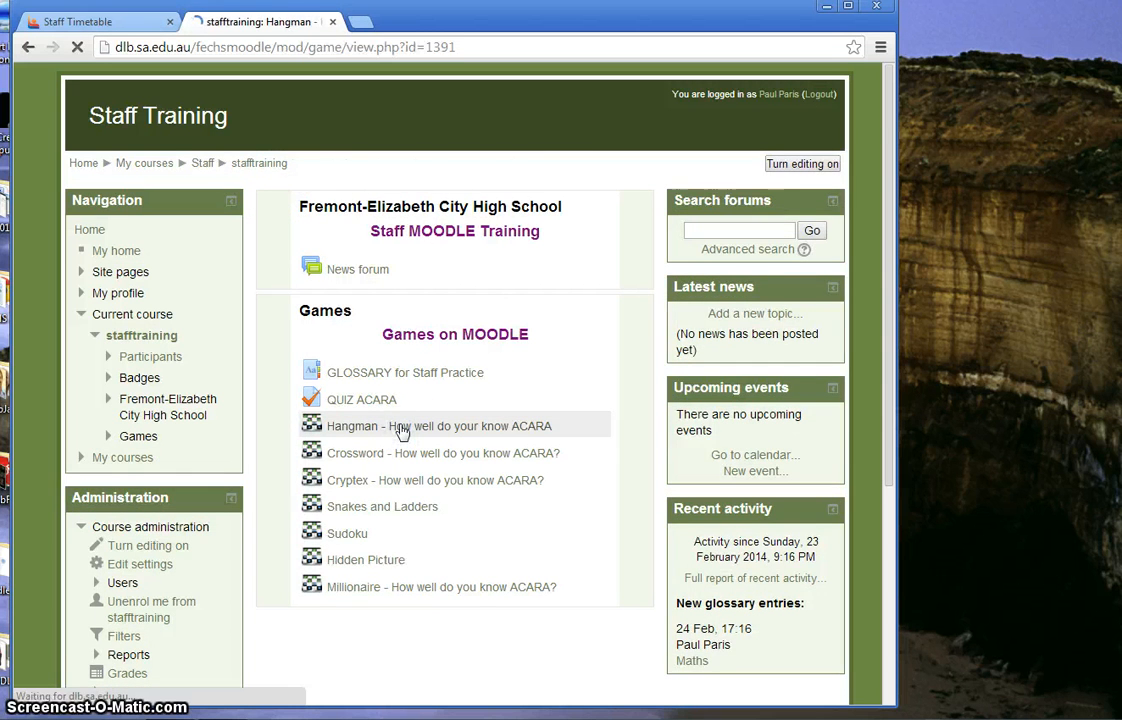
# - Reattempt Hangman guessing S, C, K, I, G, E until Game over, then end the game
pyautogui.click(439, 425)
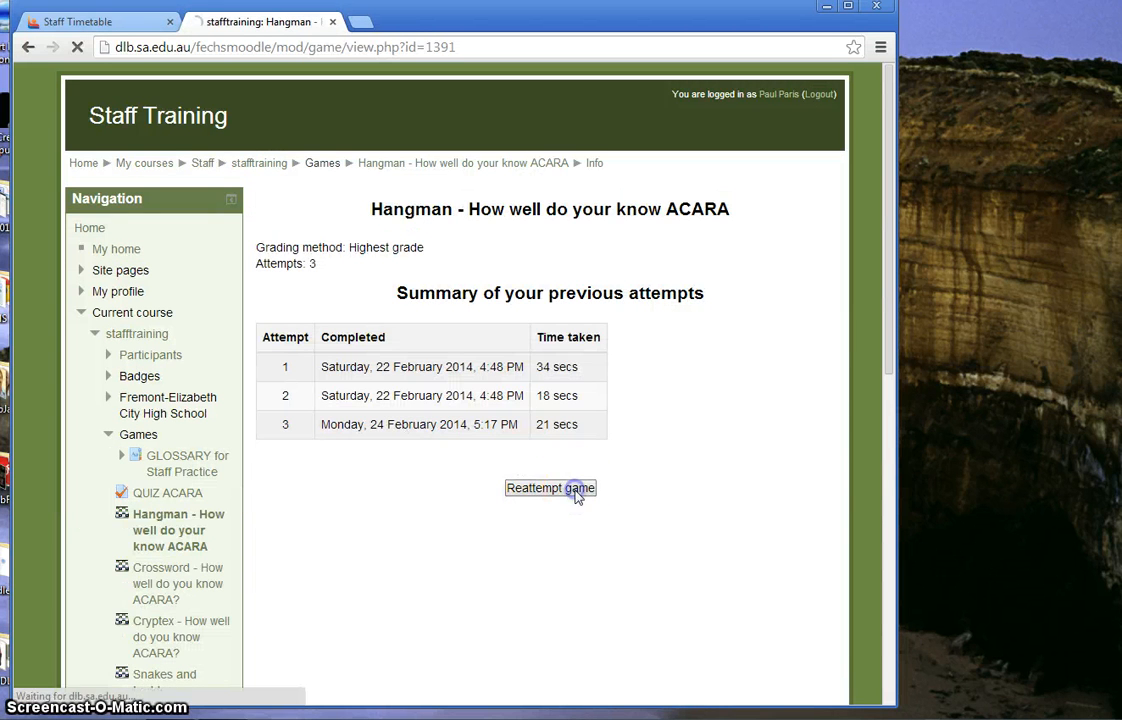
pyautogui.click(550, 488)
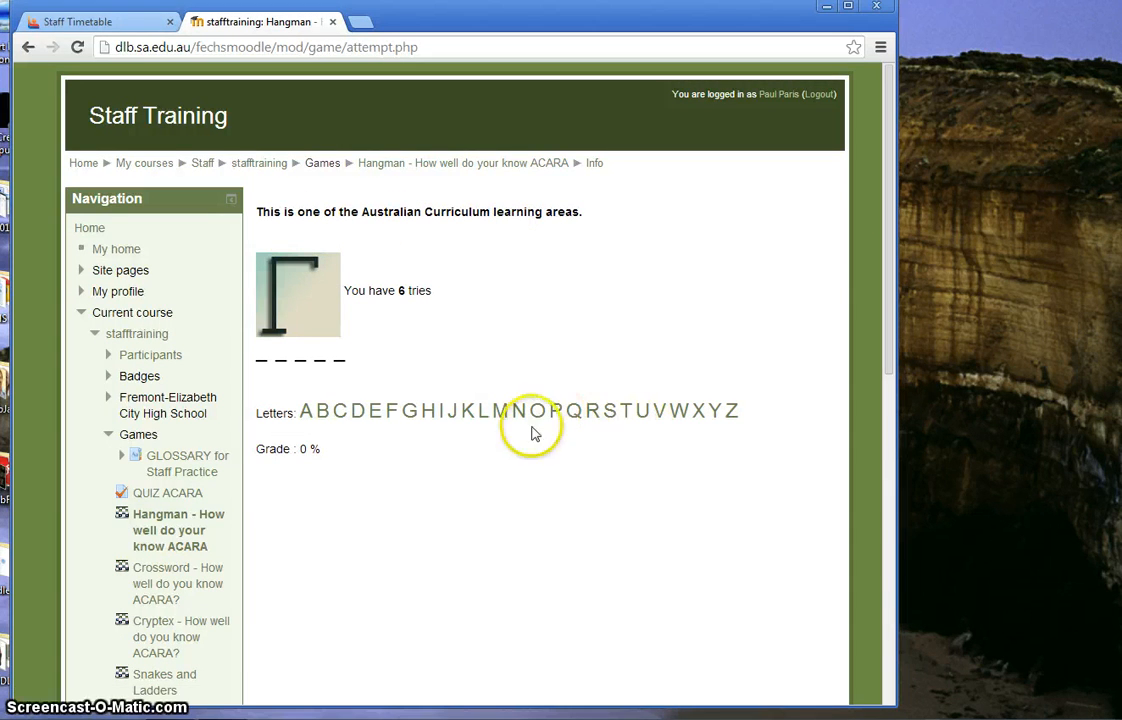
pyautogui.click(609, 410)
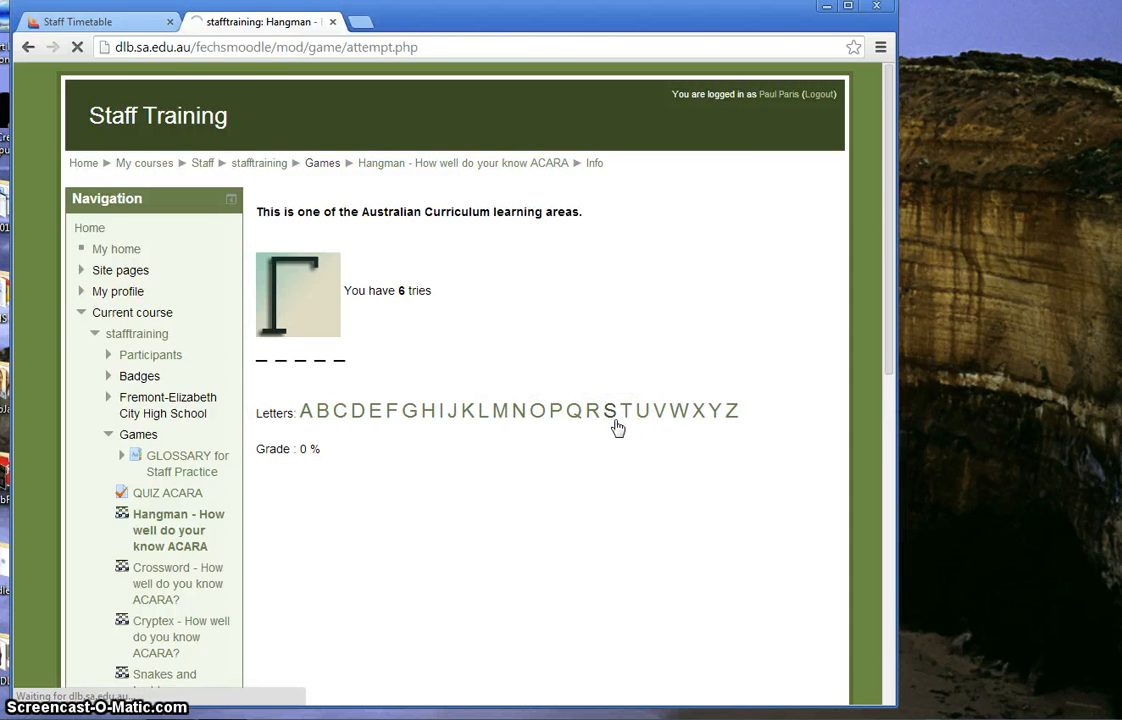
pyautogui.click(610, 411)
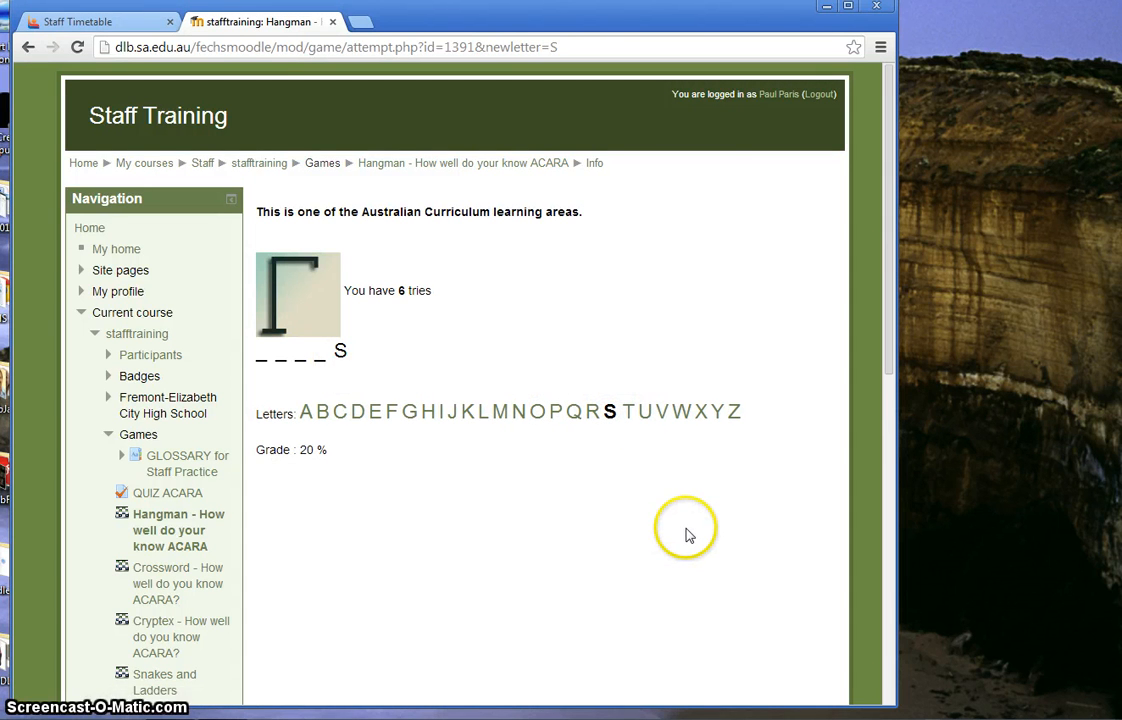
pyautogui.moveTo(345, 420)
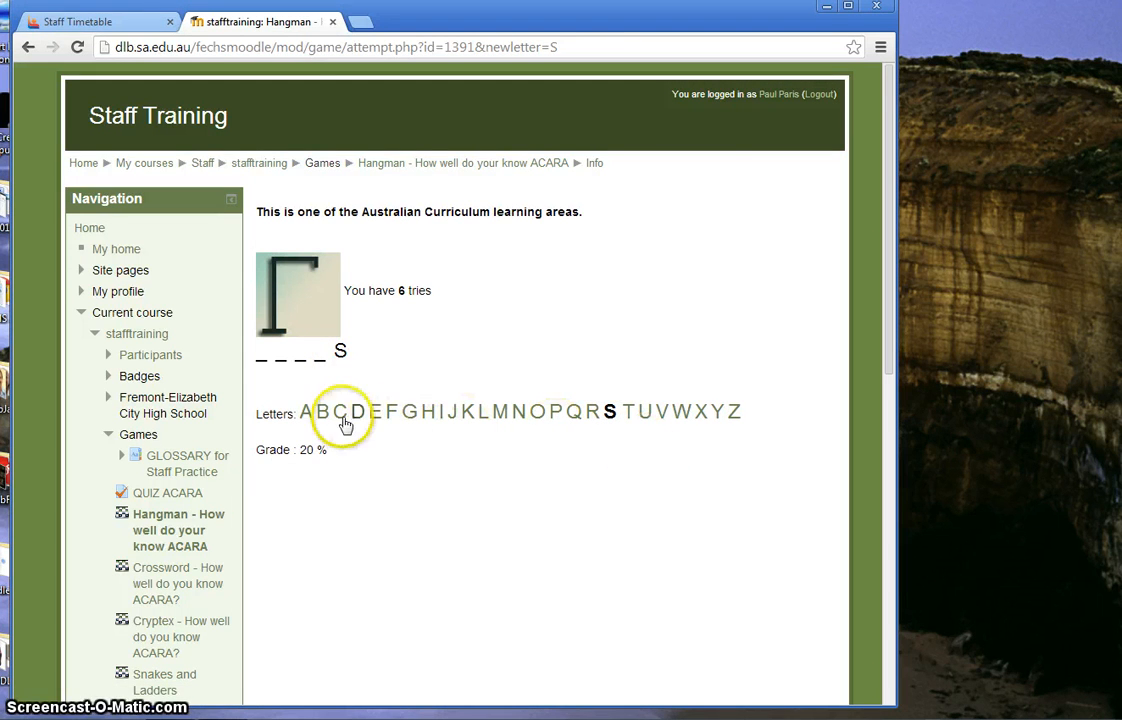
pyautogui.click(324, 411)
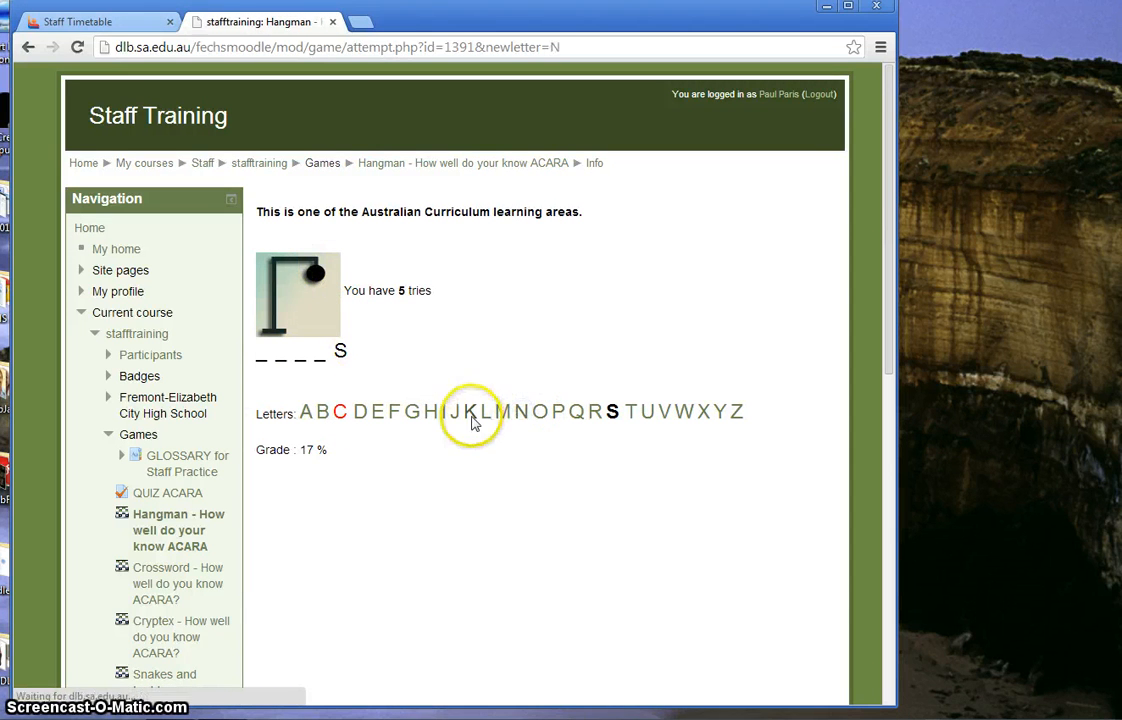
pyautogui.click(474, 411)
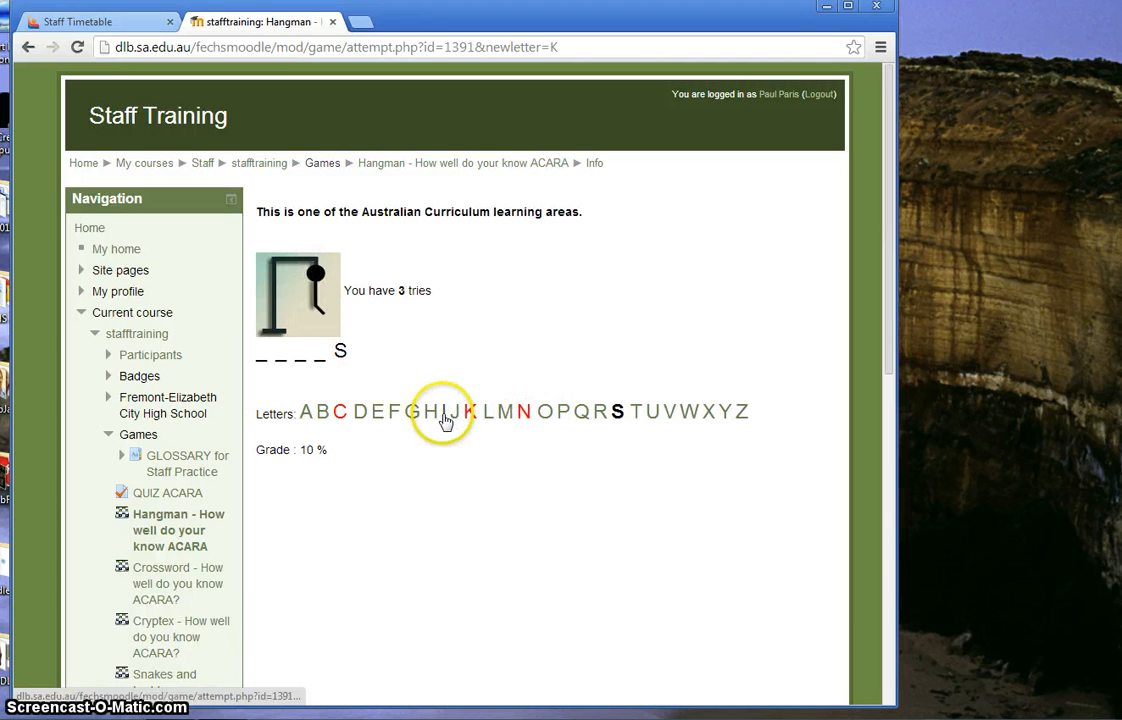
pyautogui.click(436, 411)
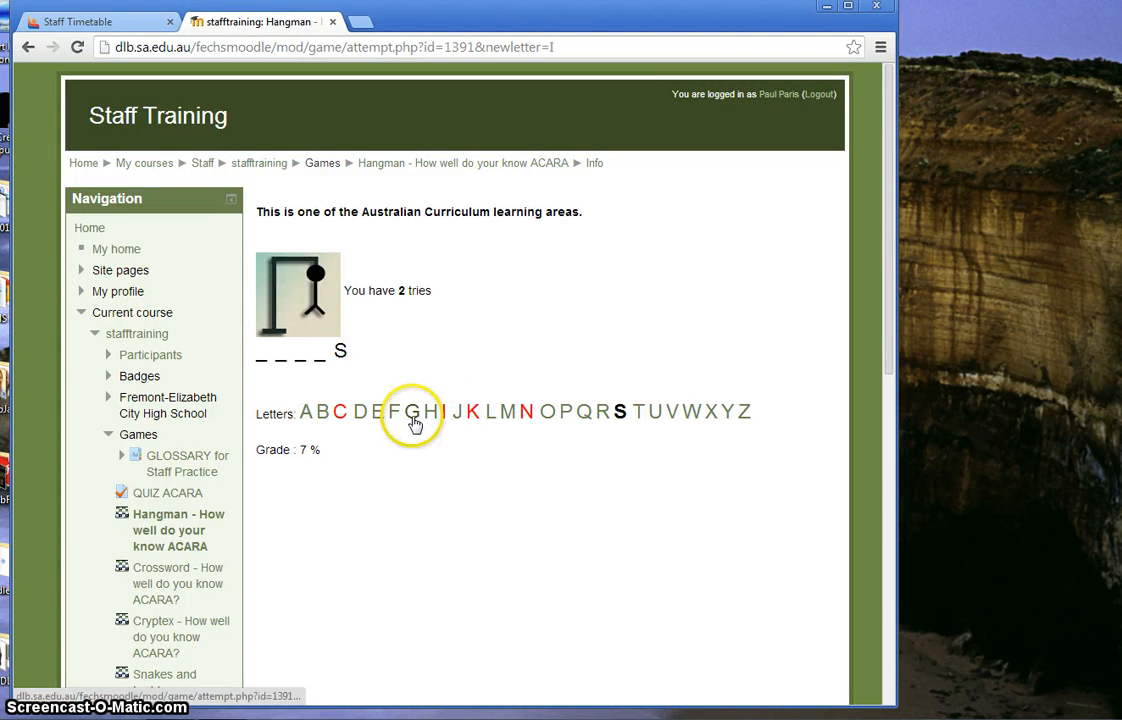
pyautogui.click(412, 411)
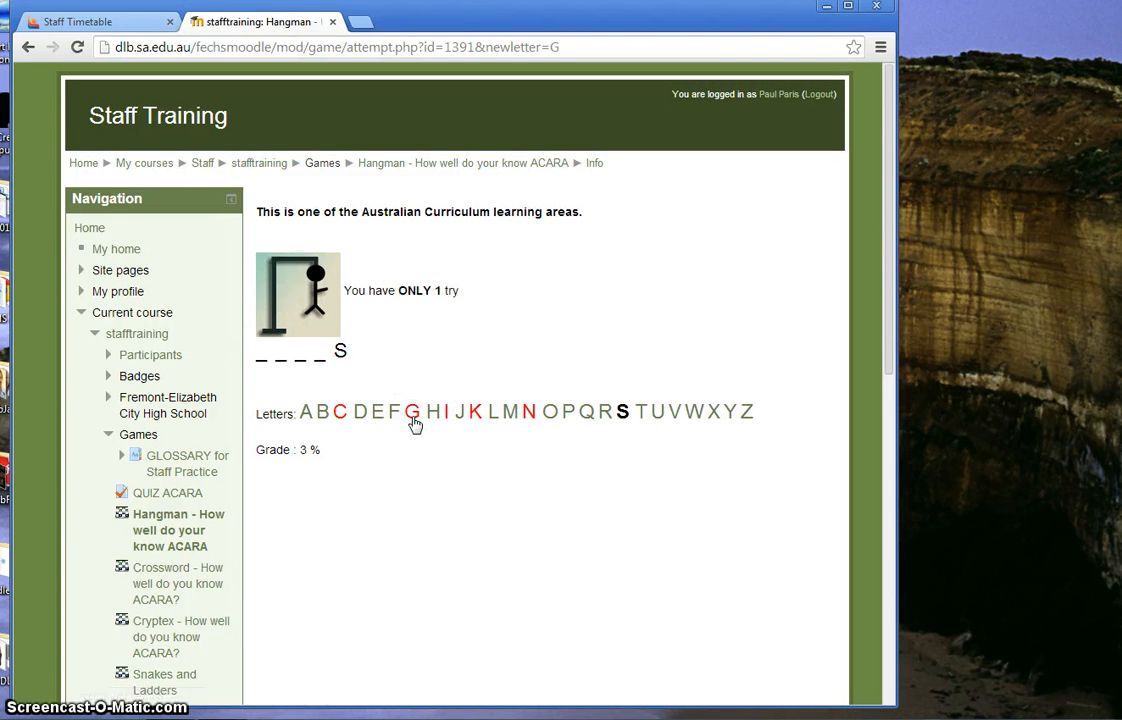
pyautogui.click(377, 411)
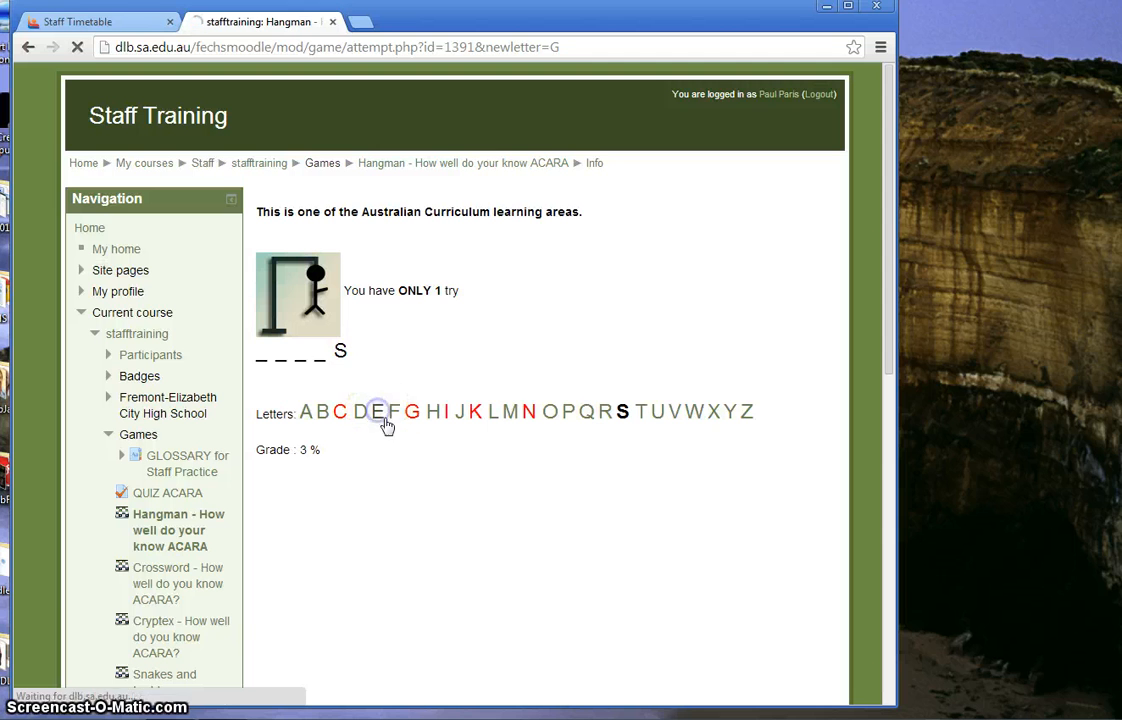
pyautogui.click(378, 412)
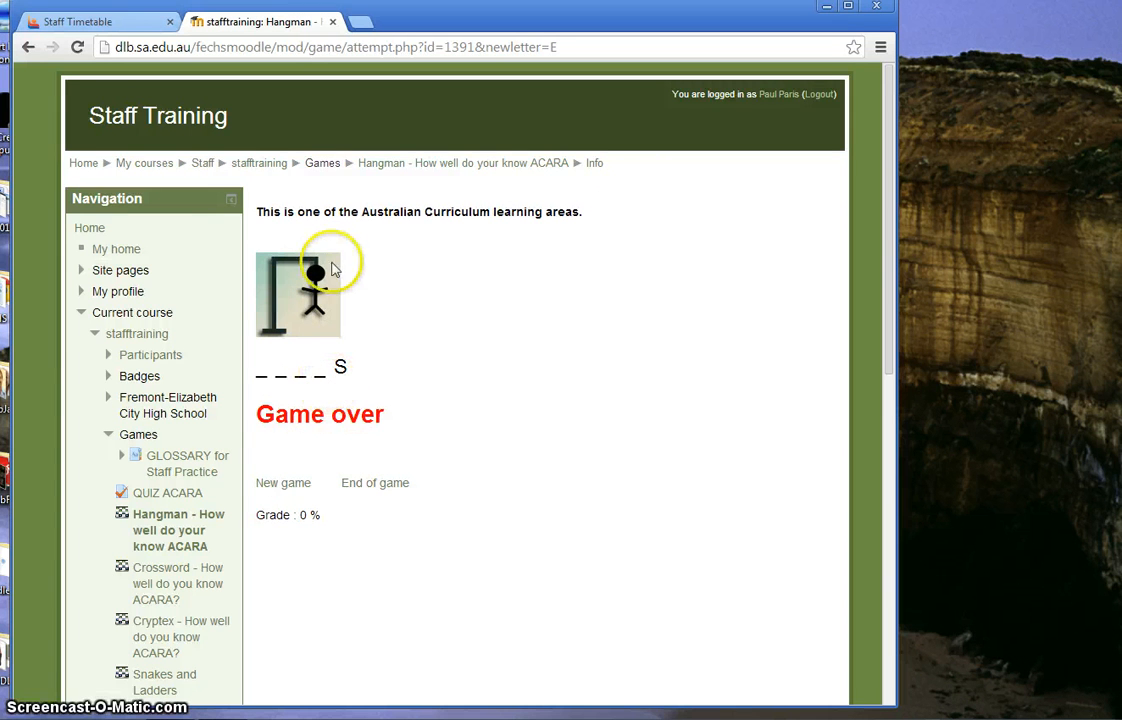
pyautogui.click(259, 163)
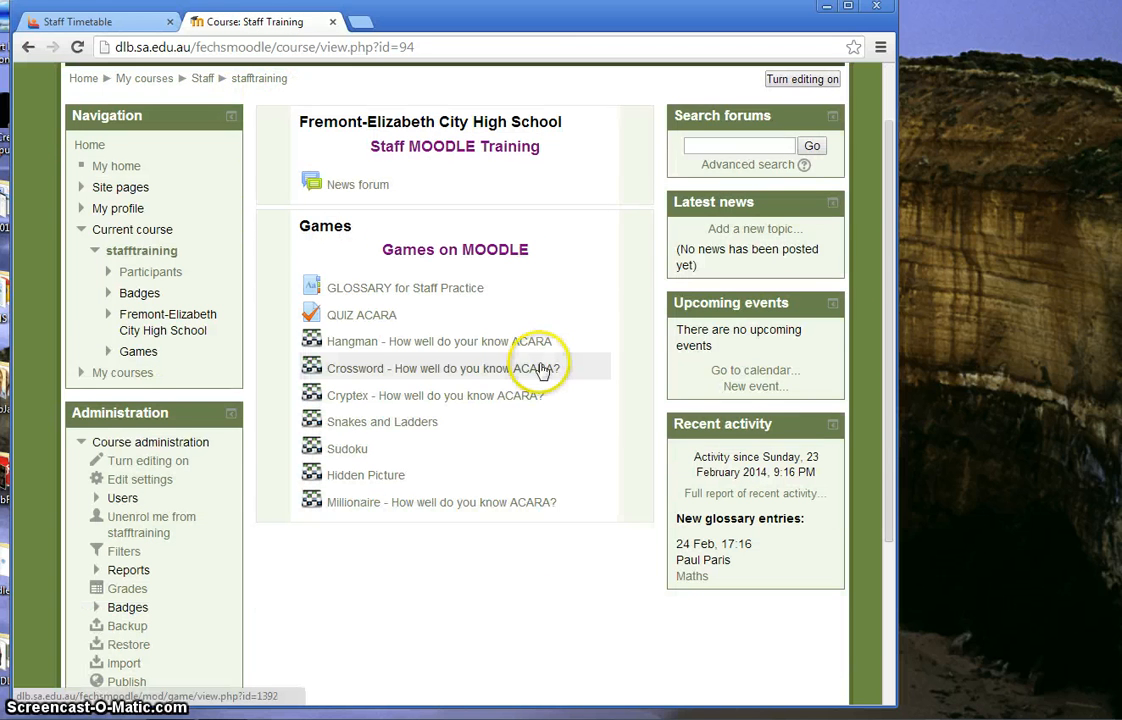
pyautogui.moveTo(384, 373)
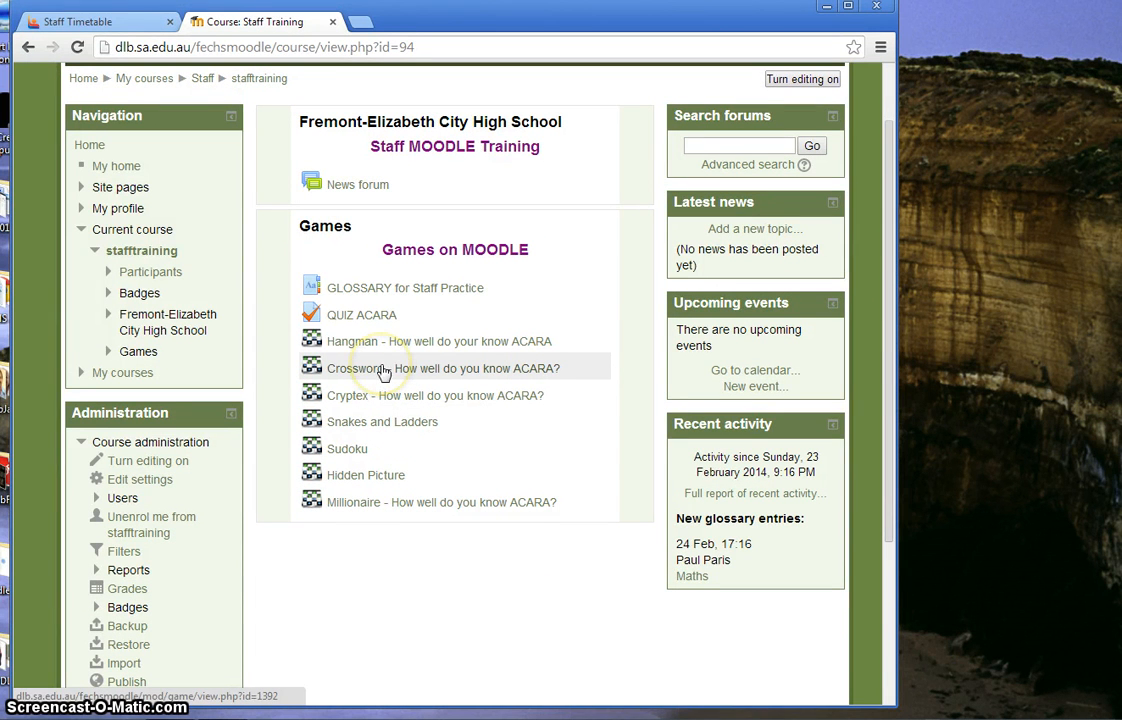
pyautogui.moveTo(437, 288)
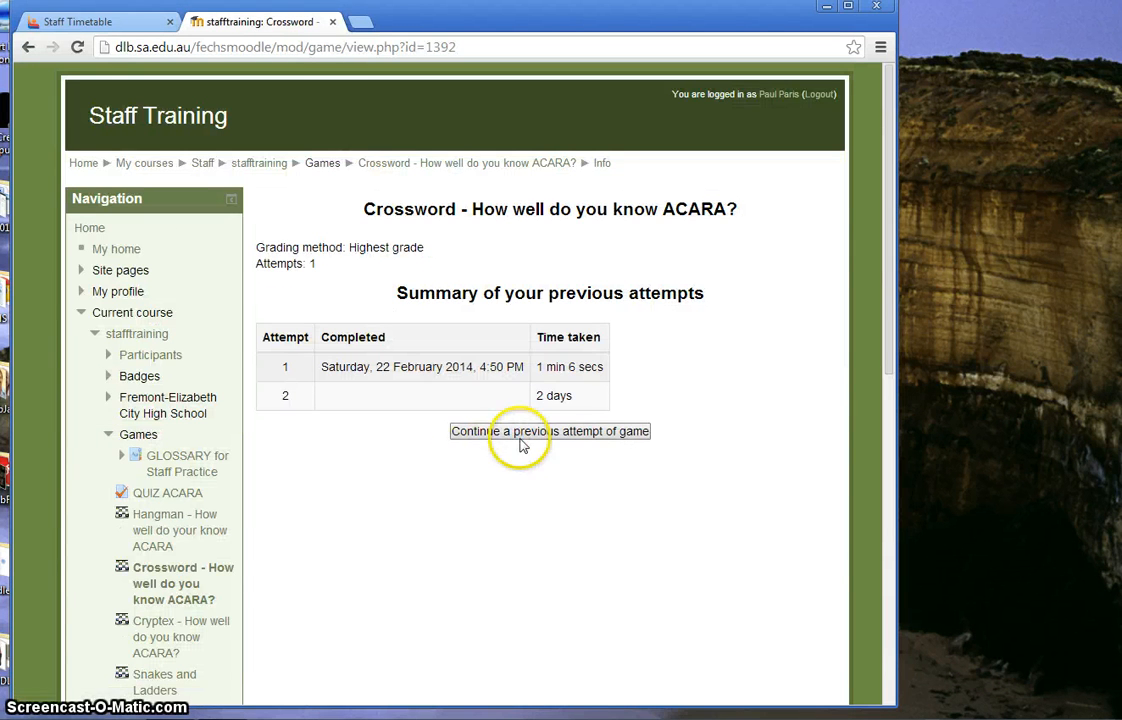
# - Continue the unfinished previous attempt of the ACARA Crossword game
pyautogui.click(549, 431)
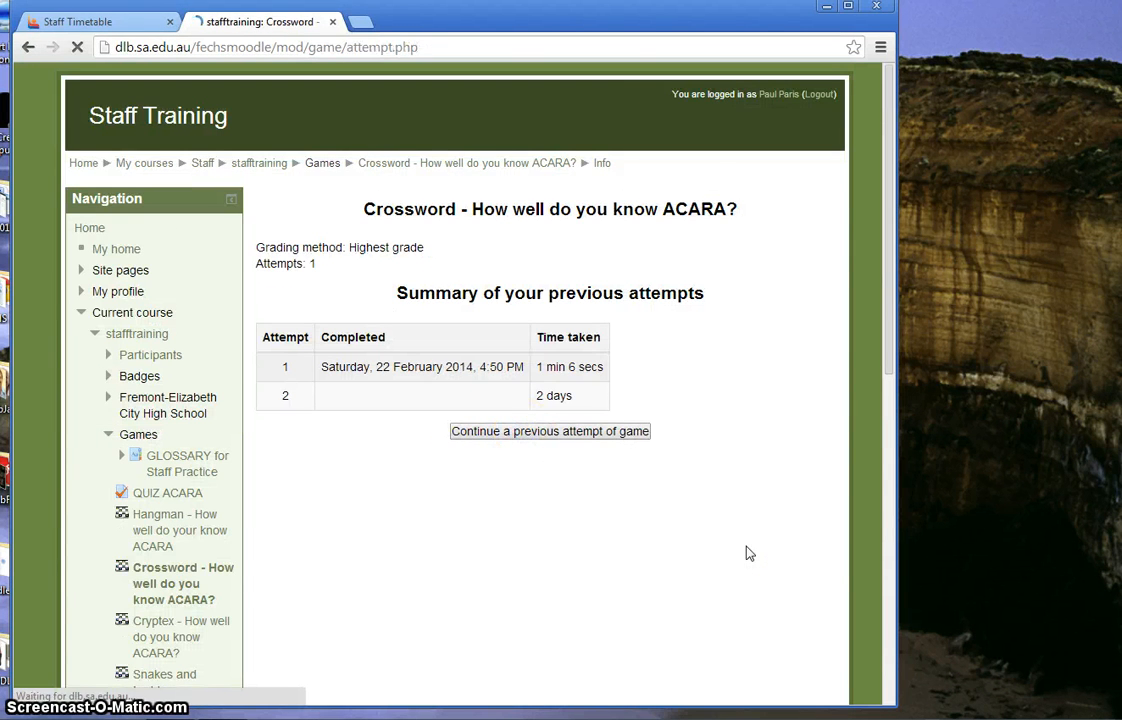
# - Answer the crossword's 1 Across clue with SCOOTLE
pyautogui.click(549, 431)
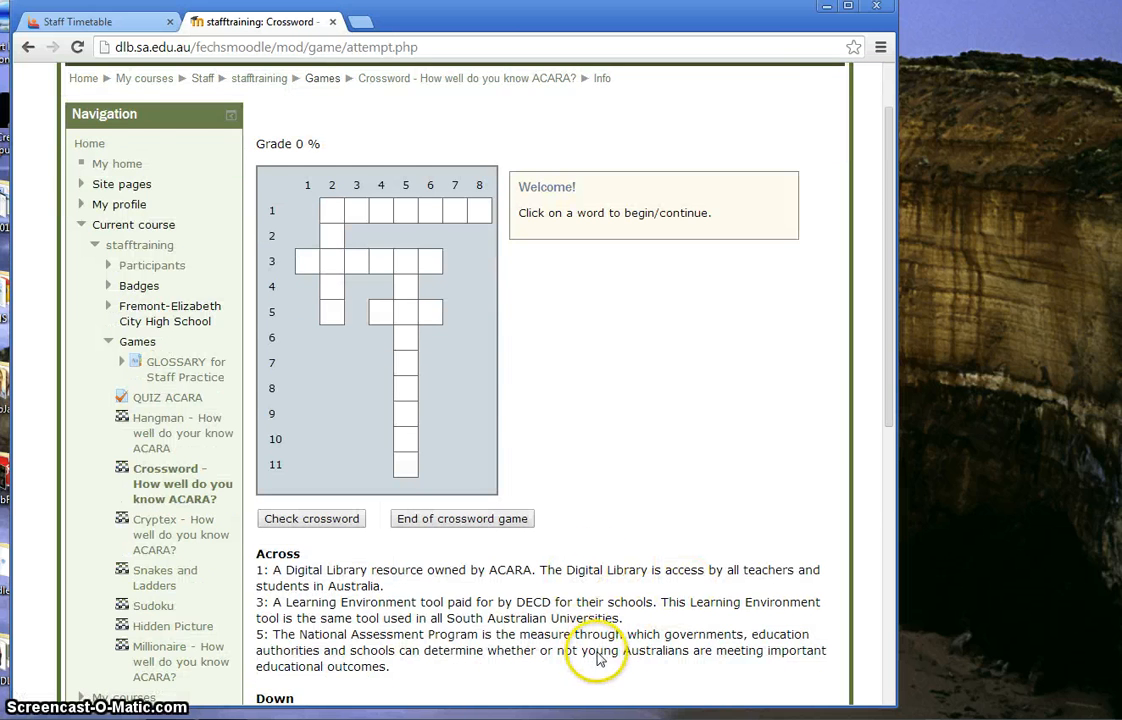
pyautogui.scroll(-3)
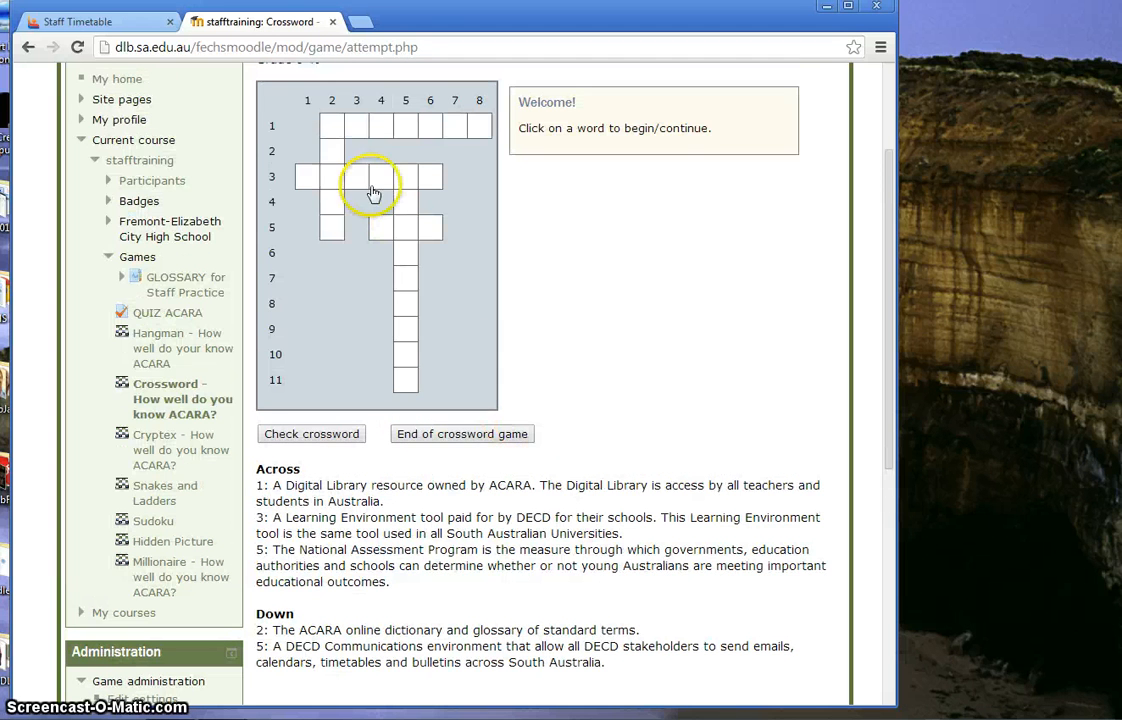
pyautogui.click(332, 125)
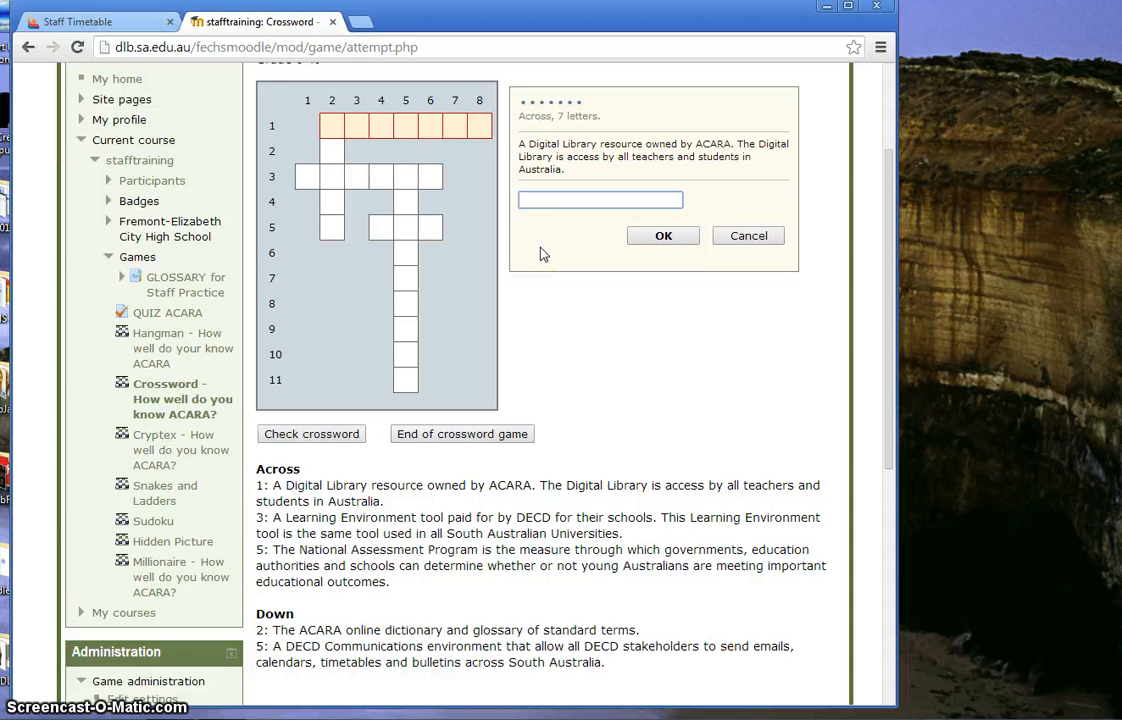
pyautogui.write('SCOOT')
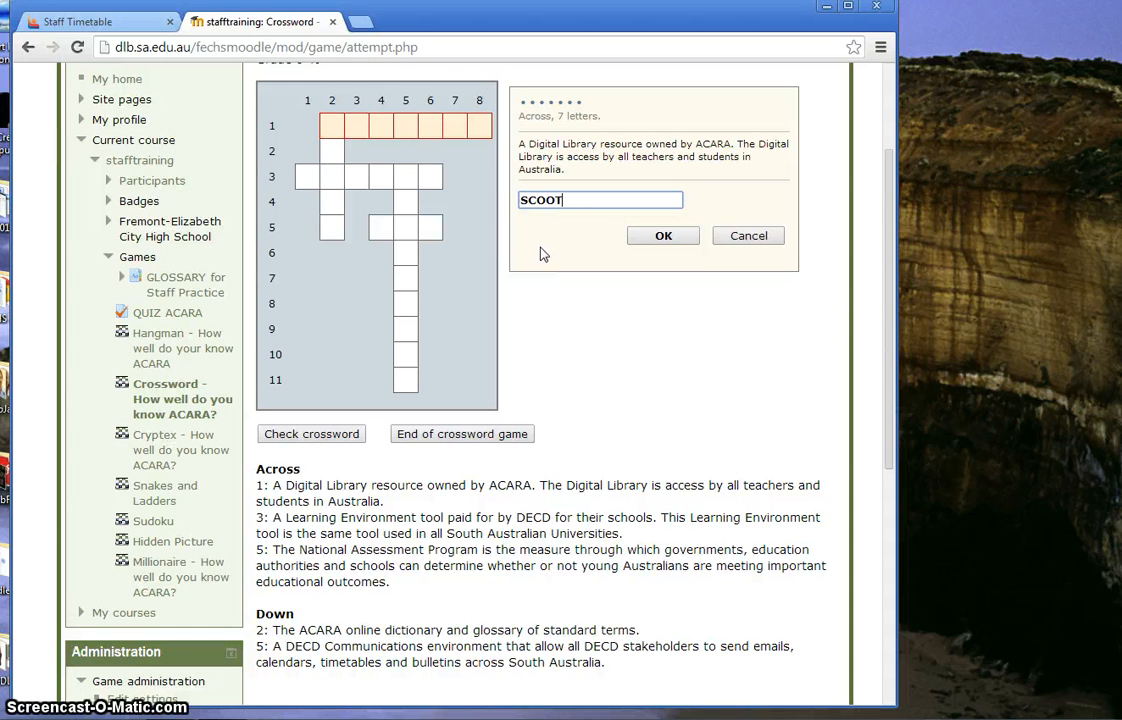
pyautogui.click(663, 235)
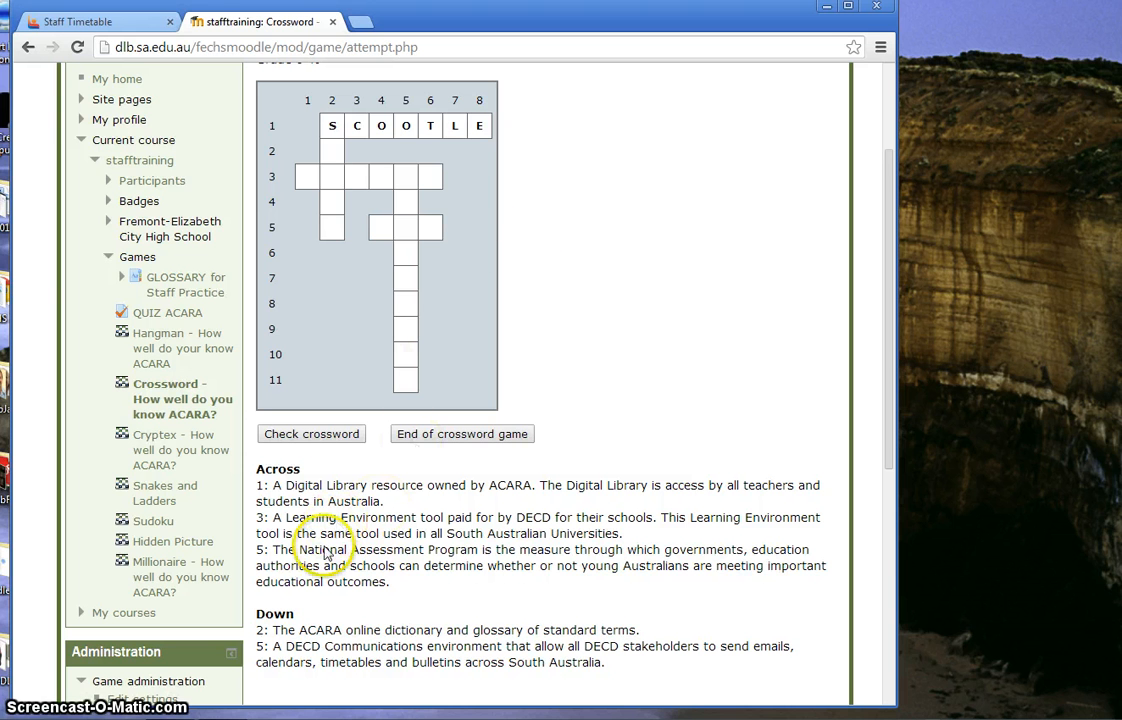
pyautogui.moveTo(465, 645)
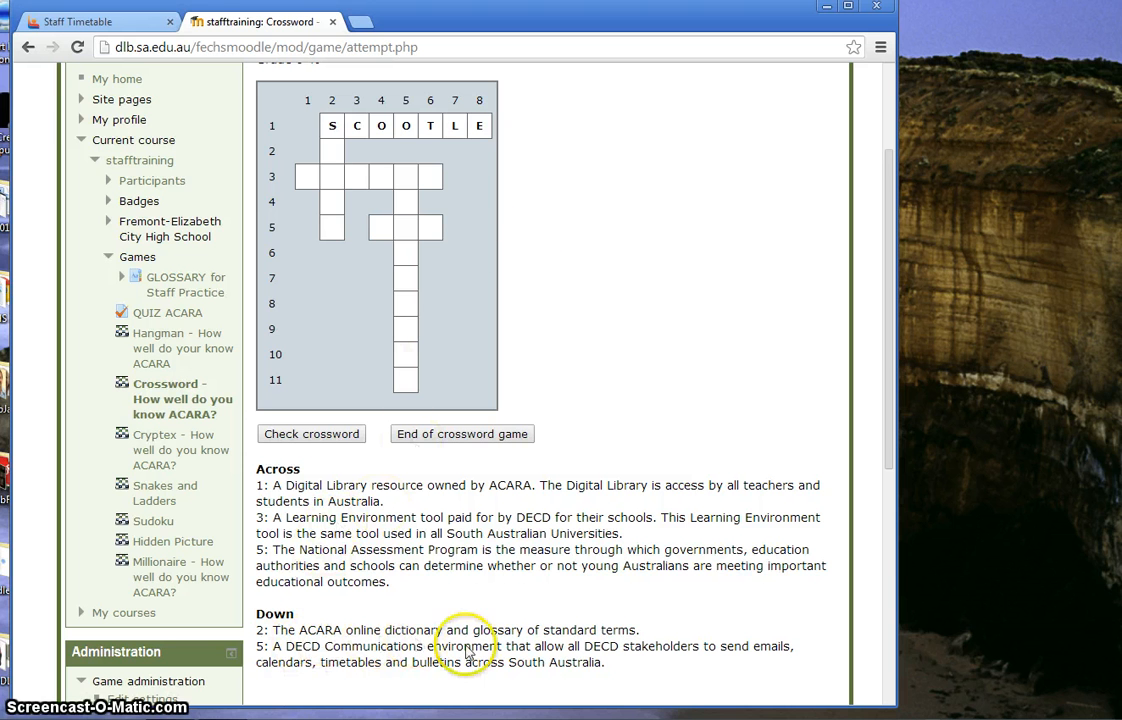
pyautogui.moveTo(585, 645)
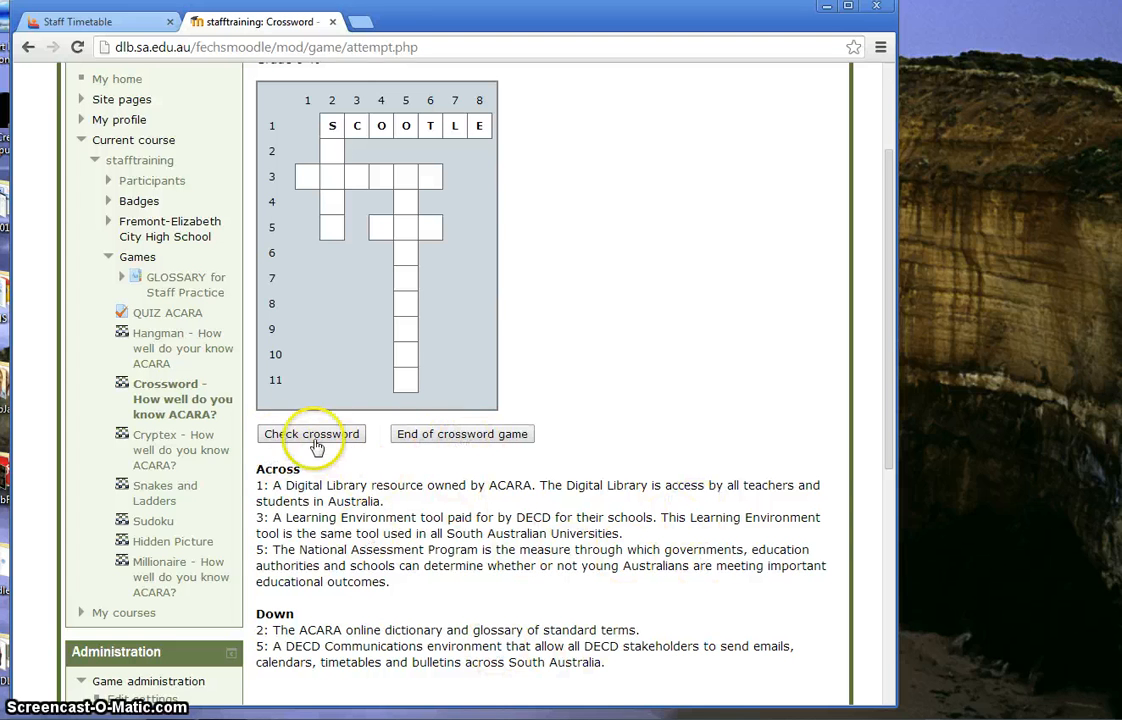
# - Answer 2 Down with SCOTS, finish the attempt, and return to stafftraining
pyautogui.click(332, 125)
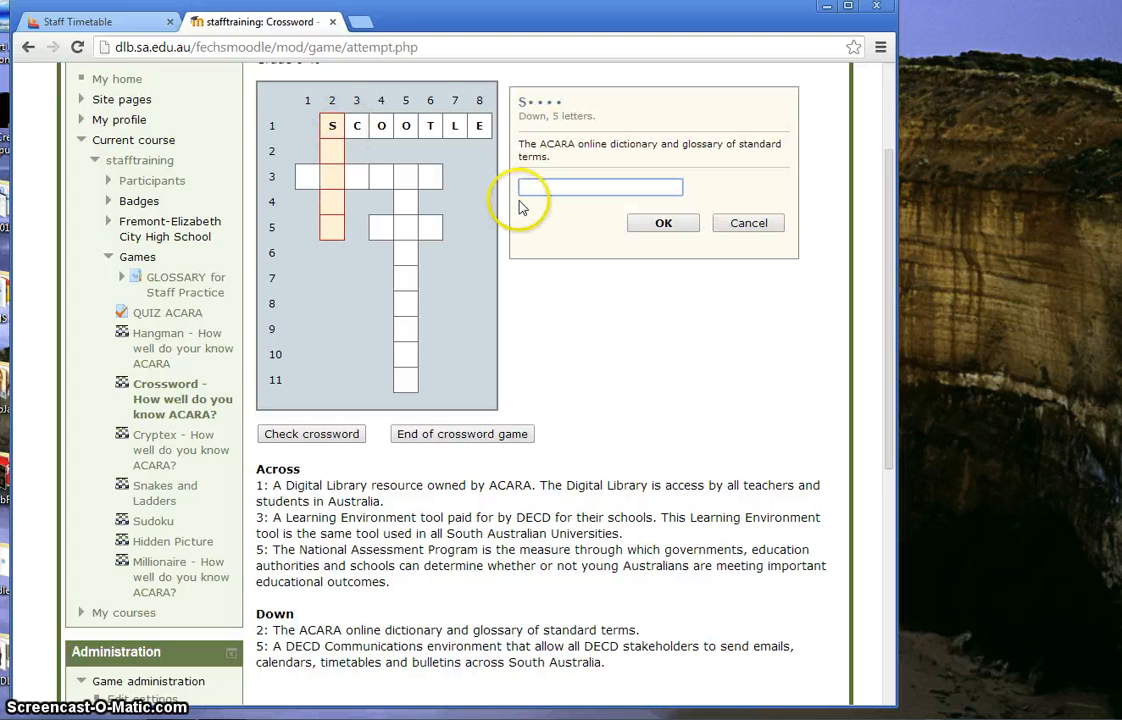
pyautogui.write('SCOTT')
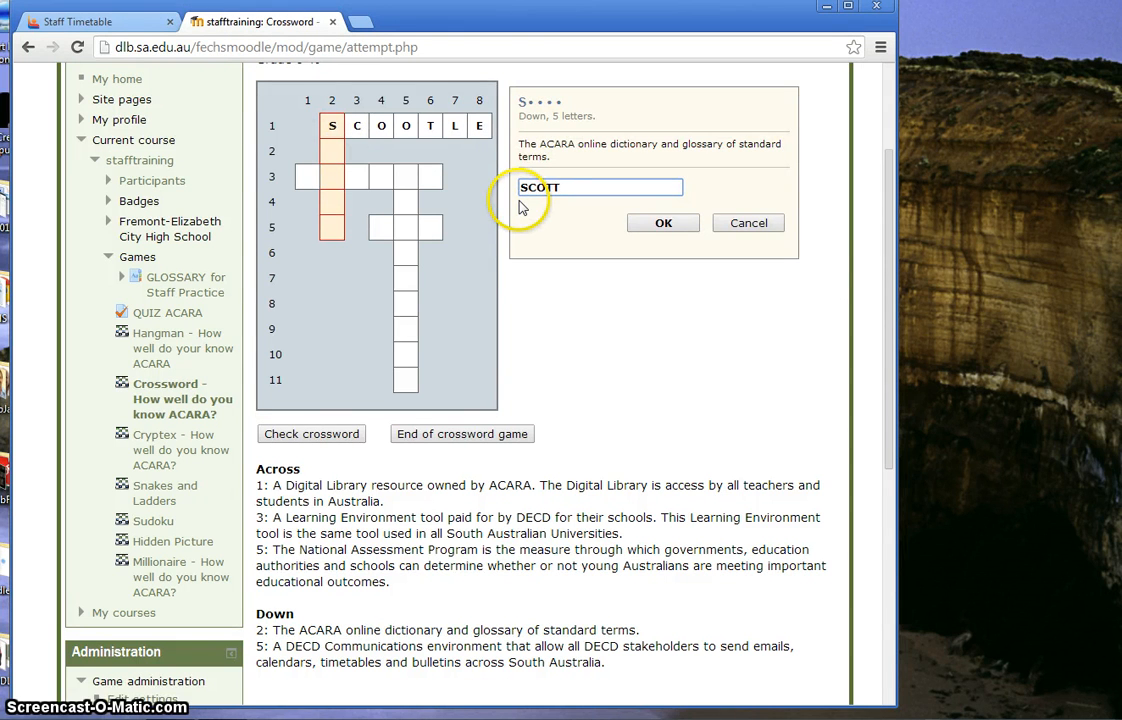
pyautogui.click(663, 222)
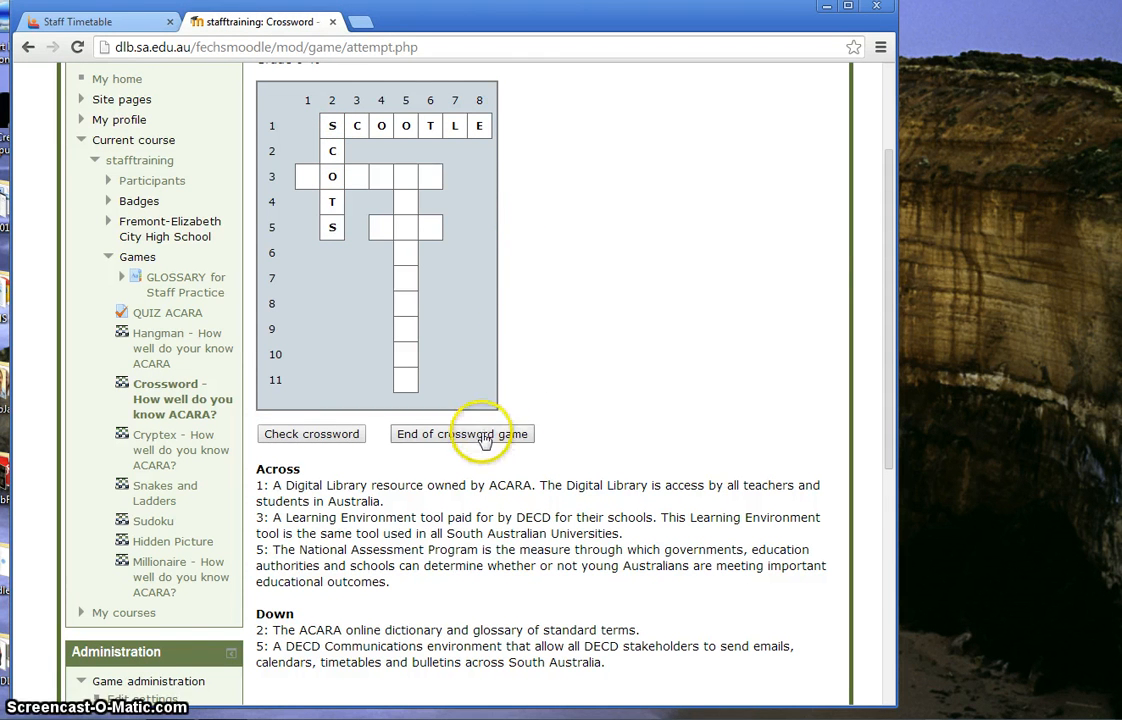
pyautogui.click(462, 433)
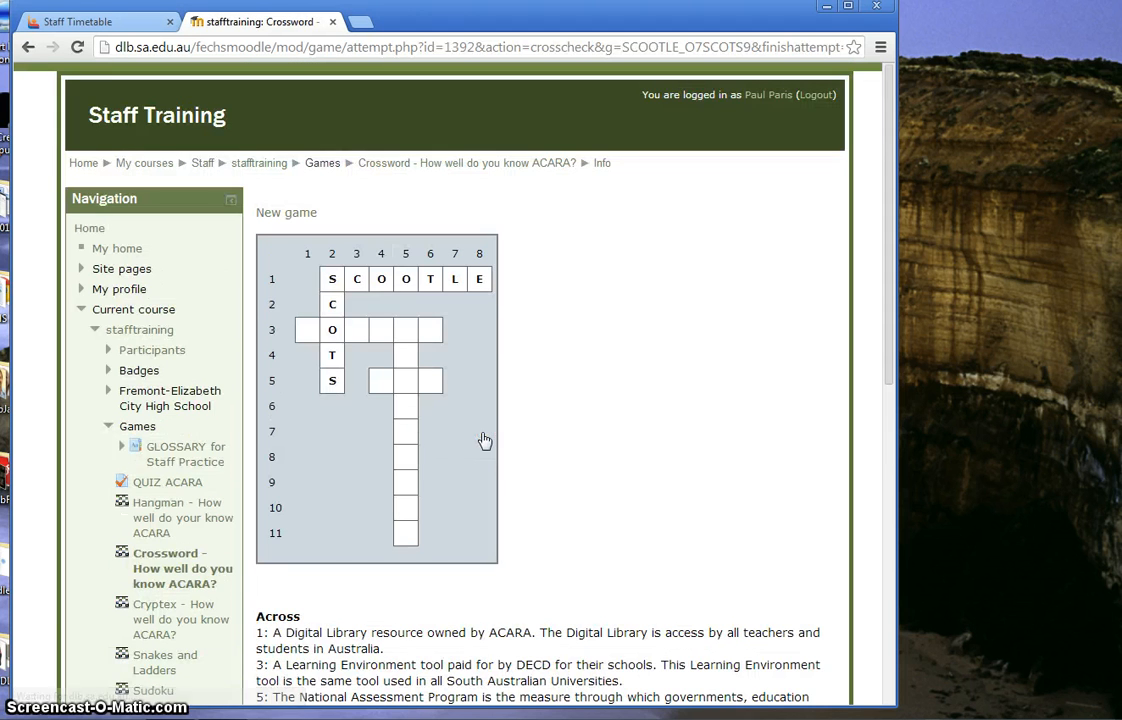
pyautogui.click(259, 163)
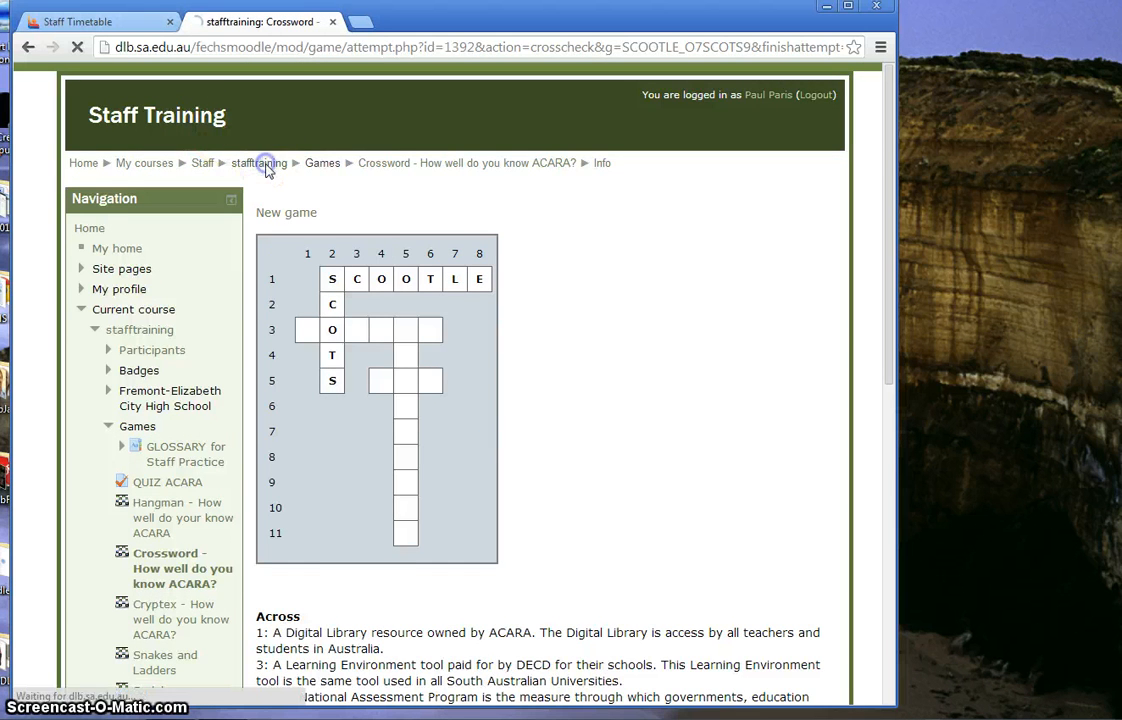
pyautogui.click(259, 163)
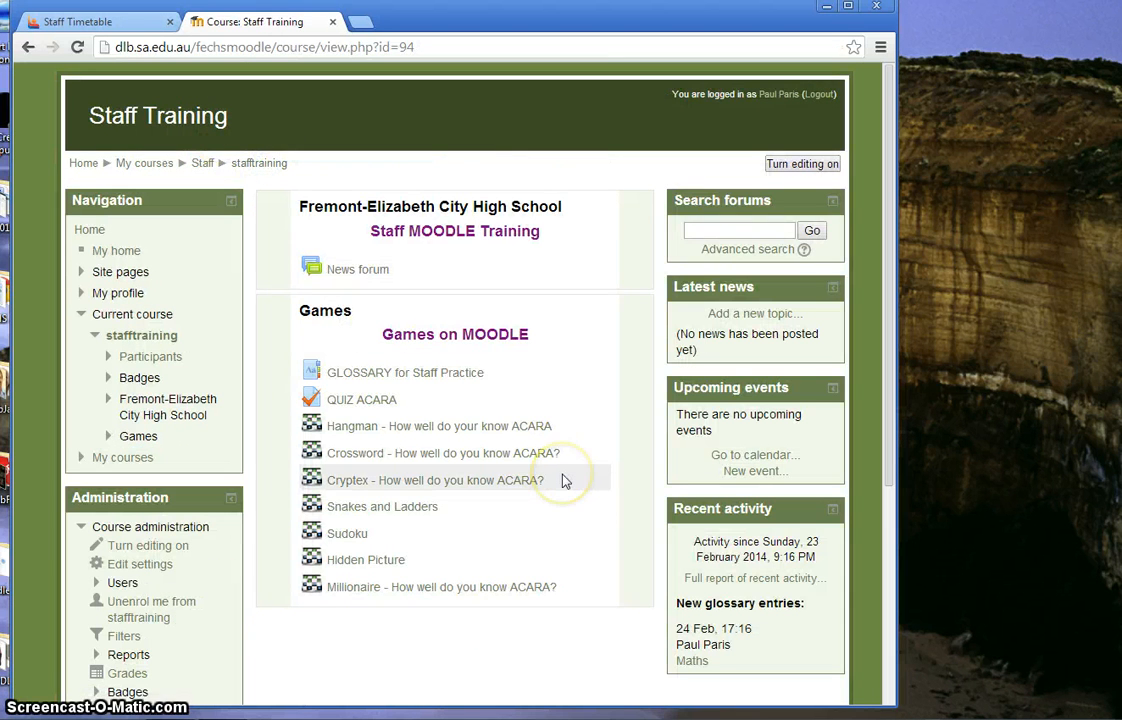
pyautogui.moveTo(307, 308)
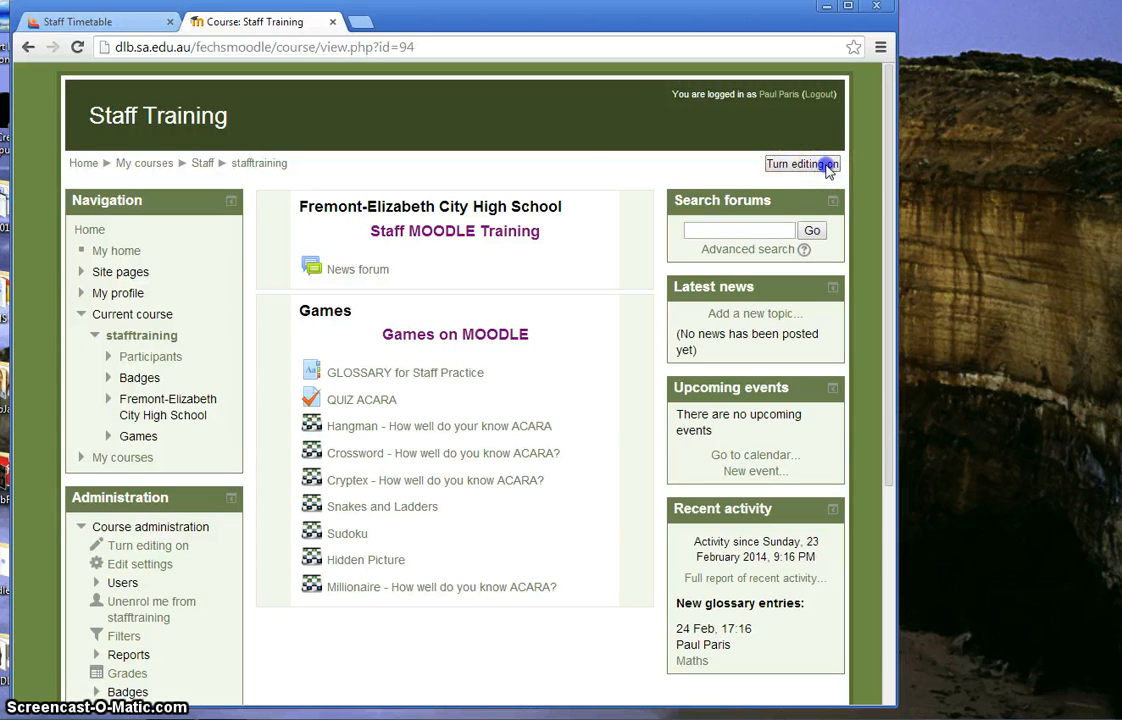
# - Turn on course editing and pick Glossary from the Games activity chooser
pyautogui.click(800, 163)
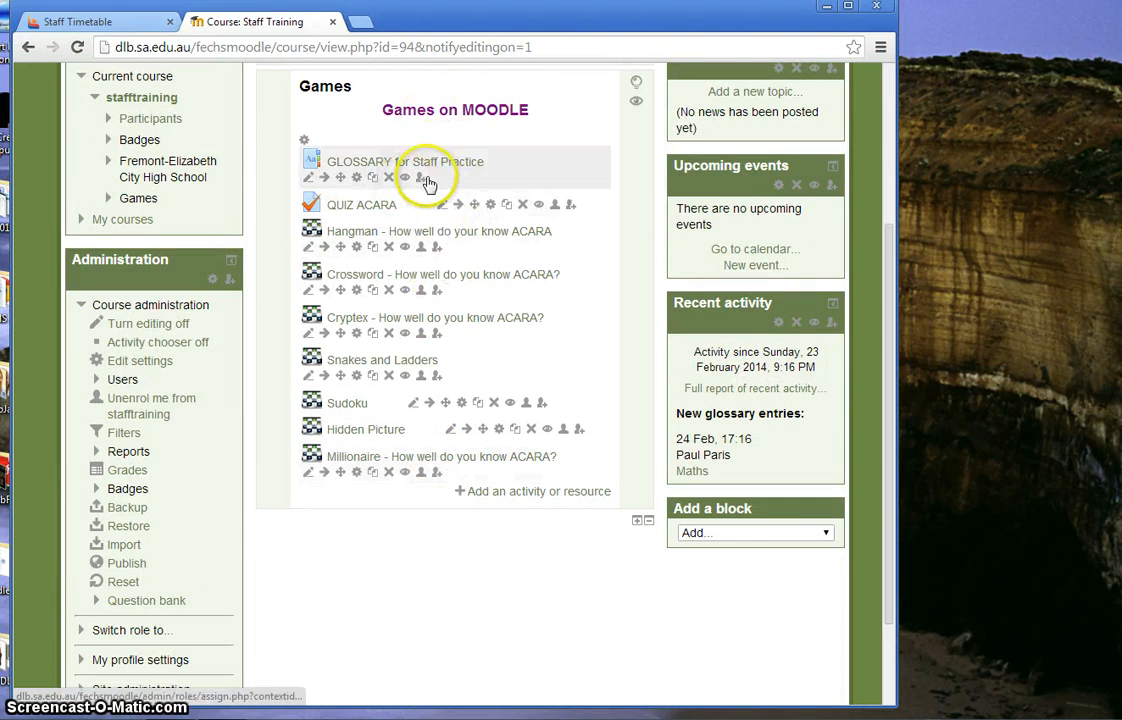
pyautogui.moveTo(523, 491)
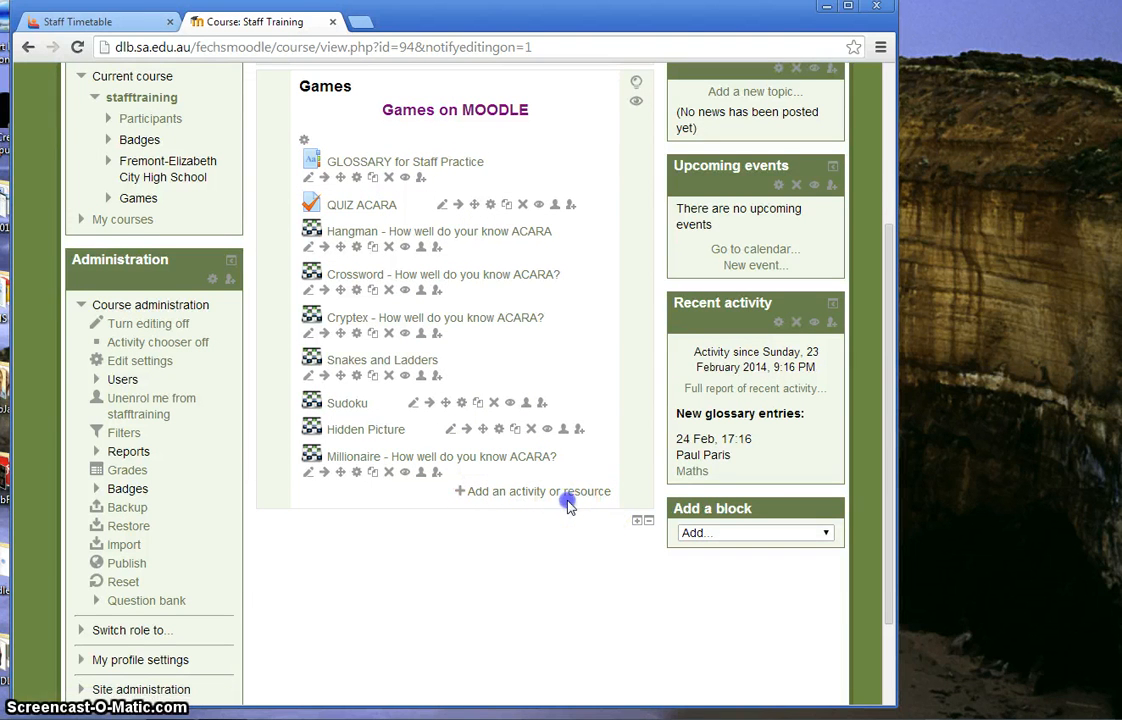
pyautogui.moveTo(570, 505)
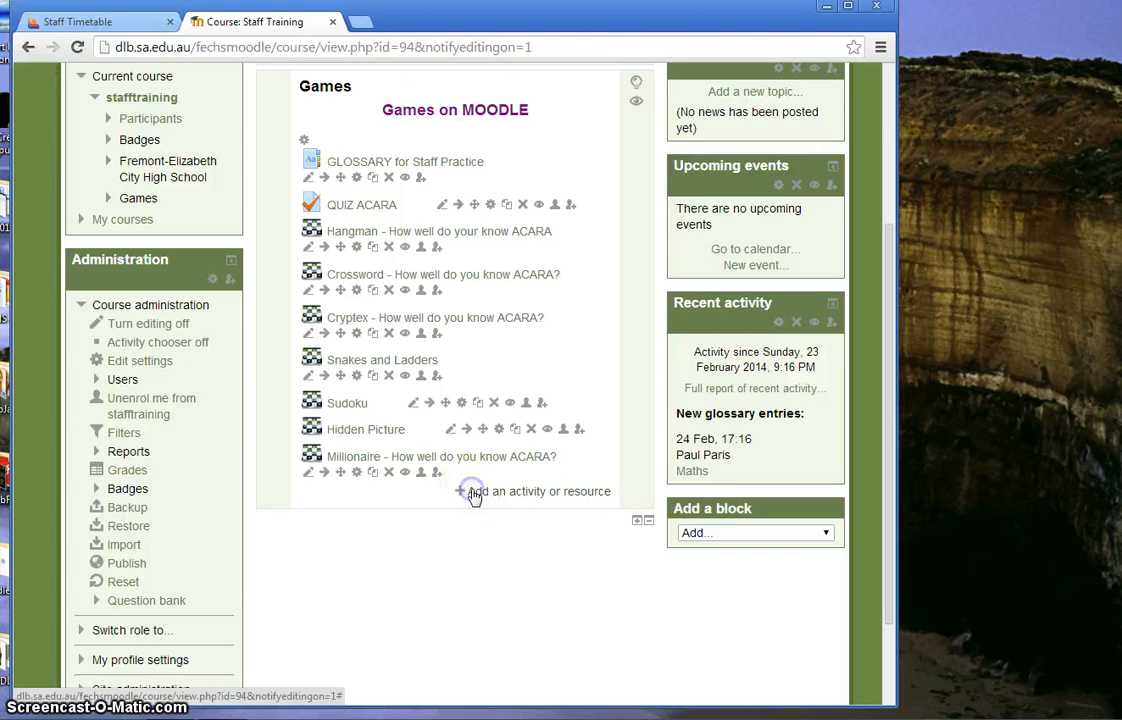
pyautogui.click(475, 491)
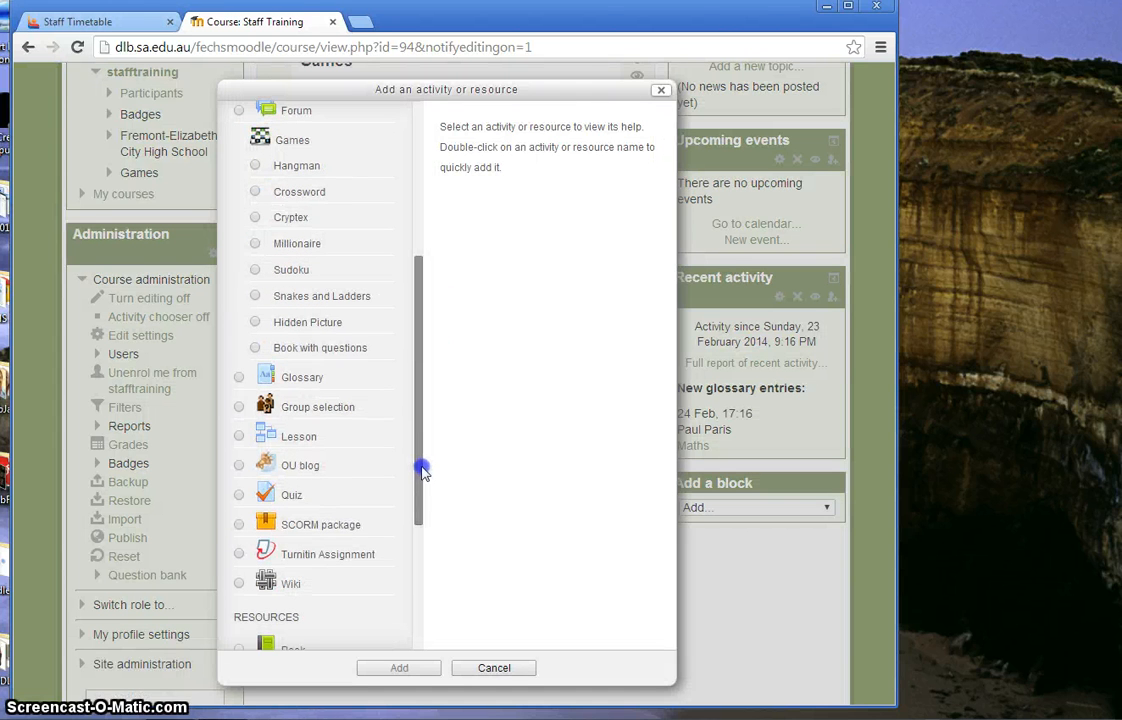
pyautogui.click(302, 377)
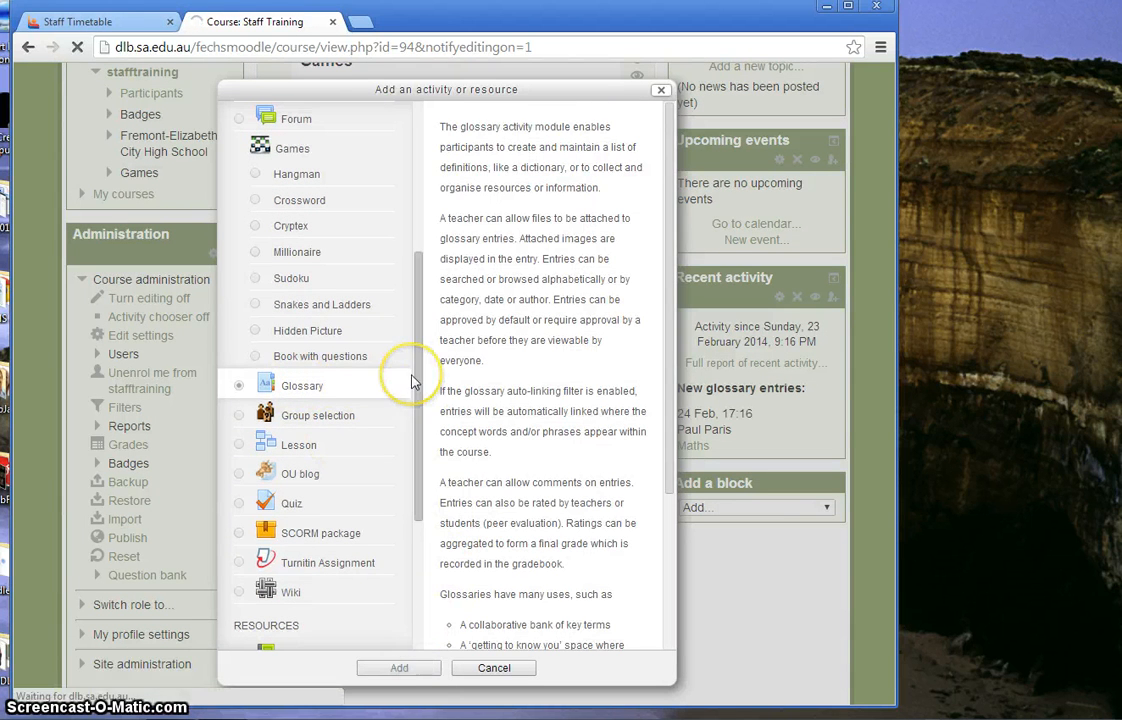
# - Name the new glossary STAFF TESTING GLOSSARY and attempt to save it
pyautogui.click(398, 667)
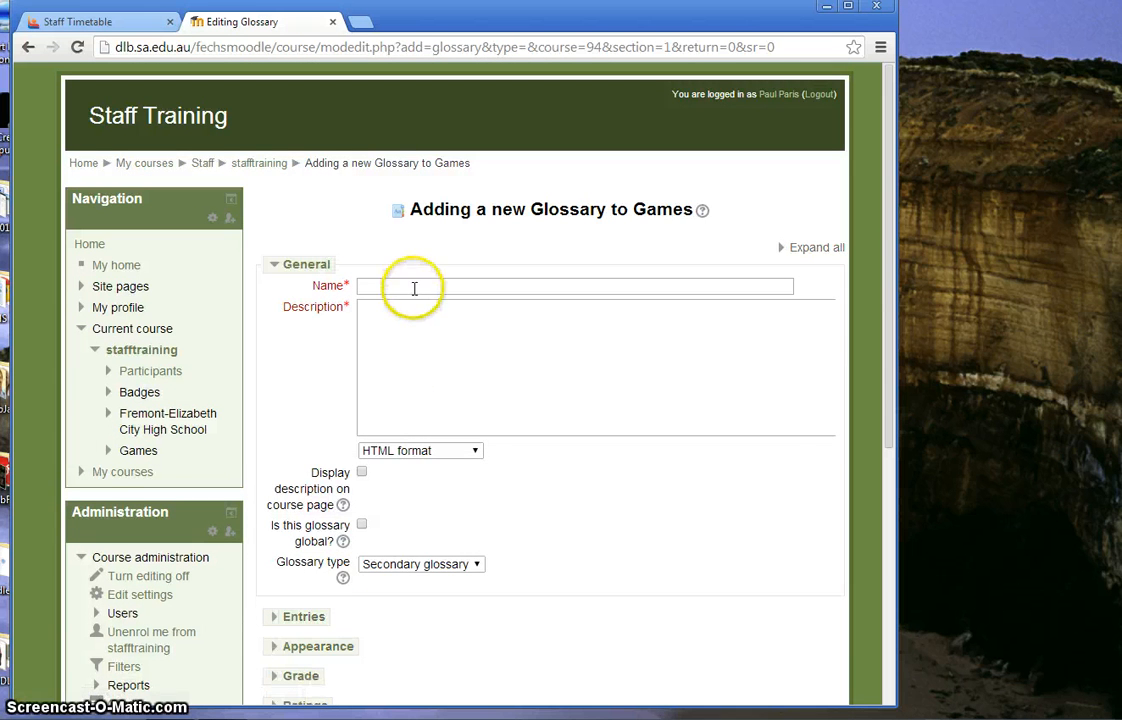
pyautogui.write('S')
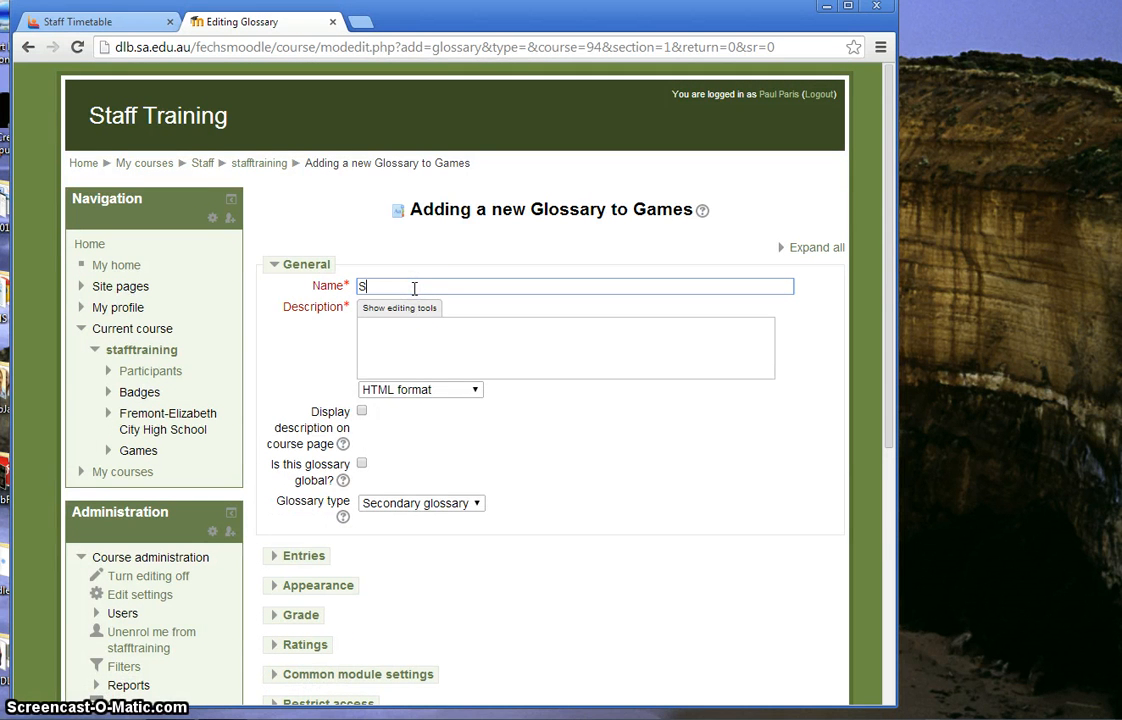
pyautogui.write('TAFF TESTING GLO')
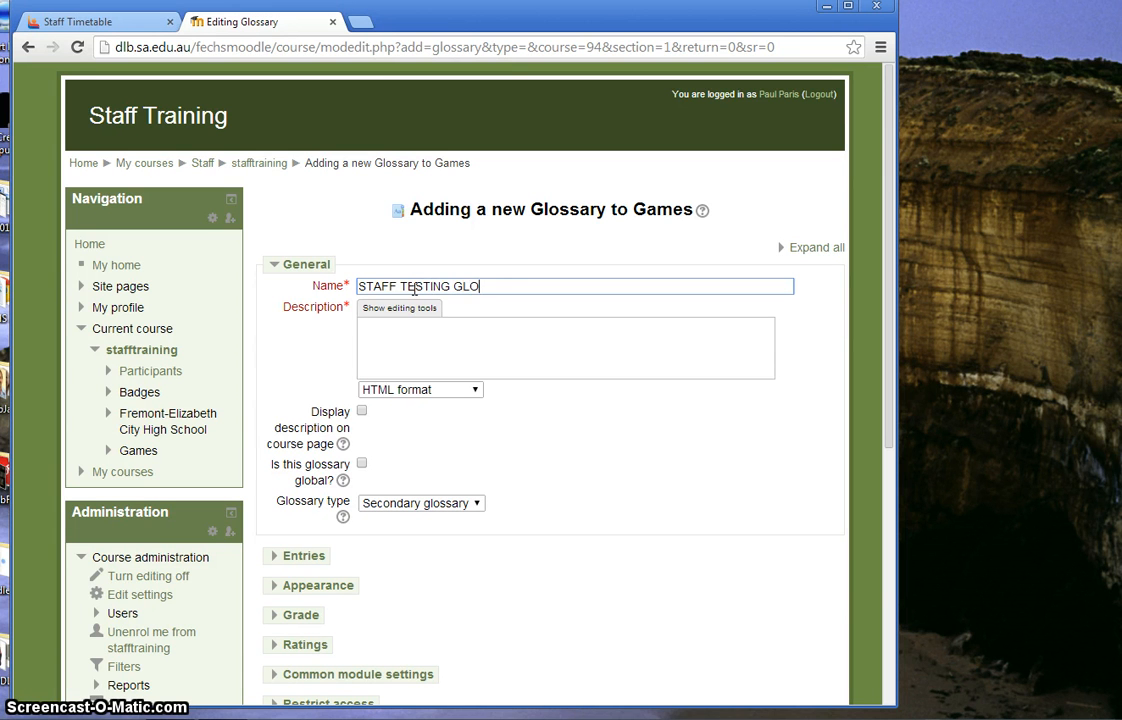
pyautogui.write('SSARY')
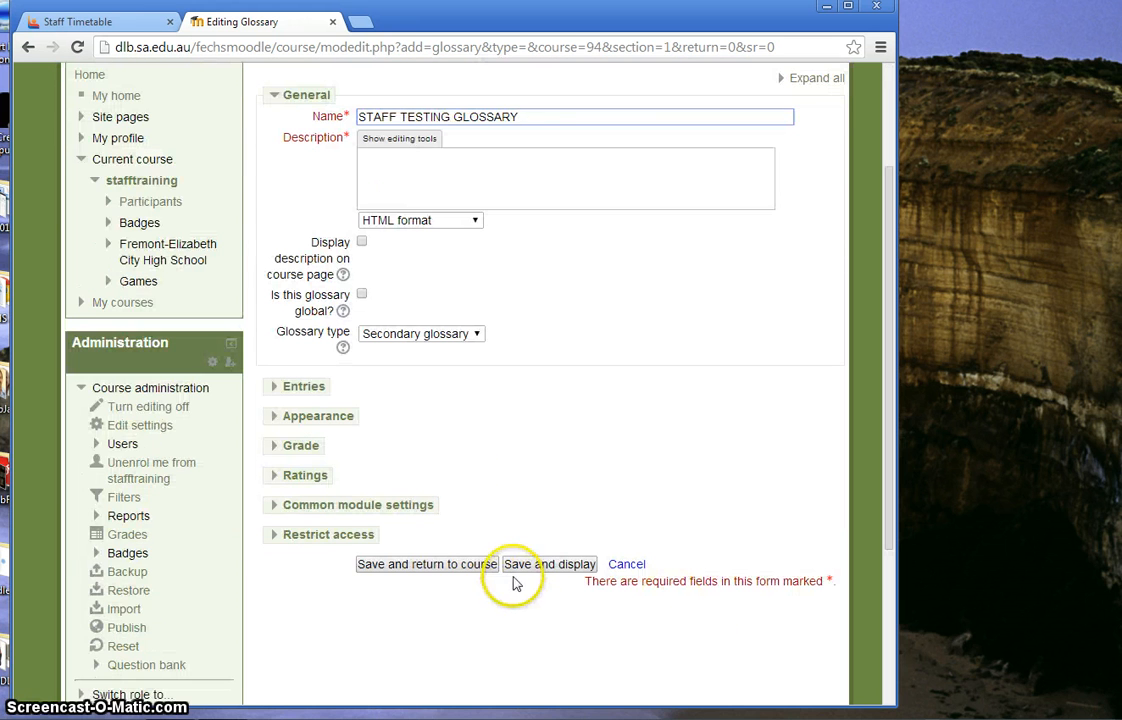
pyautogui.click(549, 563)
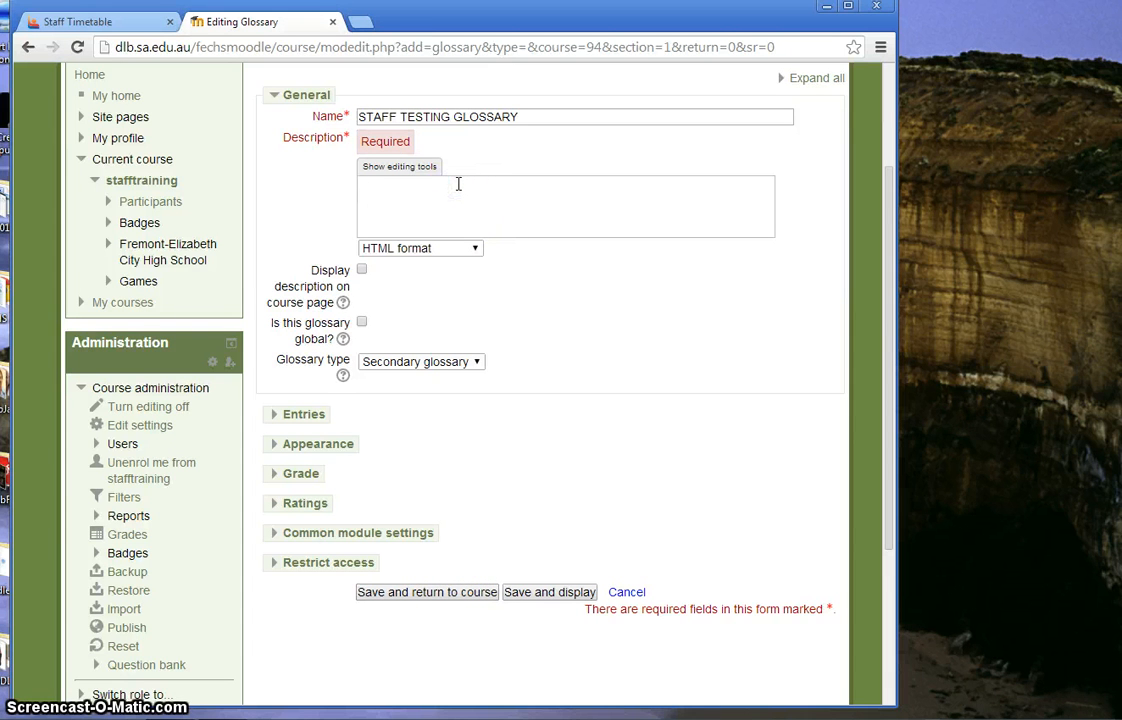
# - Fill the required description: a testing glossary for FECHS staff training
pyautogui.write('This is')
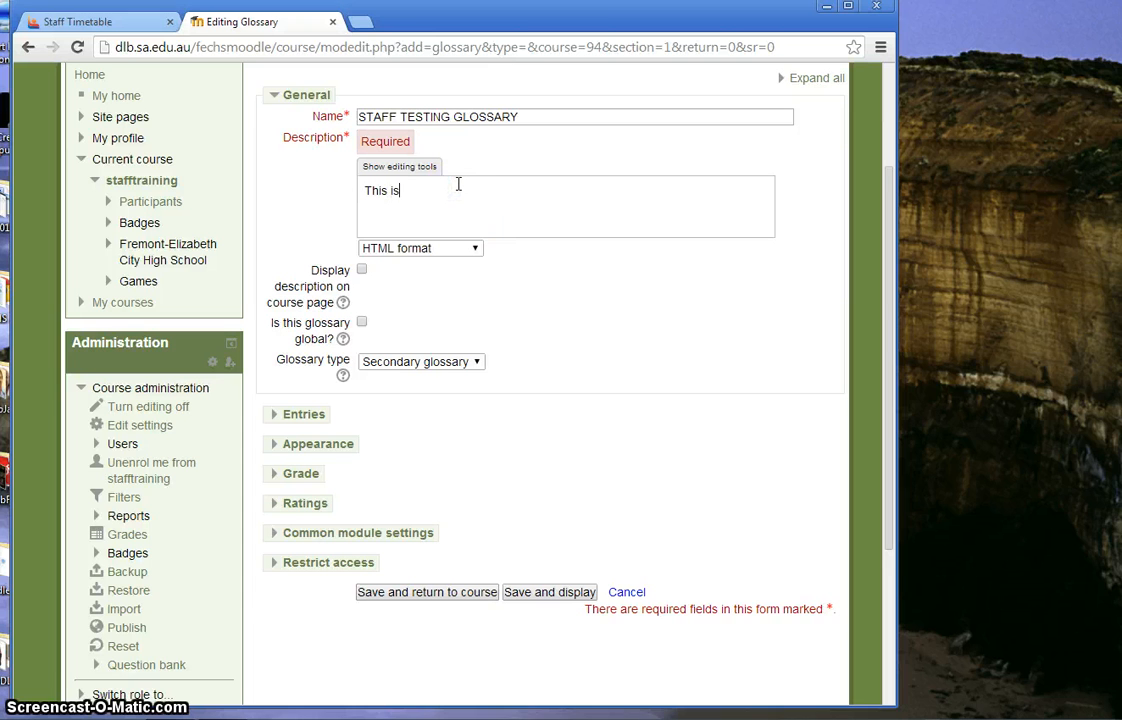
pyautogui.write('a test')
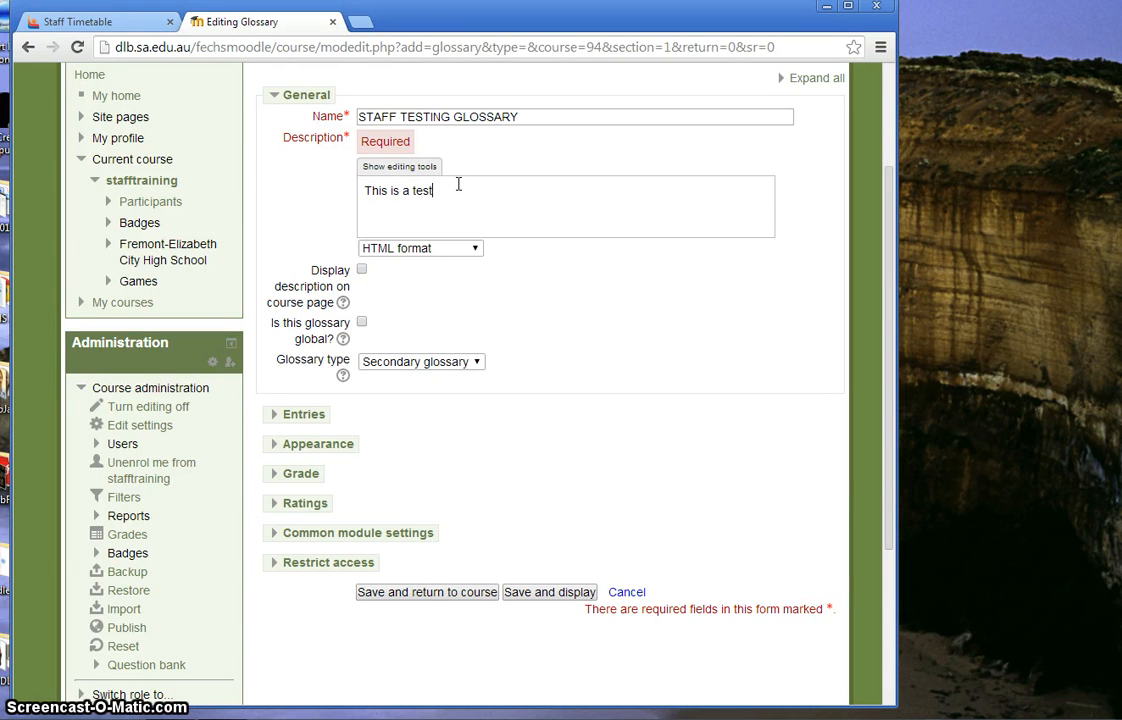
pyautogui.write('ing Glossary for FEC')
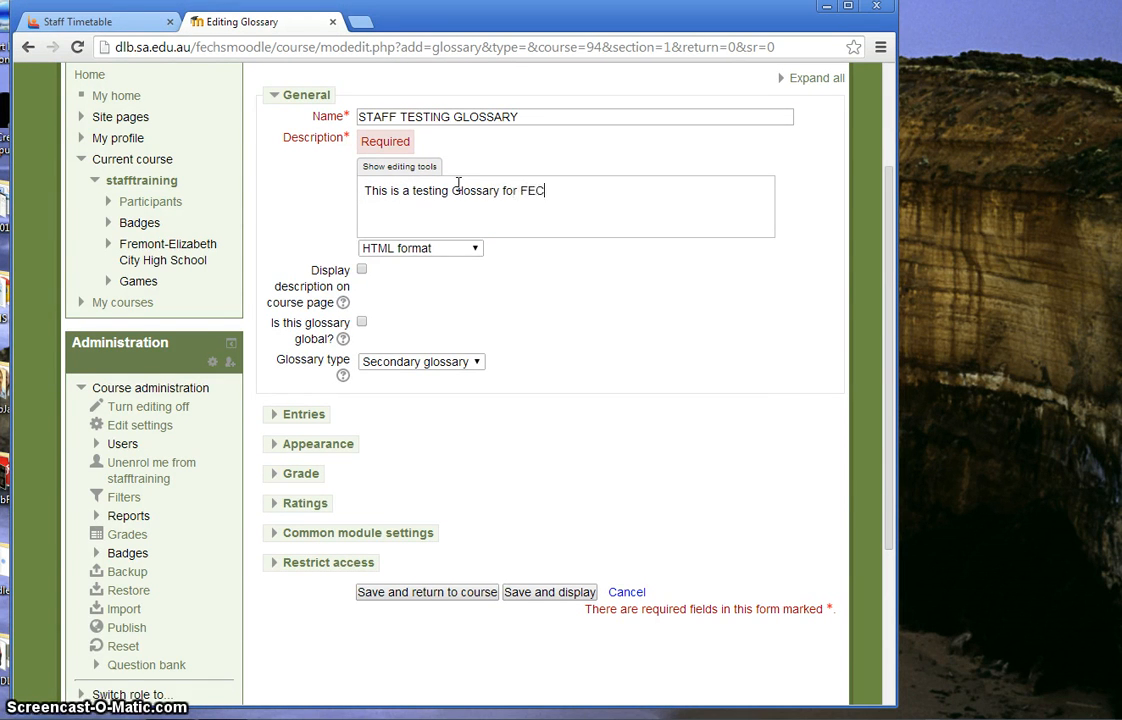
pyautogui.write('HS staff')
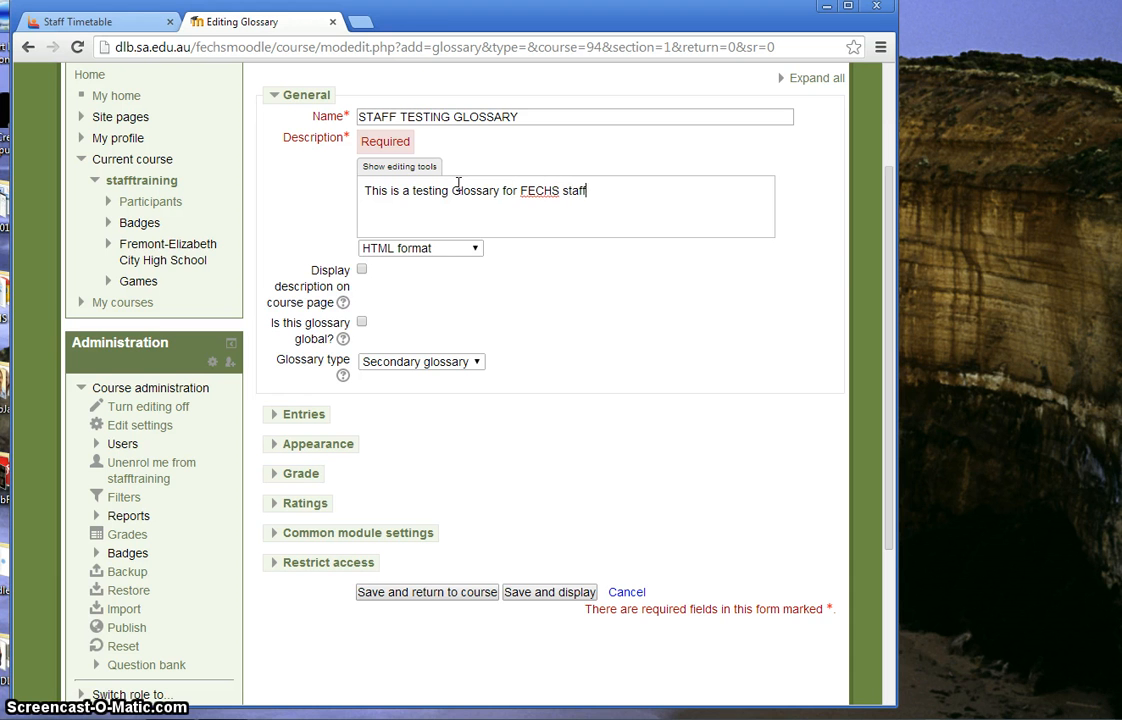
pyautogui.write('traing')
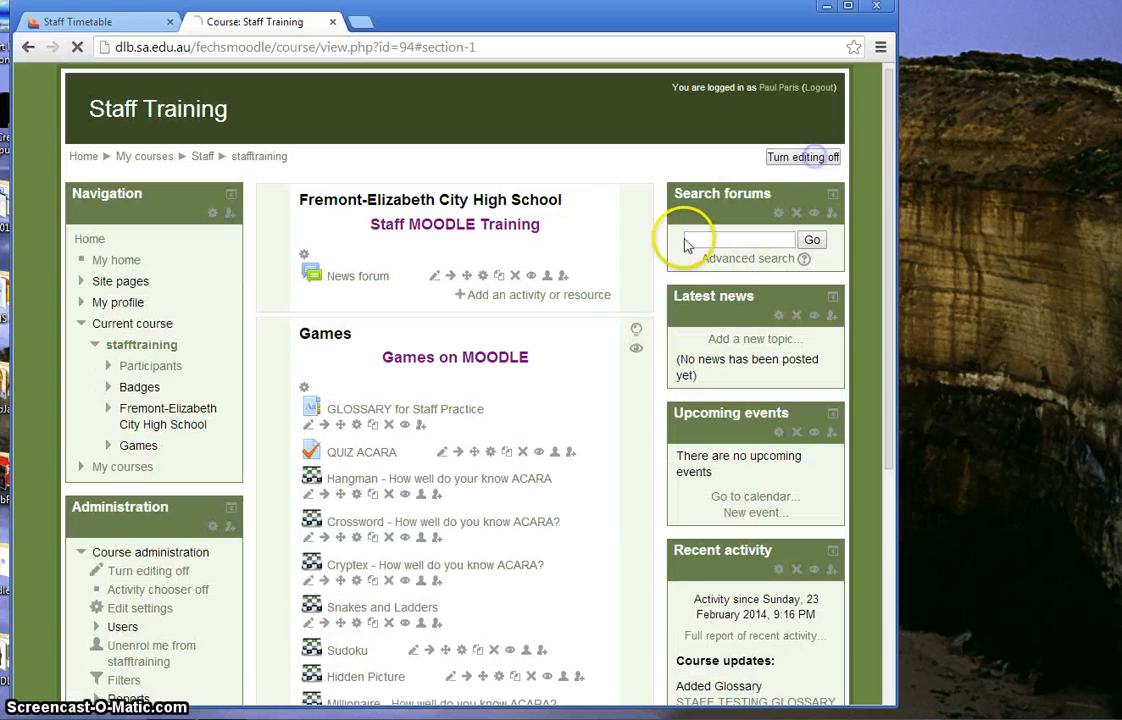
# - Turn editing off and start a new entry in STAFF TESTING GLOSSARY
pyautogui.click(802, 157)
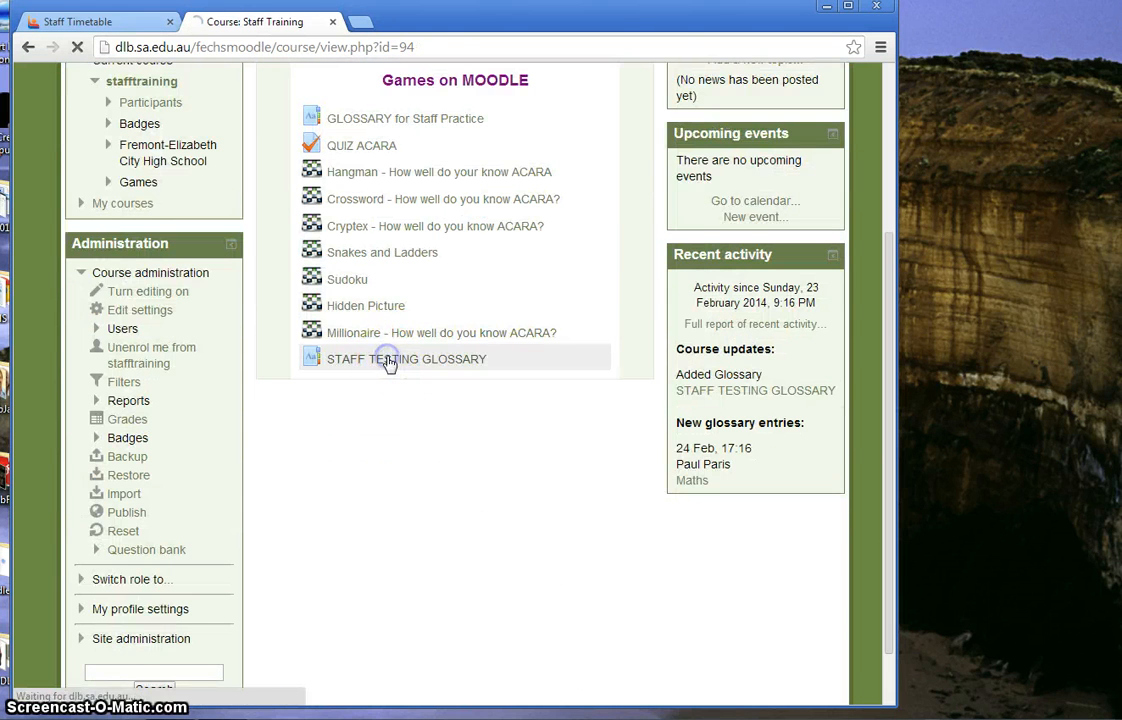
pyautogui.click(406, 358)
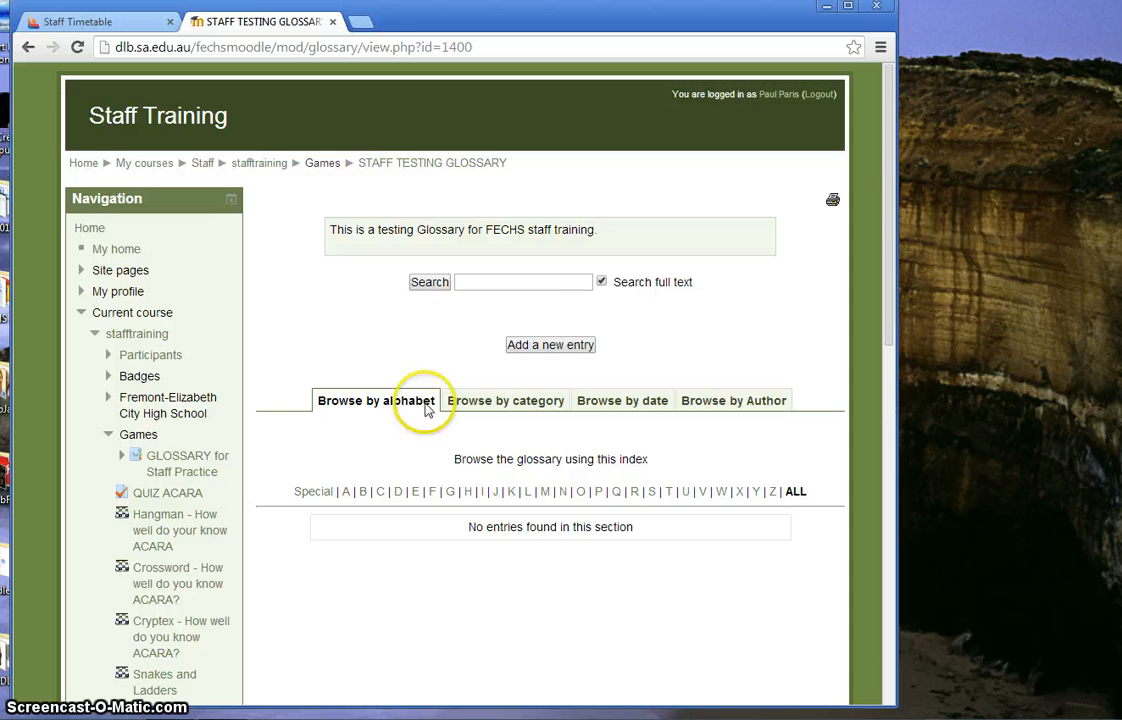
pyautogui.click(550, 344)
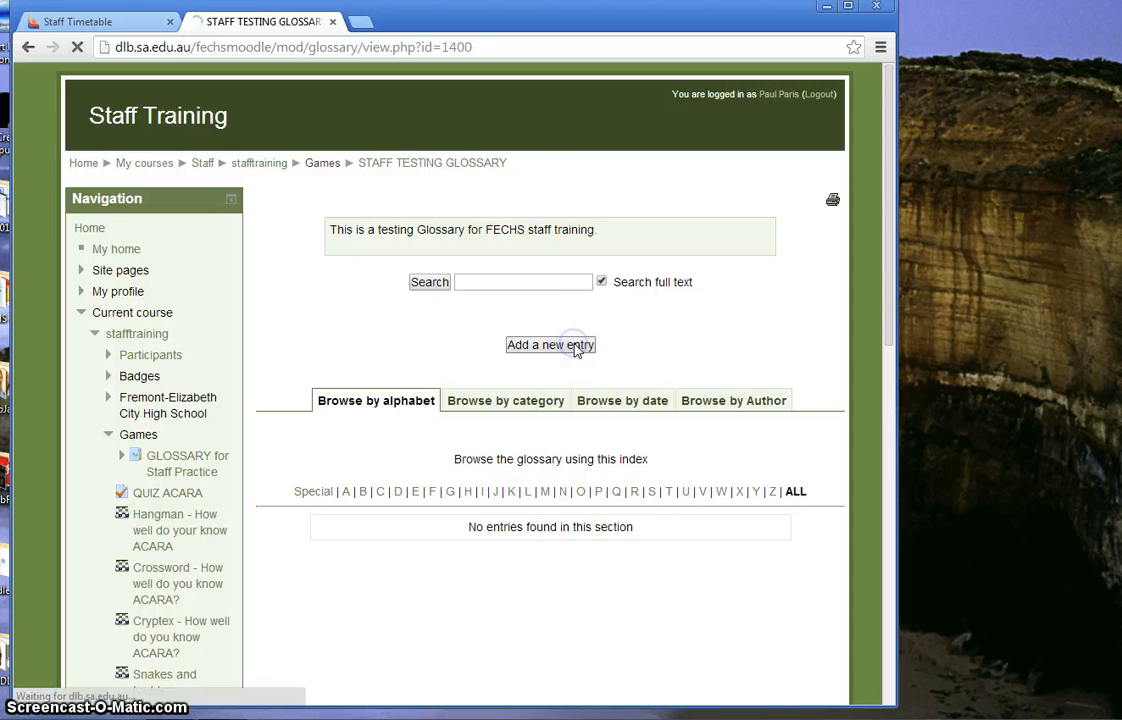
# - Save the entry ICT, defined as Information and Communication Technology
pyautogui.click(550, 345)
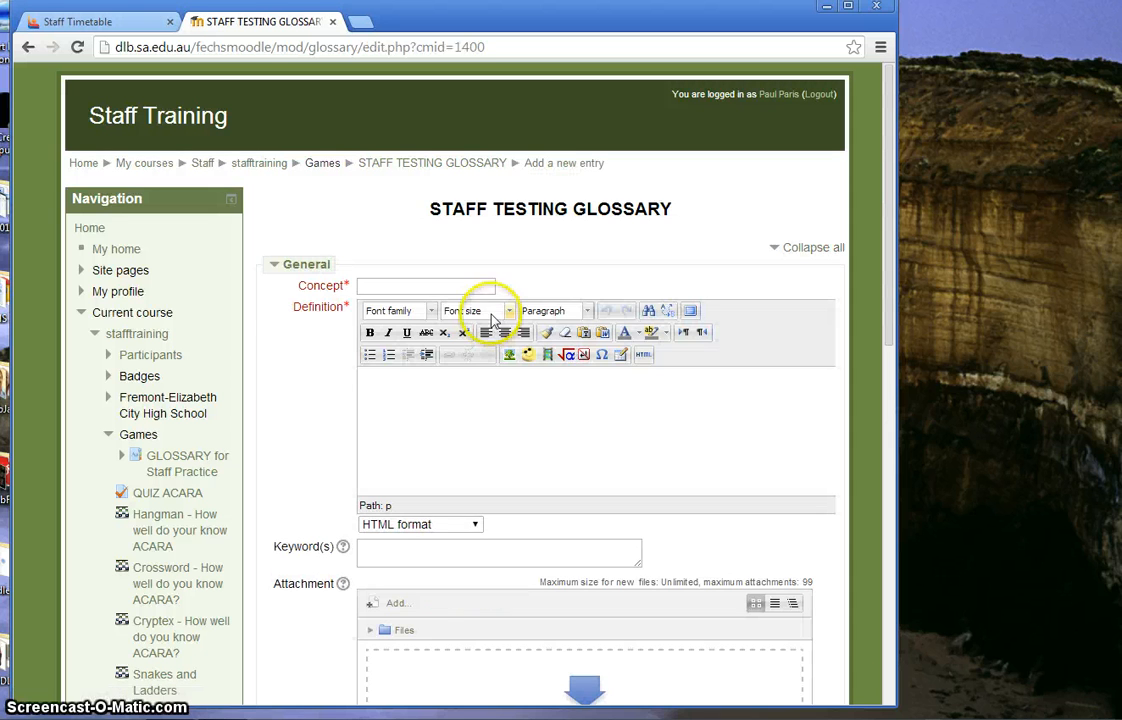
pyautogui.write('ICT')
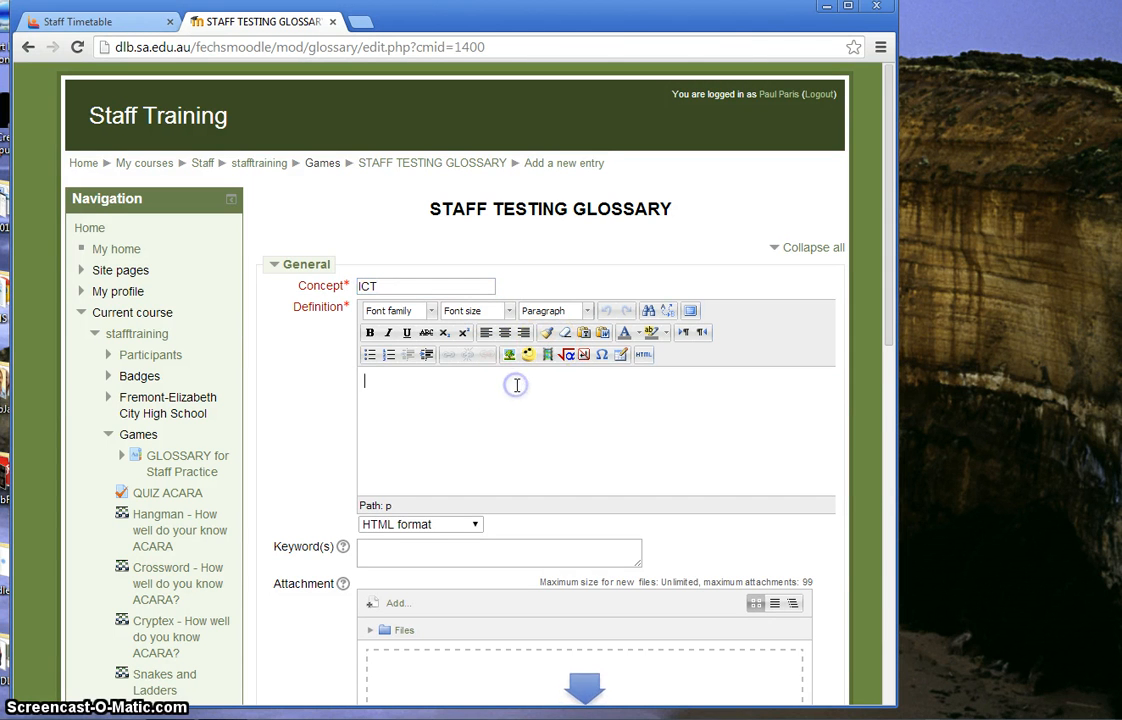
pyautogui.write('Infora')
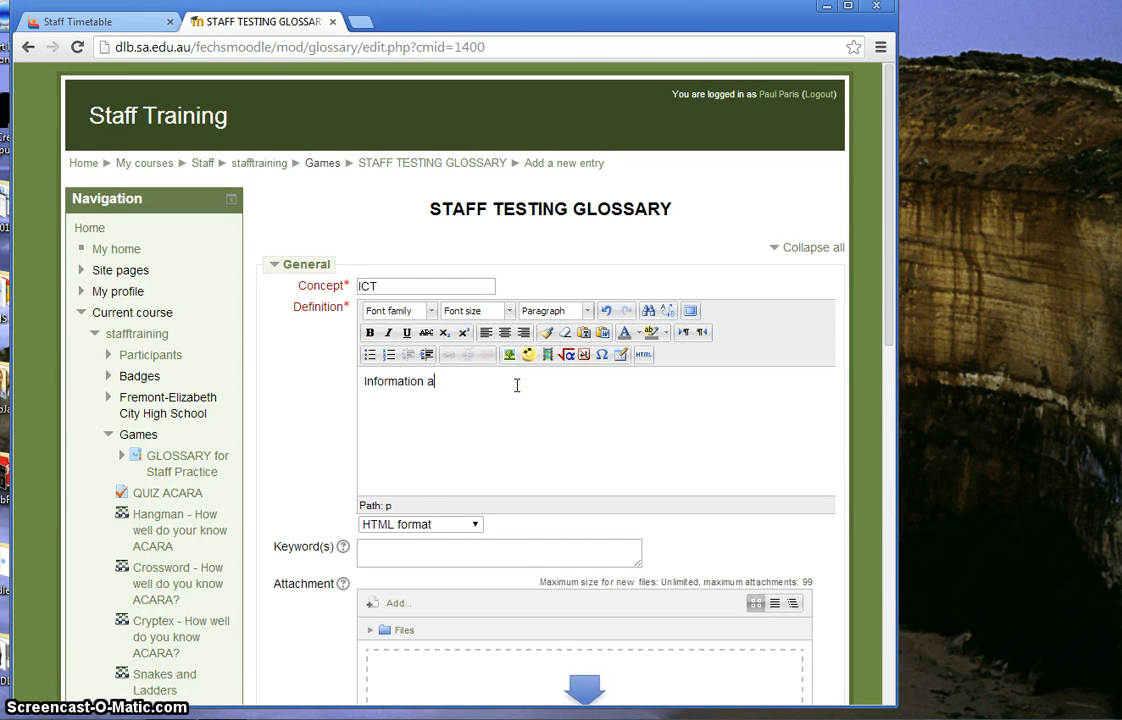
pyautogui.write('nd Communic')
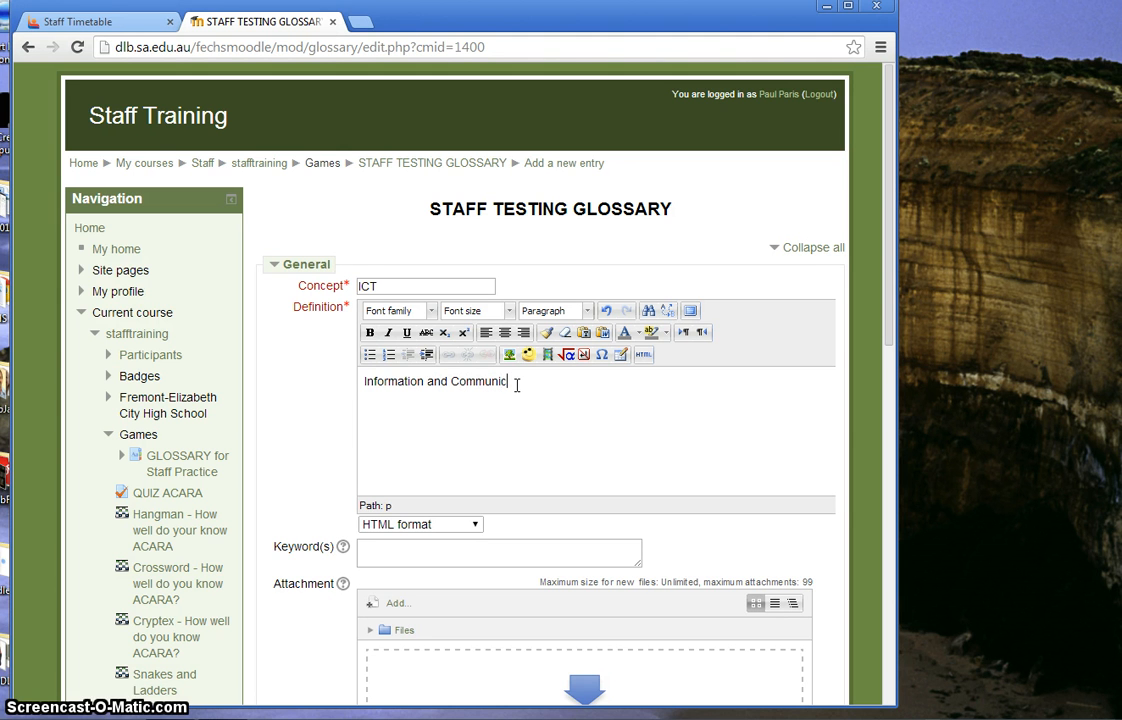
pyautogui.write('ation Te')
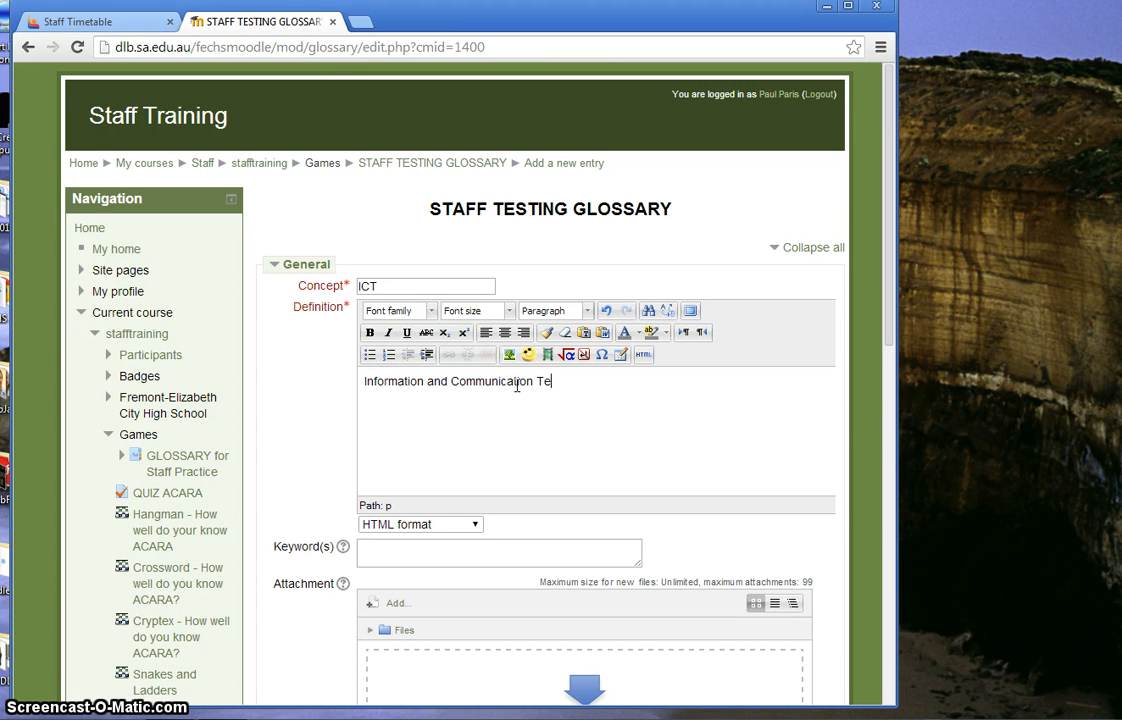
pyautogui.write('chnology')
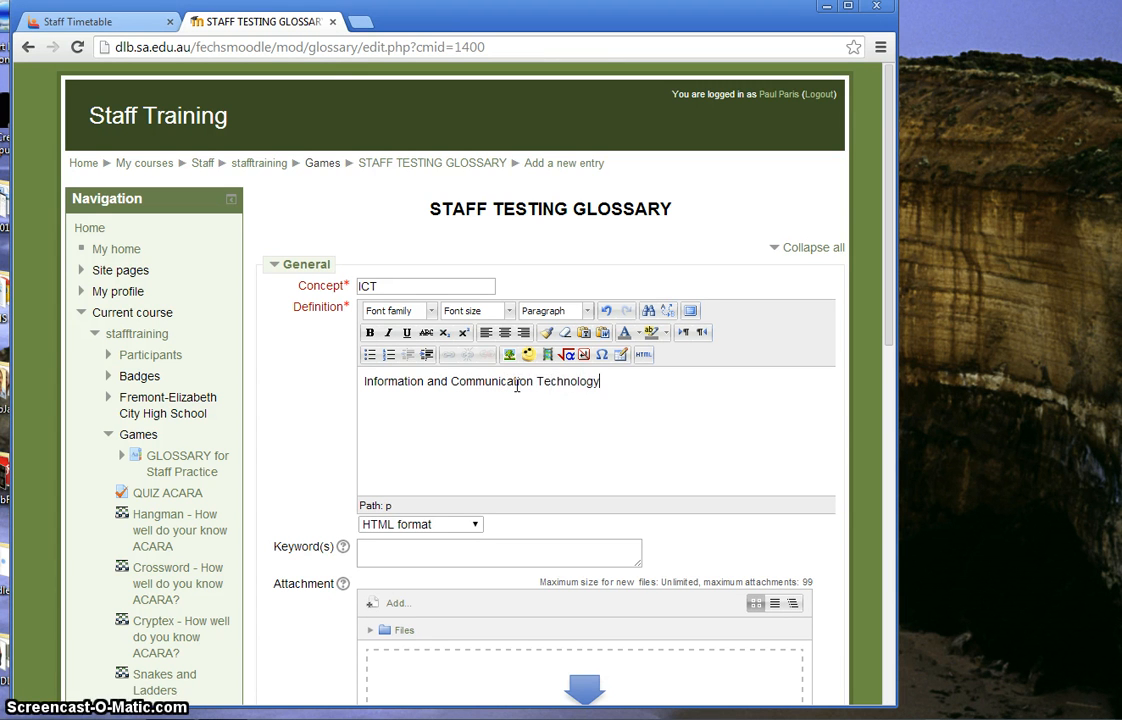
pyautogui.scroll(-3)
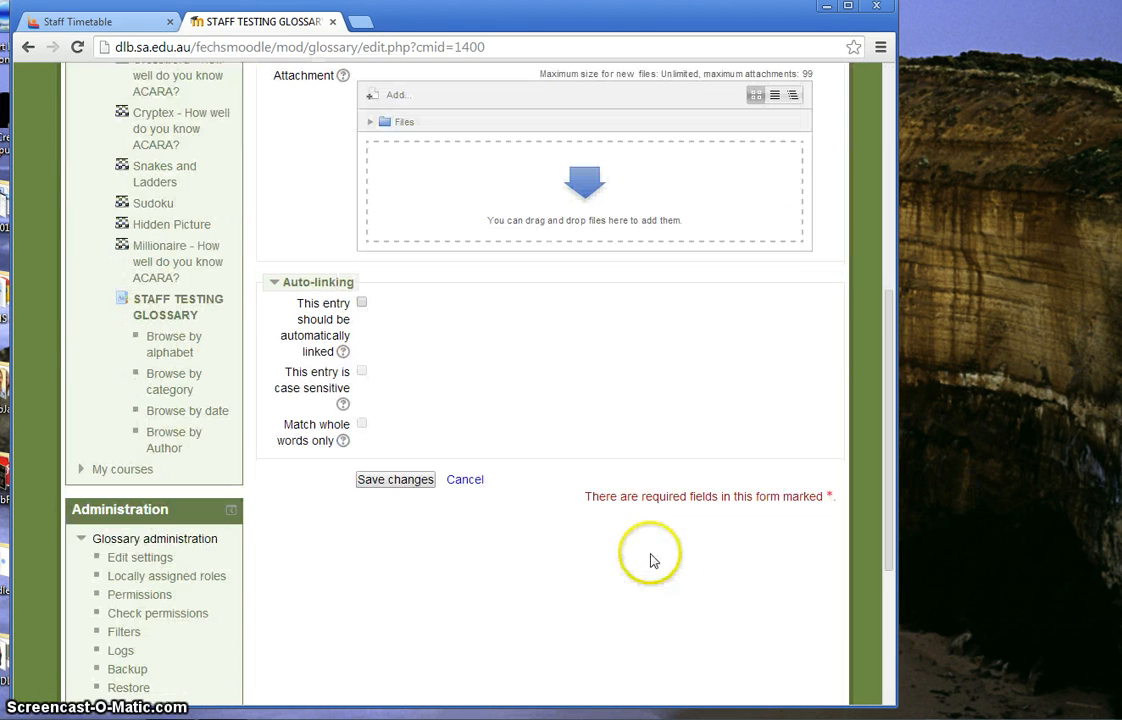
pyautogui.click(394, 479)
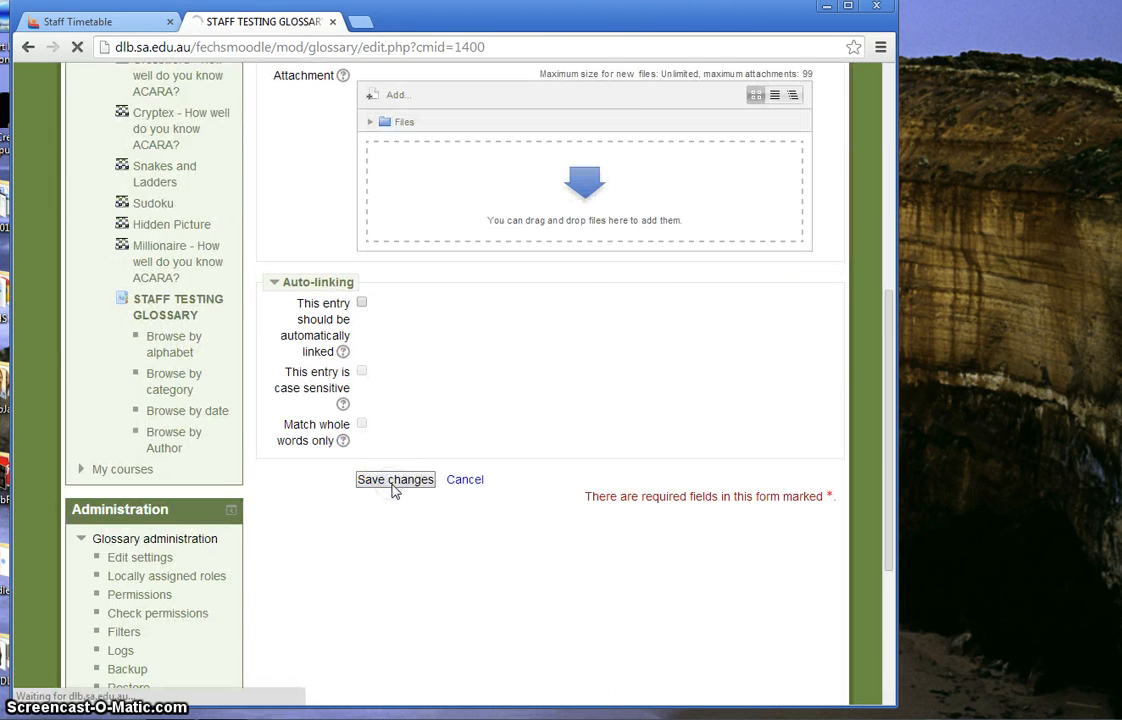
pyautogui.click(394, 479)
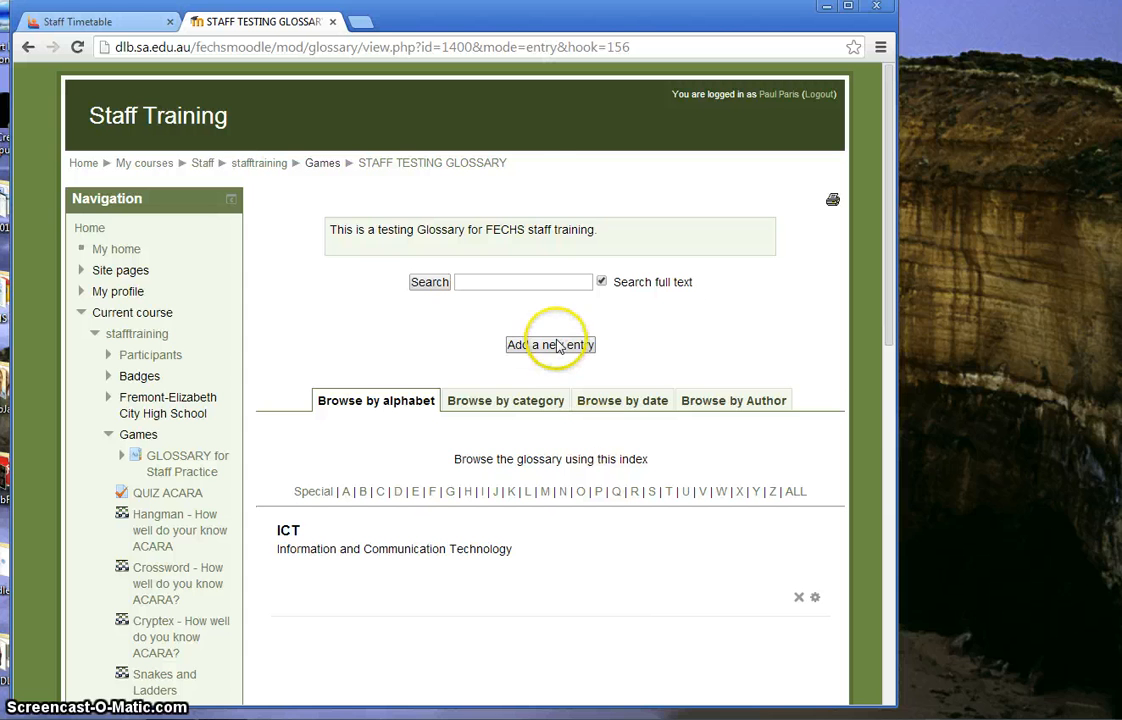
# - Save a new entry Keyboard, defined as an input device used by computers
pyautogui.click(550, 344)
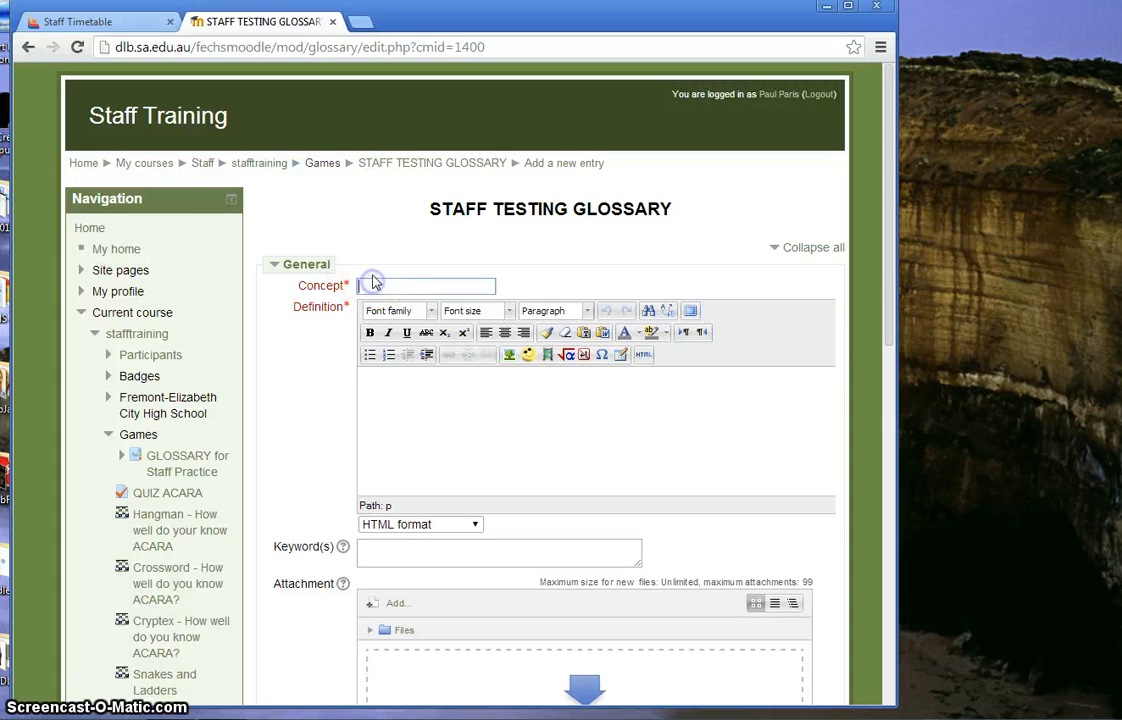
pyautogui.write('Keyboard')
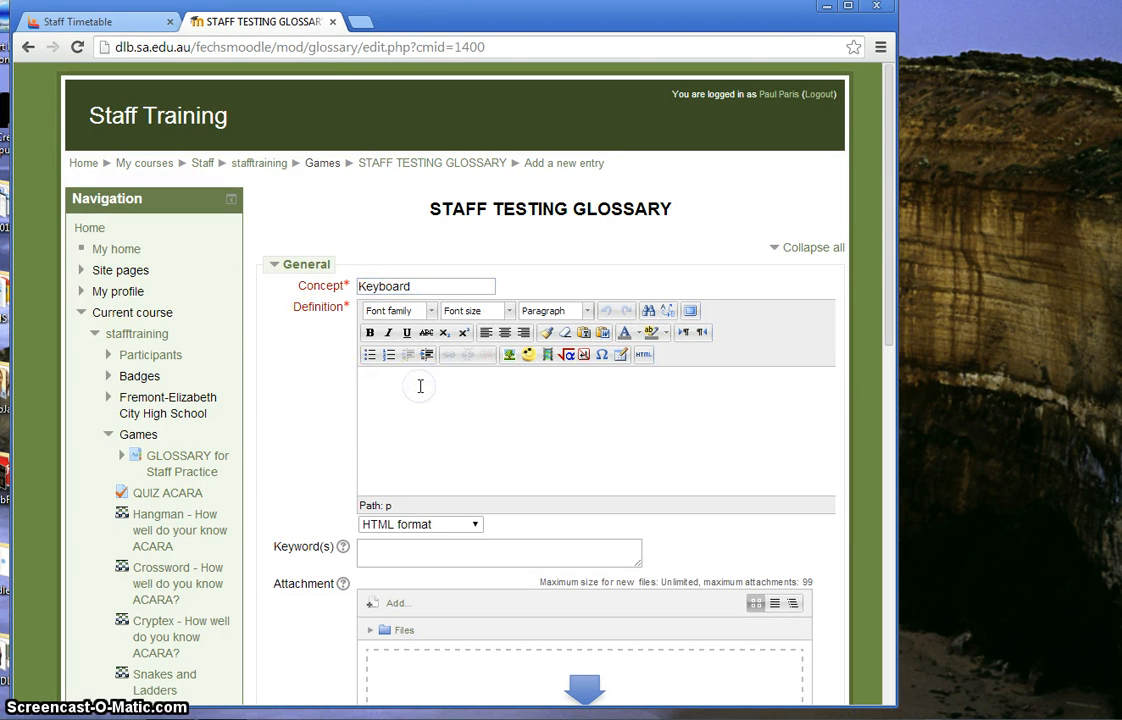
pyautogui.write('An Input device used')
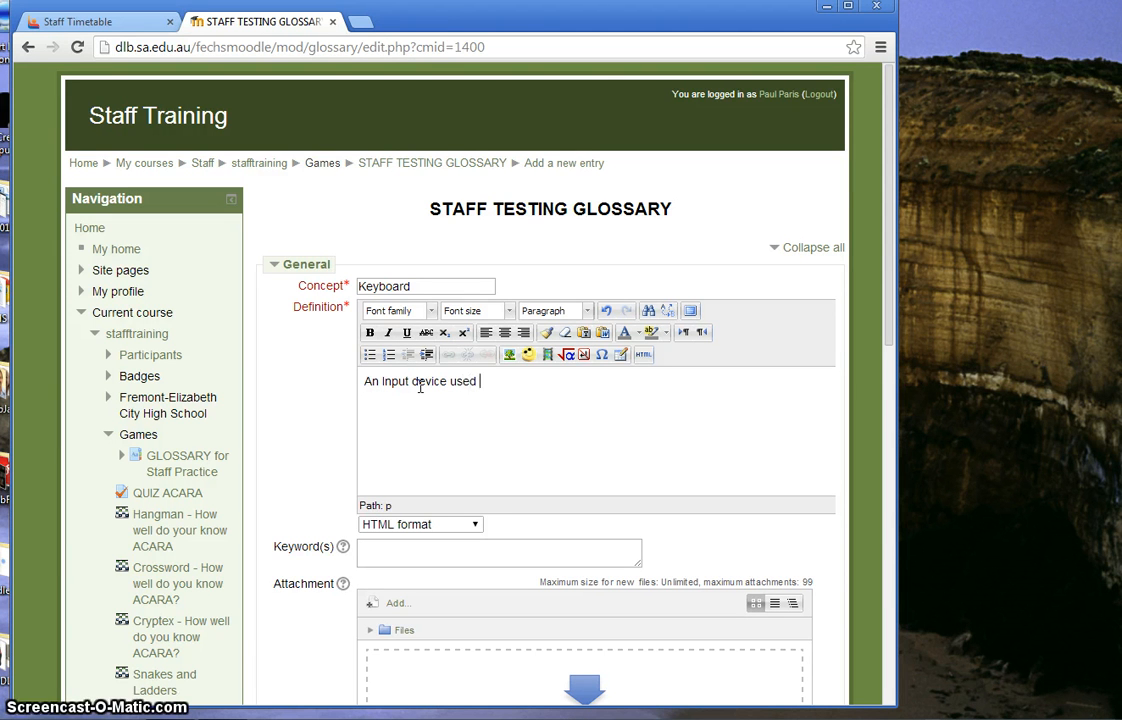
pyautogui.write('by comput')
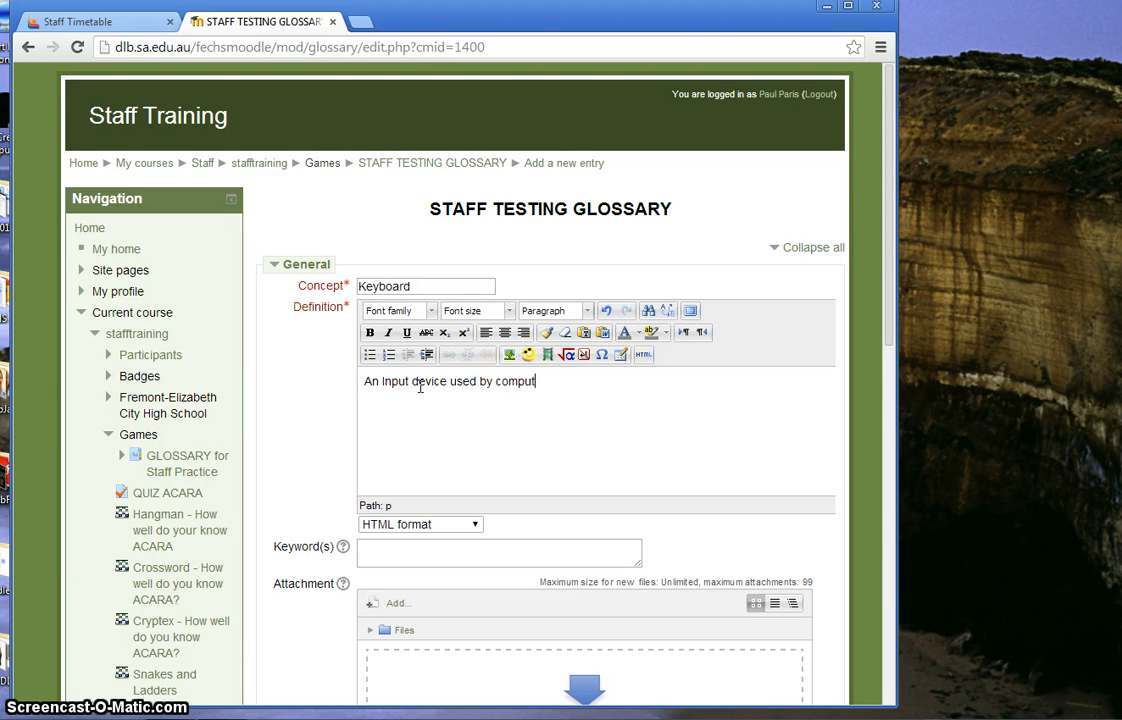
pyautogui.scroll(-3)
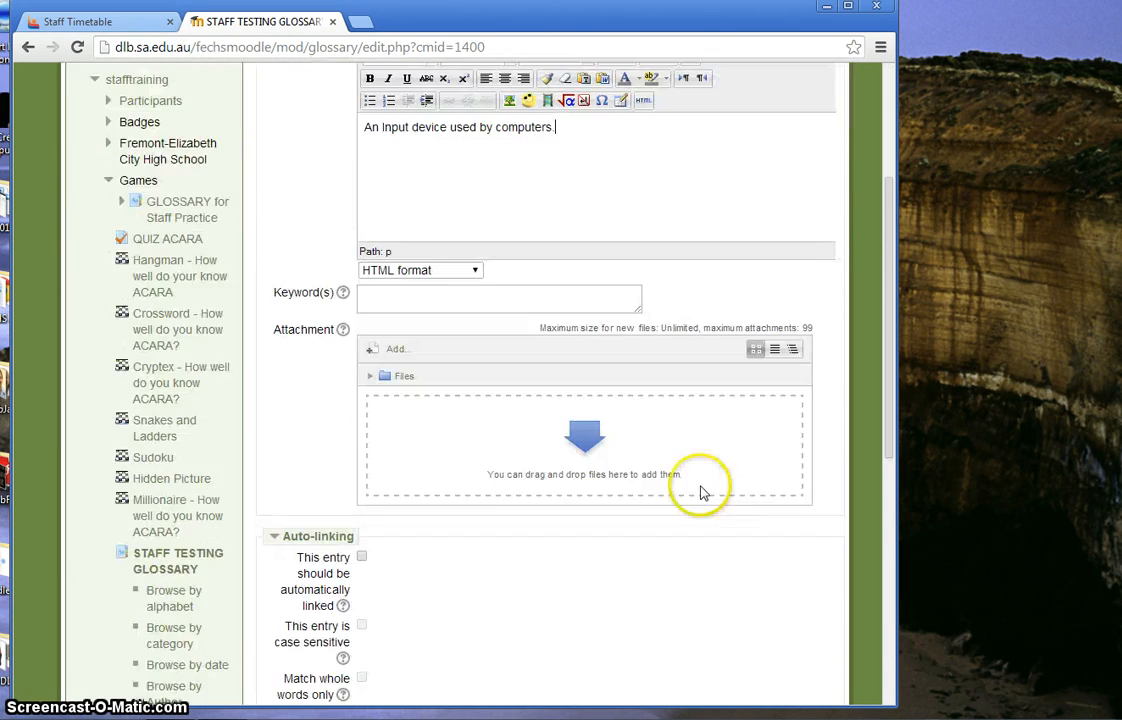
pyautogui.click(394, 310)
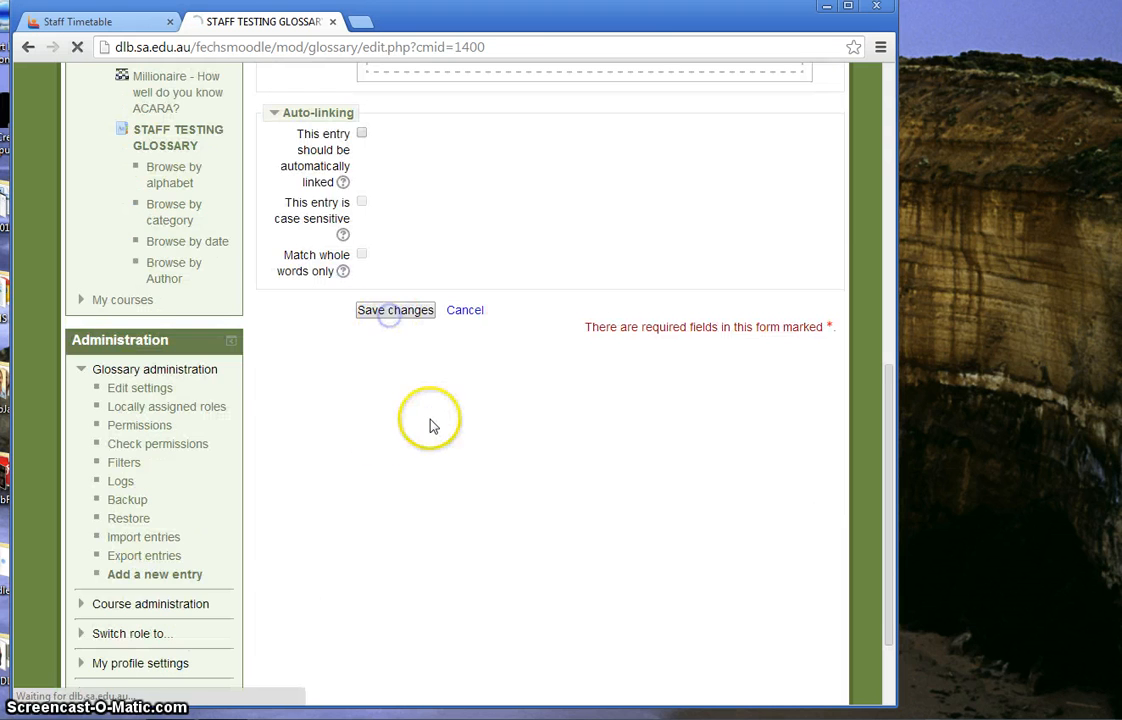
pyautogui.click(394, 310)
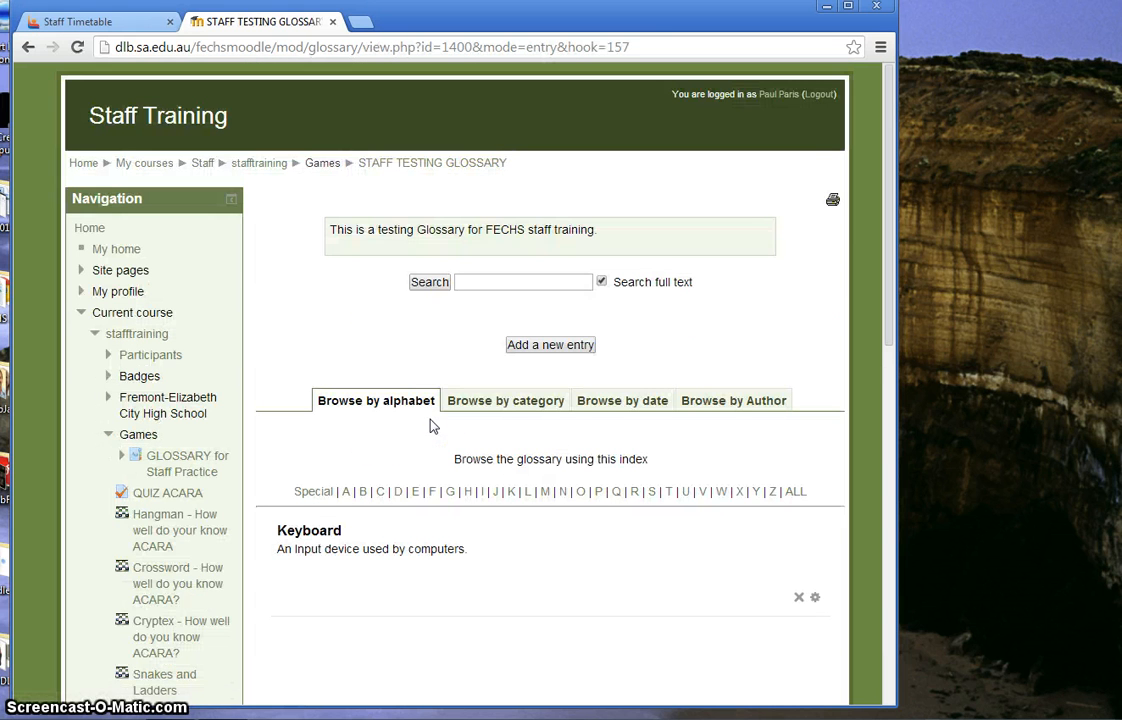
pyautogui.moveTo(449, 168)
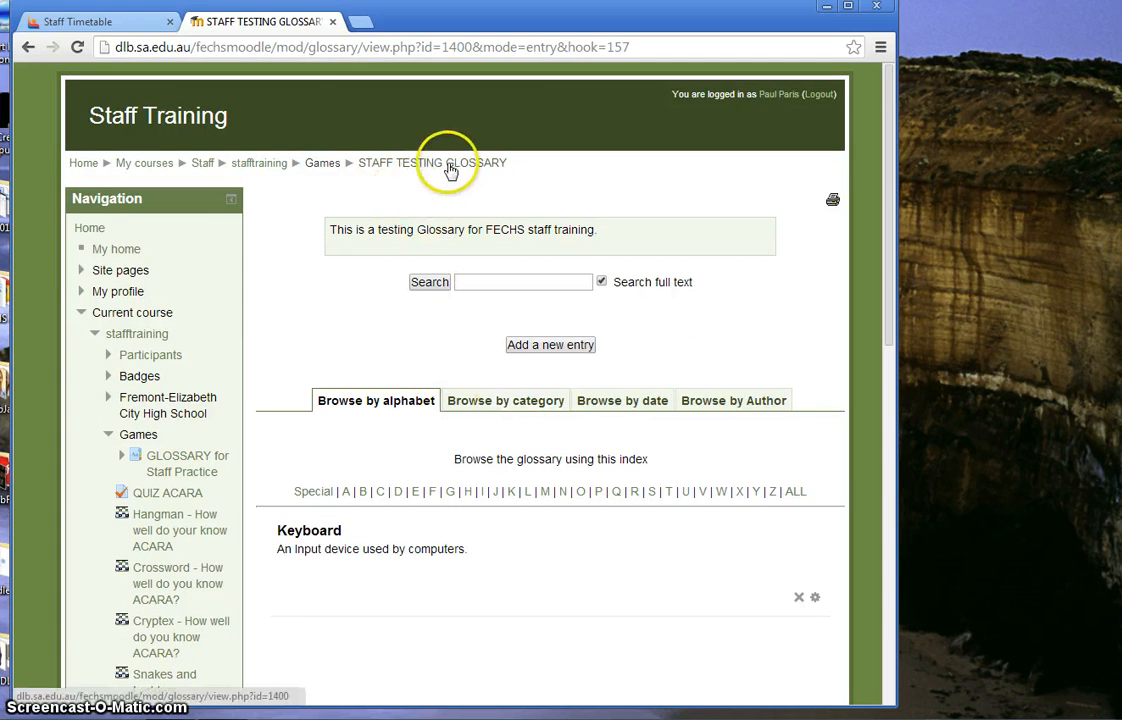
# - Reopen STAFF TESTING GLOSSARY from the course page and view the ICT and Keyboard entries
pyautogui.click(259, 163)
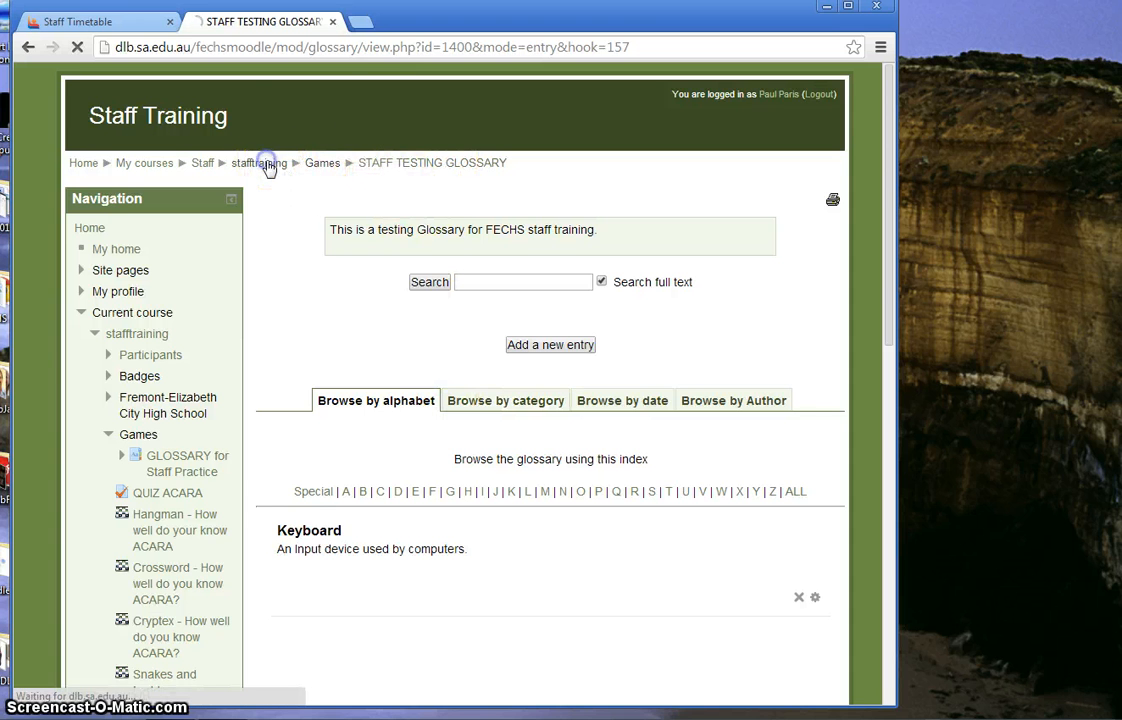
pyautogui.click(259, 162)
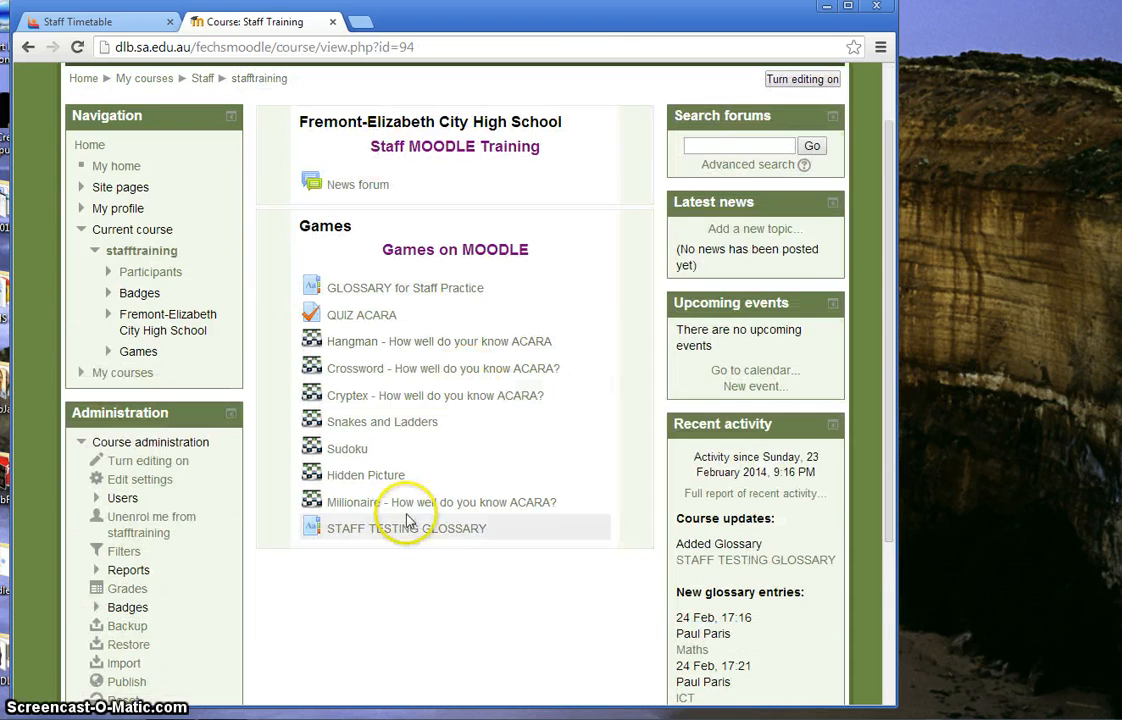
pyautogui.click(406, 528)
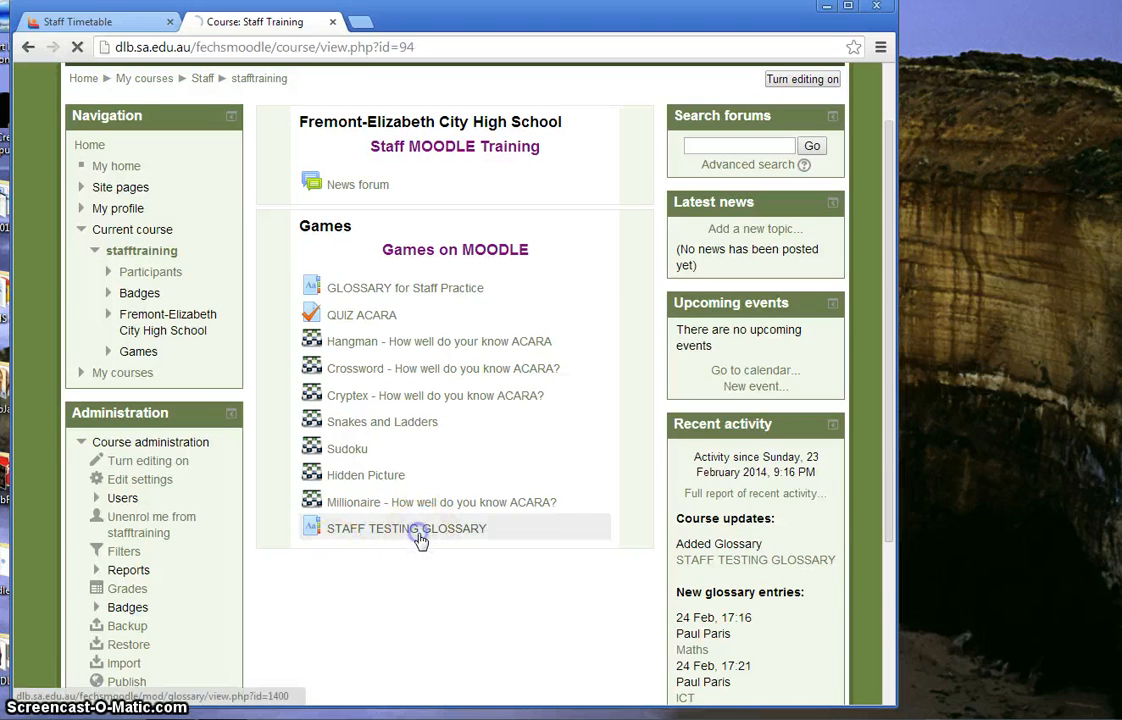
pyautogui.click(406, 528)
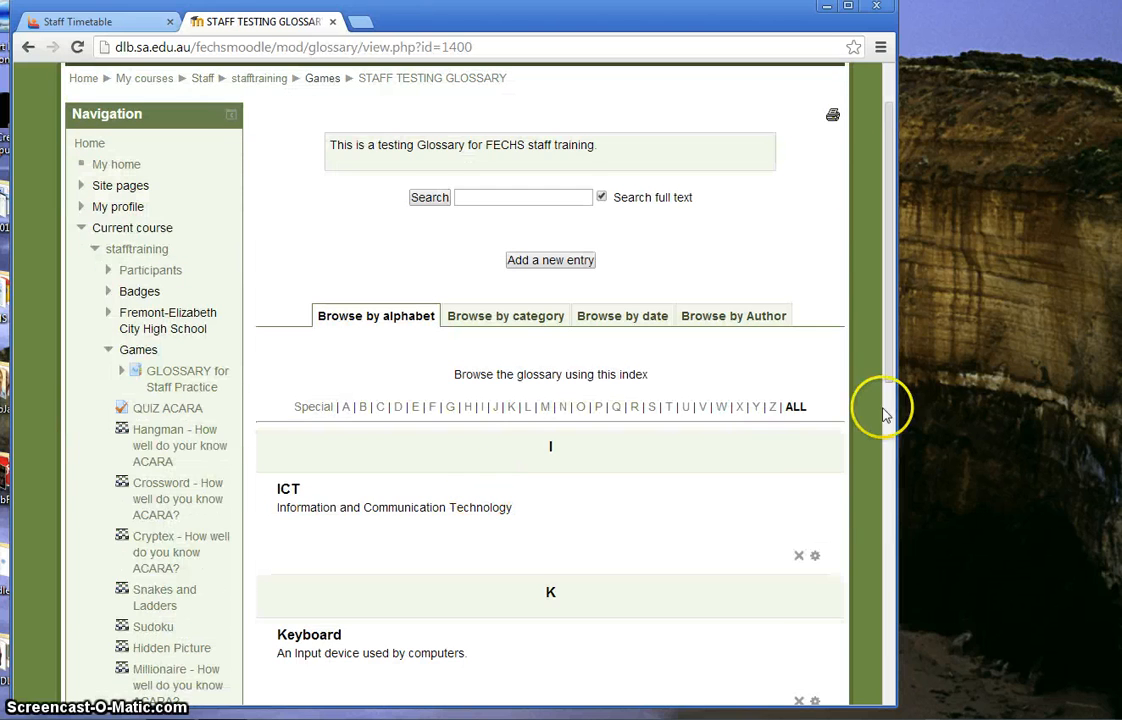
pyautogui.scroll(-3)
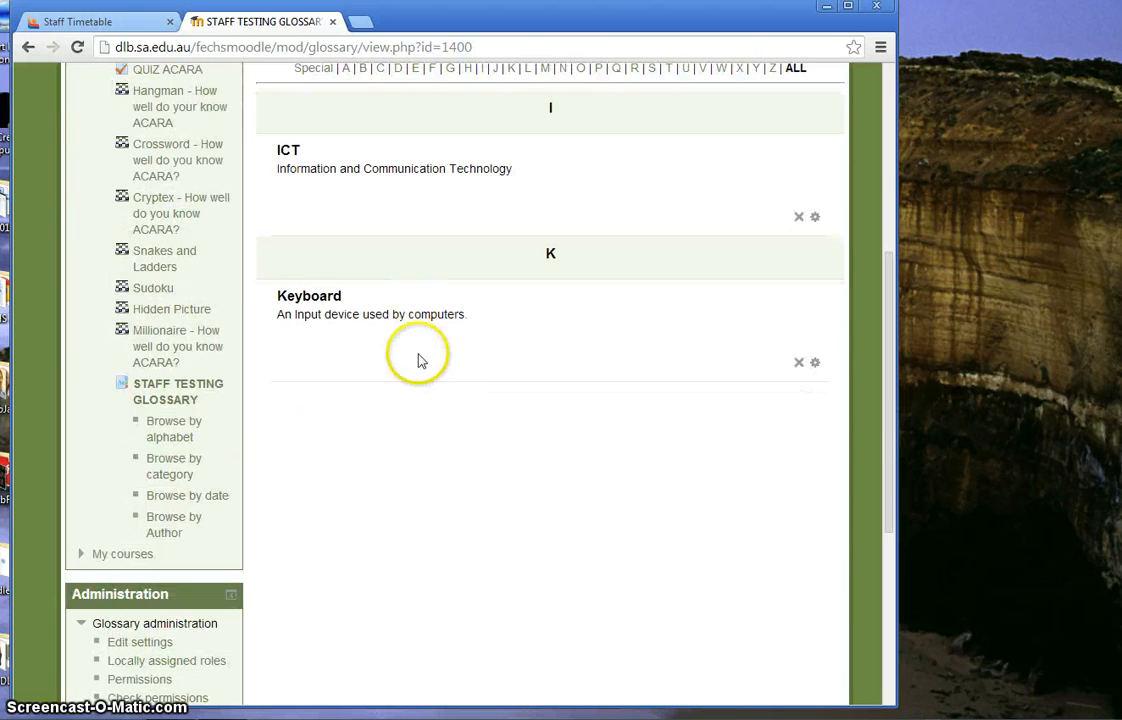
pyautogui.scroll(3)
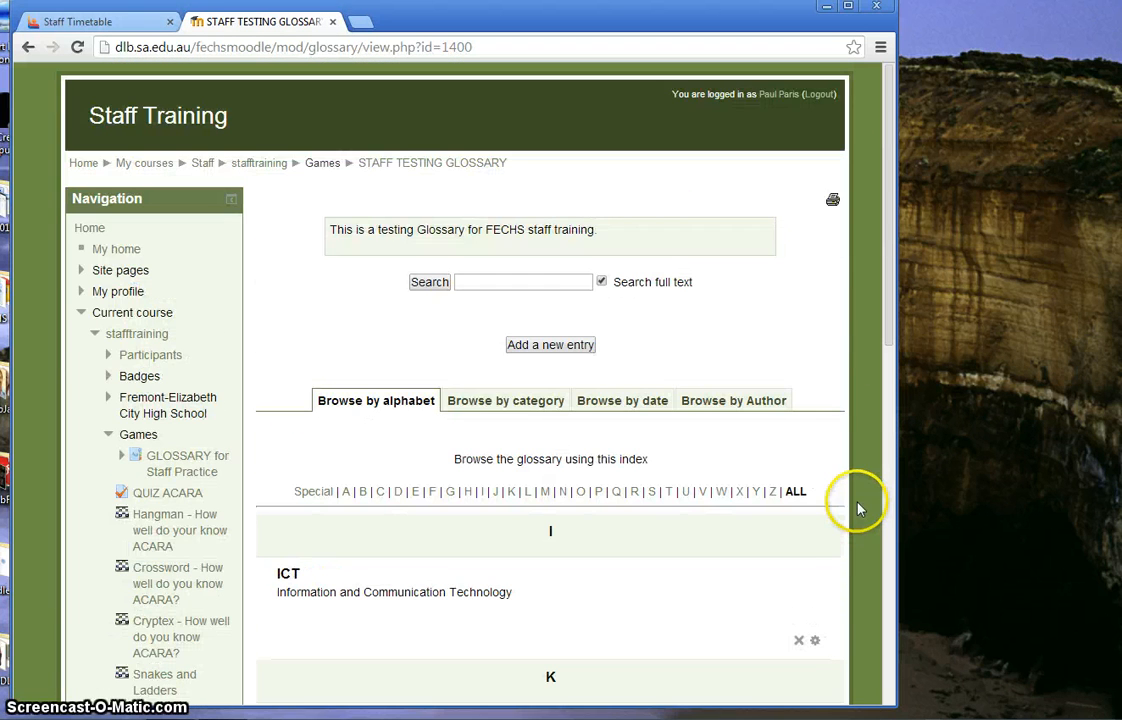
pyautogui.moveTo(258, 163)
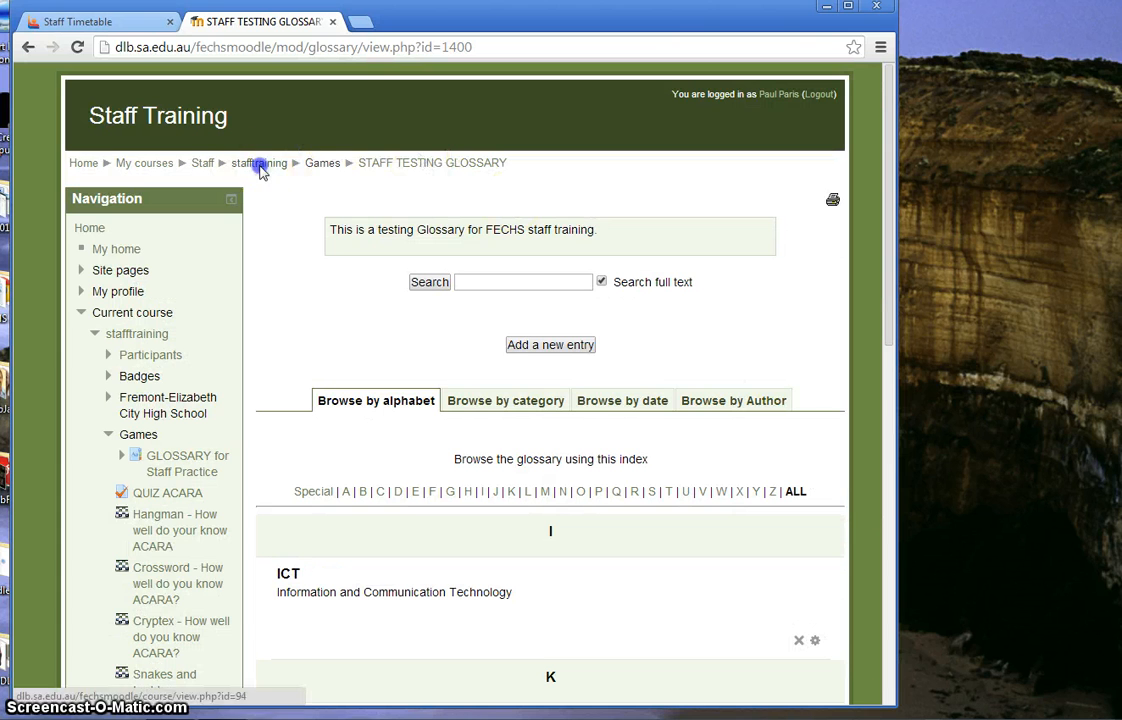
# - From the course page, turn editing on and add a Hangman game to Games
pyautogui.click(259, 162)
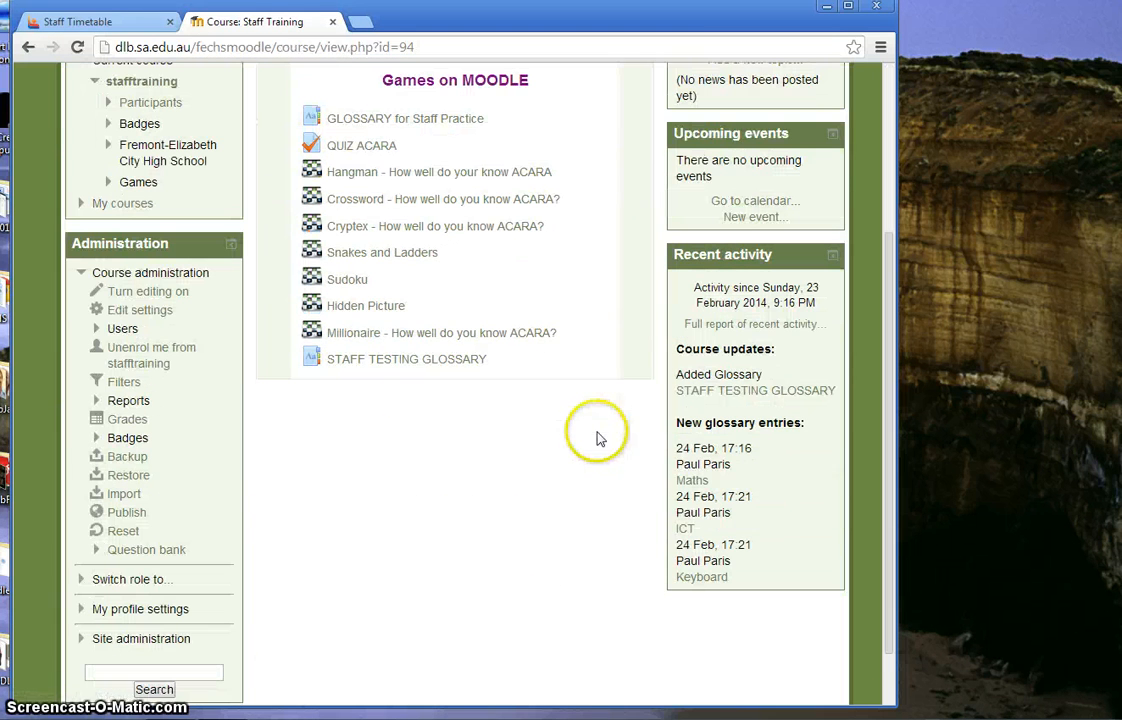
pyautogui.moveTo(605, 463)
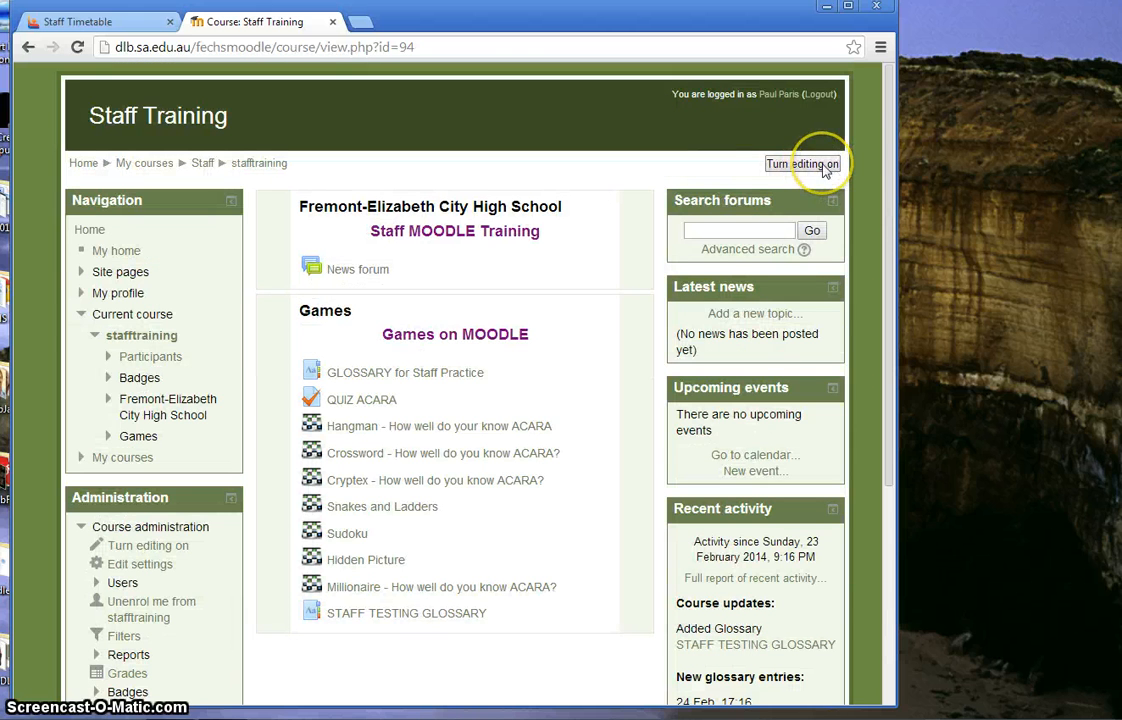
pyautogui.click(802, 163)
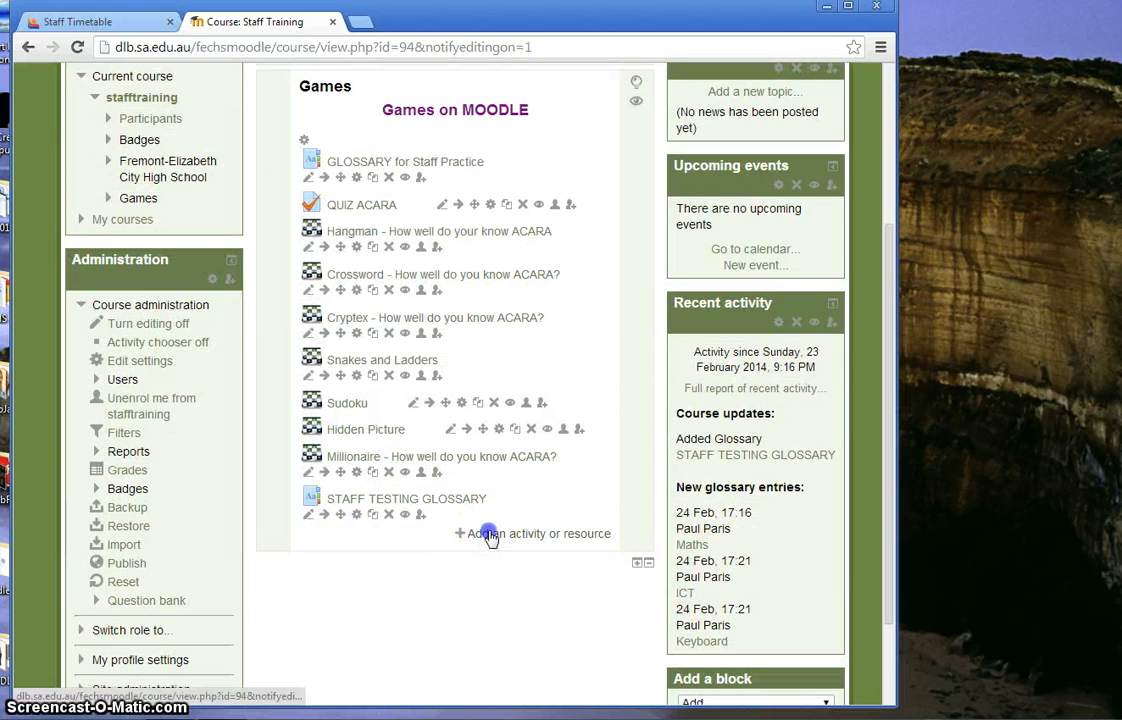
pyautogui.click(489, 533)
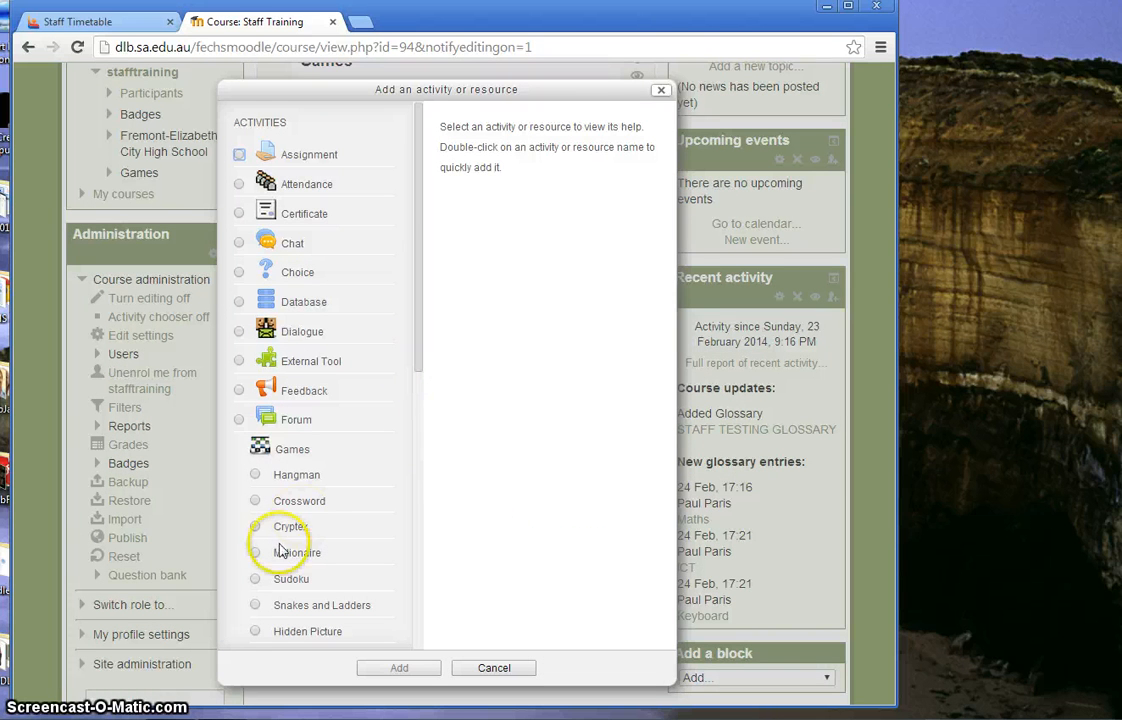
pyautogui.click(255, 474)
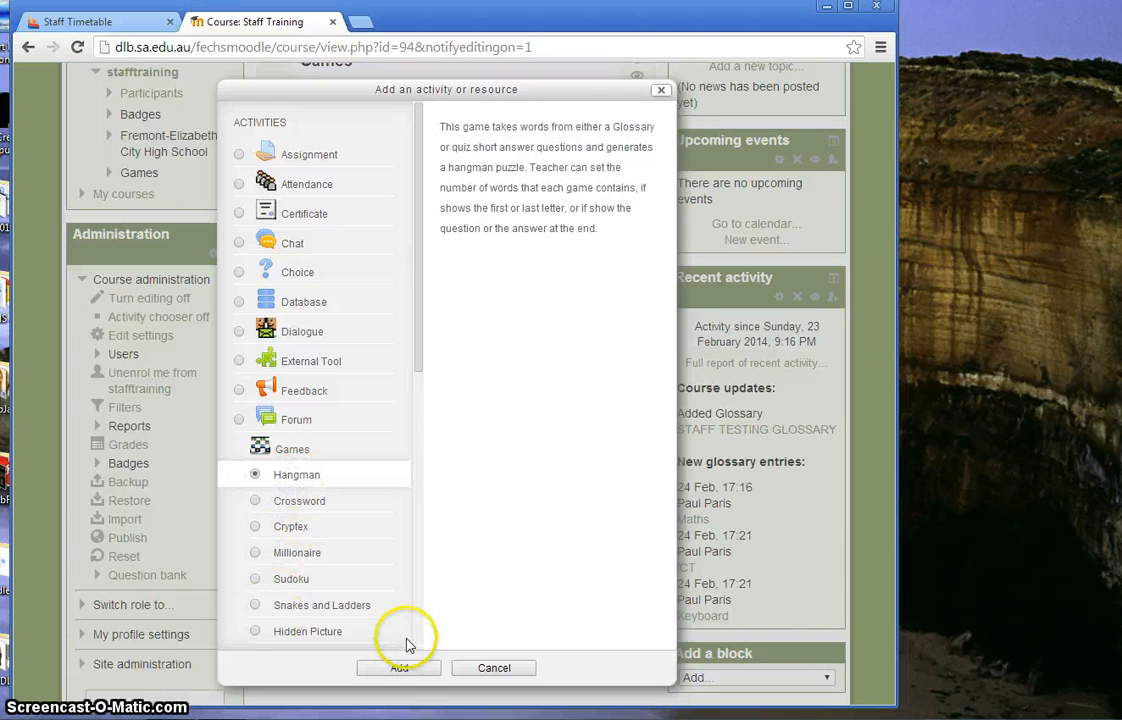
pyautogui.click(399, 668)
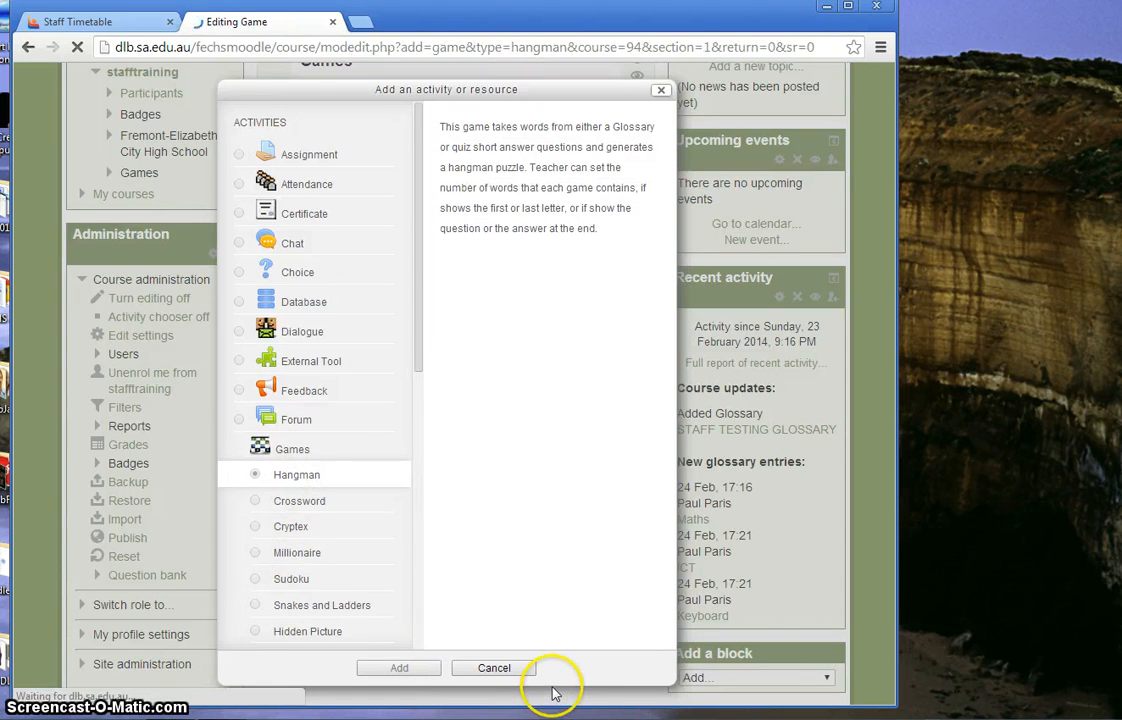
# - Name the game 'Hangman Staff Testing' using words from STAFF TESTING GLOSSARY
pyautogui.click(398, 668)
pyautogui.write('Hangman StaffTes')
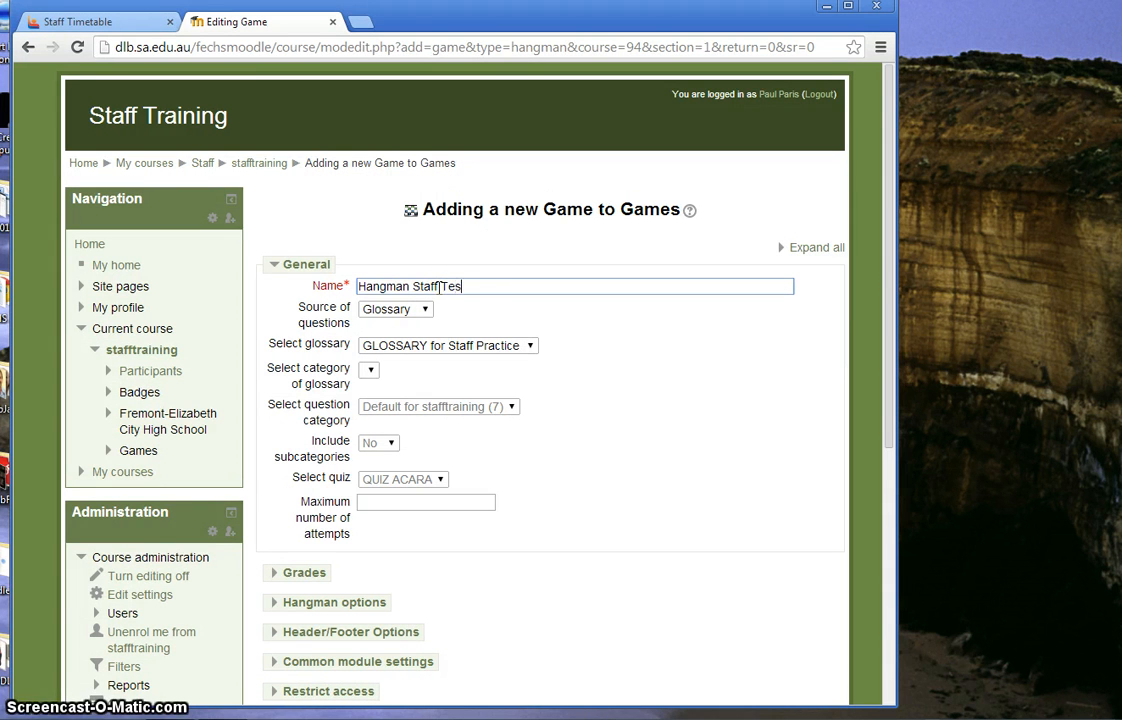
pyautogui.write('ting')
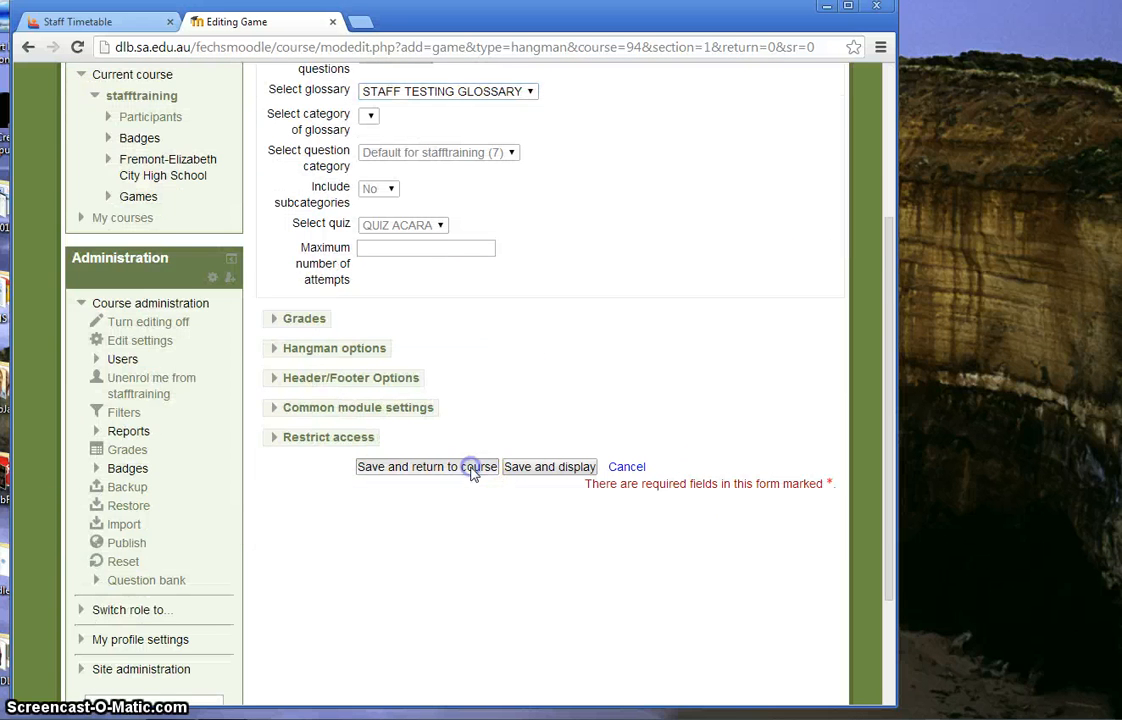
# - Save the Hangman game to the course, turn editing off, and open Hangman Staff Testing
pyautogui.click(427, 467)
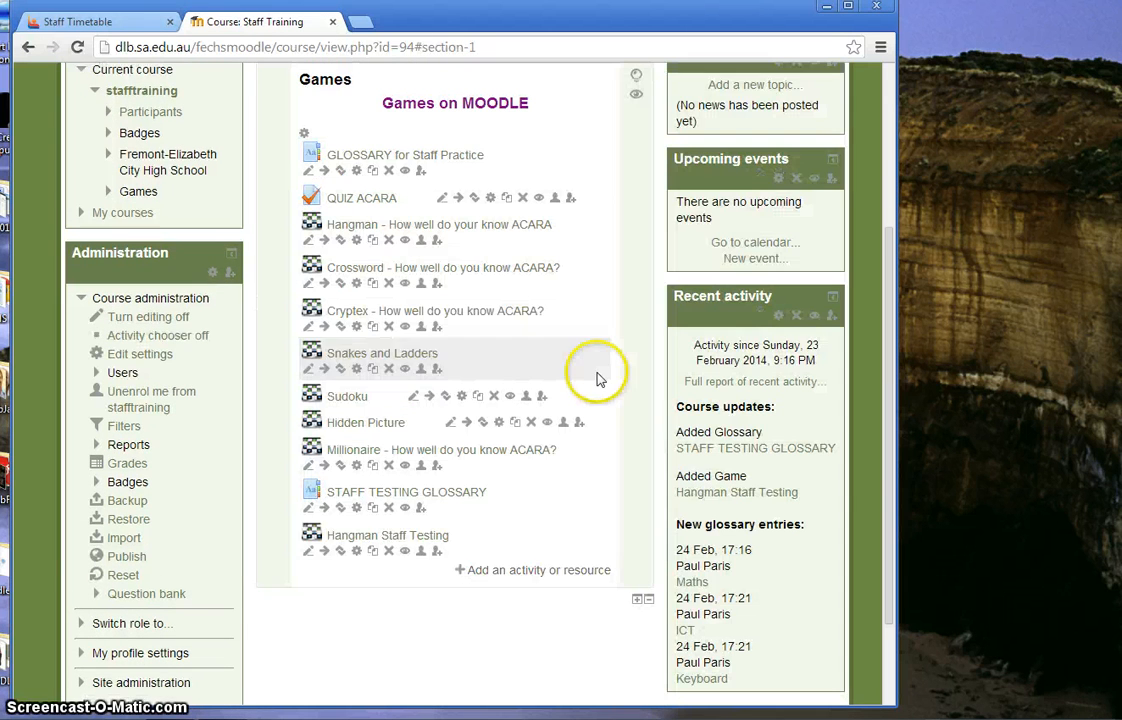
pyautogui.scroll(3)
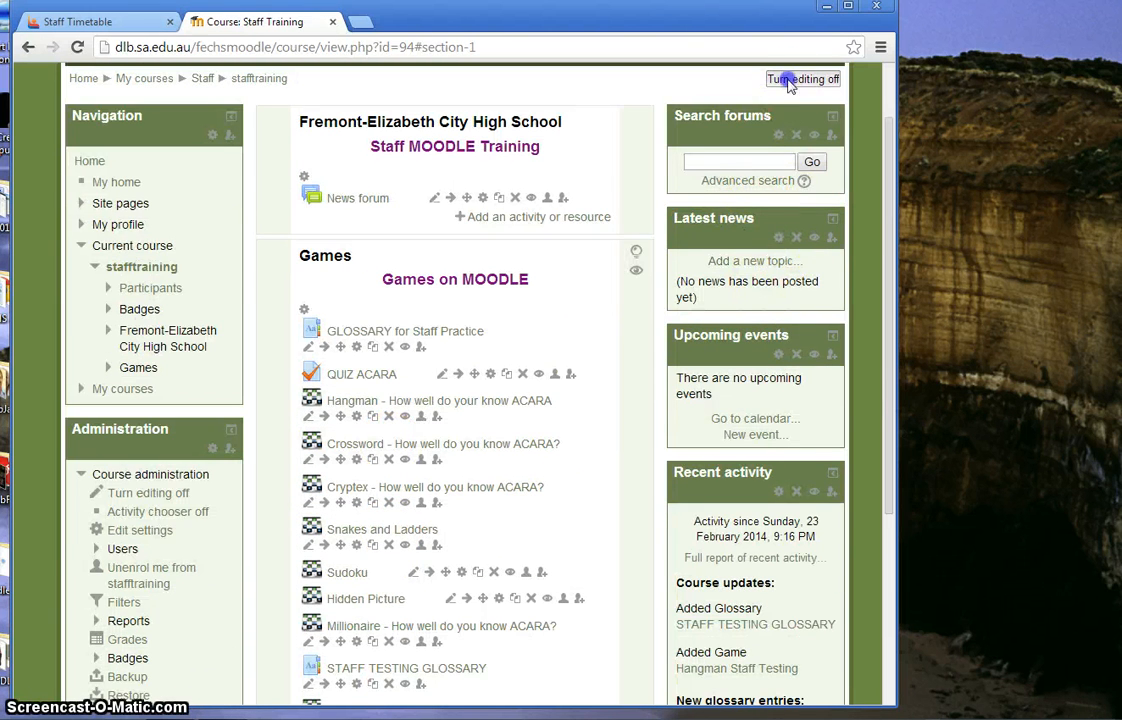
pyautogui.click(803, 79)
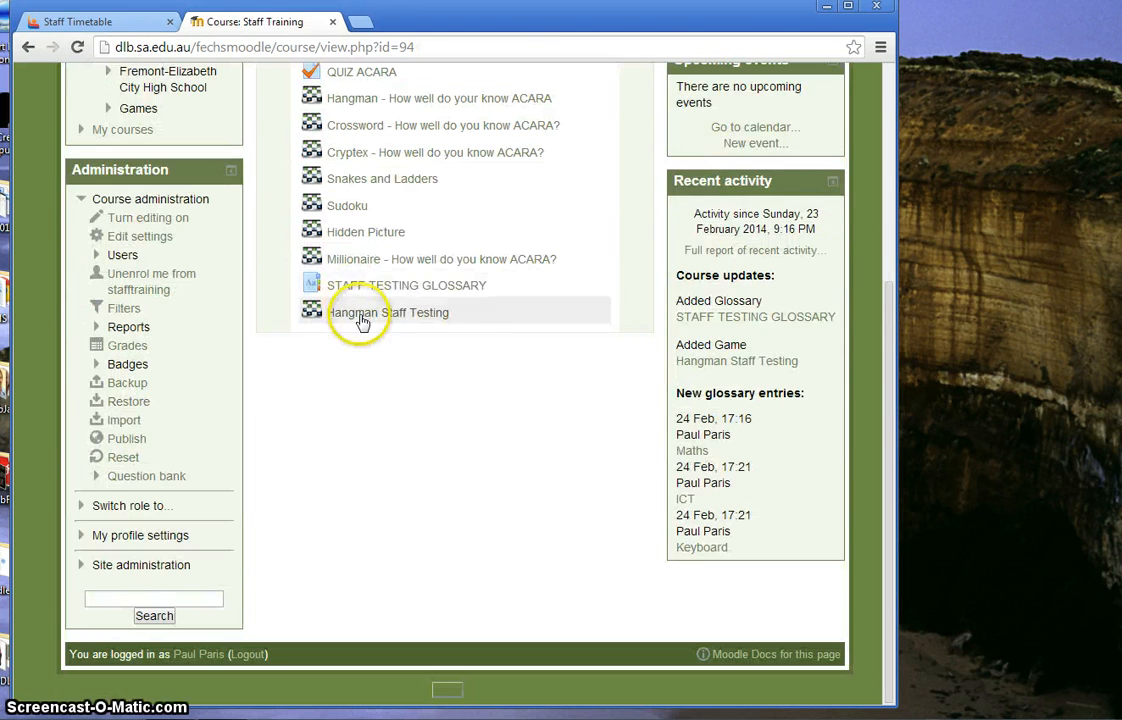
pyautogui.click(388, 312)
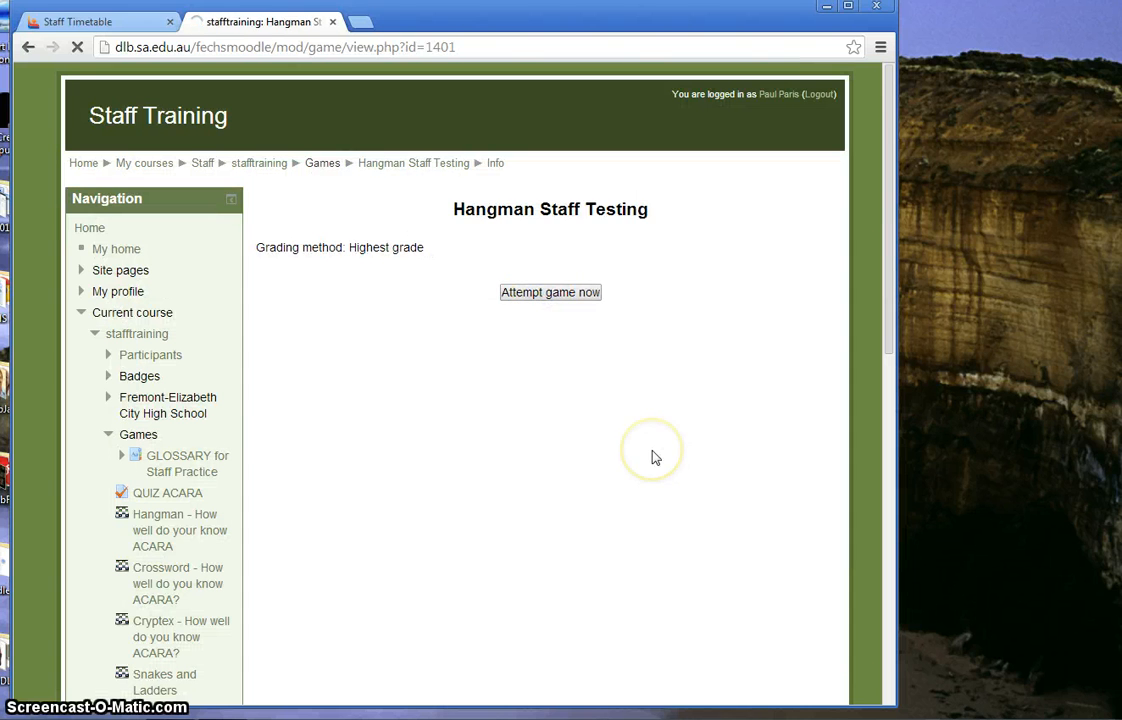
# - Play a Hangman round guessing K, E, Y, B, O, R, A, reaching KEYBO_RD at 88%
pyautogui.click(550, 292)
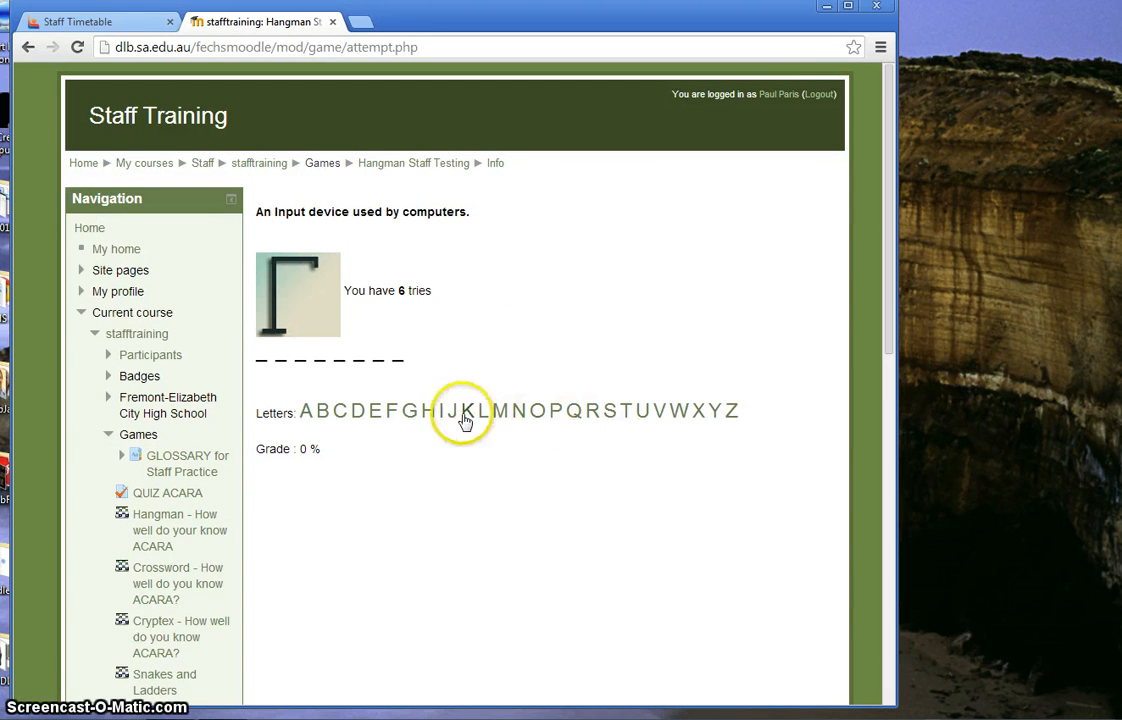
pyautogui.click(465, 411)
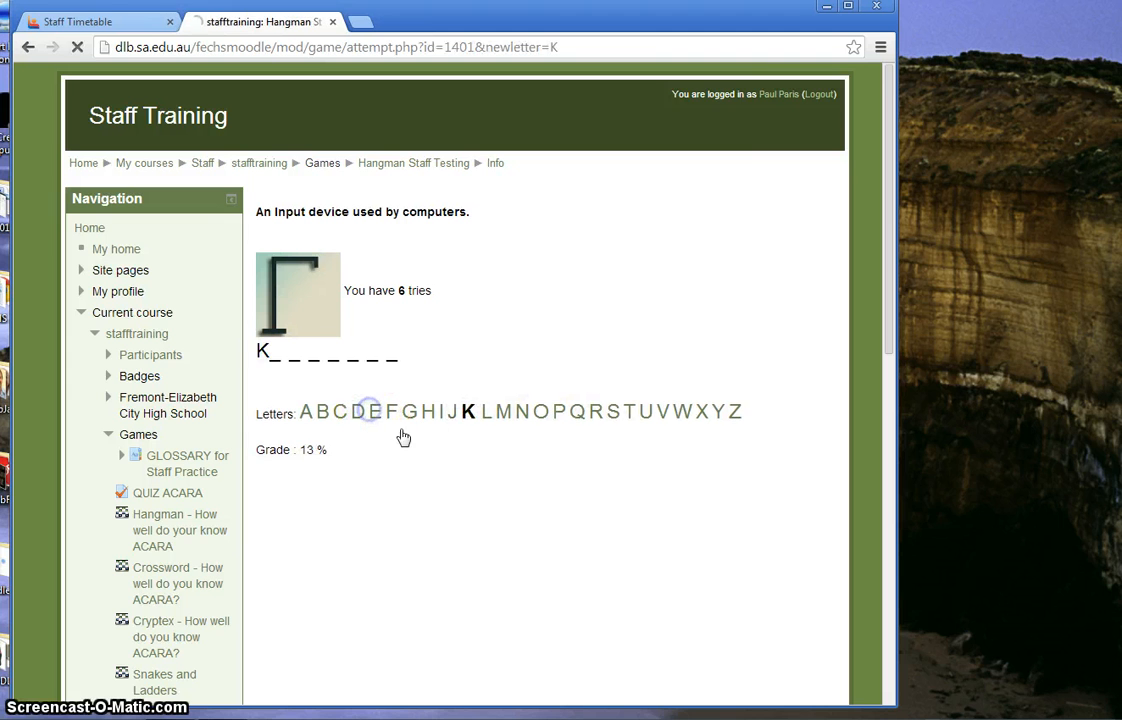
pyautogui.click(375, 411)
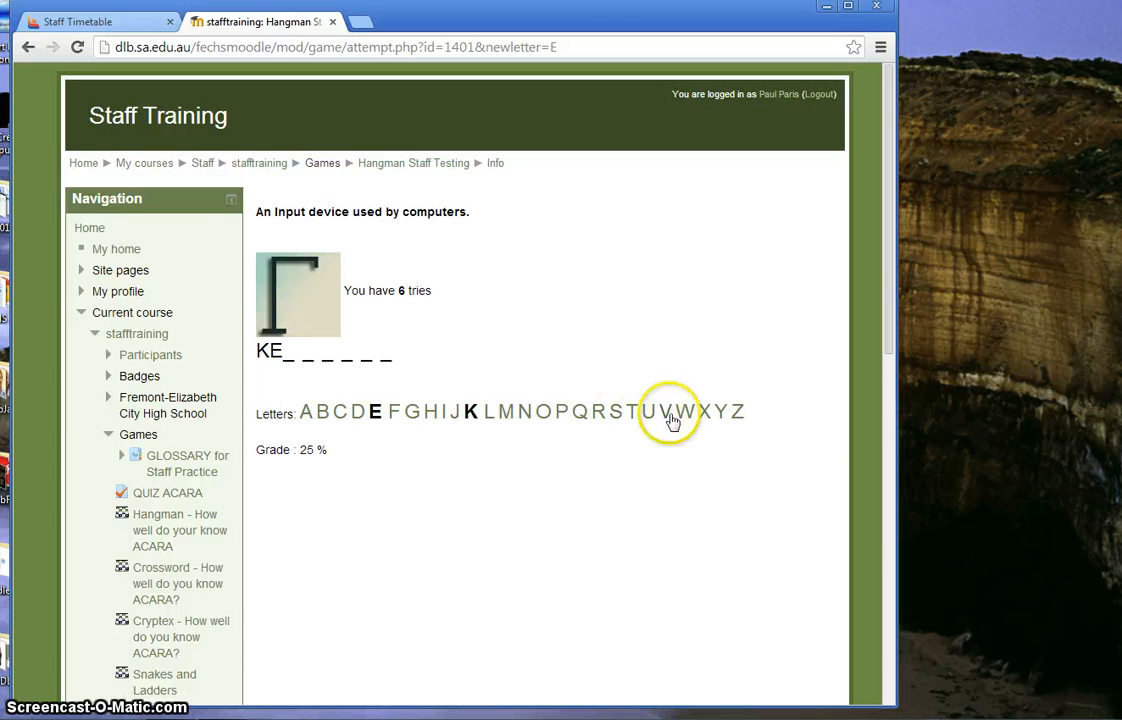
pyautogui.click(723, 411)
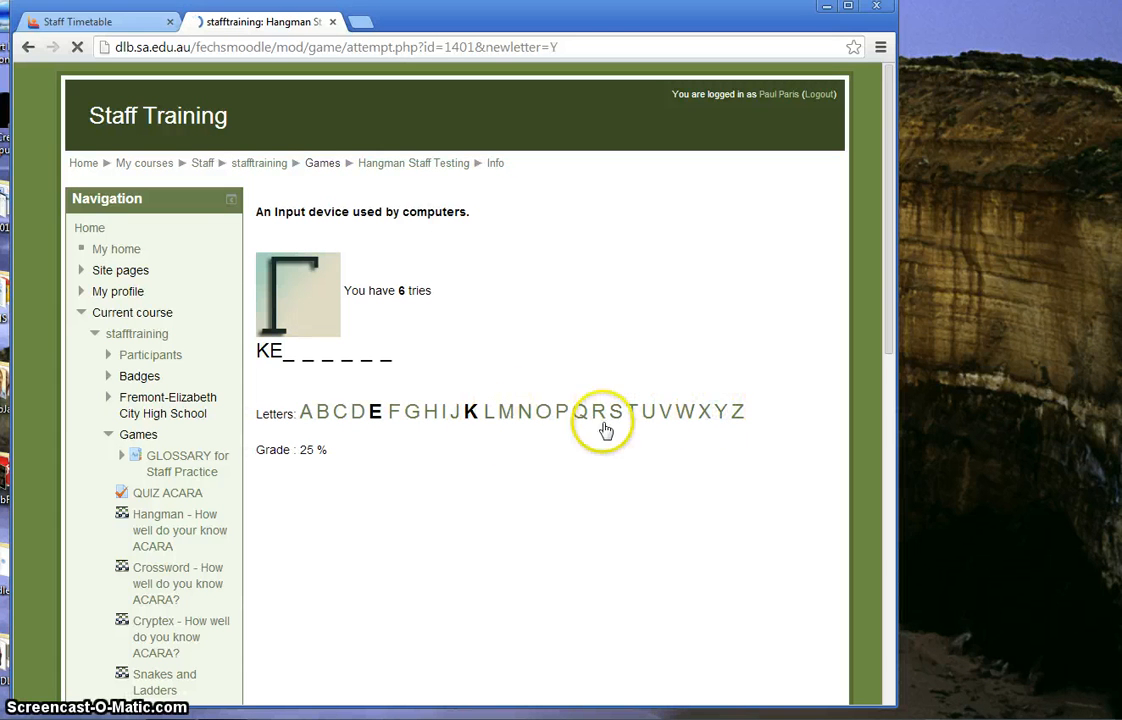
pyautogui.click(722, 411)
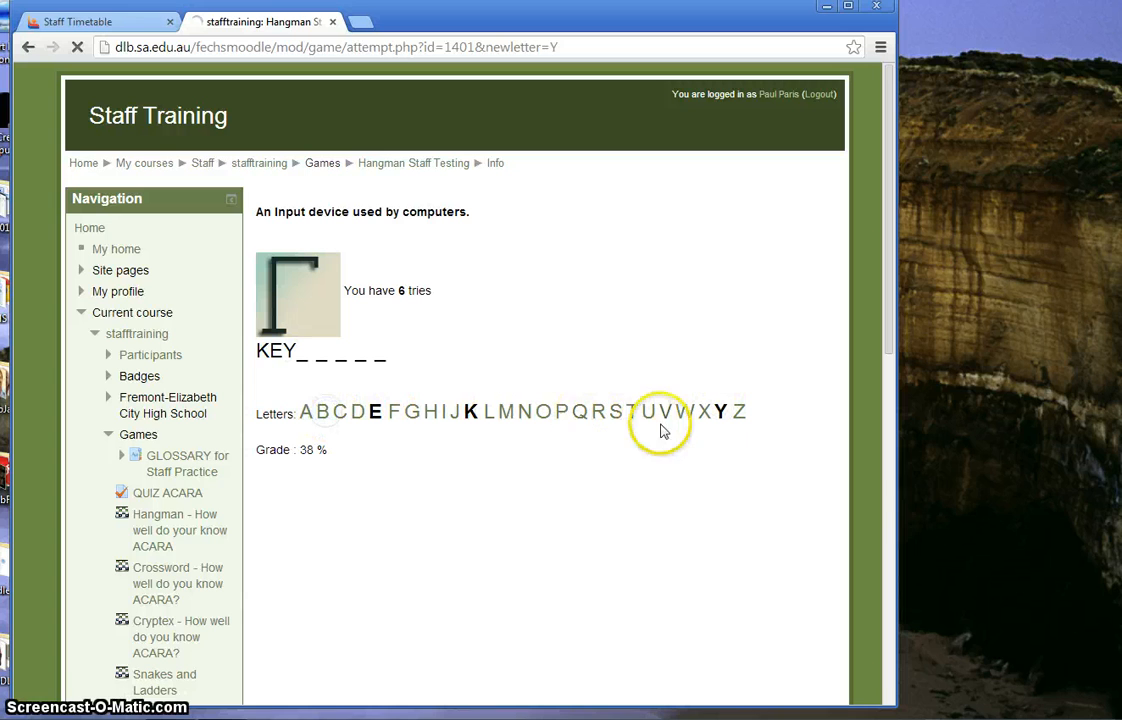
pyautogui.click(323, 411)
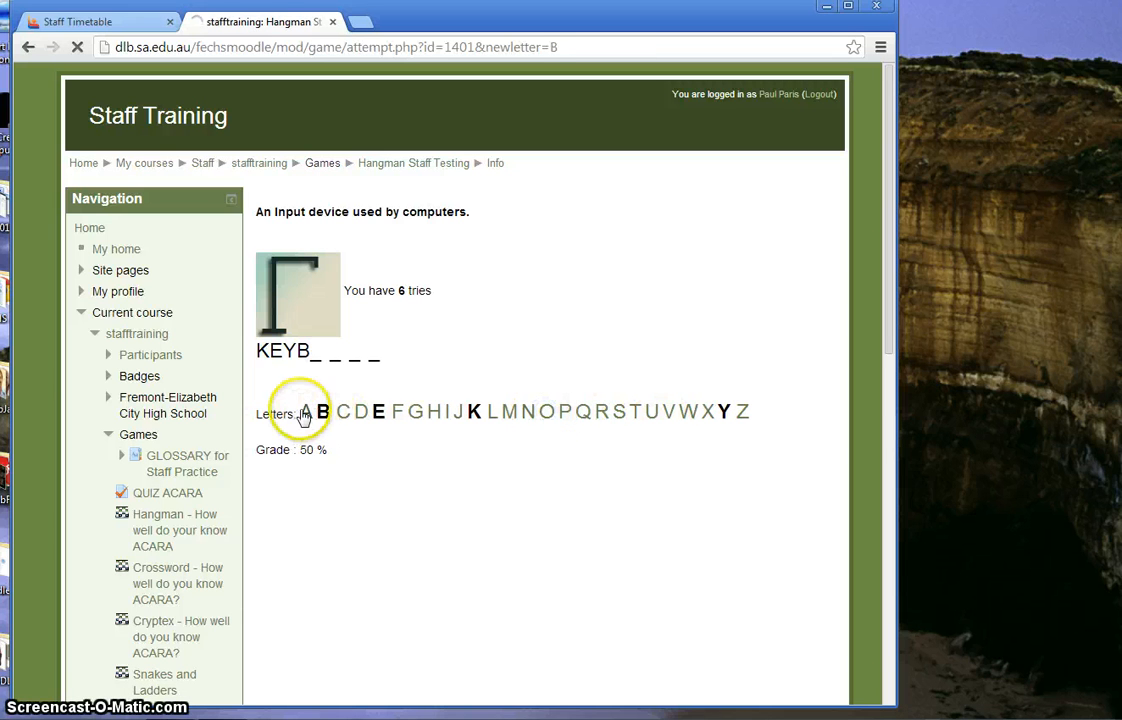
pyautogui.click(547, 411)
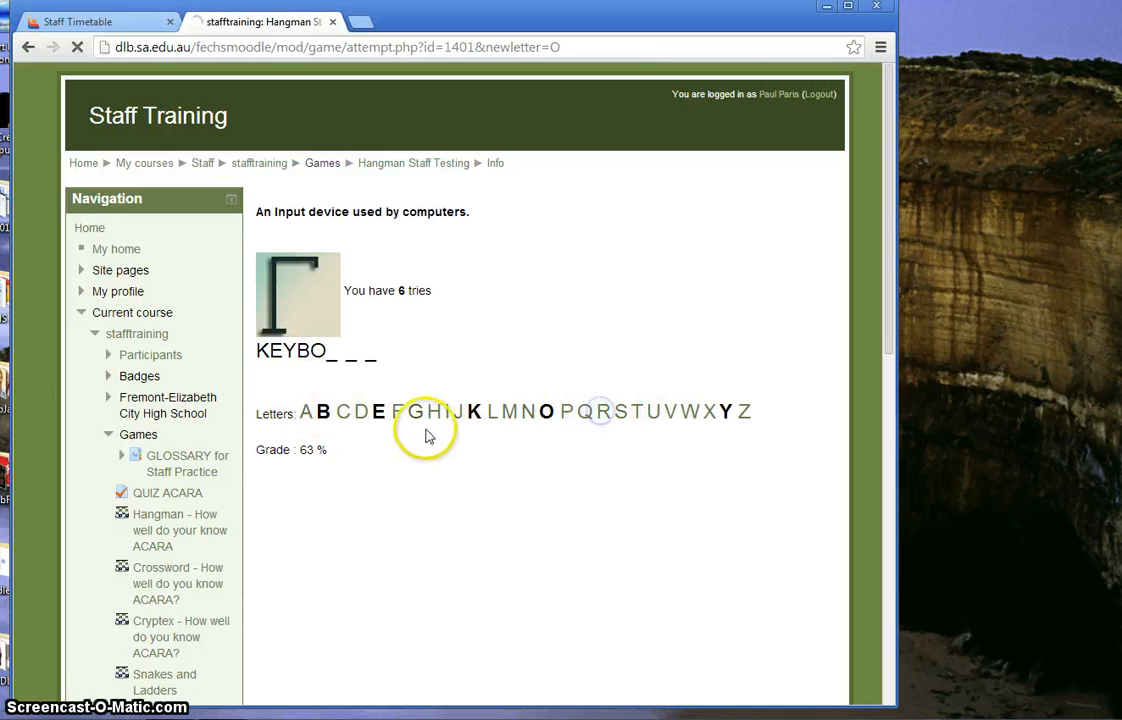
pyautogui.click(602, 411)
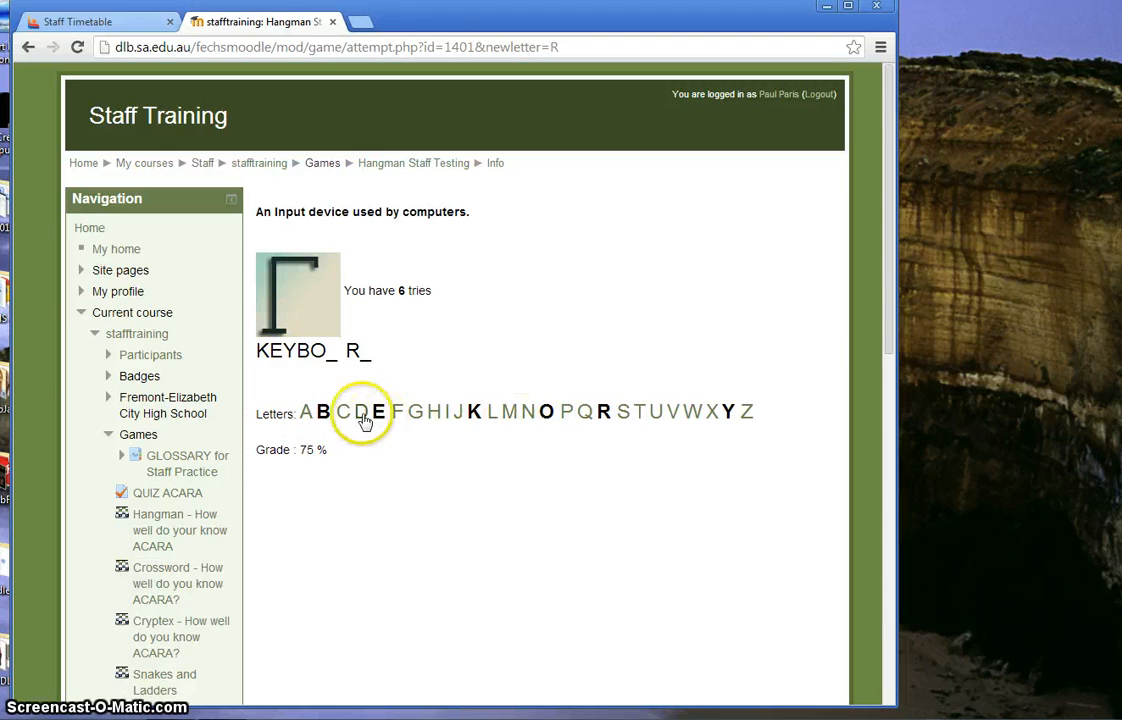
pyautogui.click(361, 411)
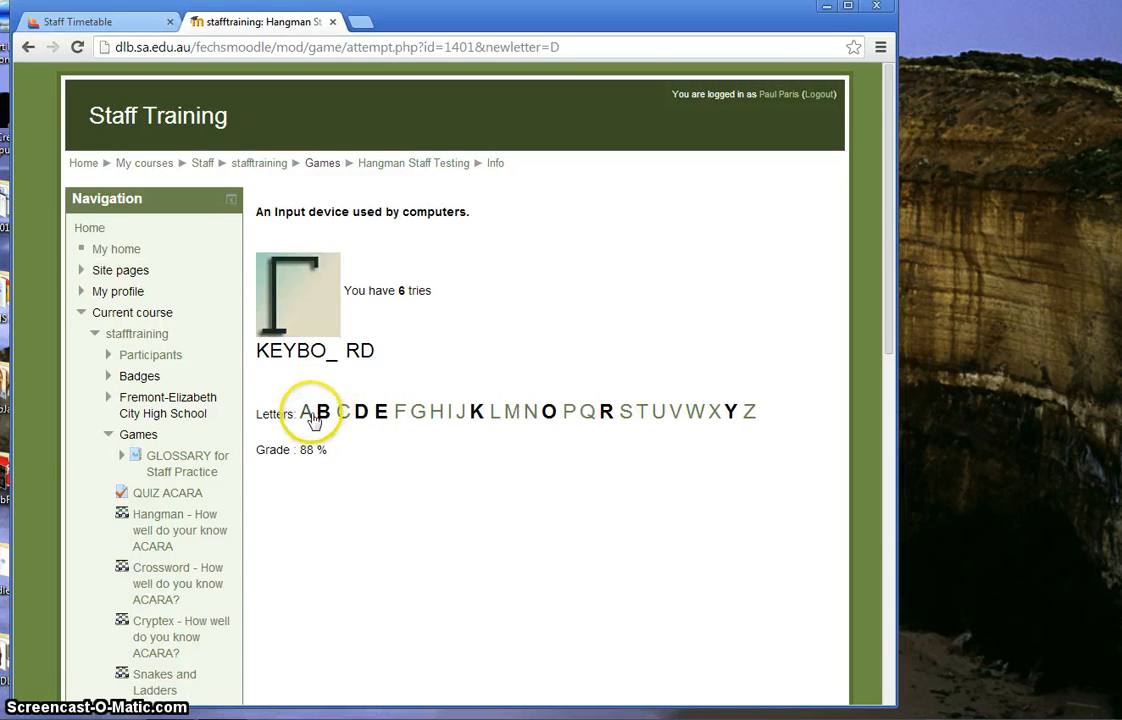
pyautogui.click(307, 412)
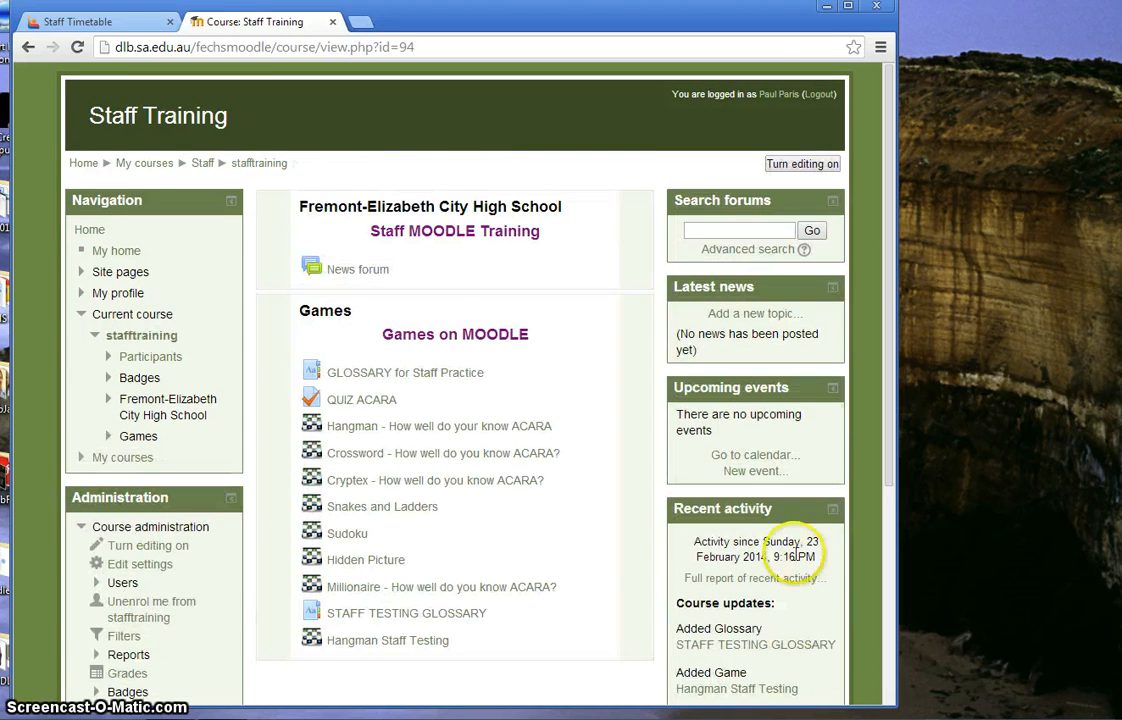
pyautogui.moveTo(815, 195)
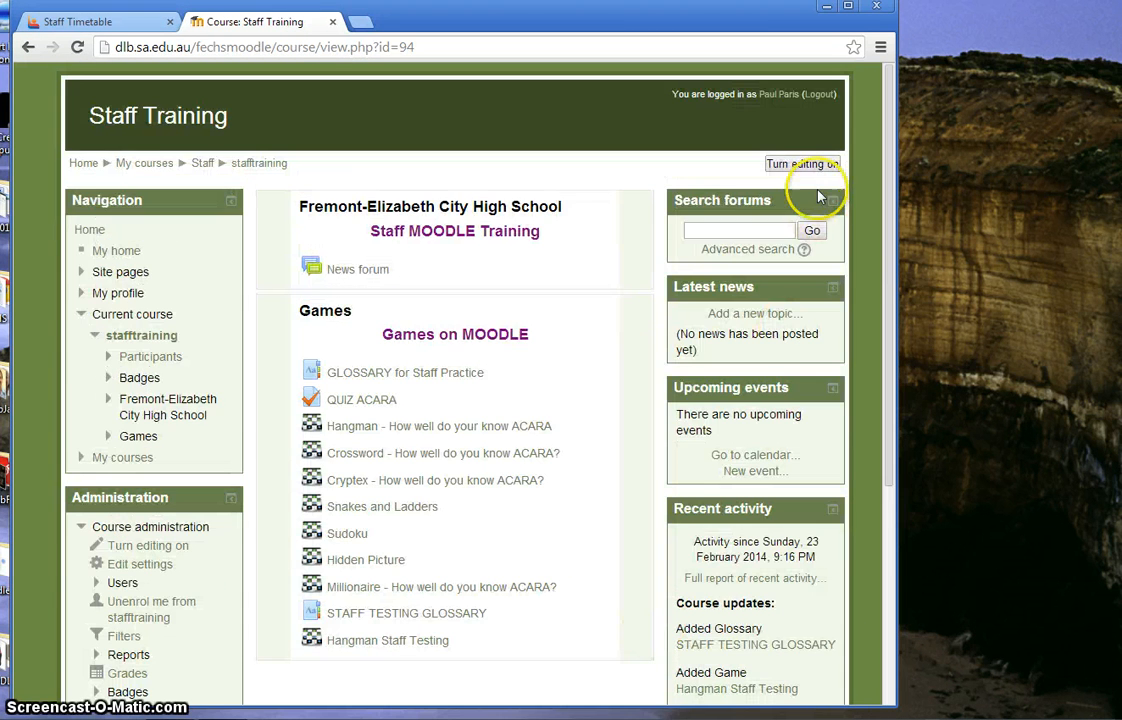
# - Turn editing on and add a Cryptex game from the activity chooser
pyautogui.click(802, 164)
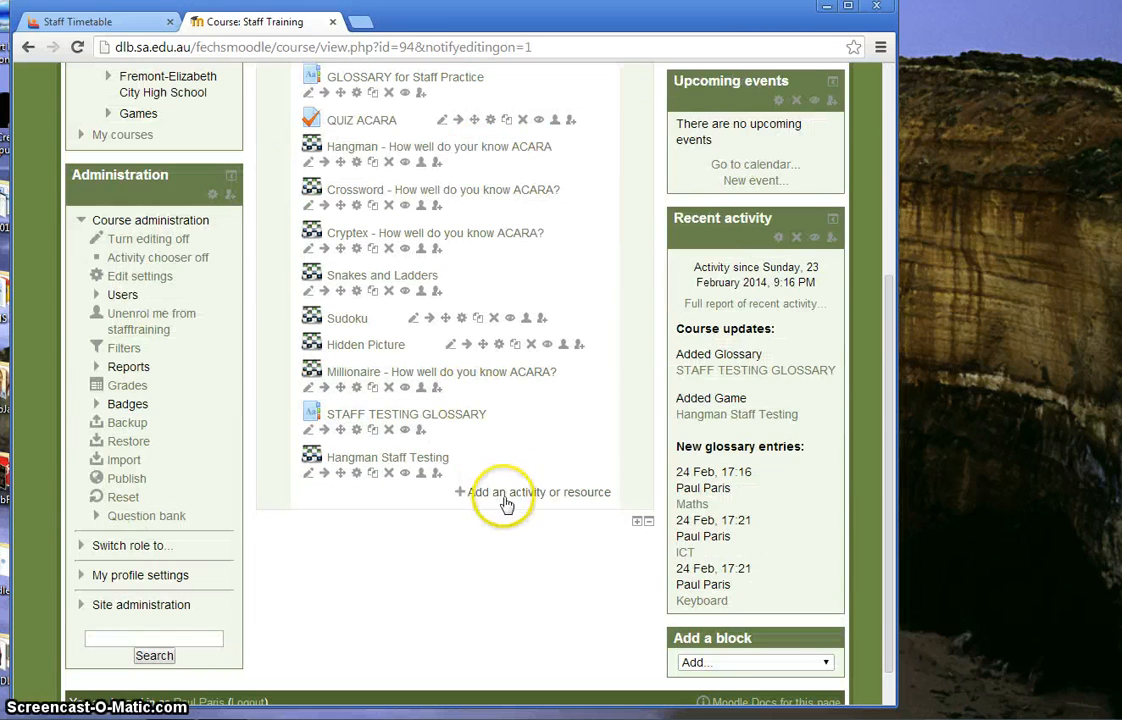
pyautogui.click(506, 491)
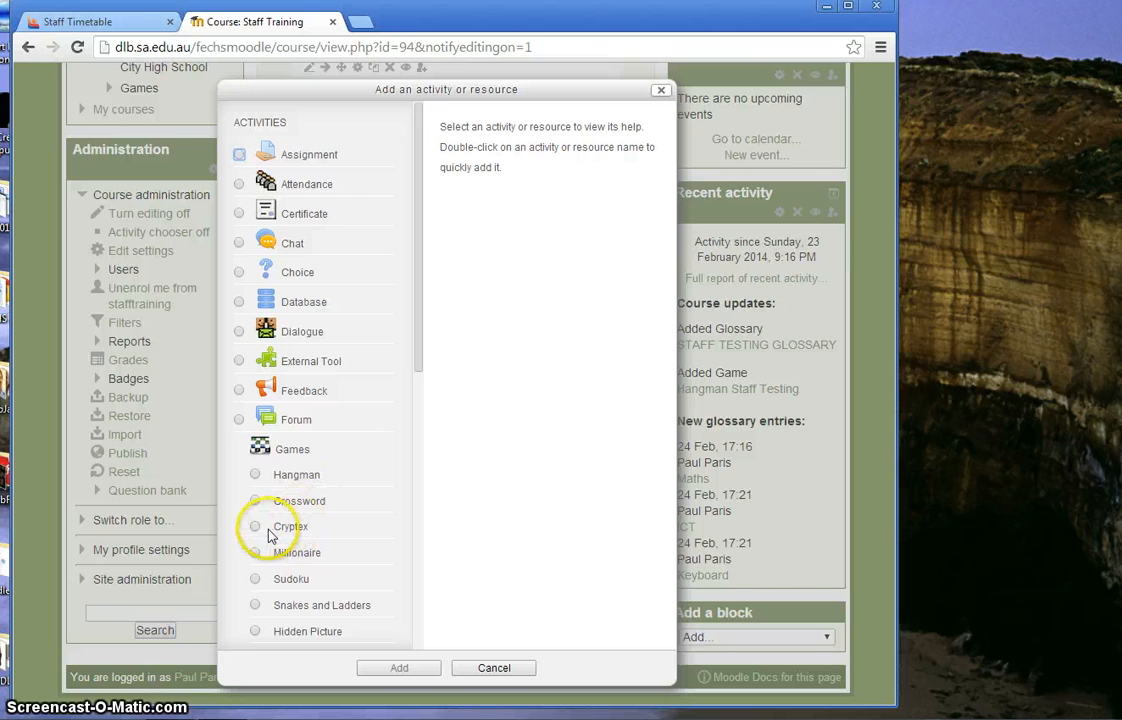
pyautogui.click(255, 526)
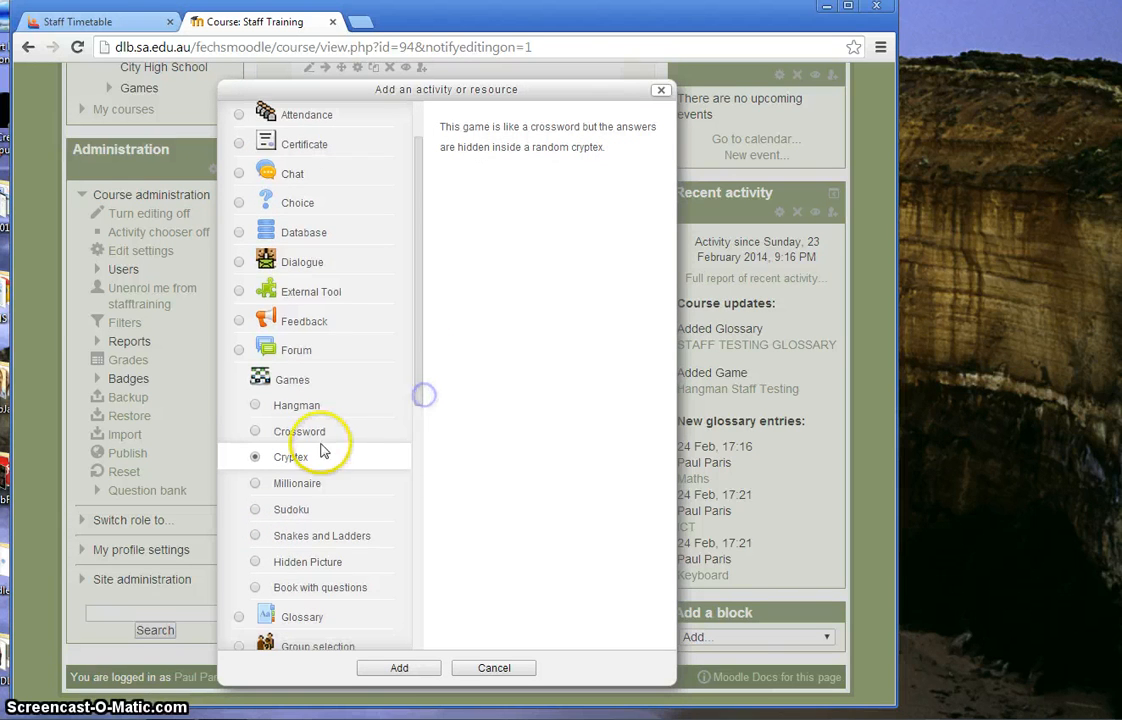
pyautogui.click(398, 668)
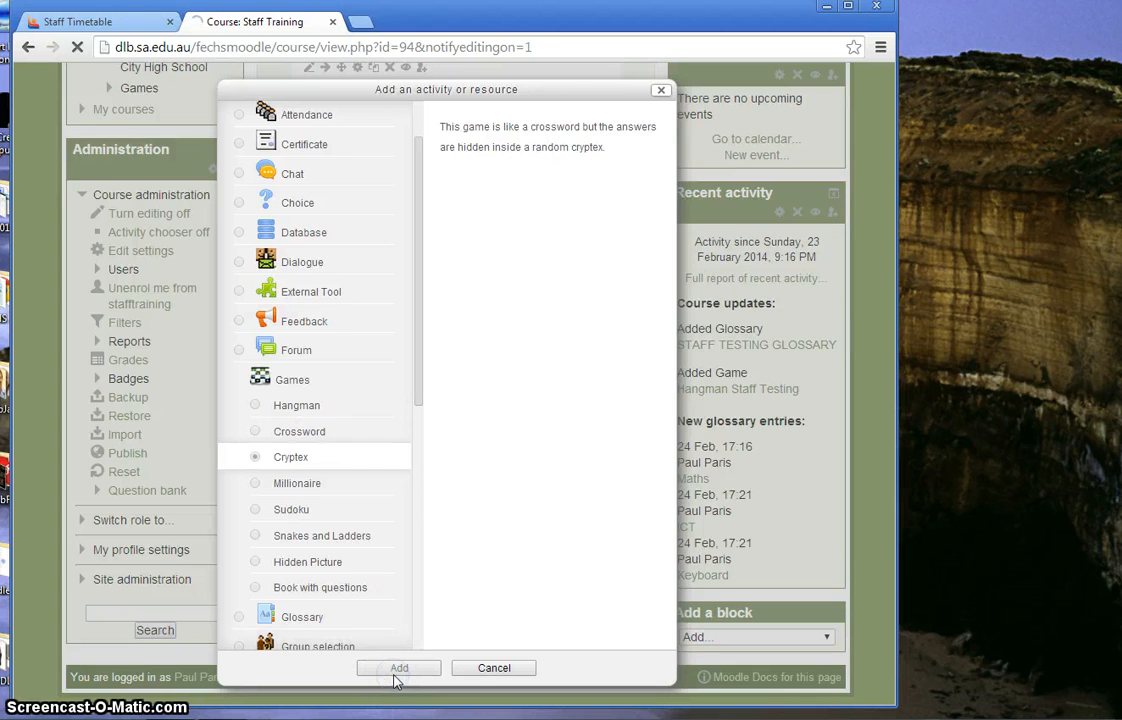
# - Name the game 'Cryptex TESTING', select STAFF TESTING GLOSSARY, and save returning to course
pyautogui.click(399, 668)
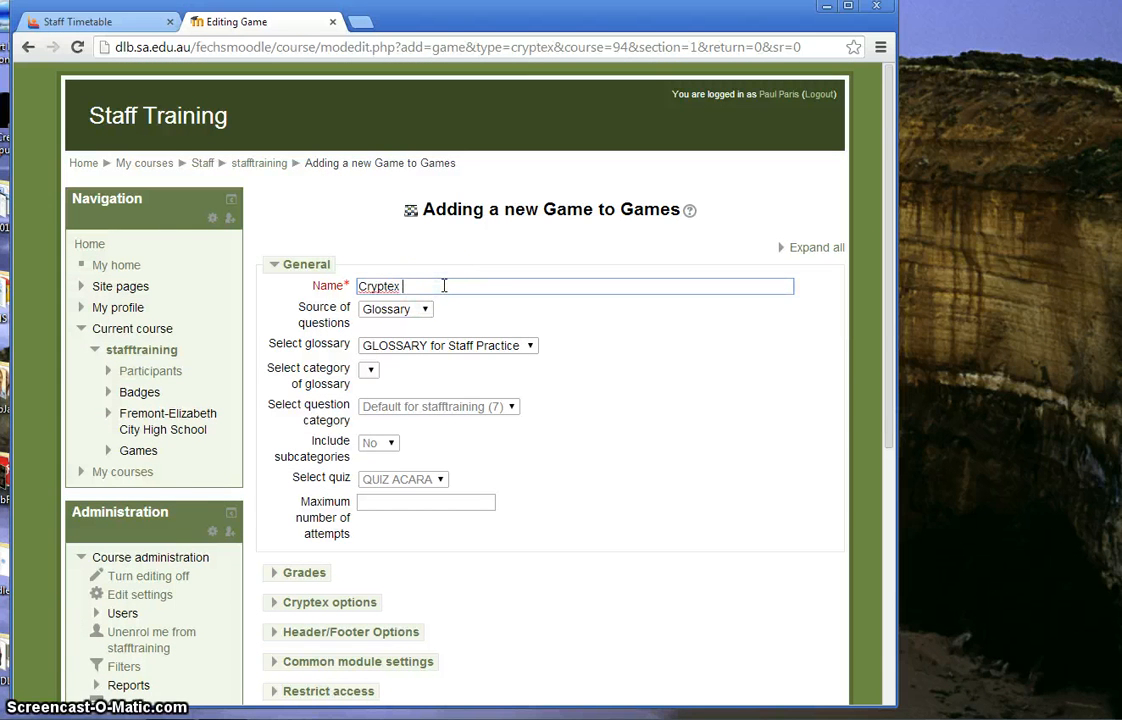
pyautogui.write('TESTING')
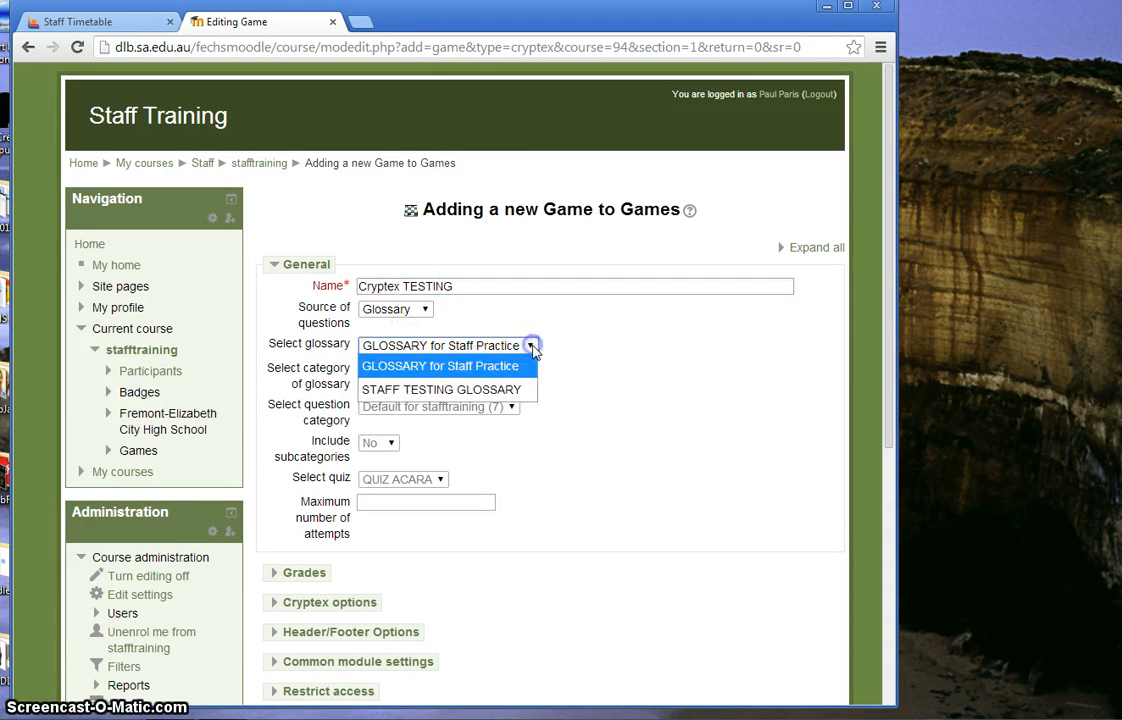
pyautogui.click(441, 389)
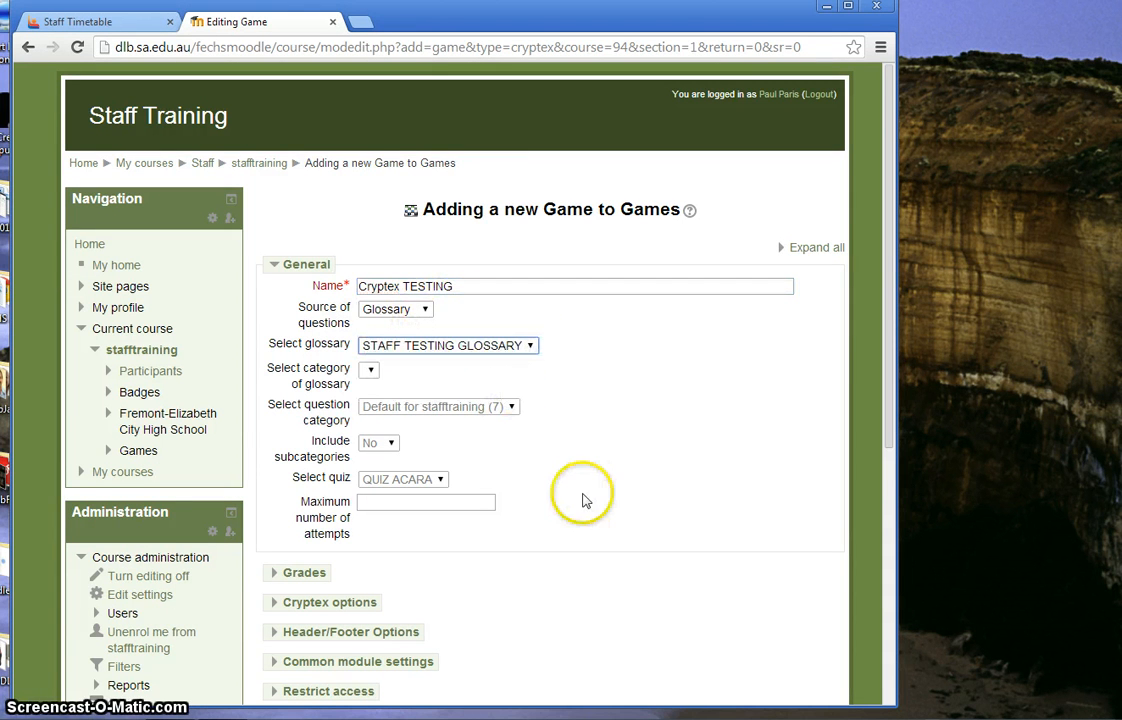
pyautogui.scroll(-3)
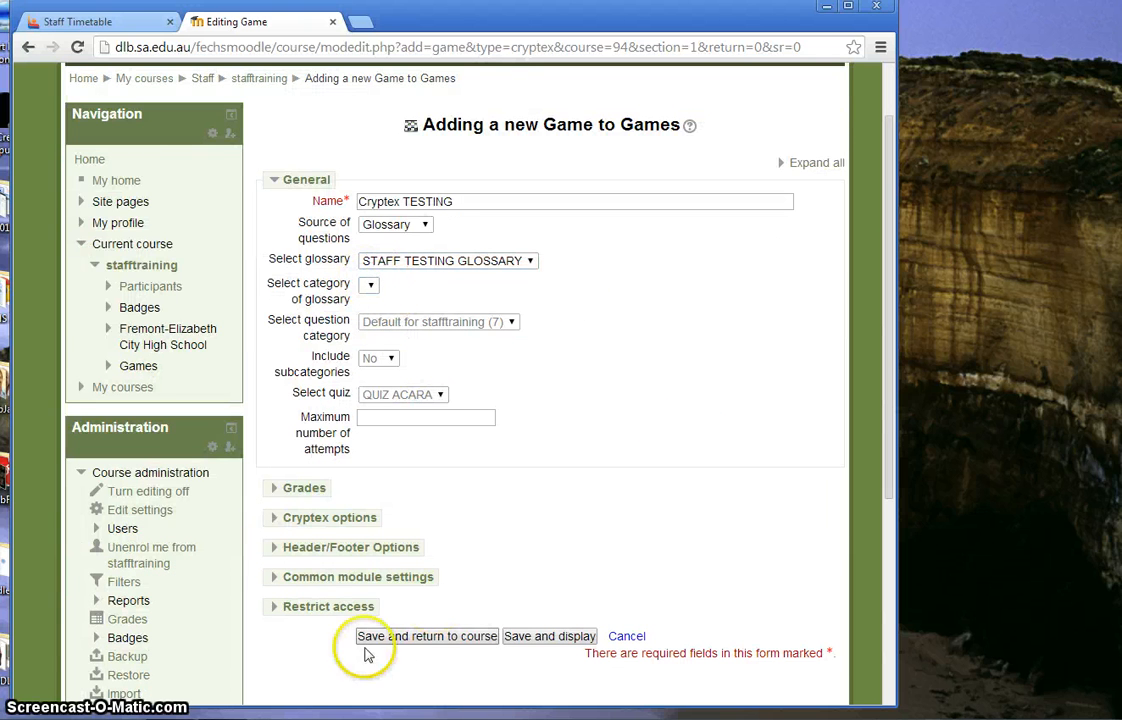
pyautogui.click(426, 636)
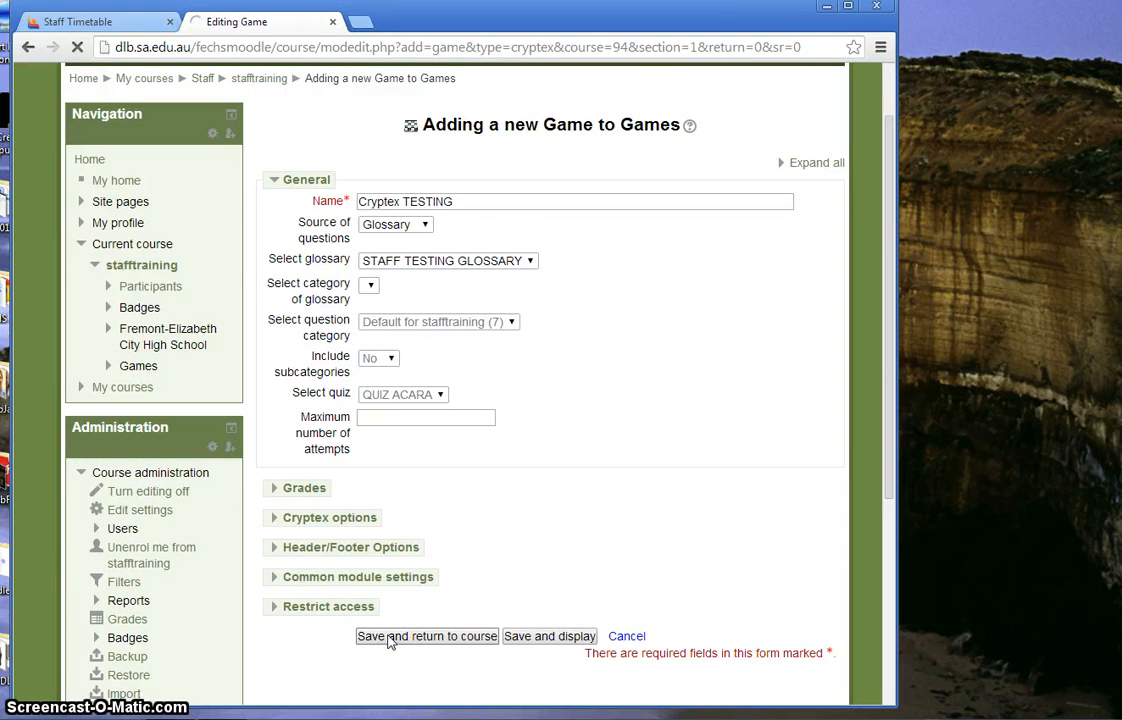
# - Open Cryptex TESTING and start an attempt
pyautogui.click(427, 636)
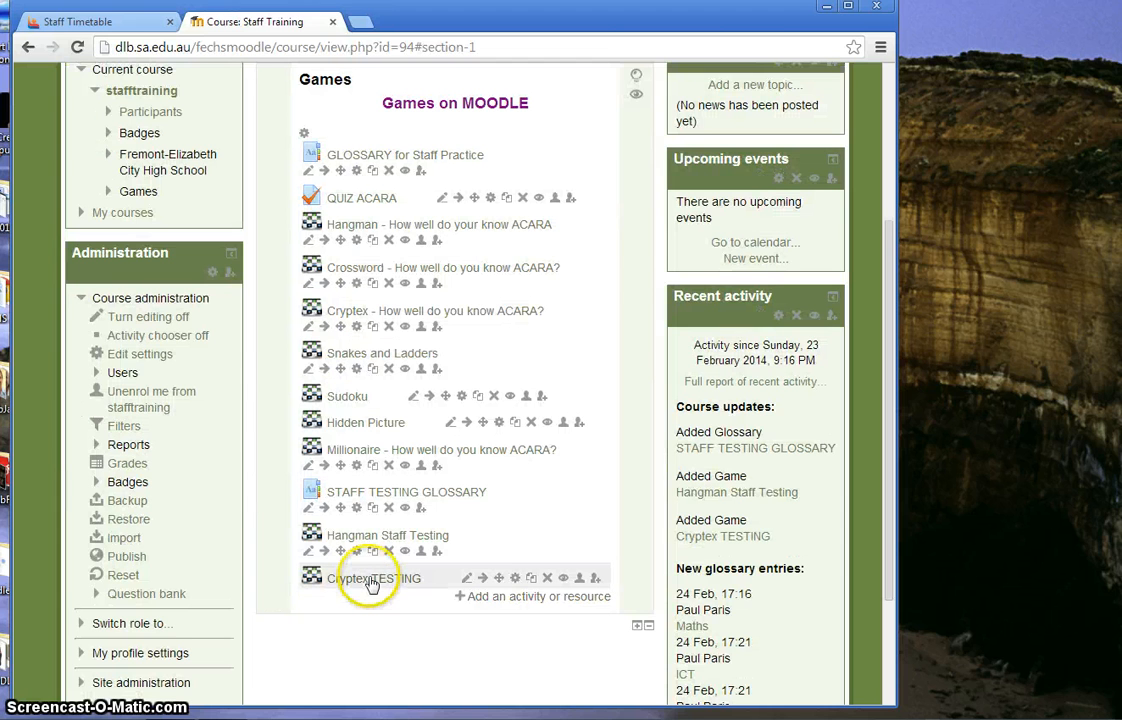
pyautogui.click(374, 578)
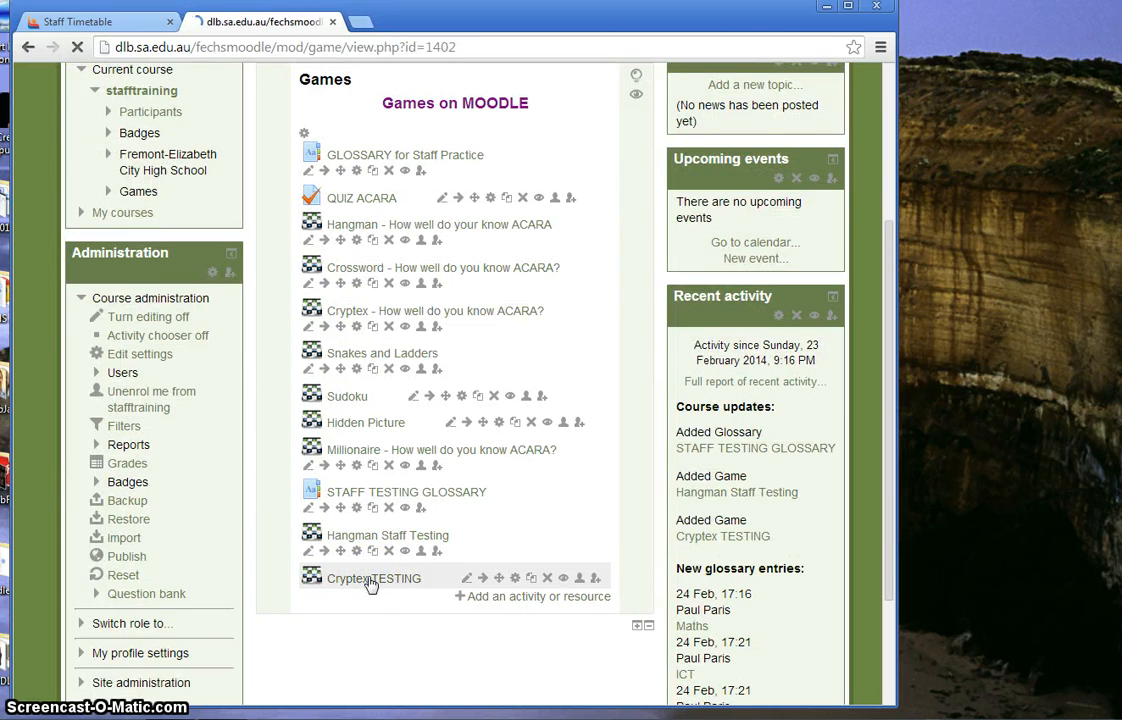
pyautogui.click(373, 578)
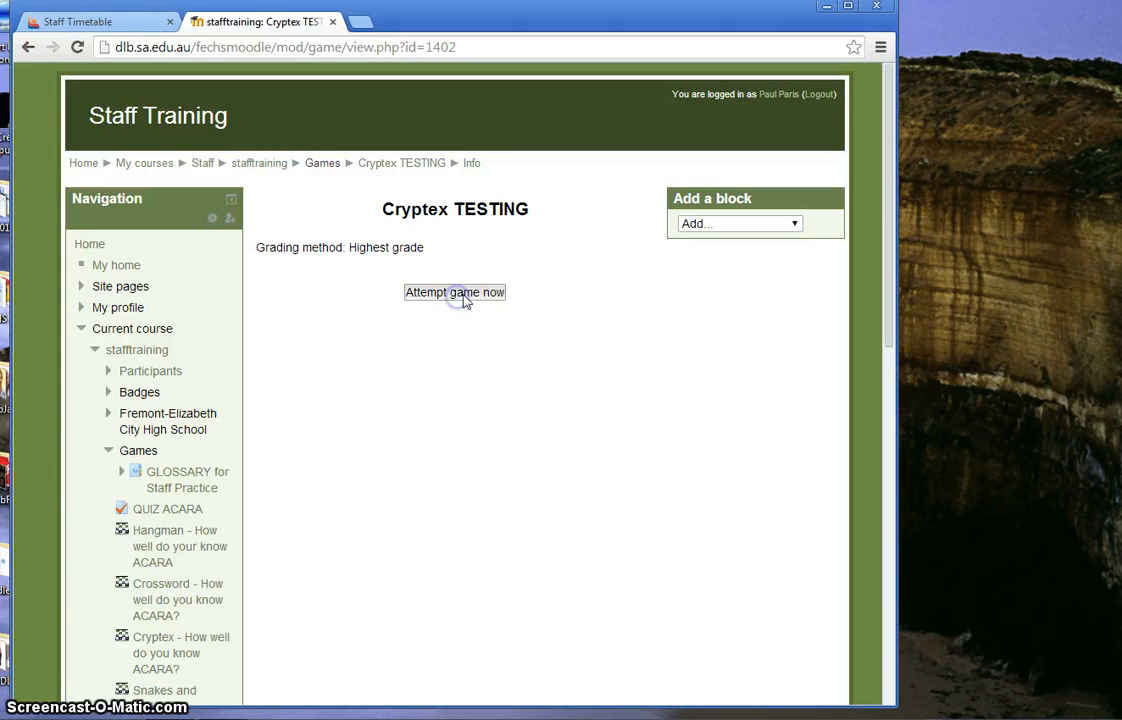
# - Answer the first clue with KEYBOARD, scoring 100%, then end the game
pyautogui.click(454, 292)
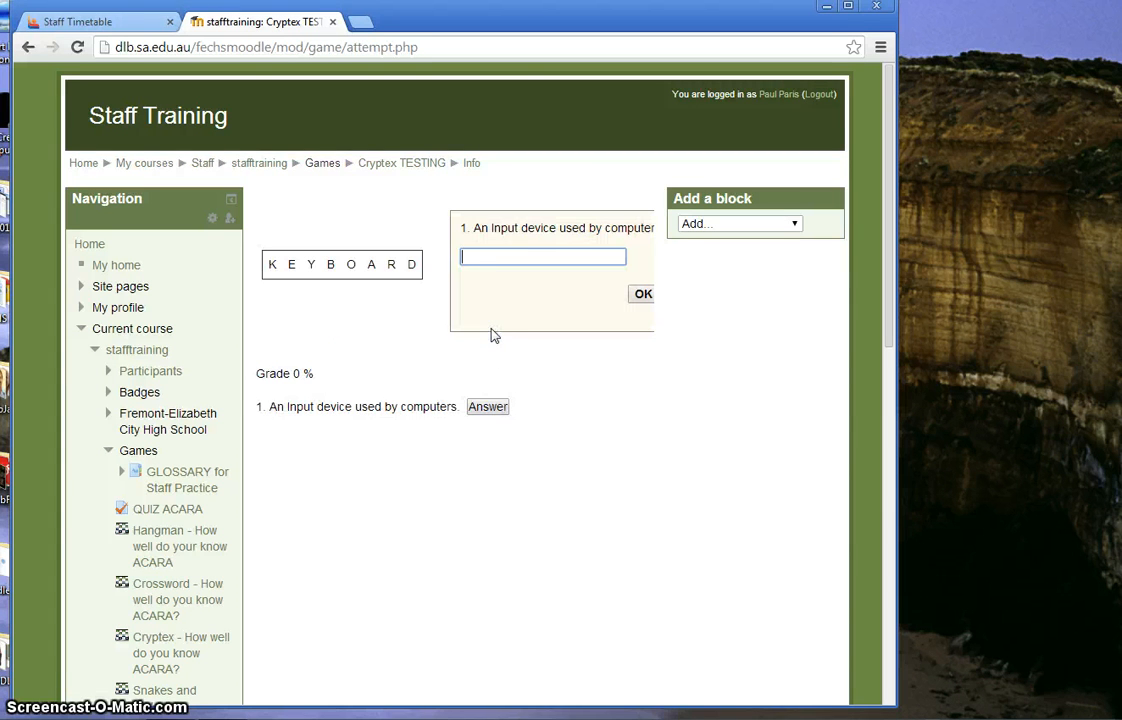
pyautogui.write('KEY')
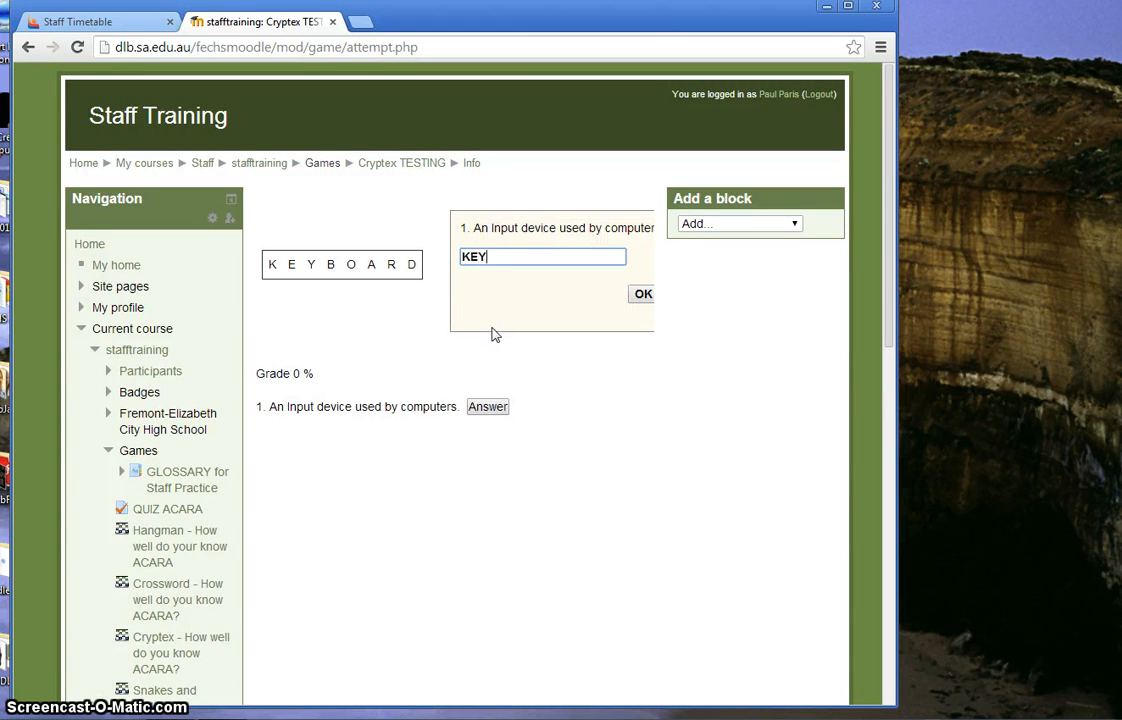
pyautogui.write('BOARD')
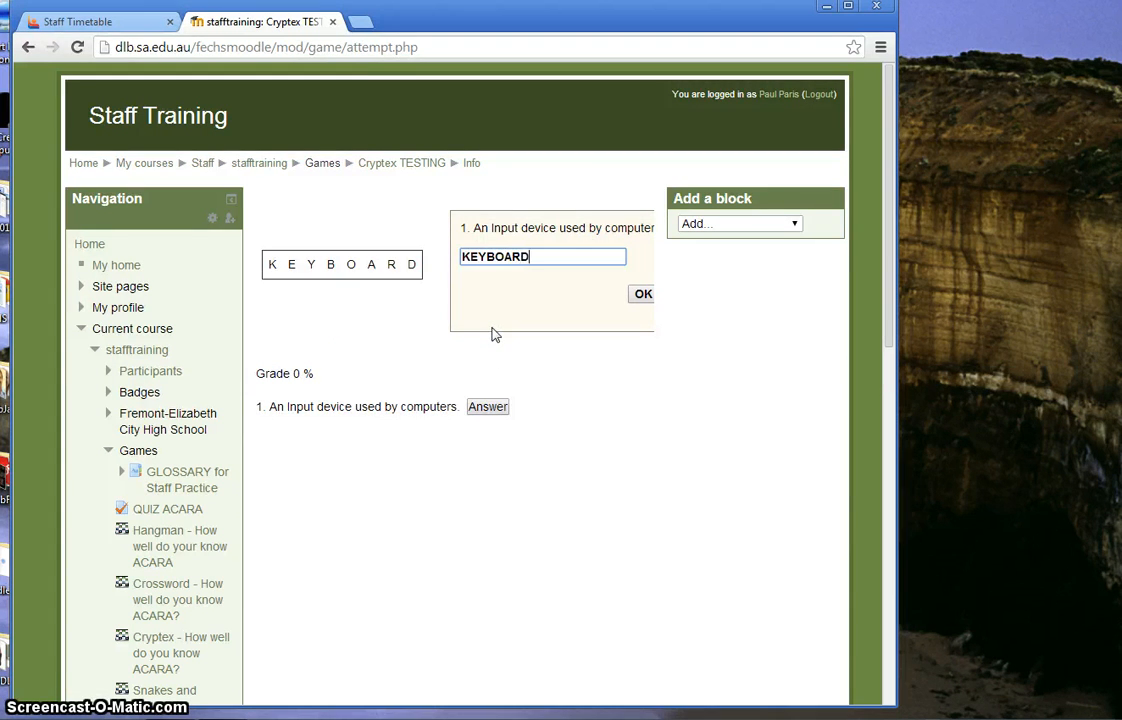
pyautogui.click(643, 293)
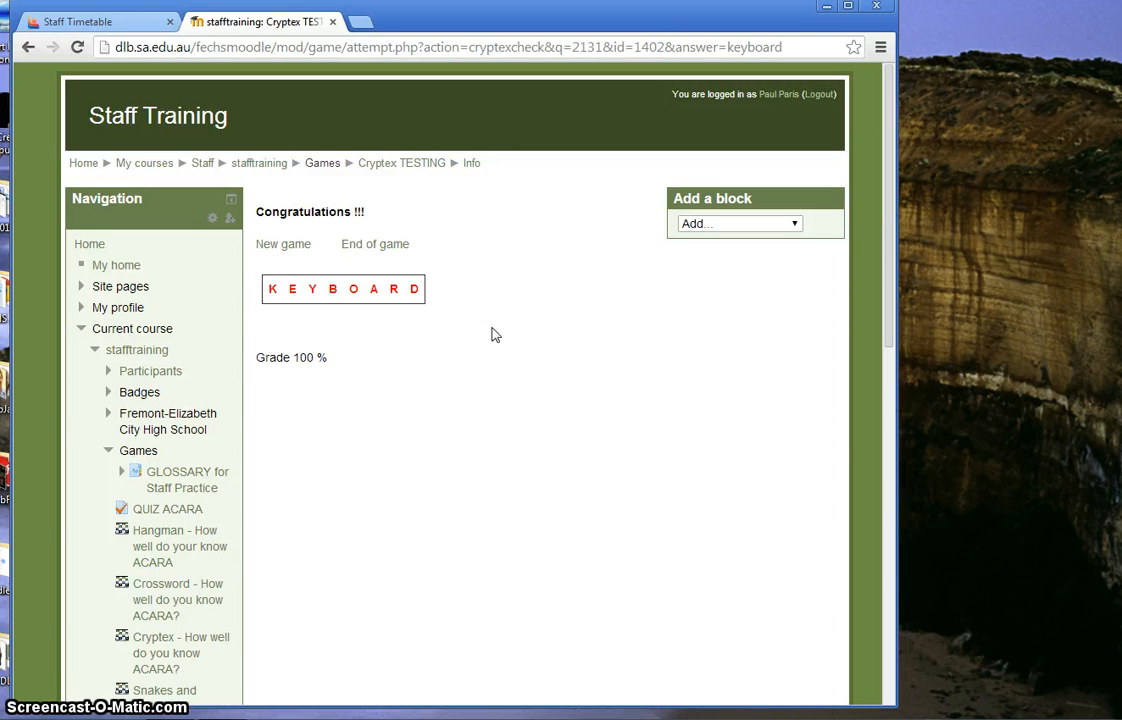
pyautogui.click(374, 244)
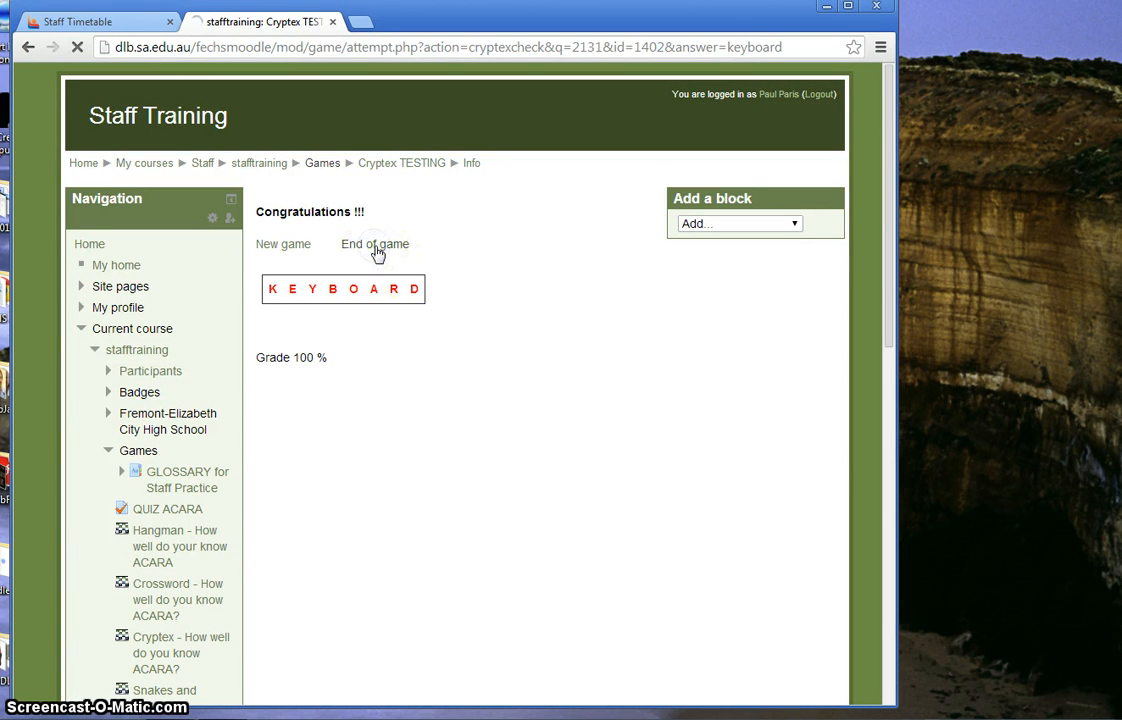